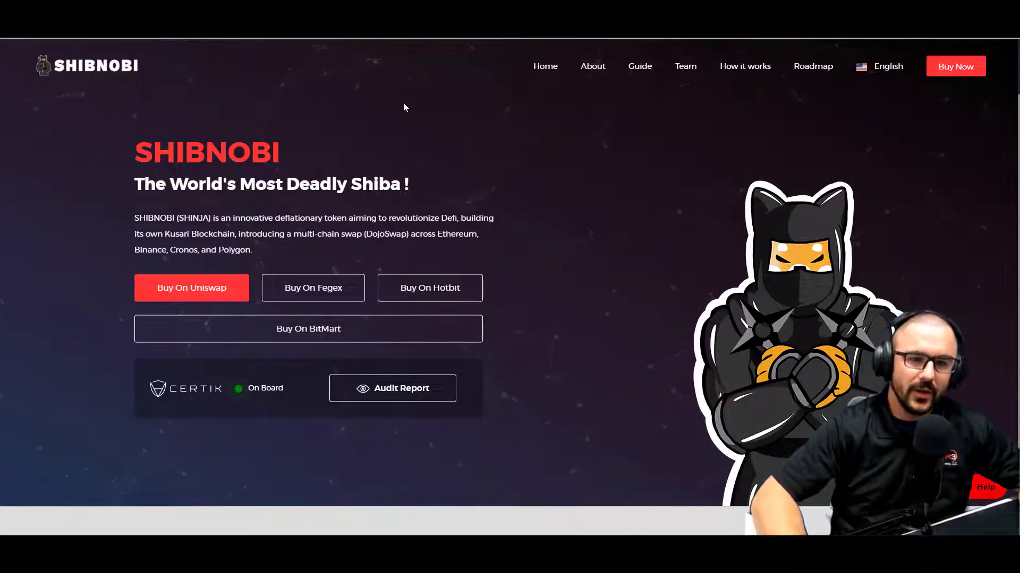
mouse_move(195, 180)
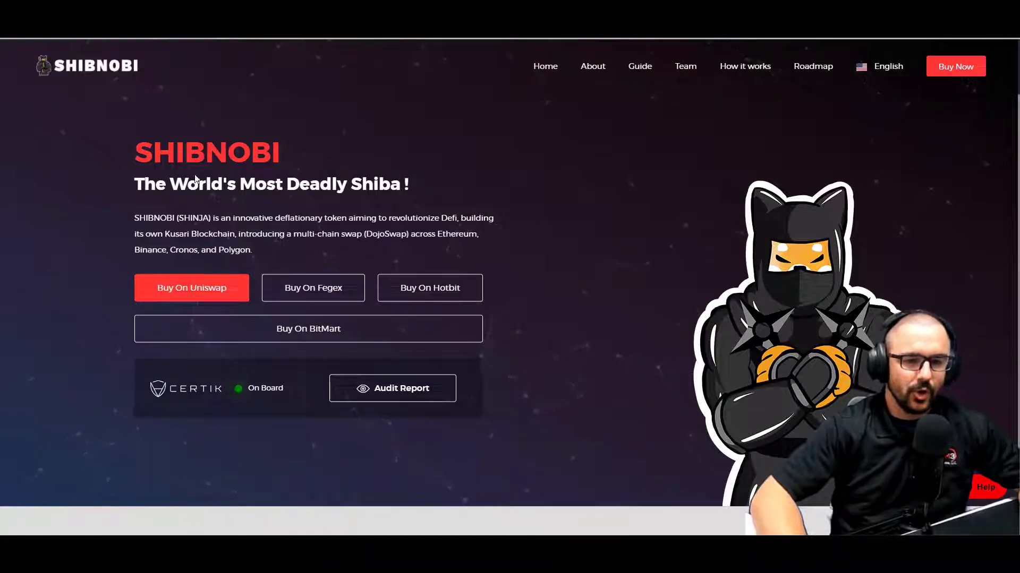
mouse_move(511, 203)
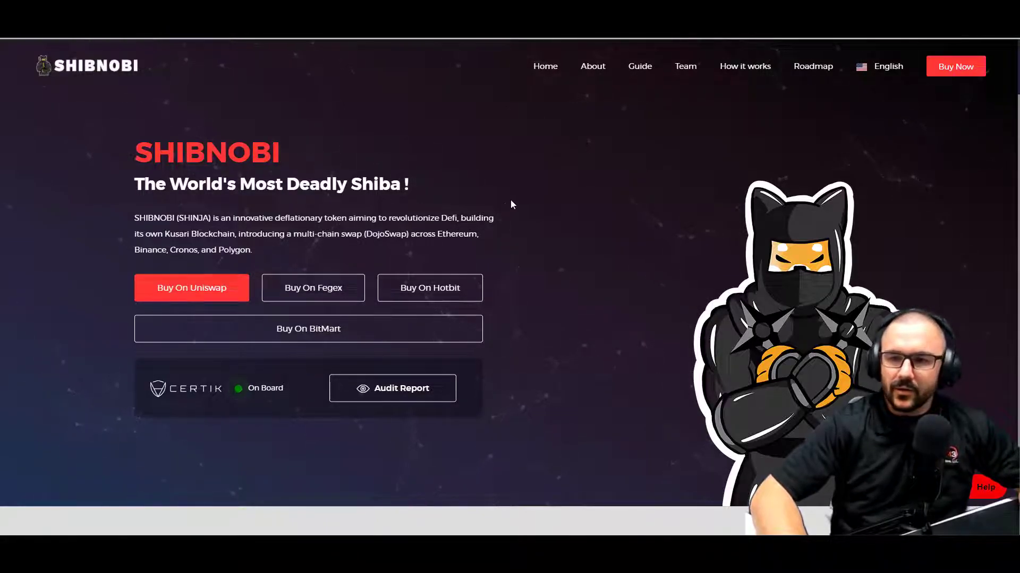
mouse_move(35, 148)
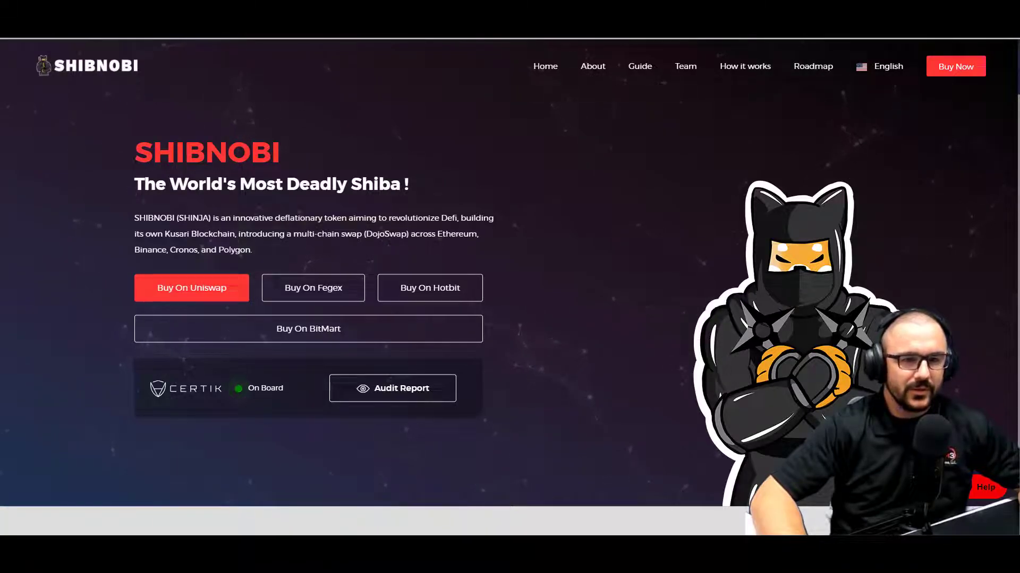
mouse_move(492, 50)
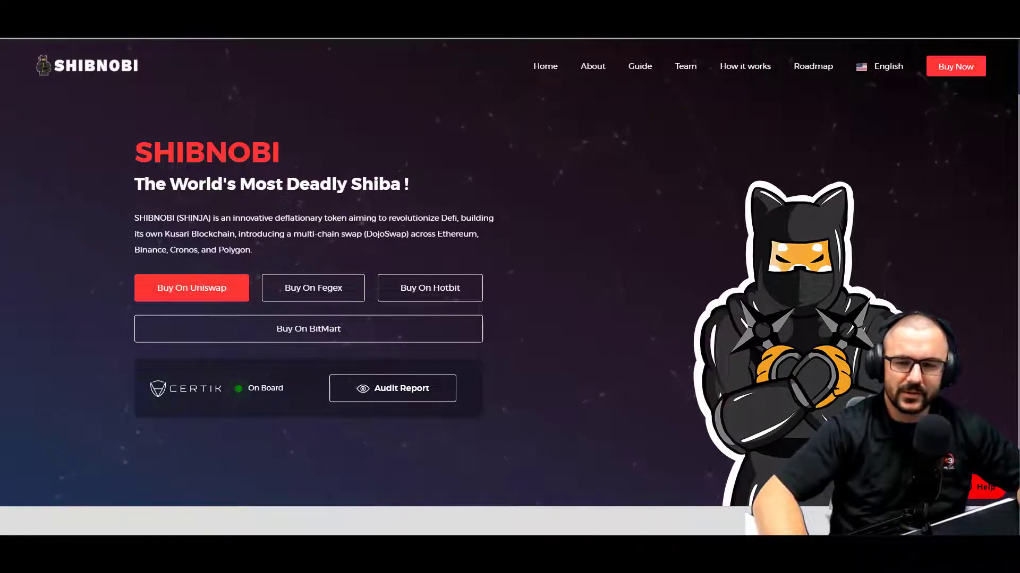
mouse_move(50, 183)
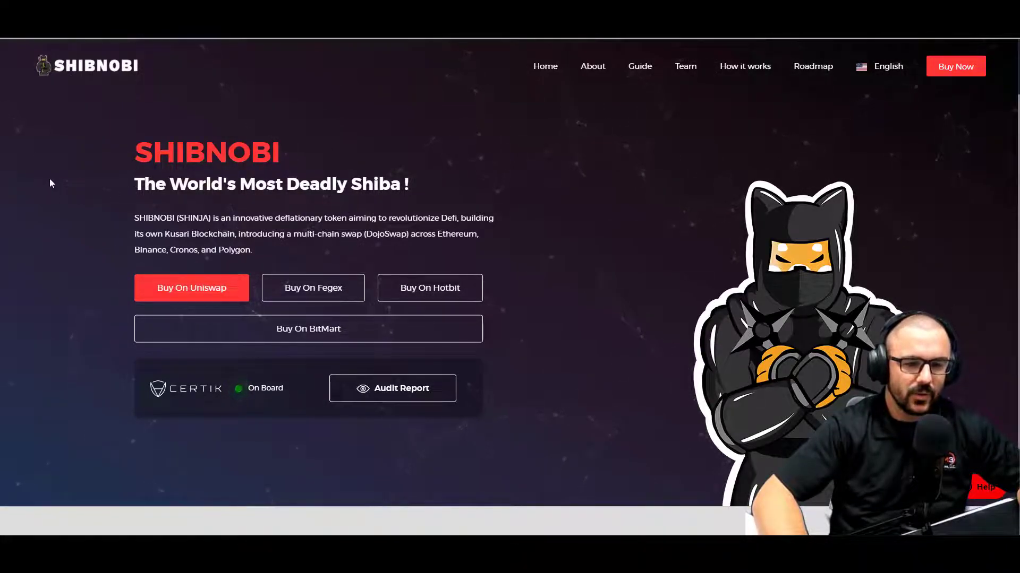
mouse_move(89, 178)
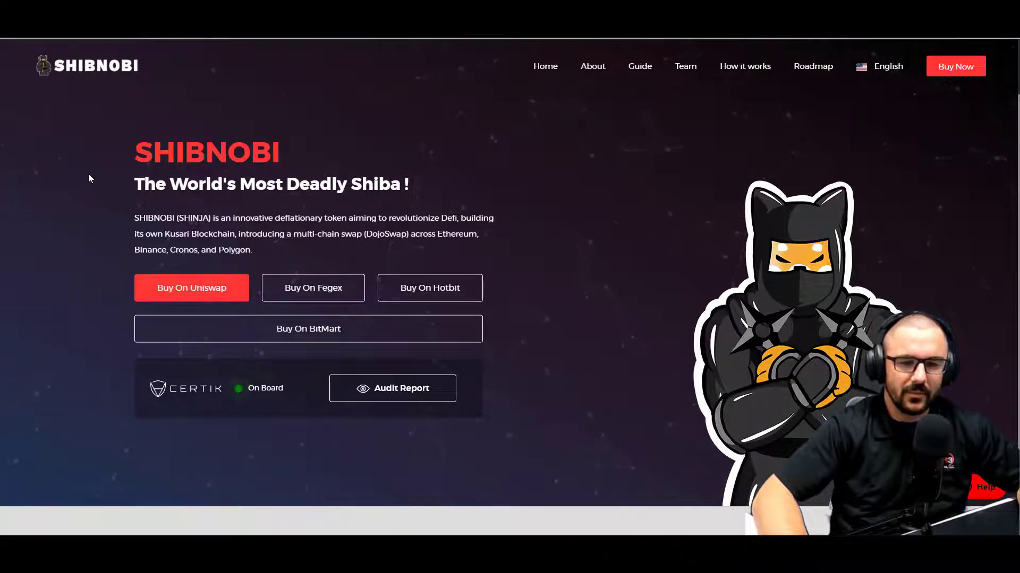
mouse_move(369, 204)
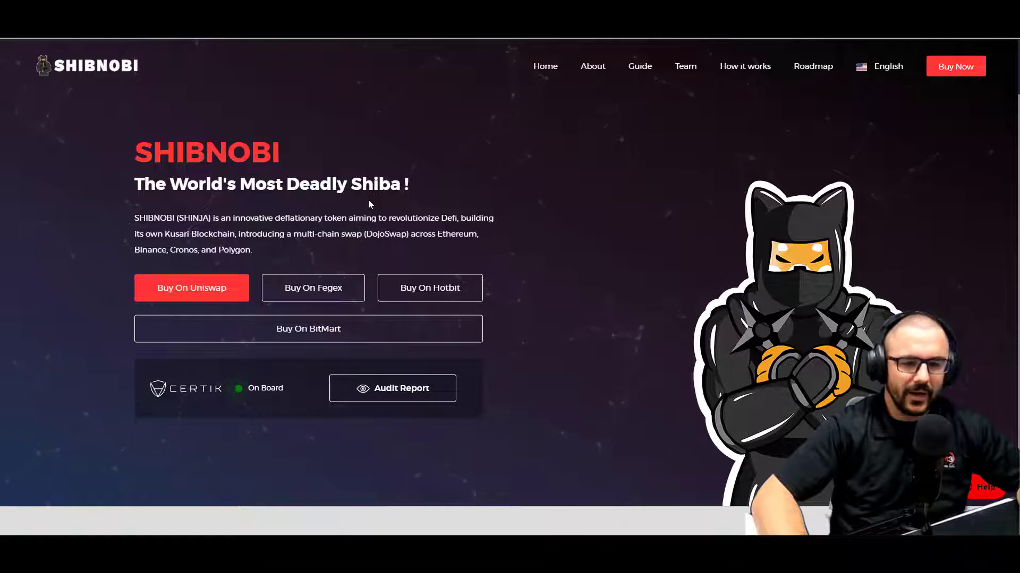
- Clear the mission statement highlight and scroll to the BUY $SHINJA NOW widget and SHINJA/ETH chart
scroll("down", 3)
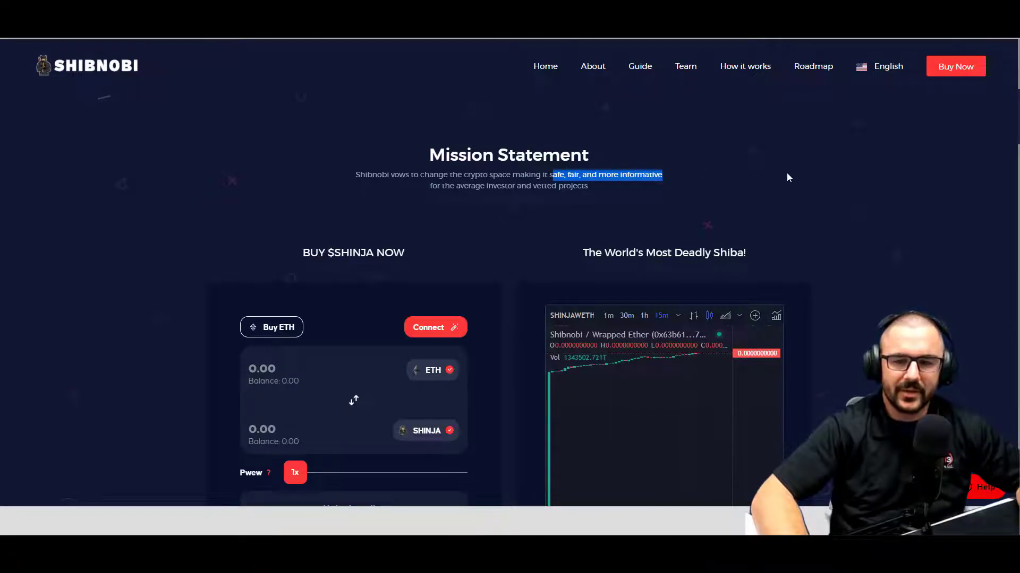
left_click(787, 177)
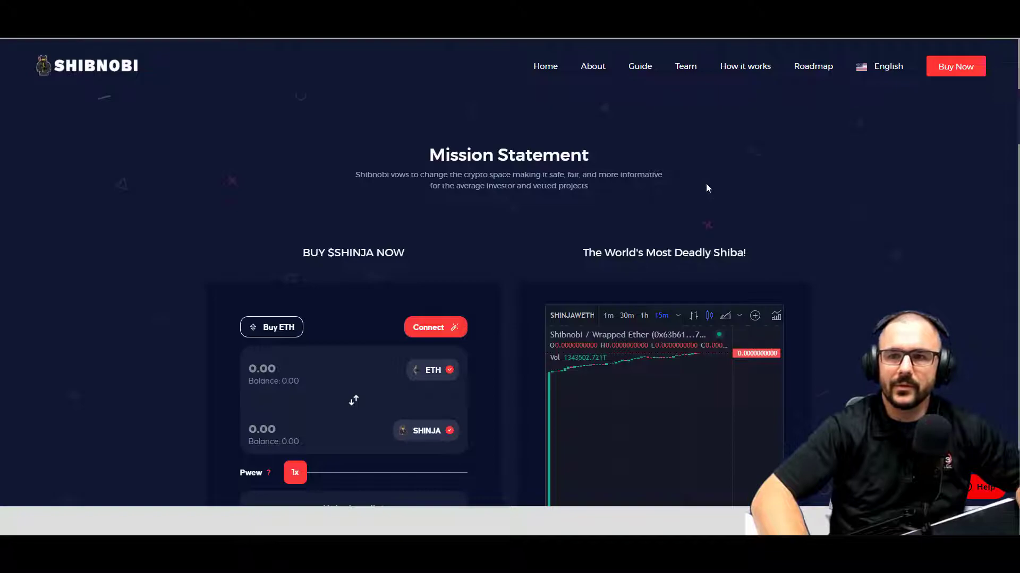
scroll("down", 3)
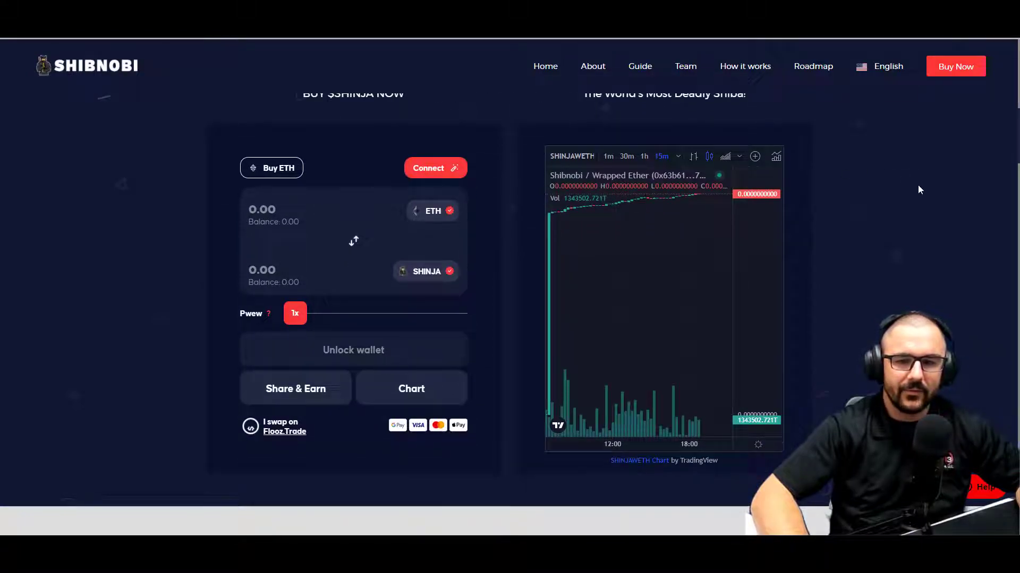
scroll("up", 3)
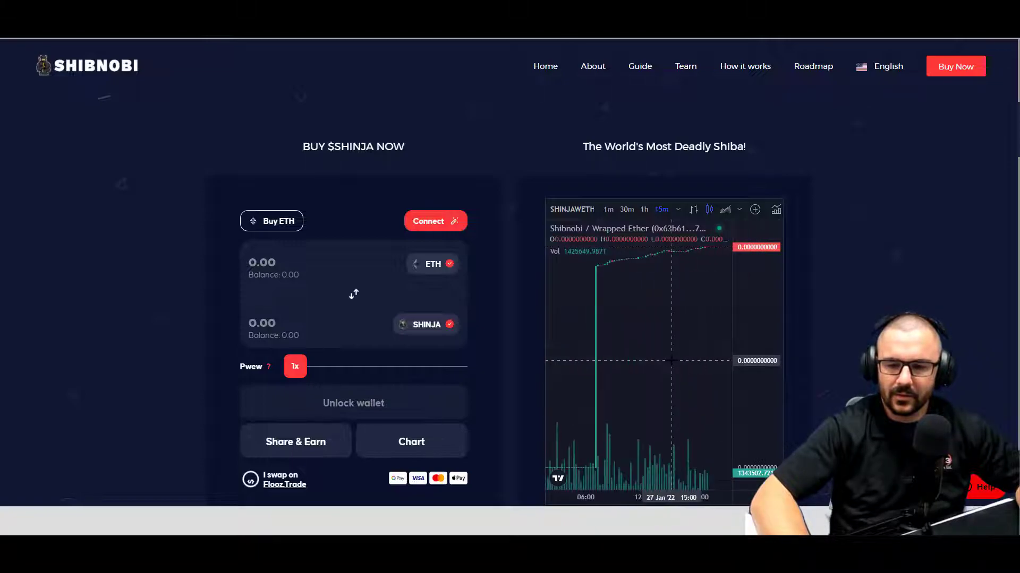
mouse_move(525, 240)
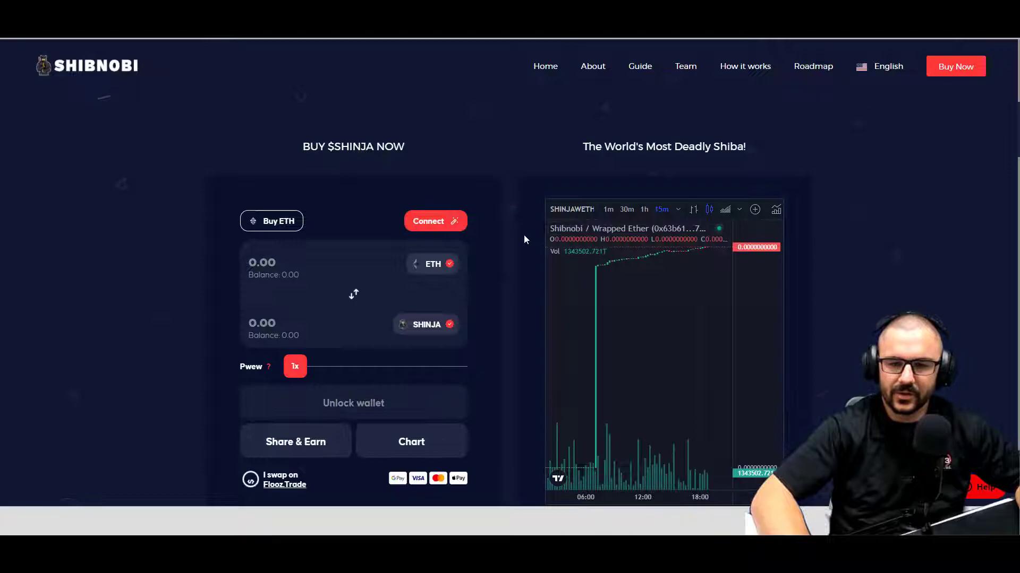
scroll("down", 3)
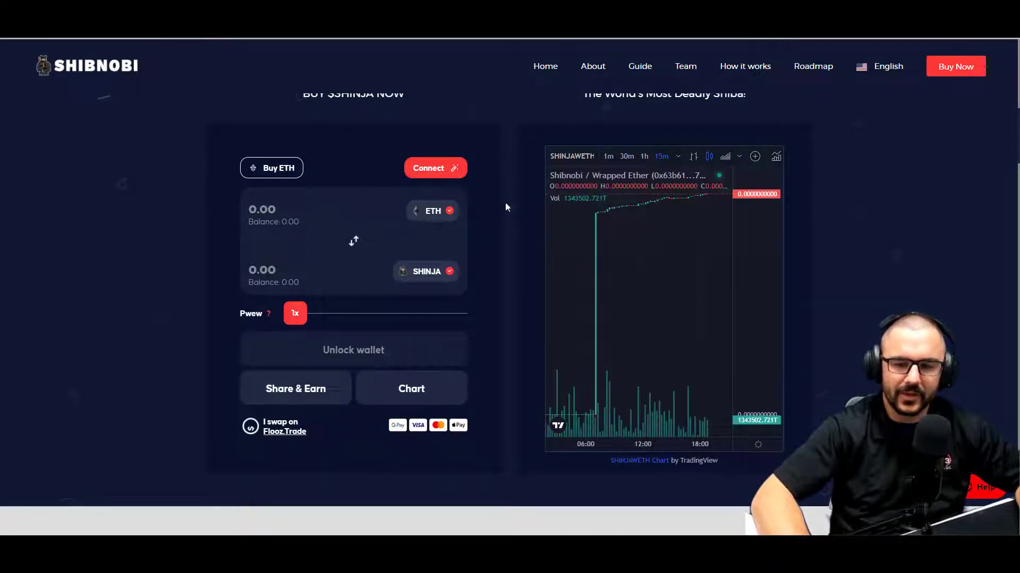
mouse_move(318, 441)
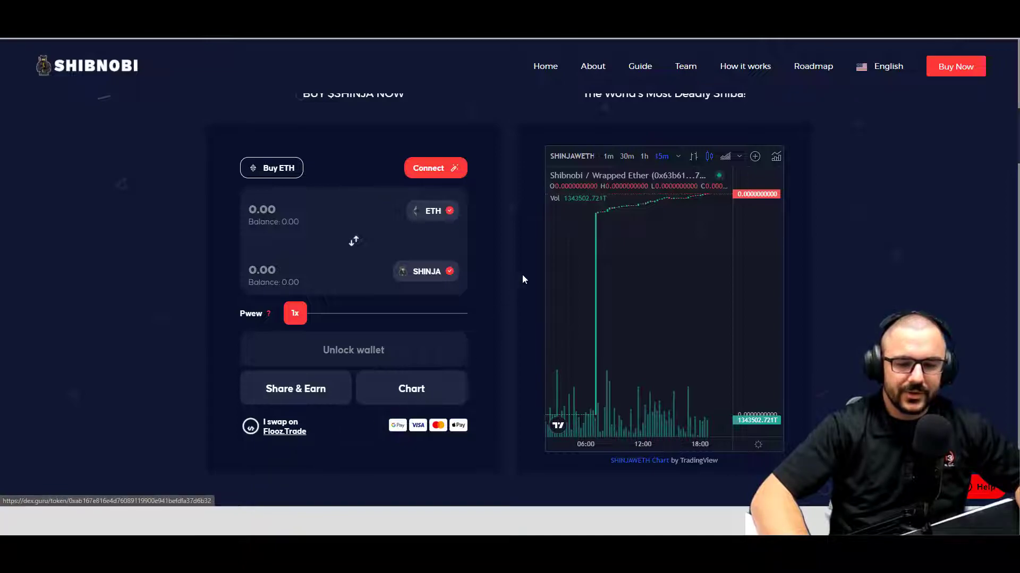
mouse_move(432, 429)
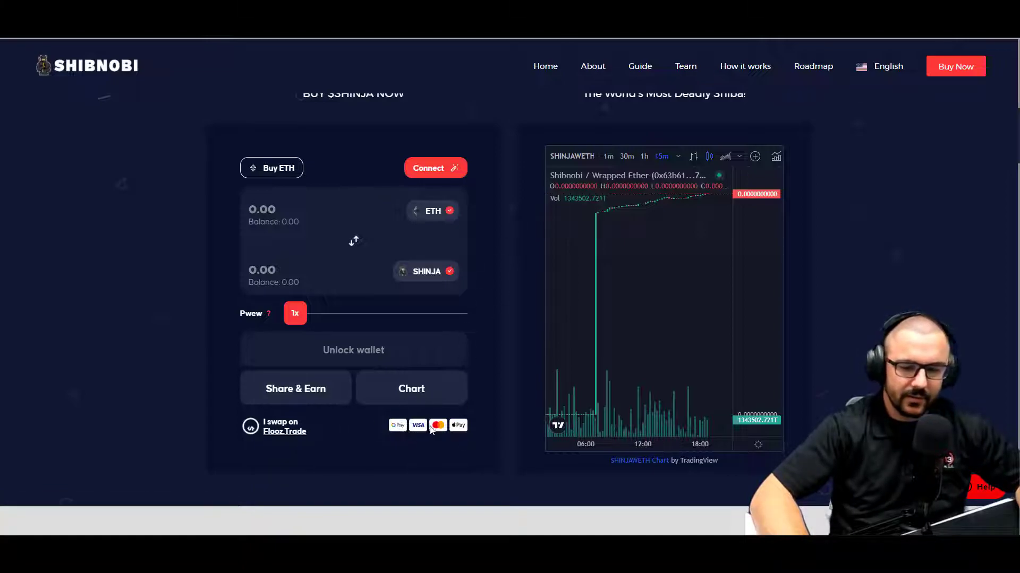
mouse_move(270, 328)
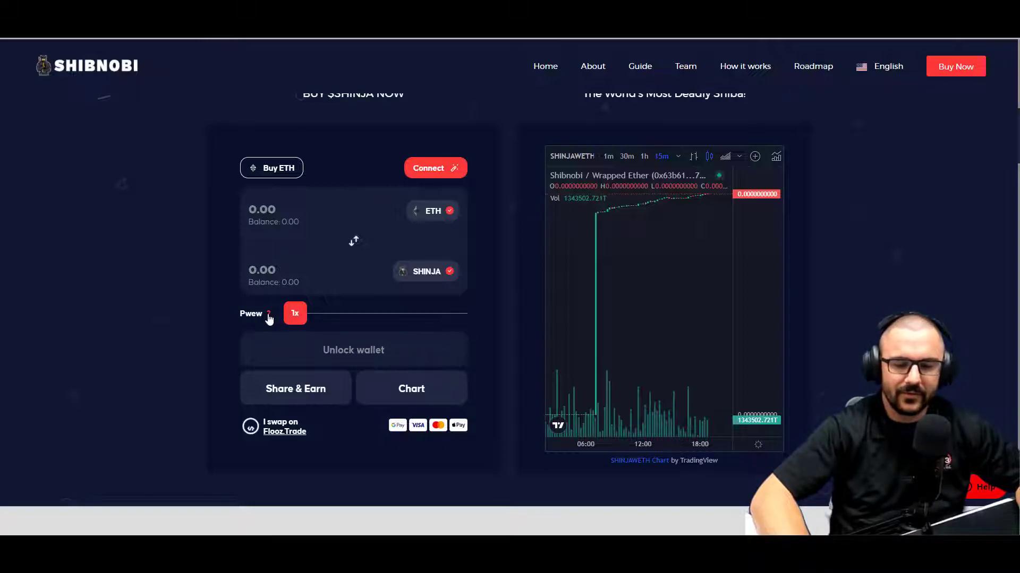
- Show the Pwew explanation, then scroll to Total Supply, Circulating Supply and the contract address
left_click(268, 314)
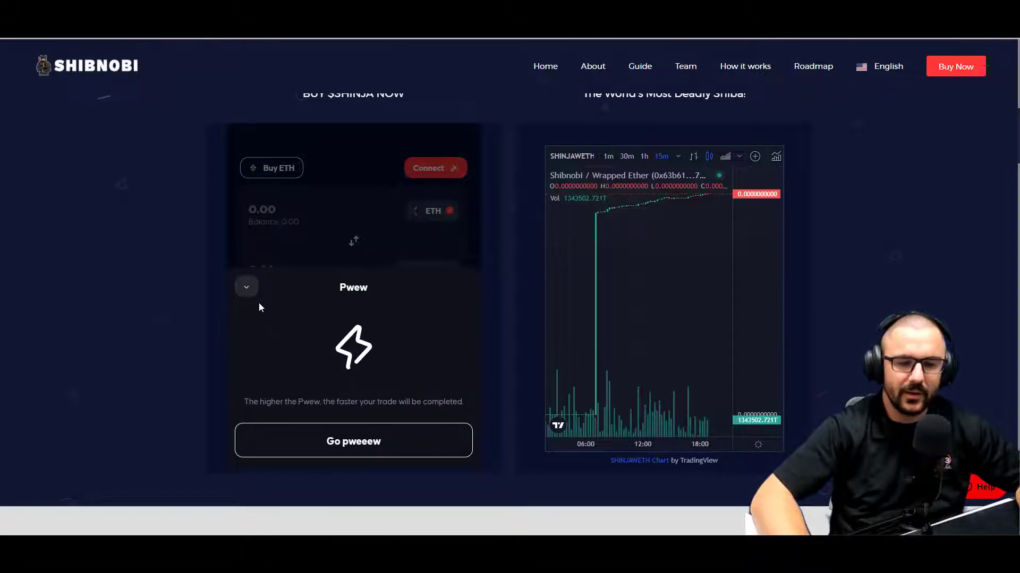
scroll("down", 3)
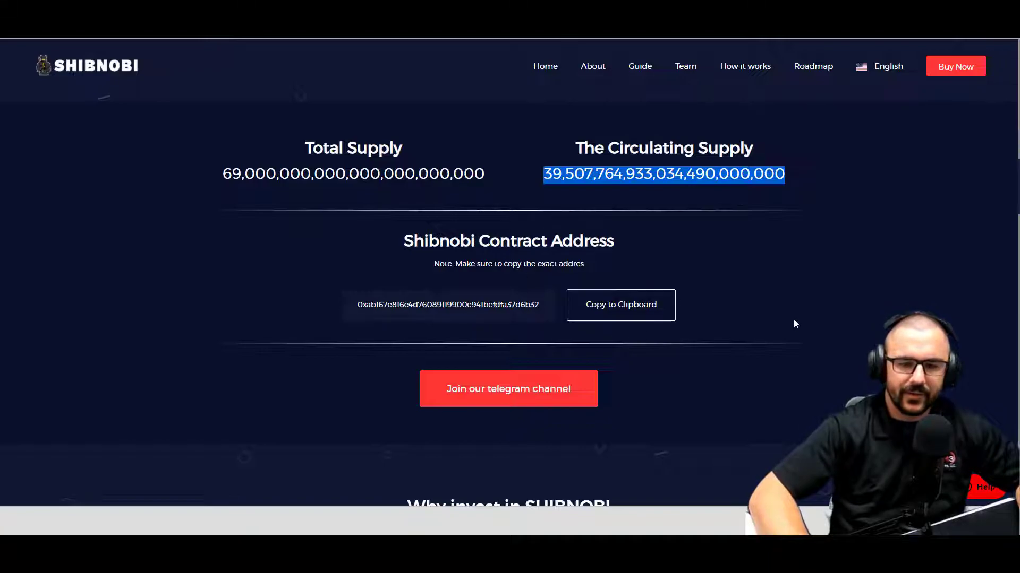
- Scroll through 'Why invest in SHIBNOBI' and the four-step 'Guide how to buy Shinja'
scroll("down", 3)
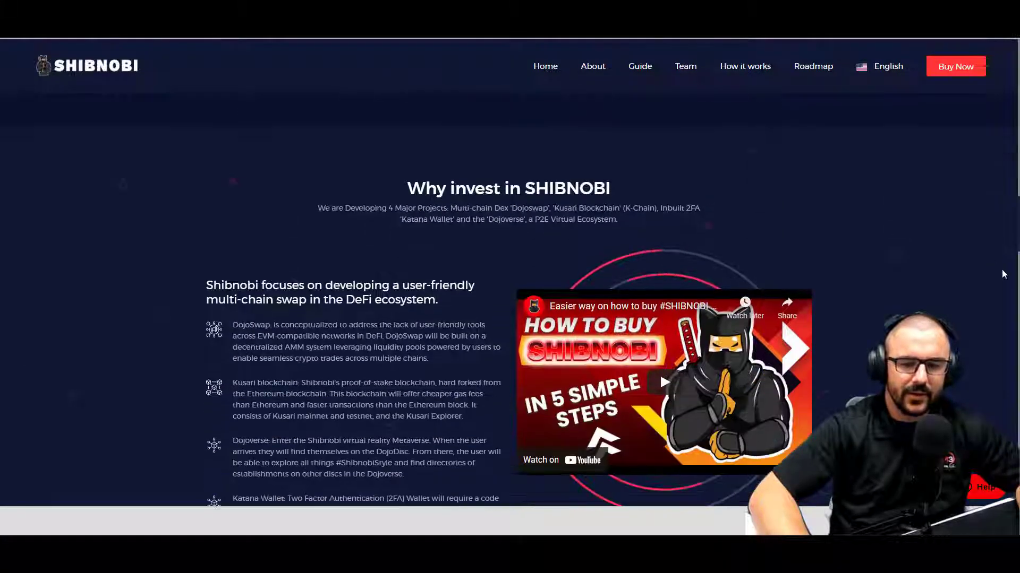
scroll("down", 3)
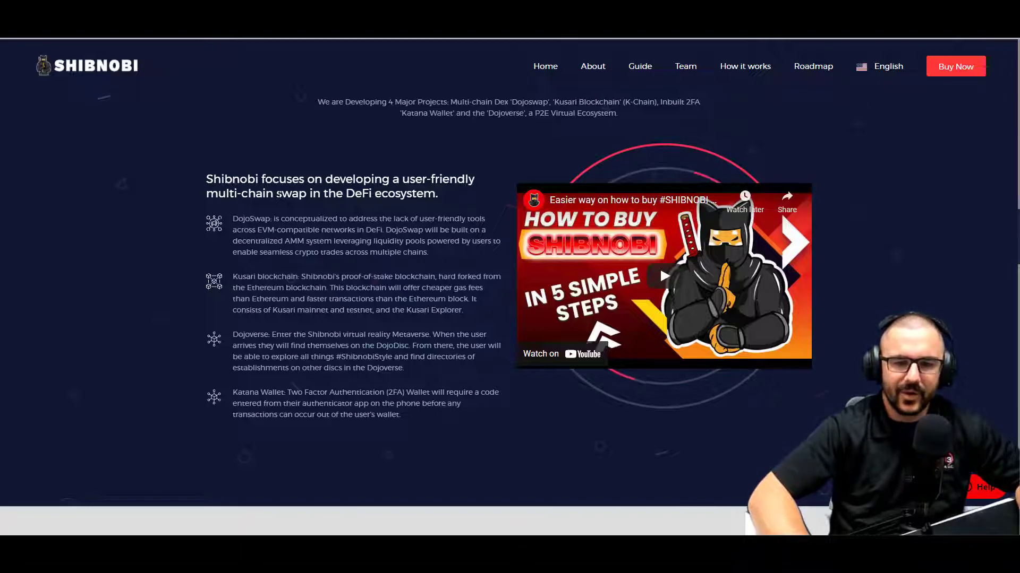
mouse_move(466, 160)
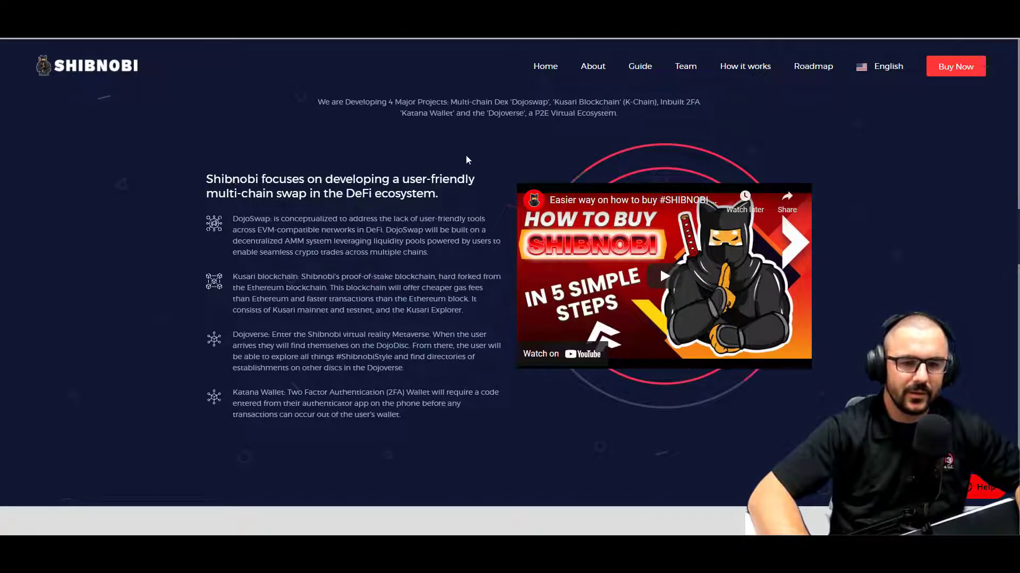
mouse_move(406, 212)
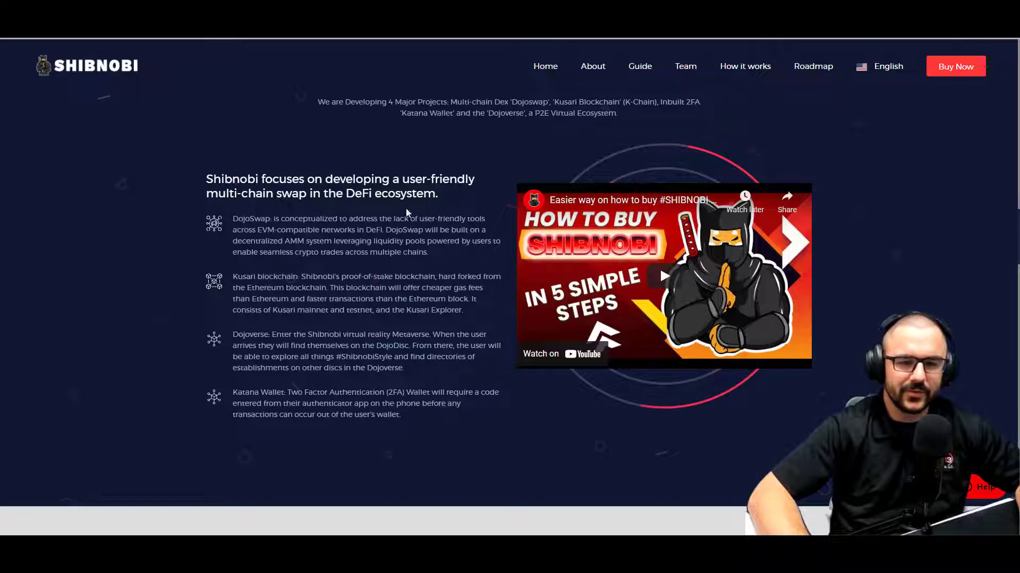
scroll("down", 3)
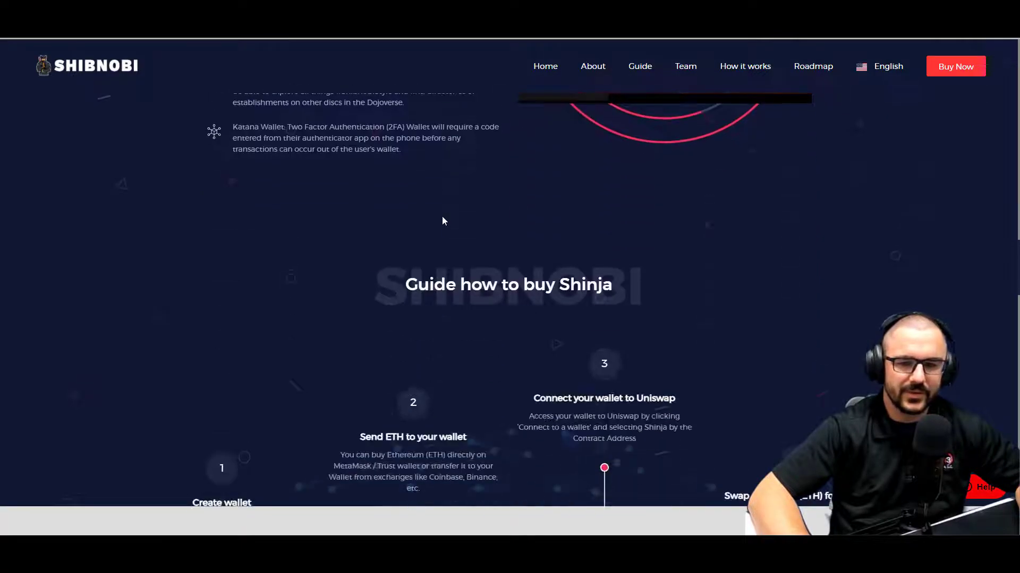
scroll("down", 3)
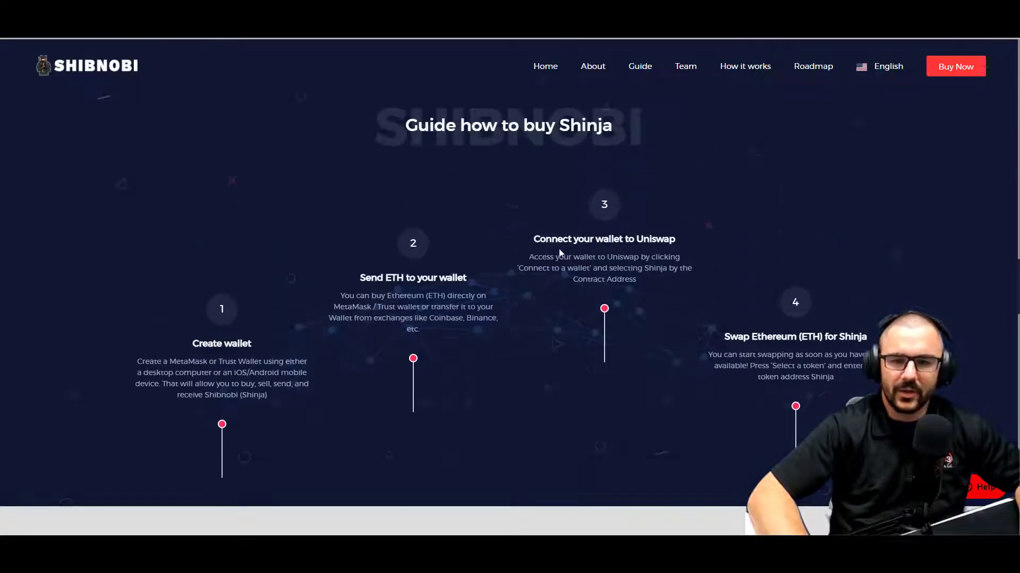
mouse_move(857, 349)
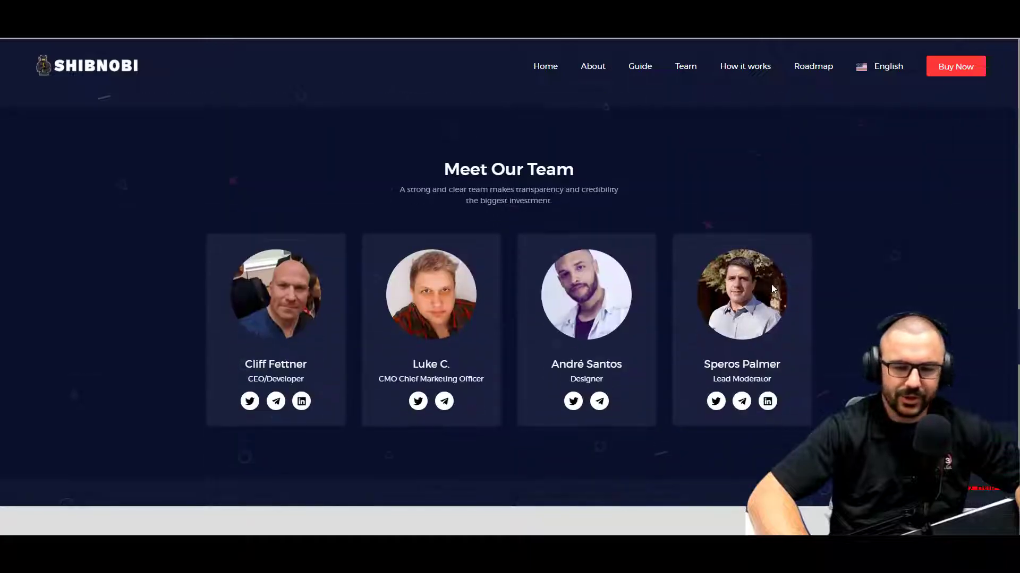
- Look over the Meet Our Team cards and scroll to the three How It Works cards
scroll("down", 3)
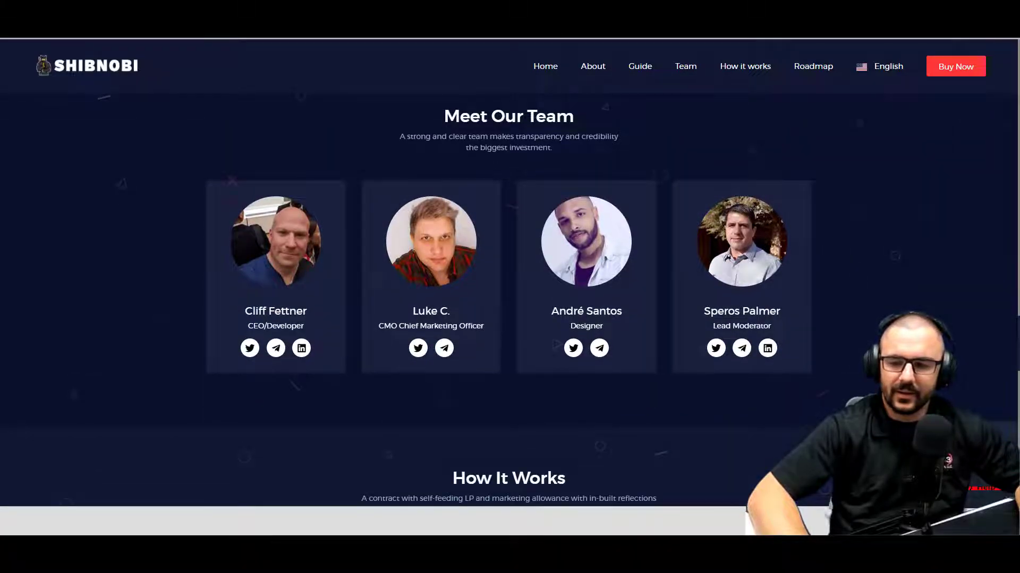
mouse_move(520, 253)
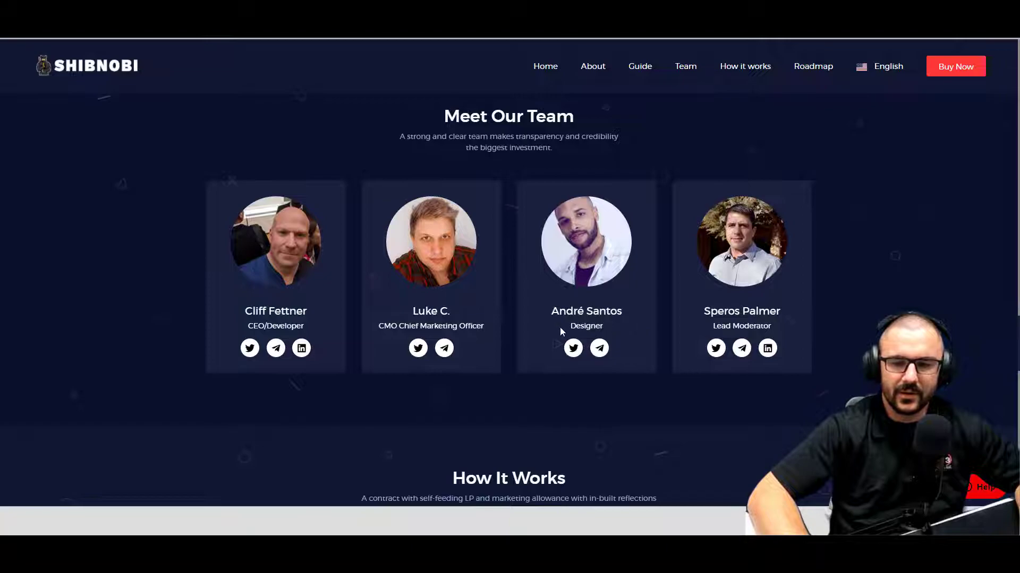
mouse_move(699, 310)
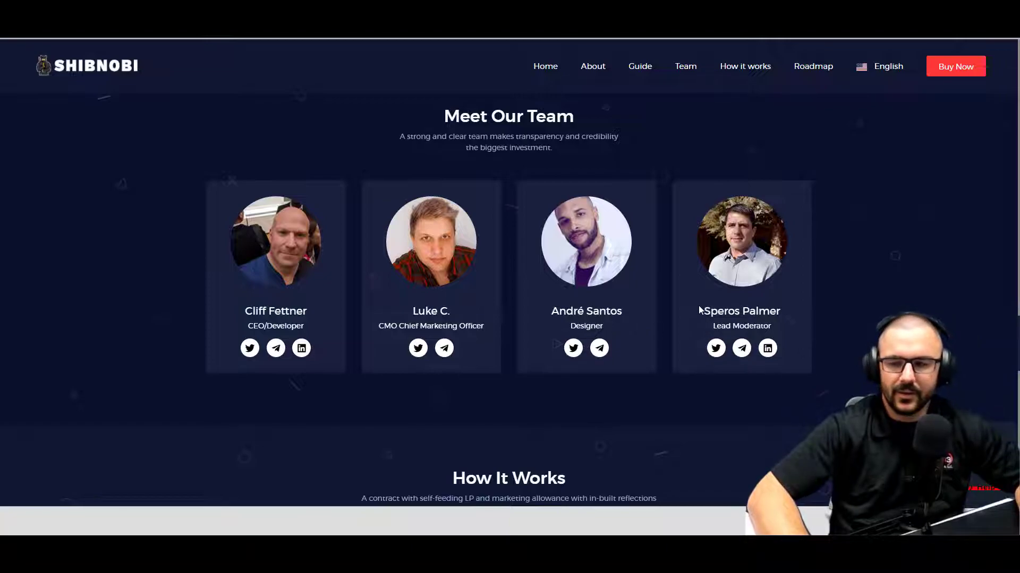
mouse_move(973, 357)
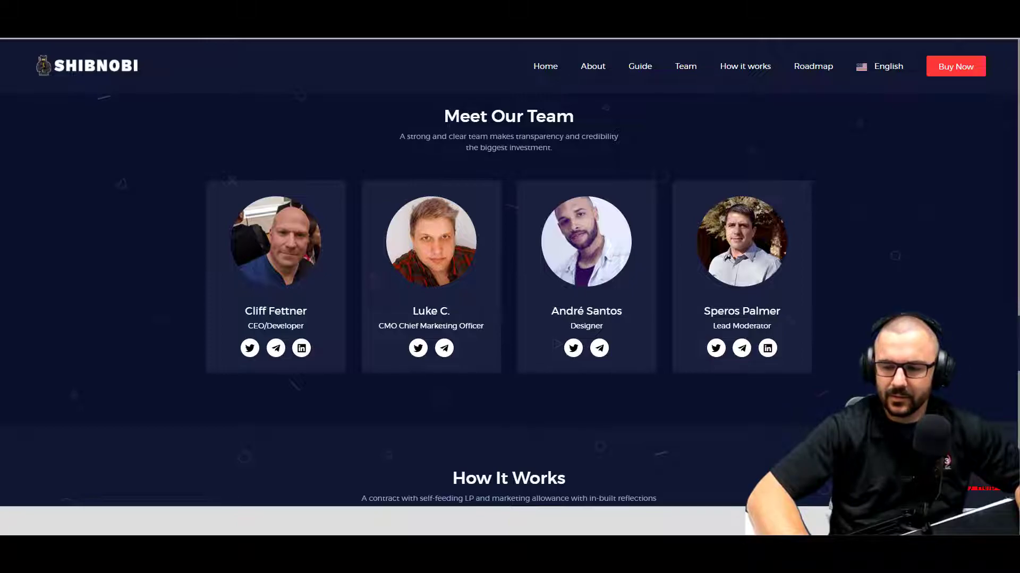
mouse_move(855, 376)
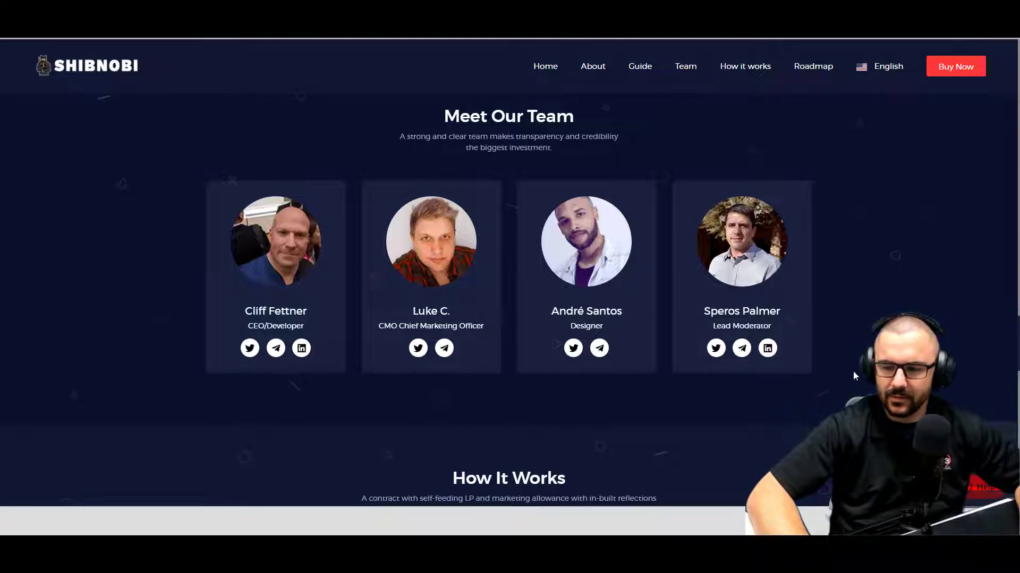
scroll("down", 3)
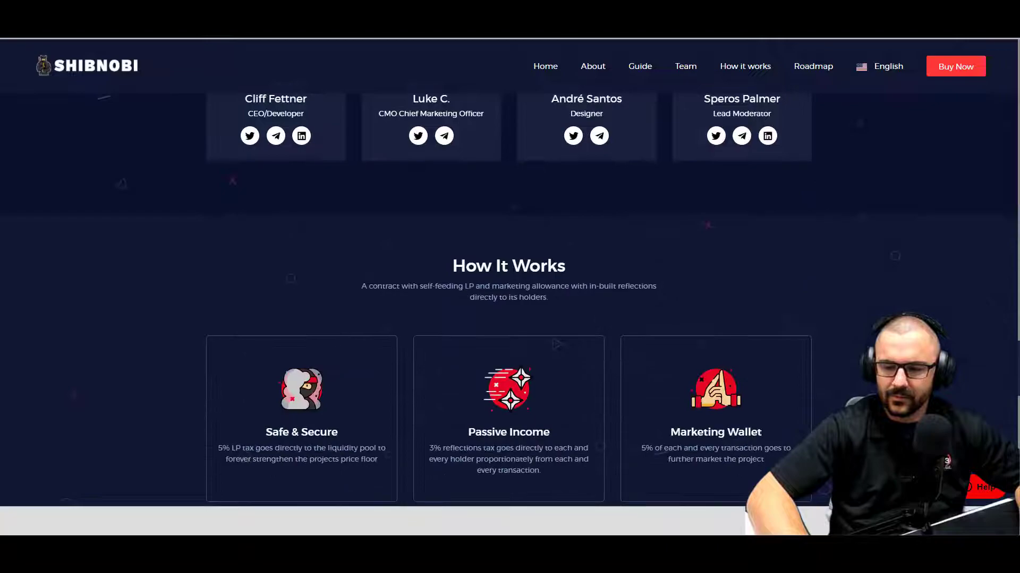
- Highlight the Marketing Wallet tax description, then scroll down to the Roadmap Phases 1–5
scroll("down", 3)
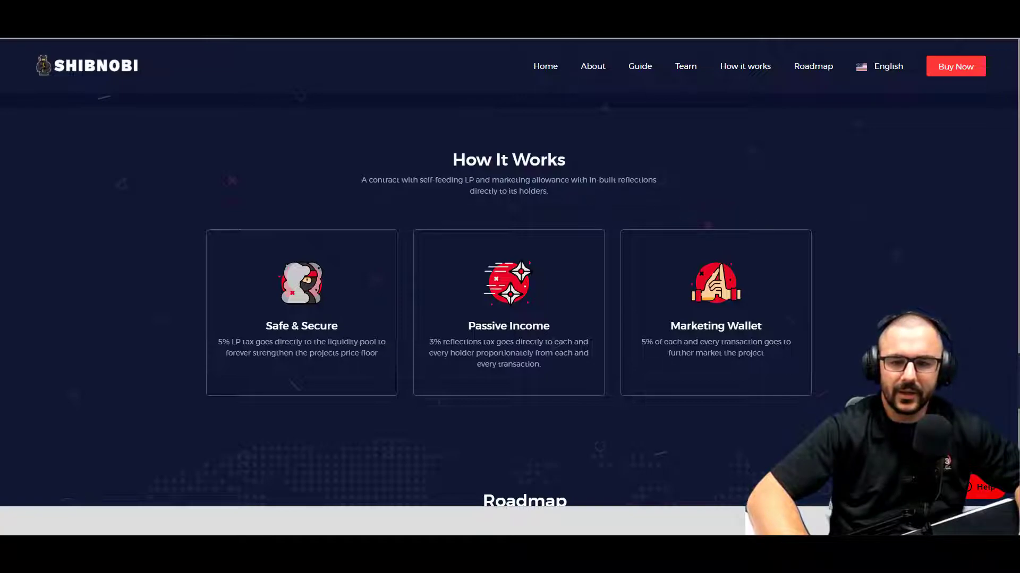
mouse_move(393, 355)
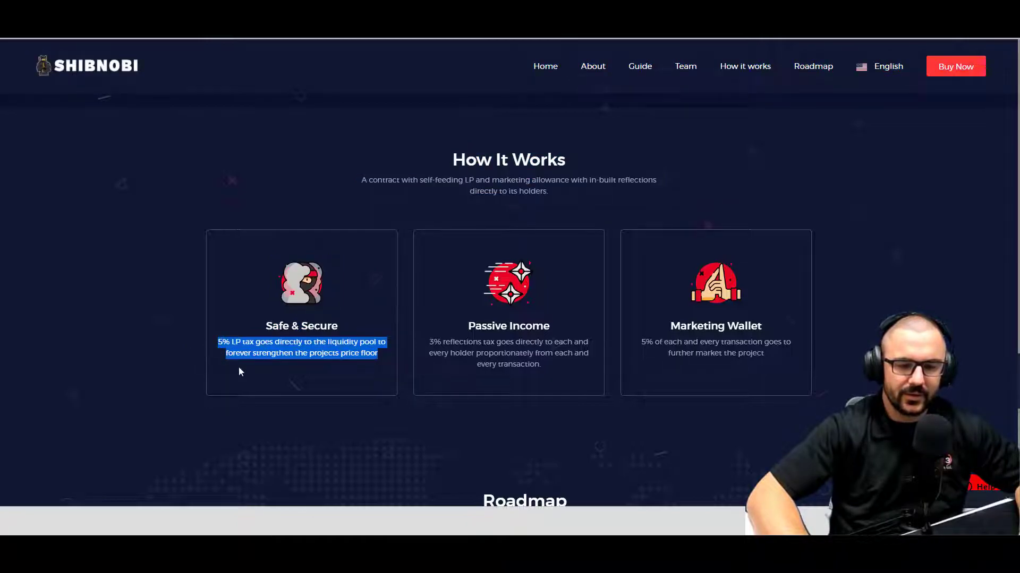
mouse_move(597, 349)
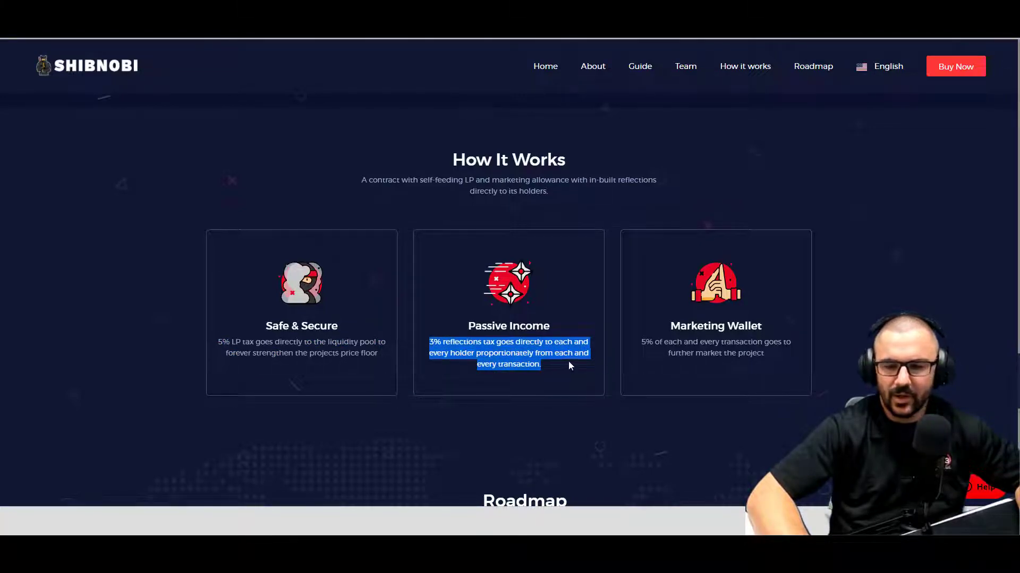
left_click(640, 344)
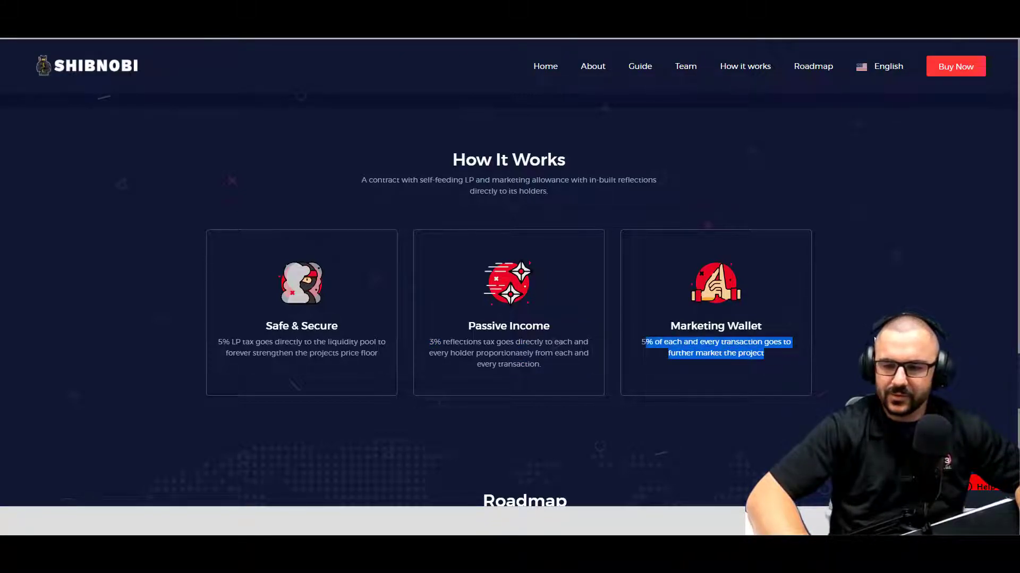
scroll("down", 3)
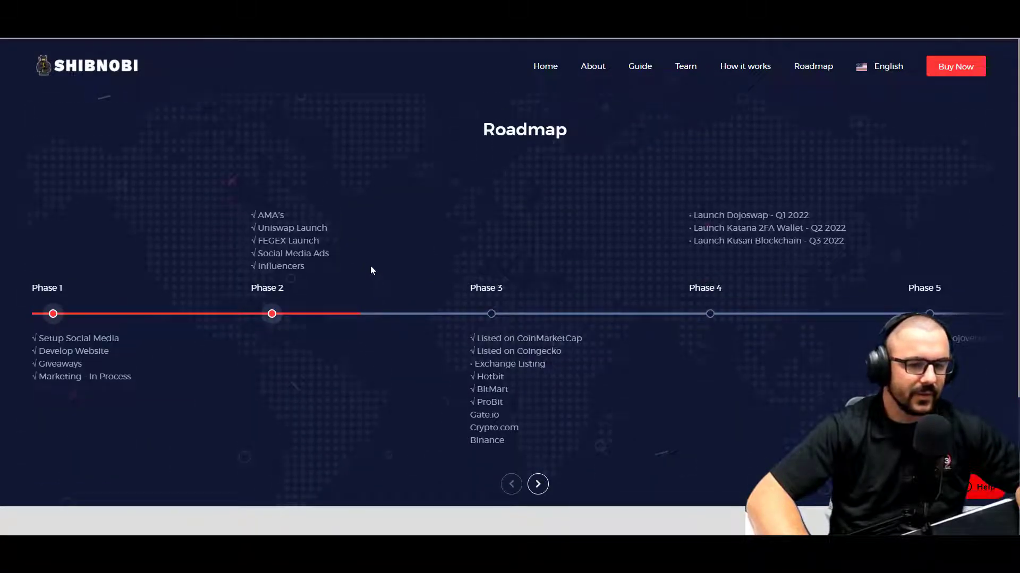
- Page the roadmap carousel to Phase 5, back and forward, then reach Social Share downloads
scroll("down", 3)
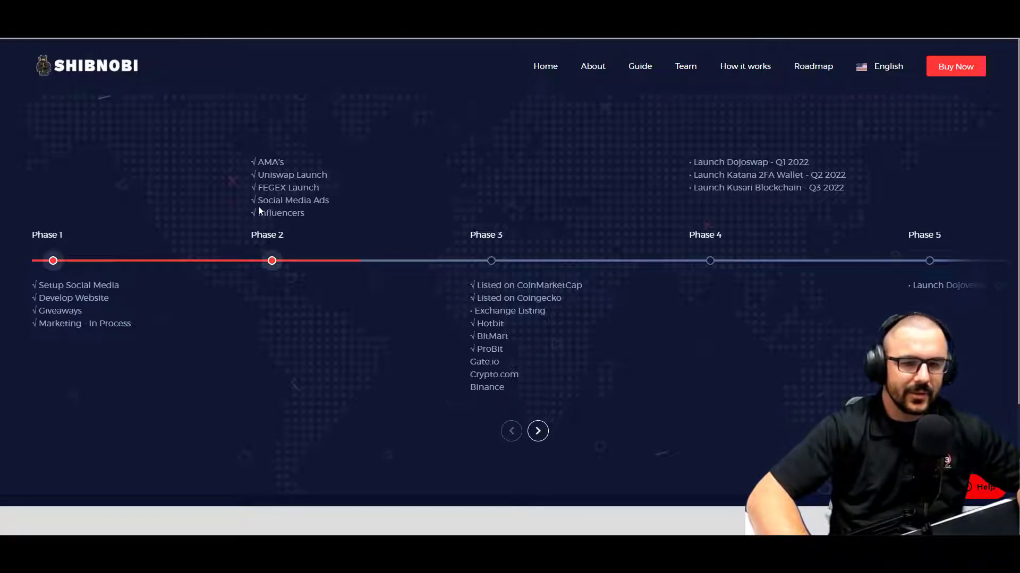
mouse_move(620, 278)
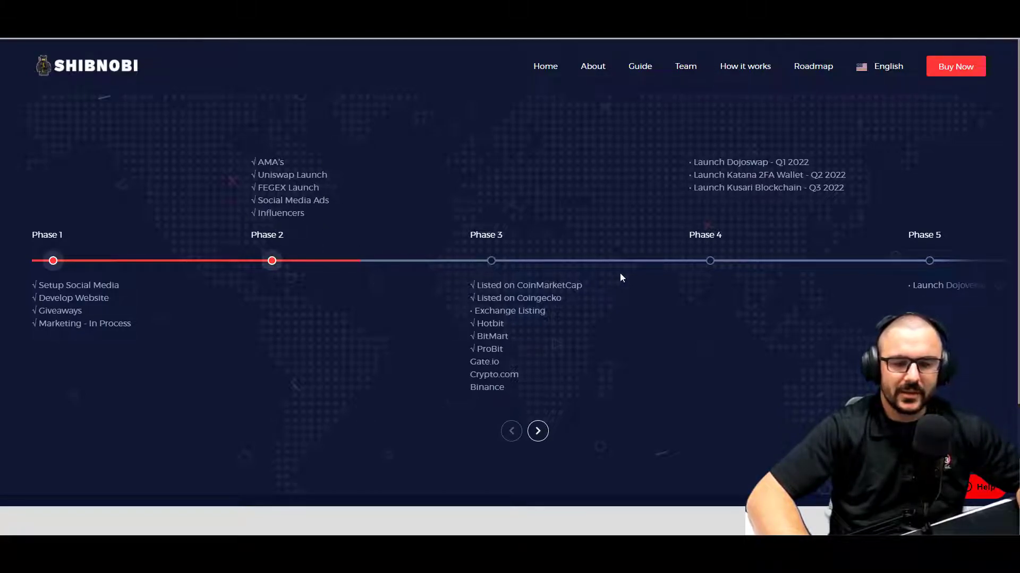
mouse_move(595, 299)
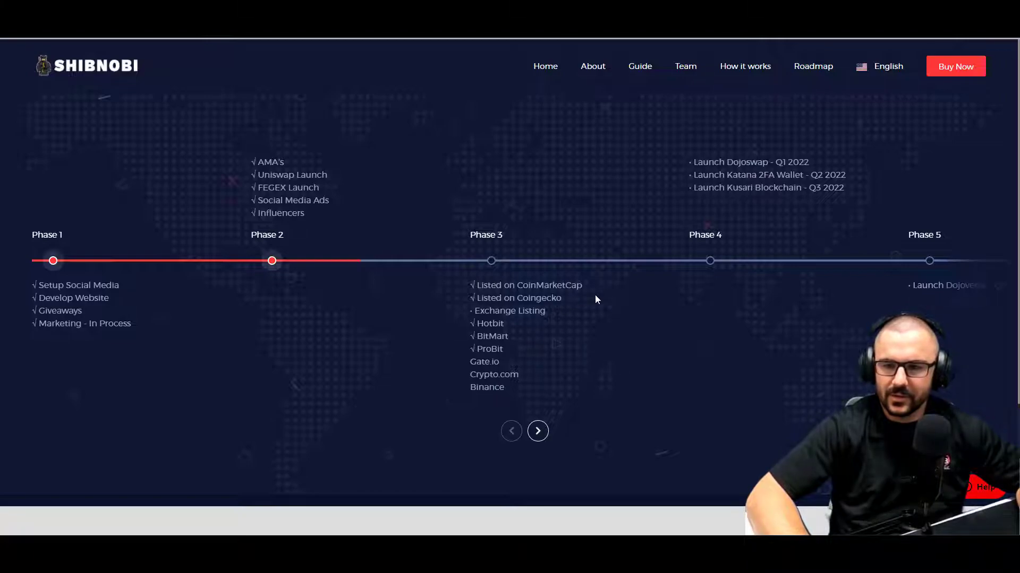
mouse_move(472, 310)
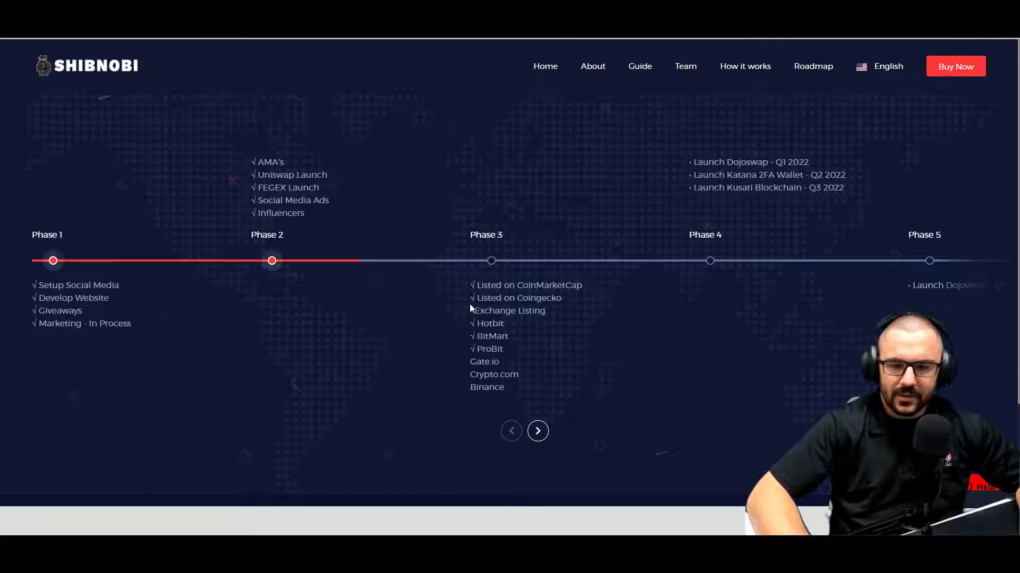
mouse_move(521, 346)
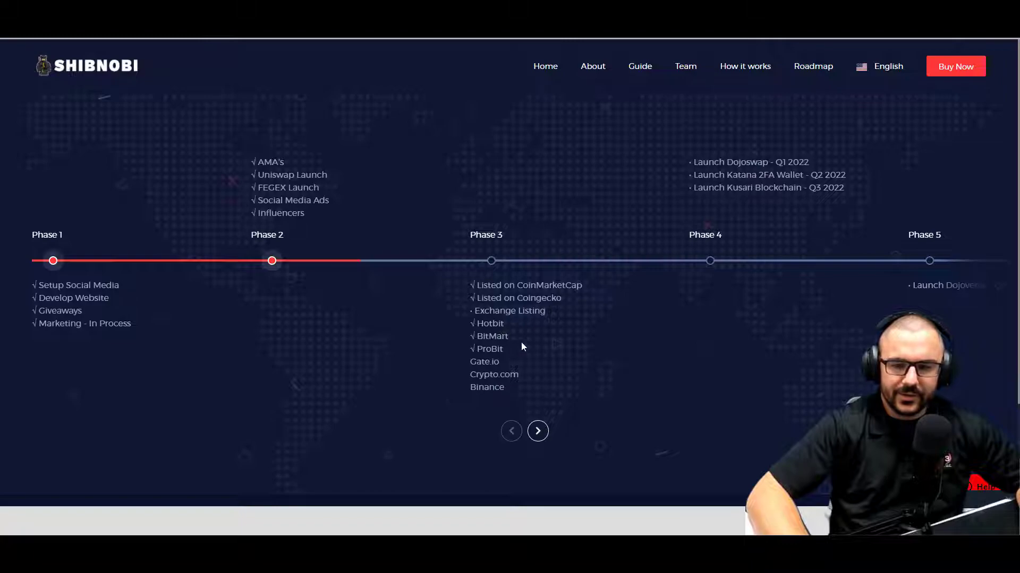
mouse_move(468, 367)
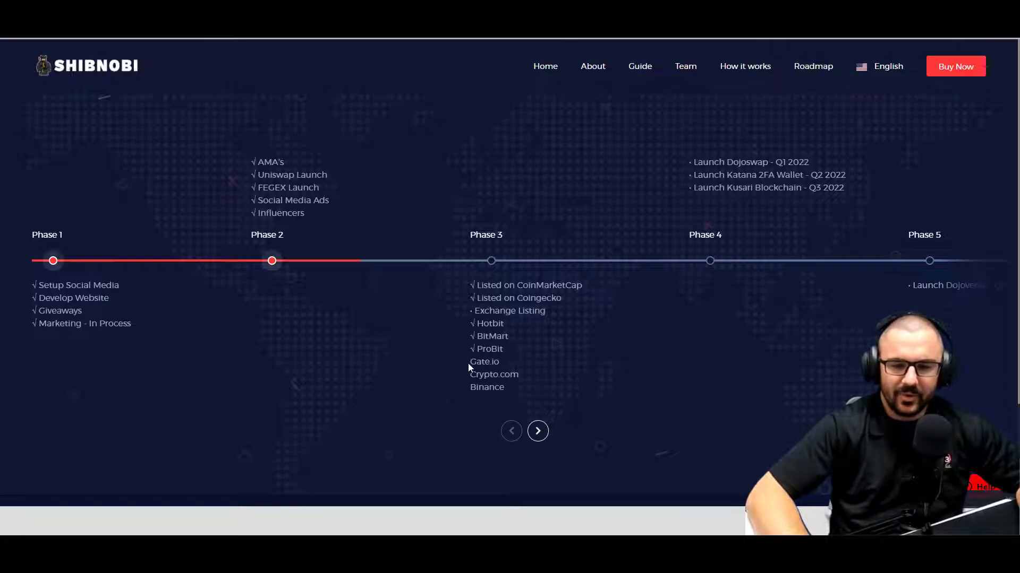
mouse_move(599, 369)
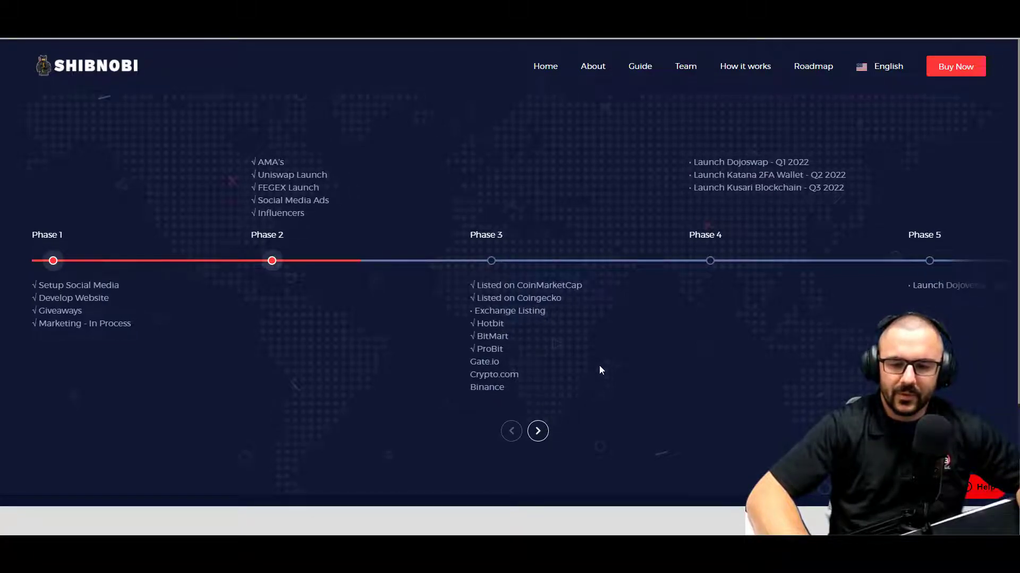
left_click(538, 431)
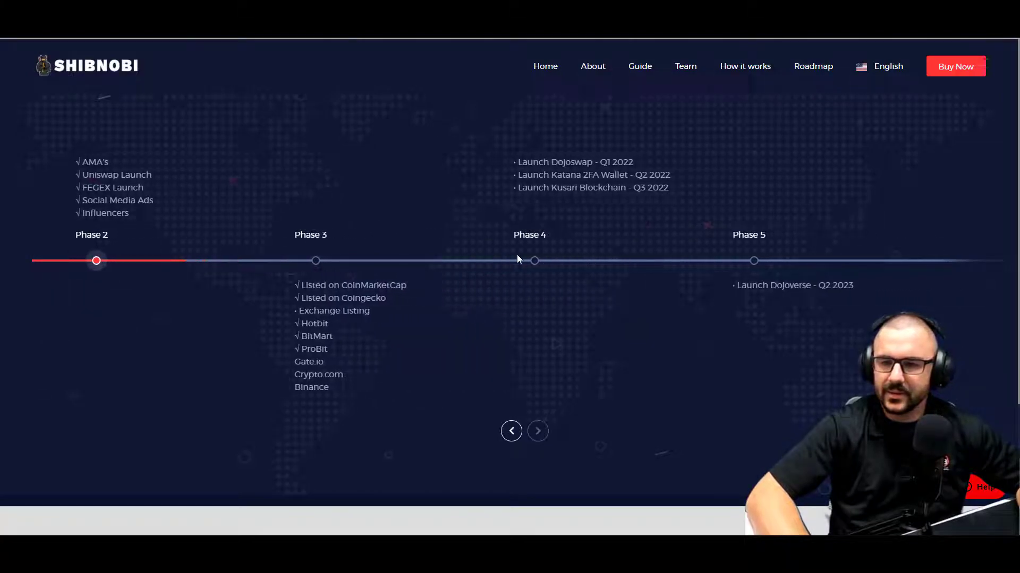
left_click(511, 431)
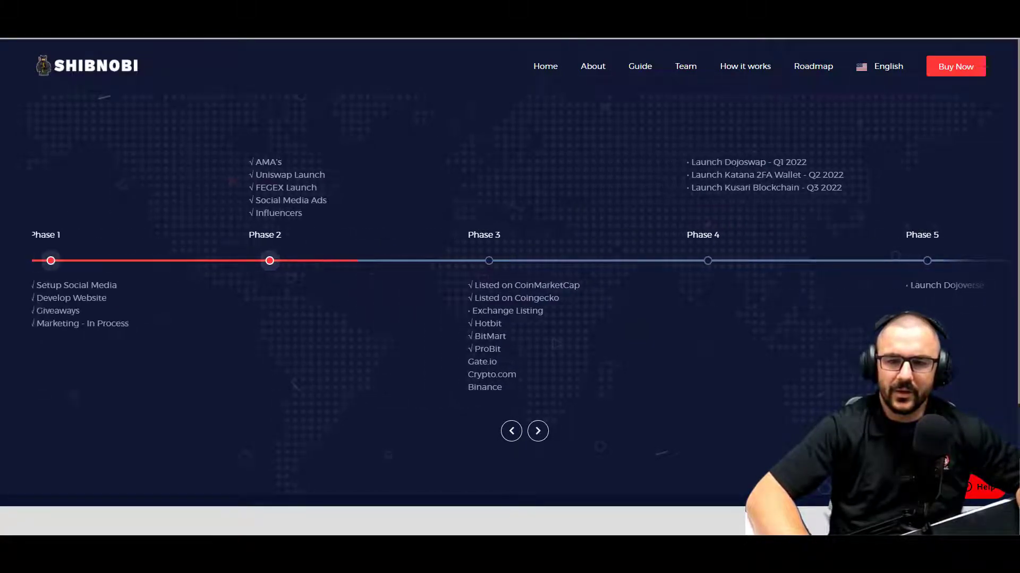
left_click(537, 431)
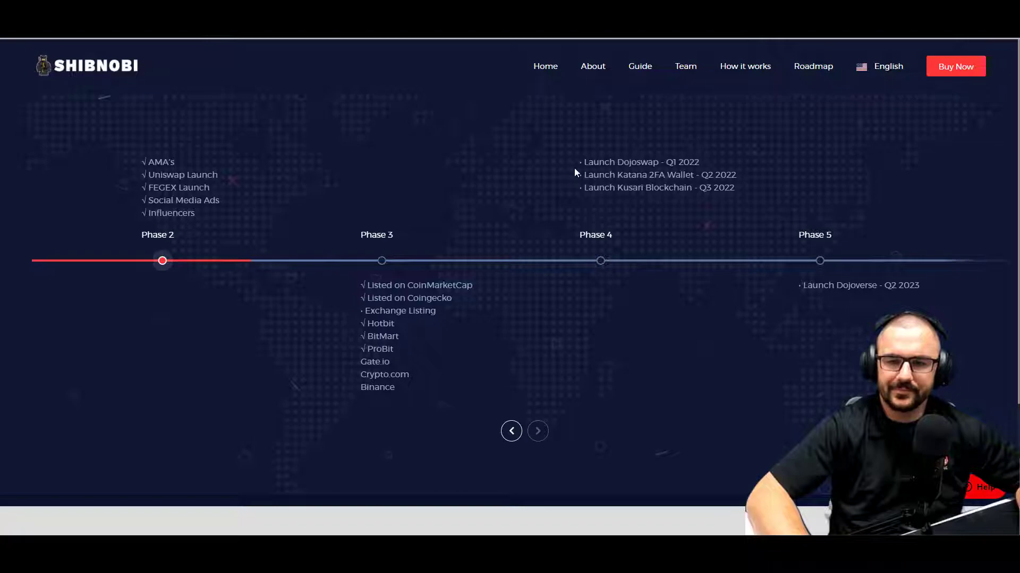
mouse_move(575, 173)
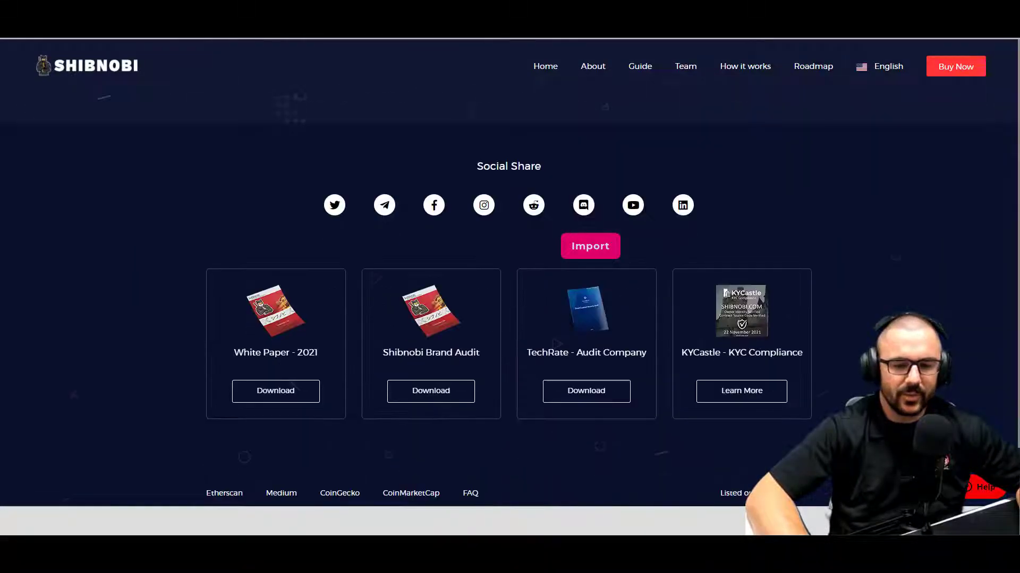
scroll("up", 3)
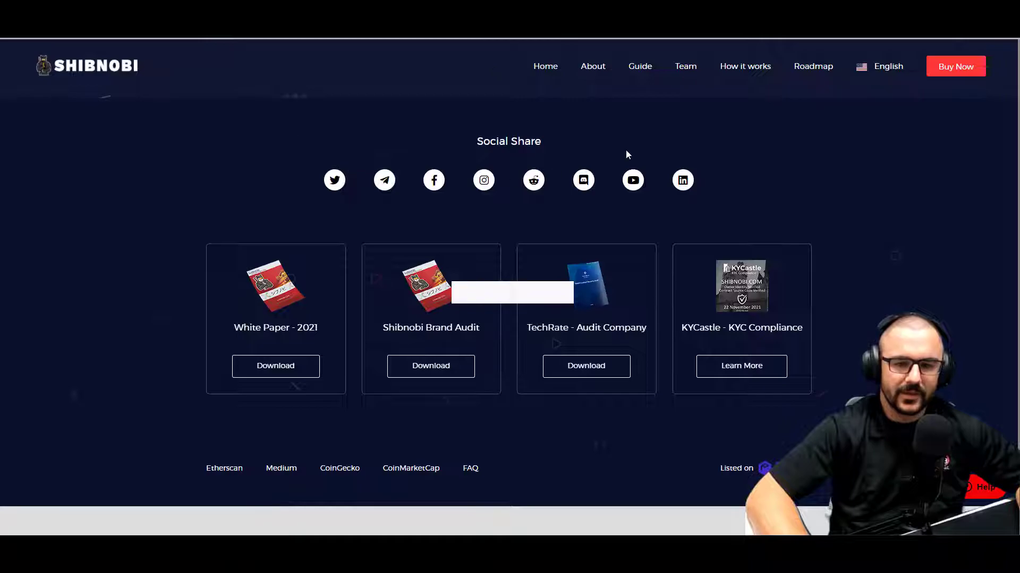
mouse_move(682, 180)
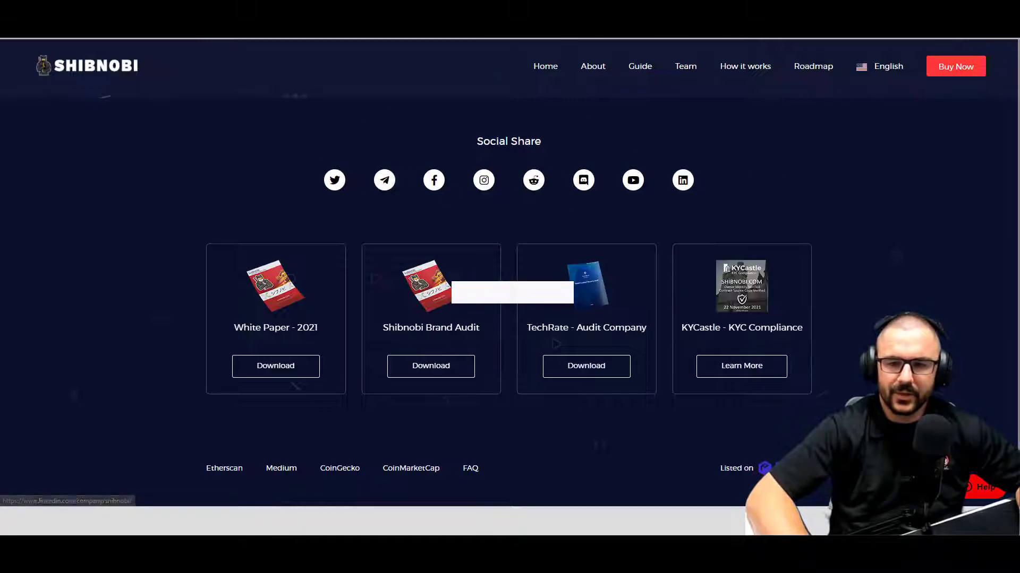
- Go to Shibnobi's LinkedIn company page and its 'See all 2 employees' people search
left_click(681, 180)
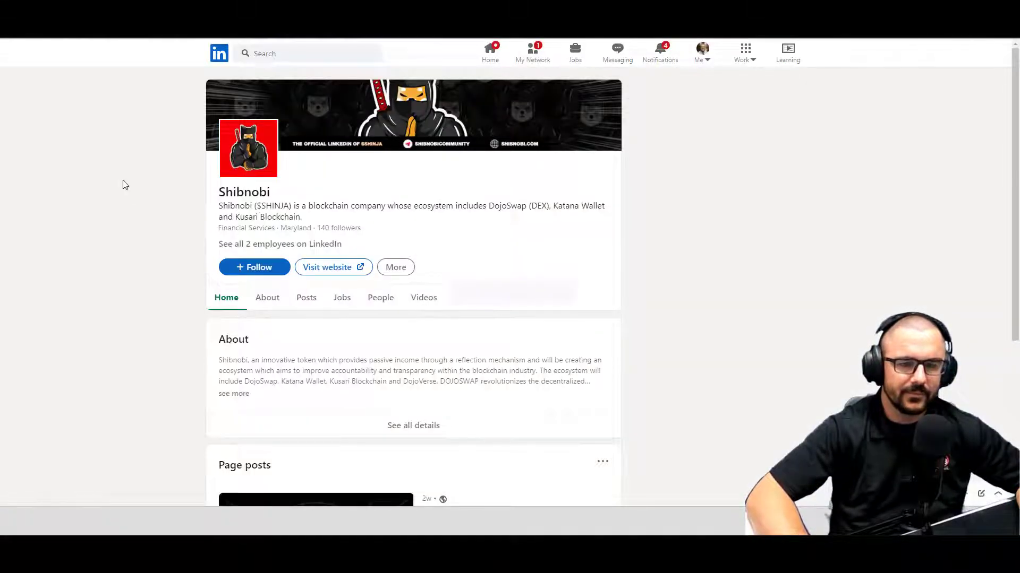
scroll("down", 3)
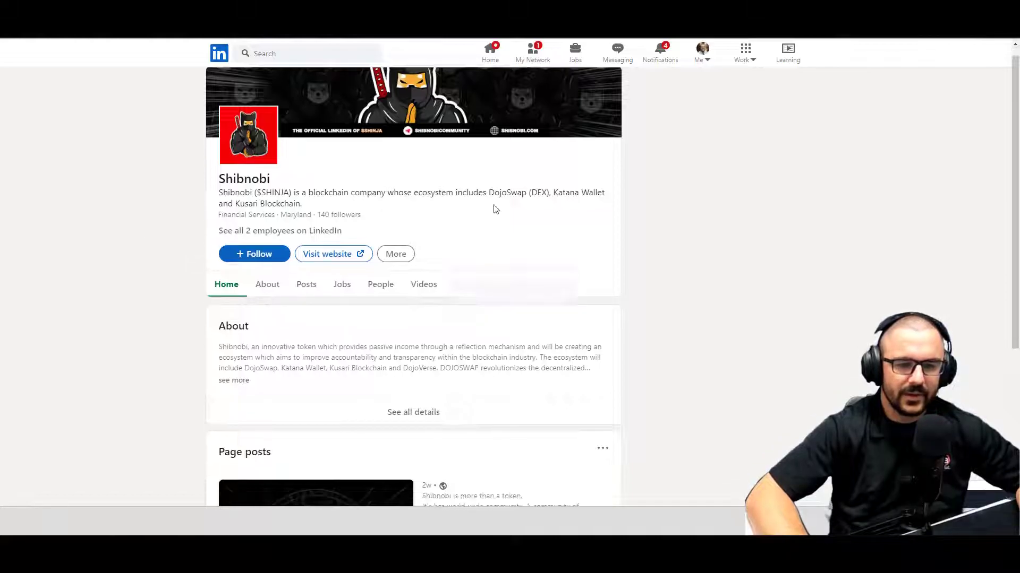
scroll("up", 3)
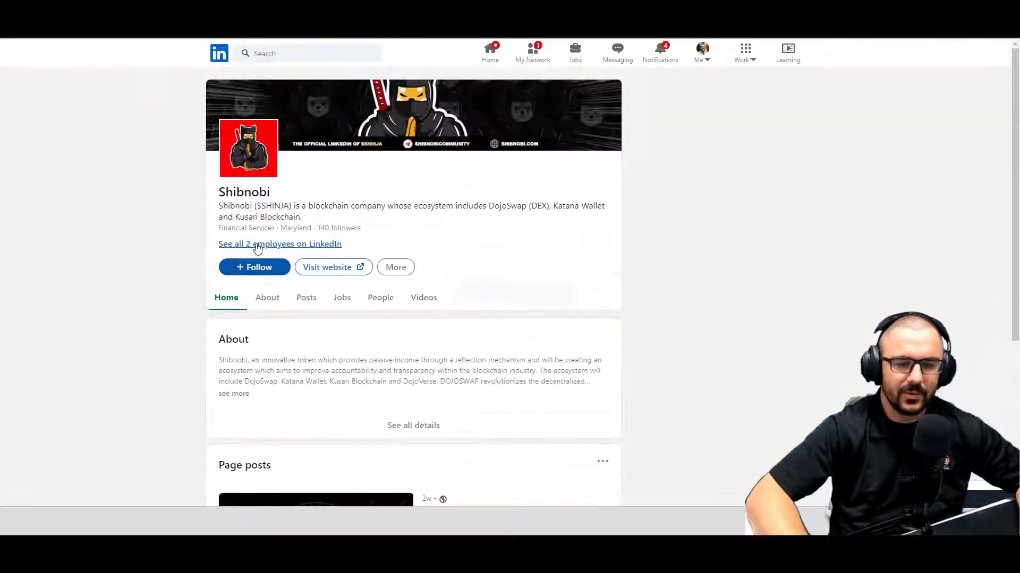
left_click(280, 244)
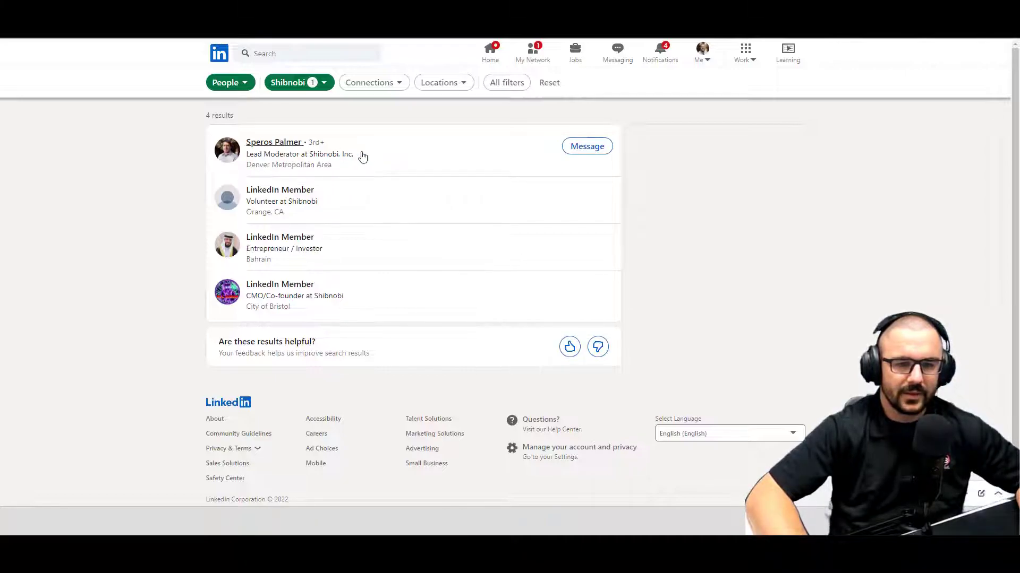
mouse_move(421, 280)
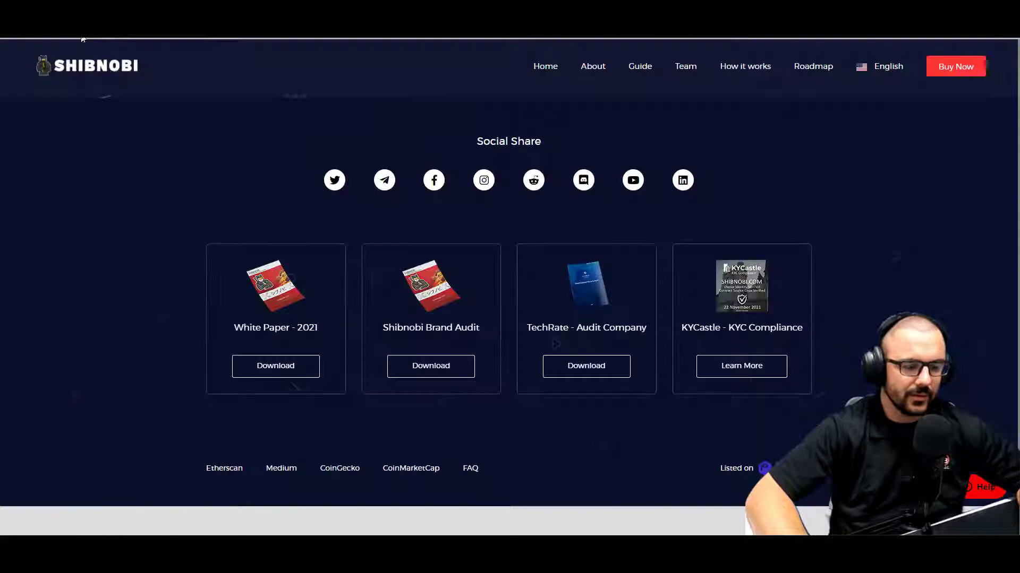
mouse_move(828, 295)
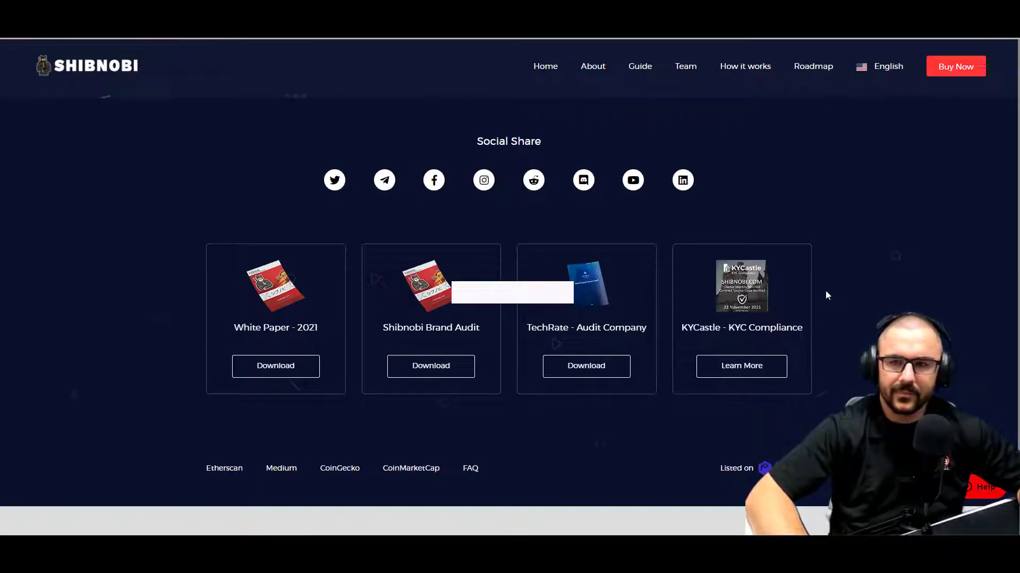
mouse_move(306, 75)
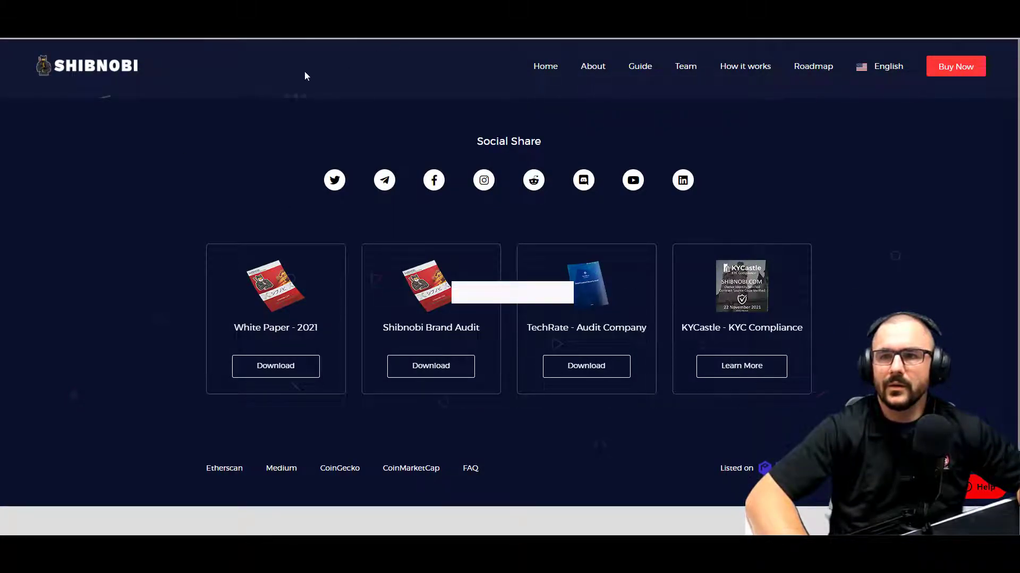
mouse_move(536, 448)
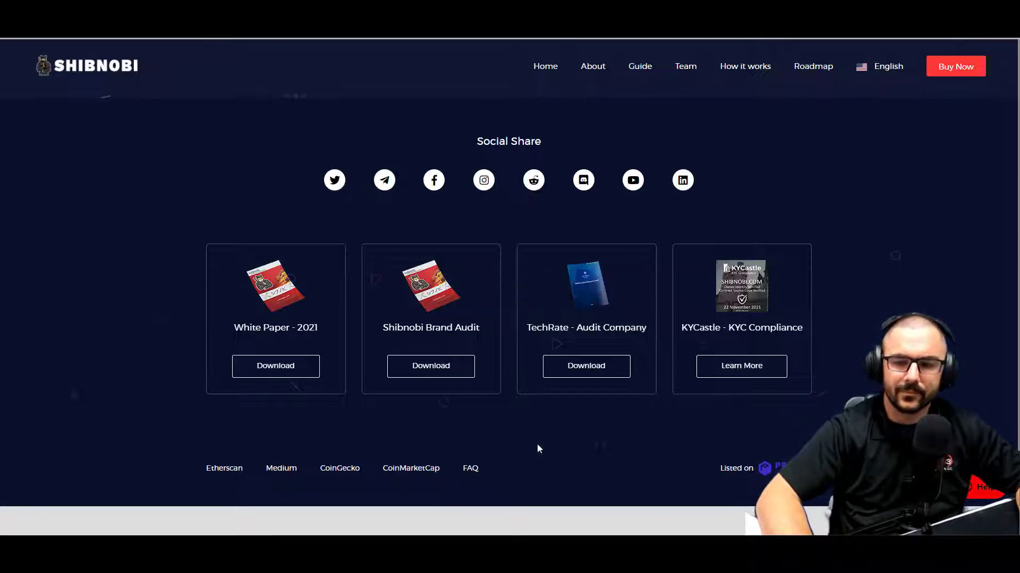
mouse_move(626, 347)
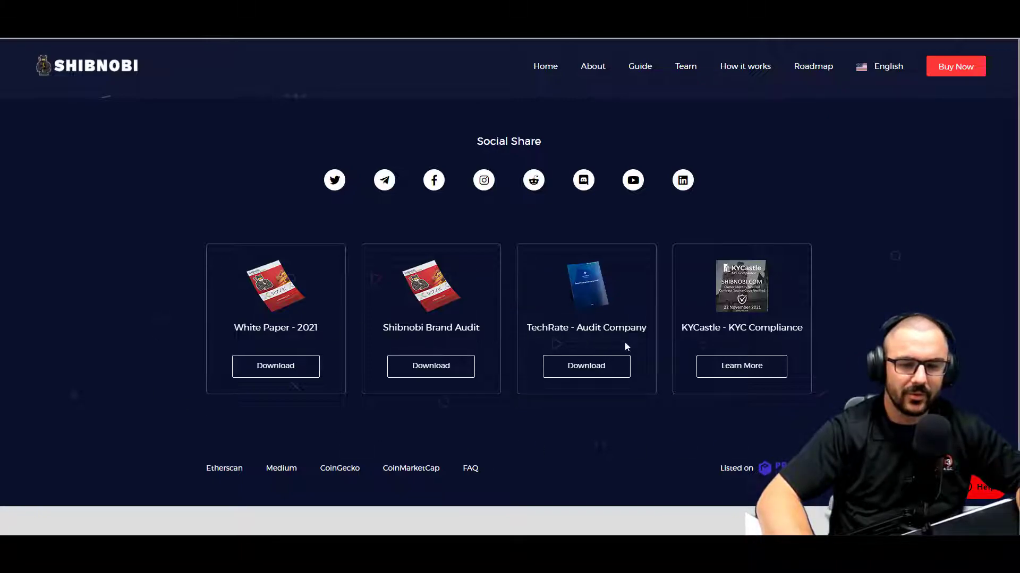
mouse_move(835, 336)
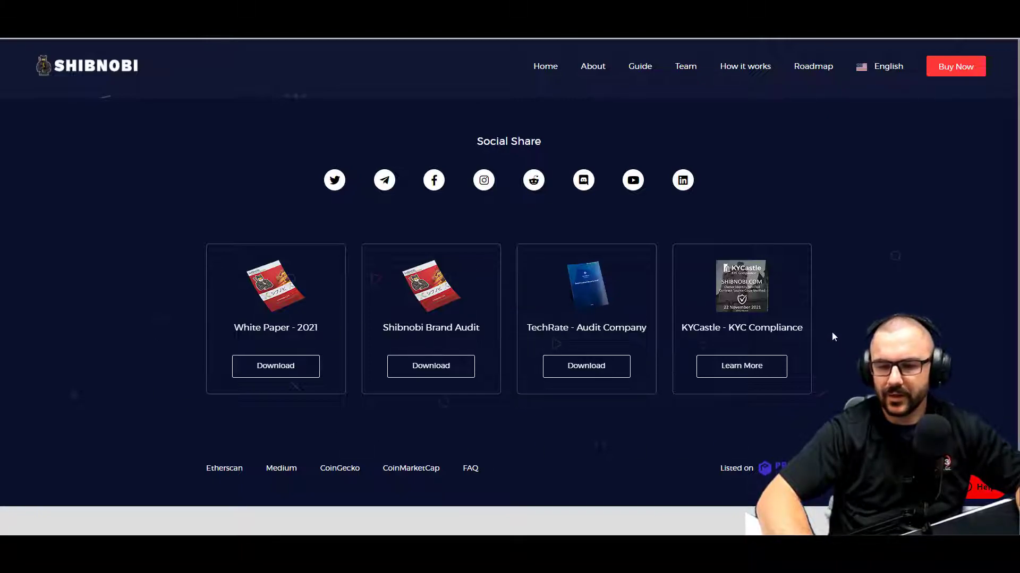
mouse_move(538, 78)
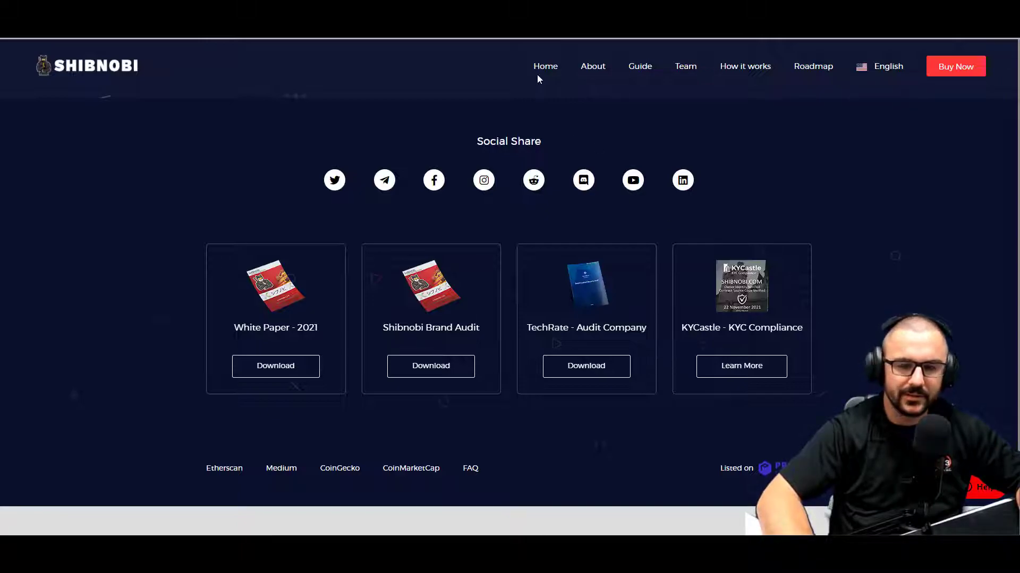
- Jump through the Why invest and team sections, back to top, then open the White Paper PDF
left_click(638, 66)
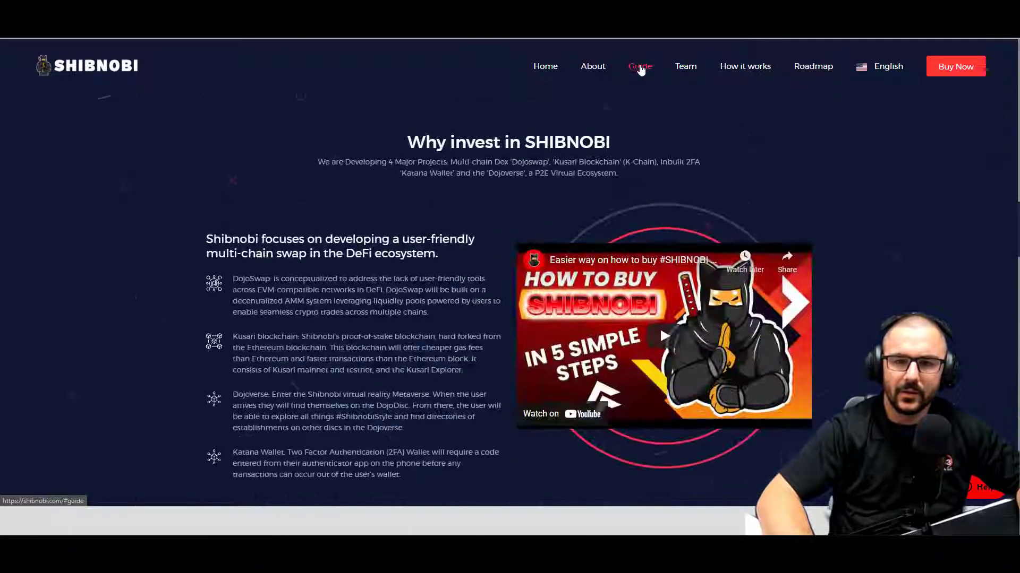
left_click(673, 66)
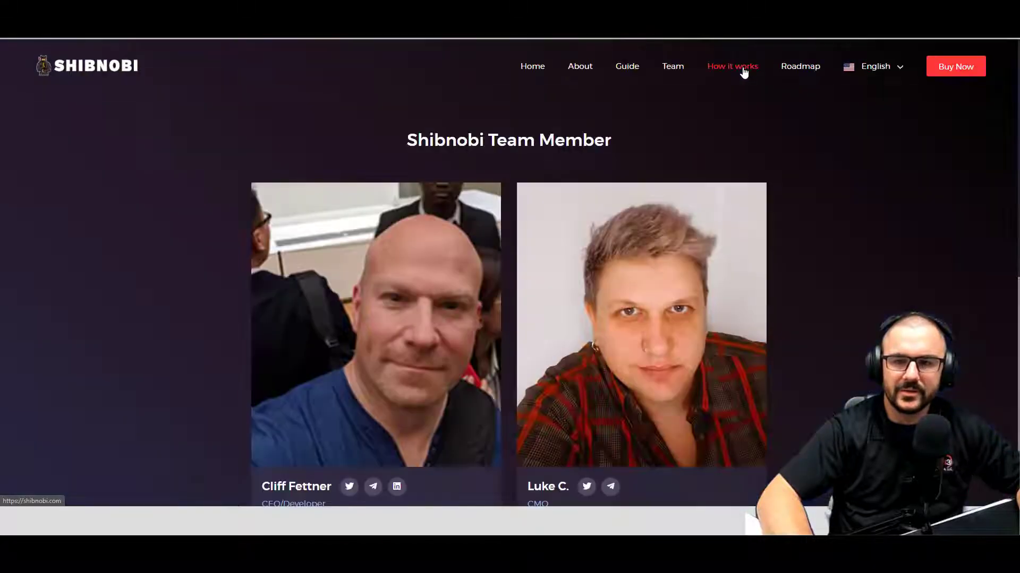
left_click(532, 65)
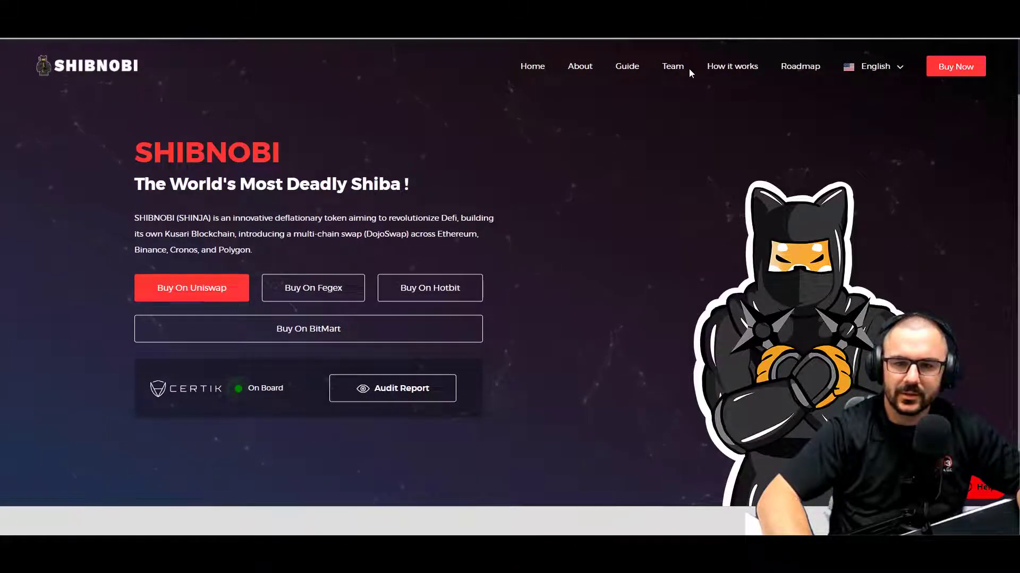
mouse_move(757, 134)
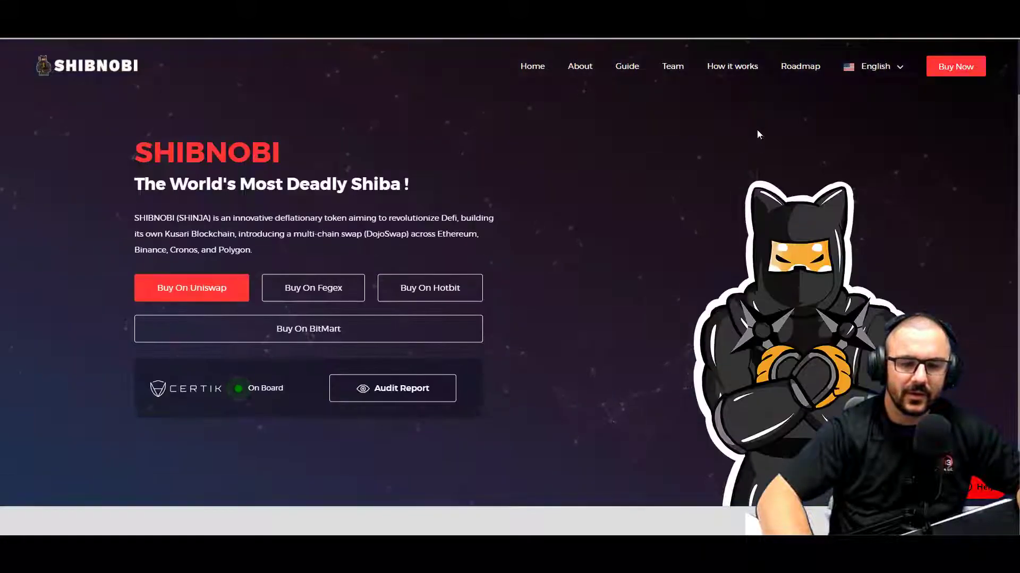
left_click(800, 65)
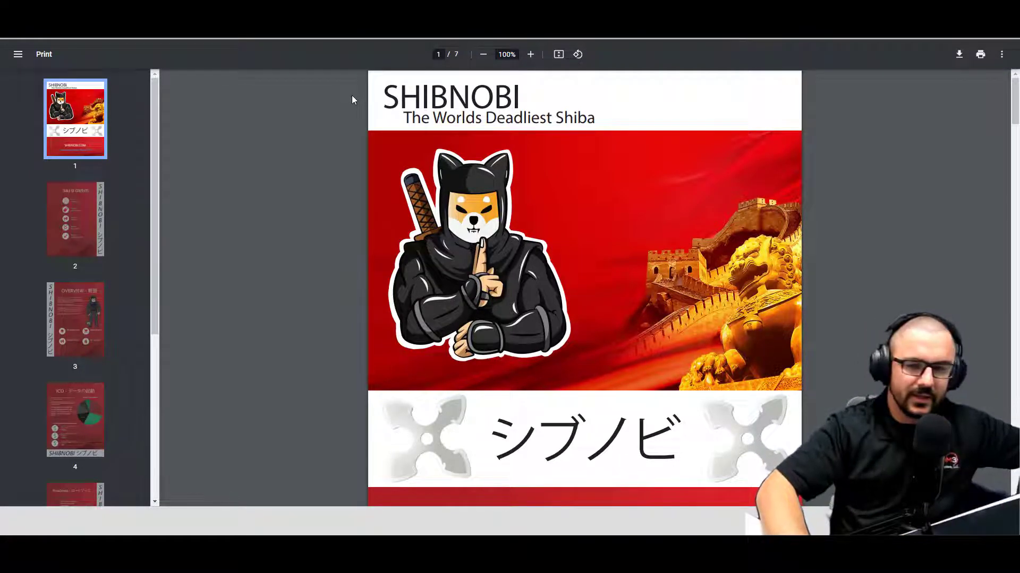
- Scroll white paper pages 1–4, from cover and contents to the ICO token allocation chart
scroll("down", 3)
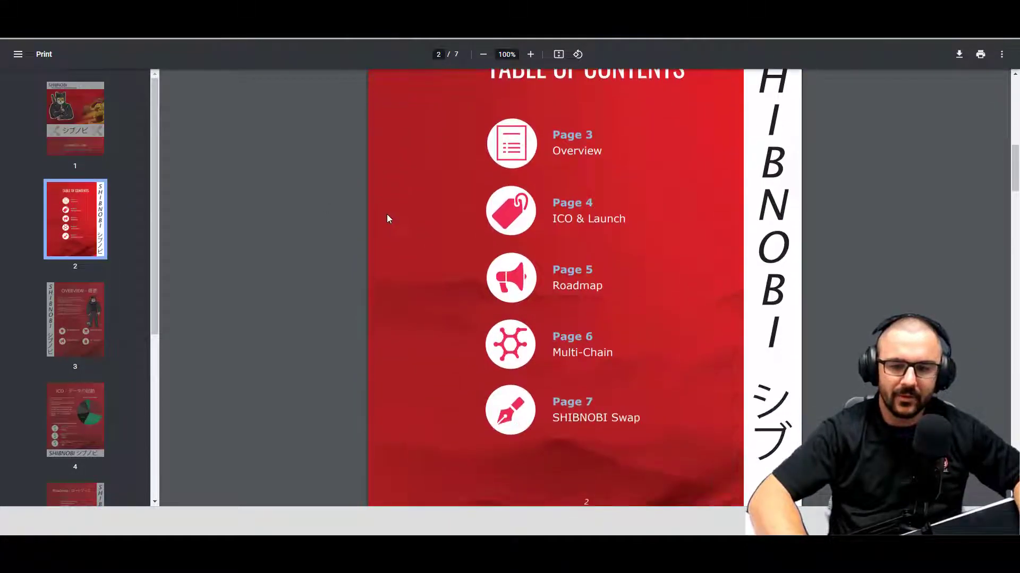
scroll("down", 3)
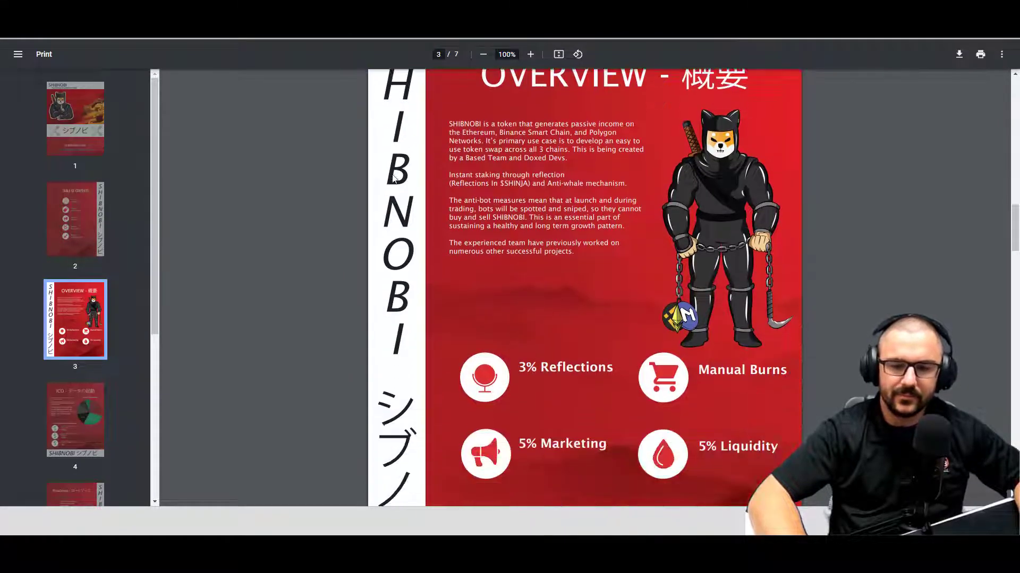
scroll("down", 3)
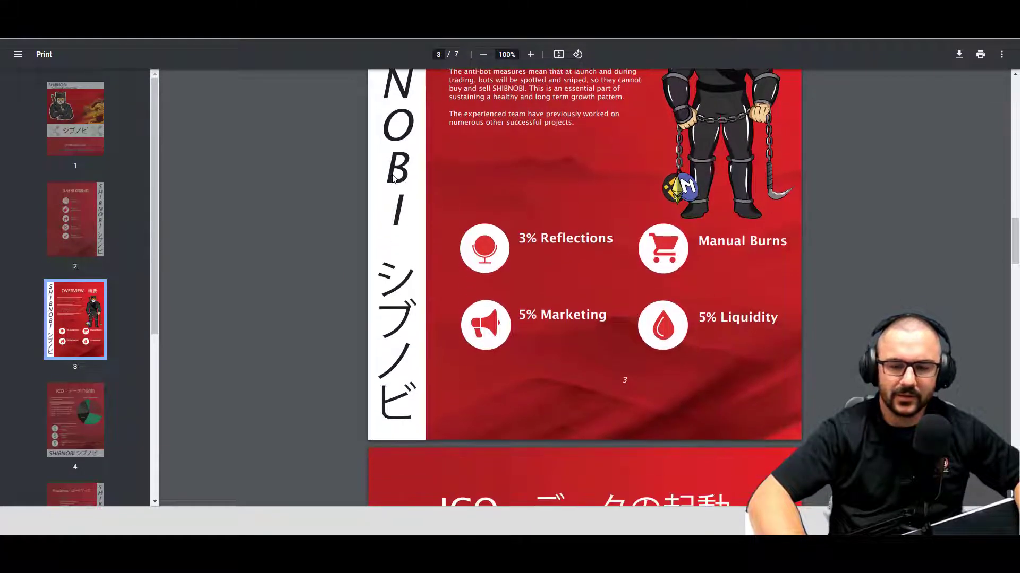
scroll("down", 3)
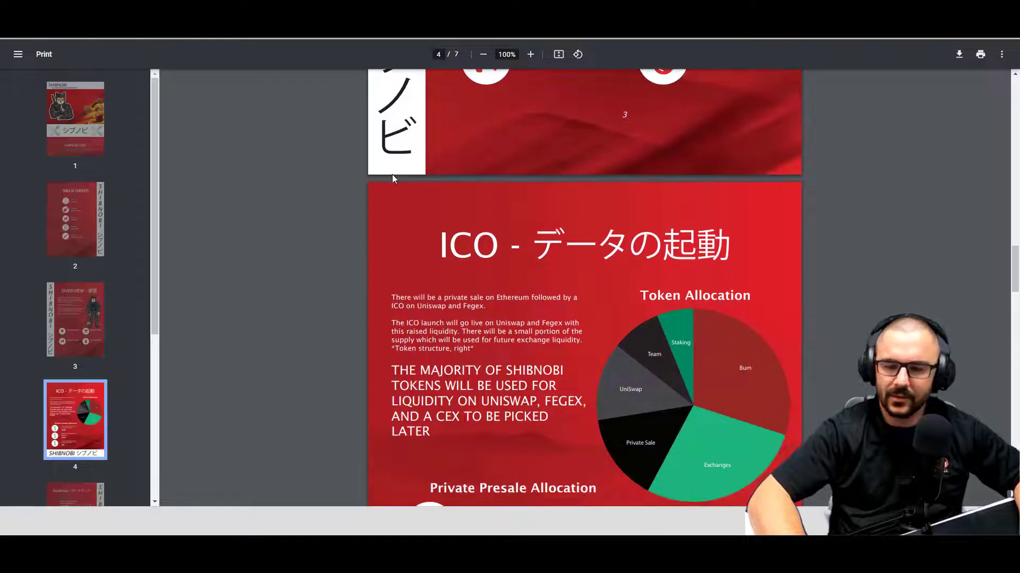
scroll("down", 3)
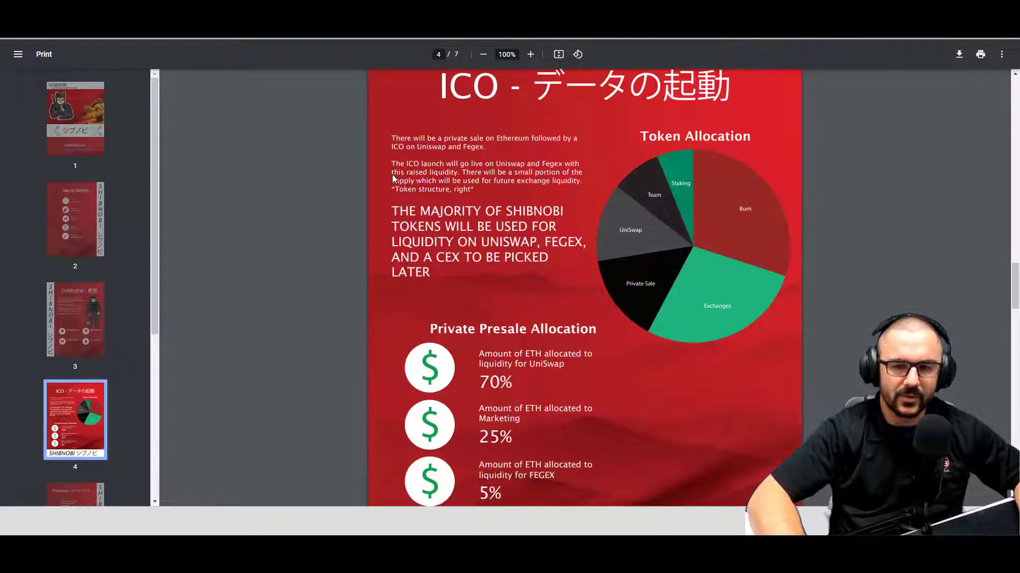
scroll("down", 3)
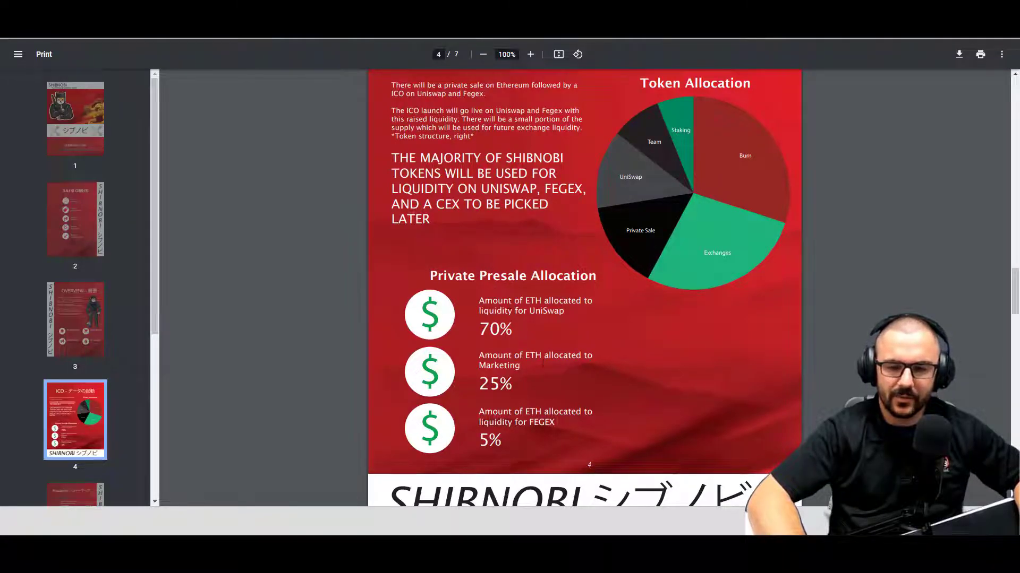
mouse_move(591, 400)
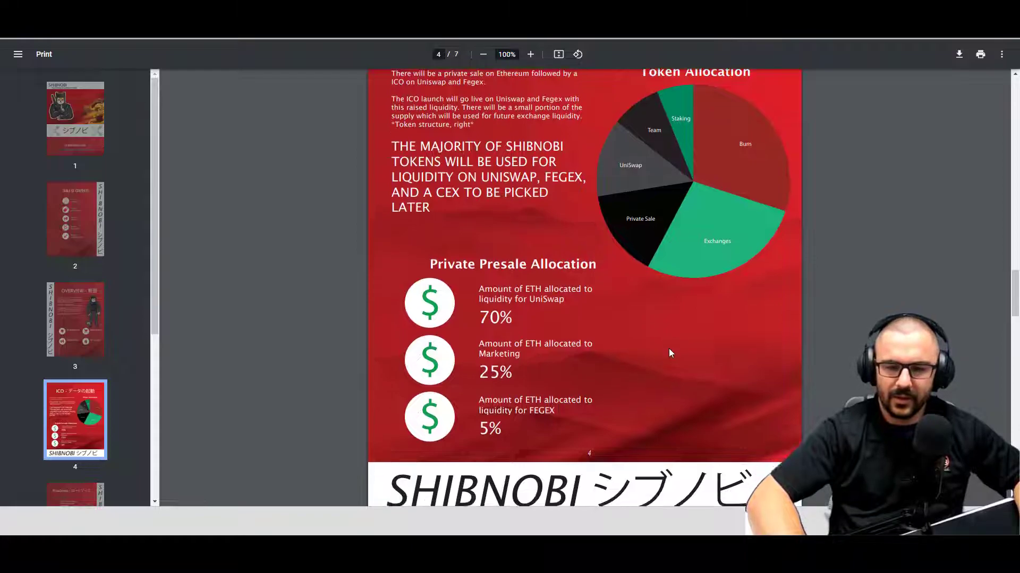
scroll("down", 3)
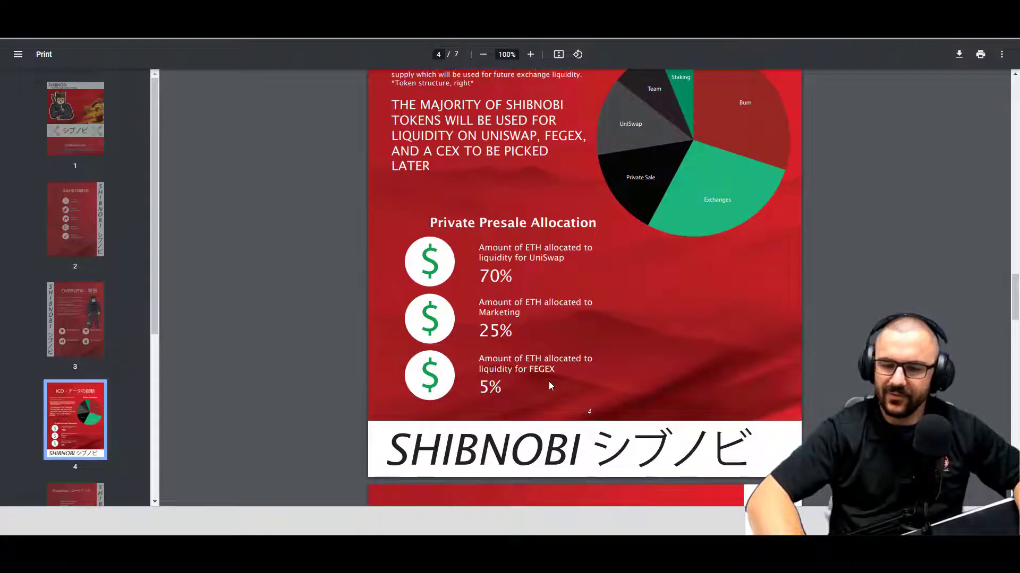
mouse_move(572, 388)
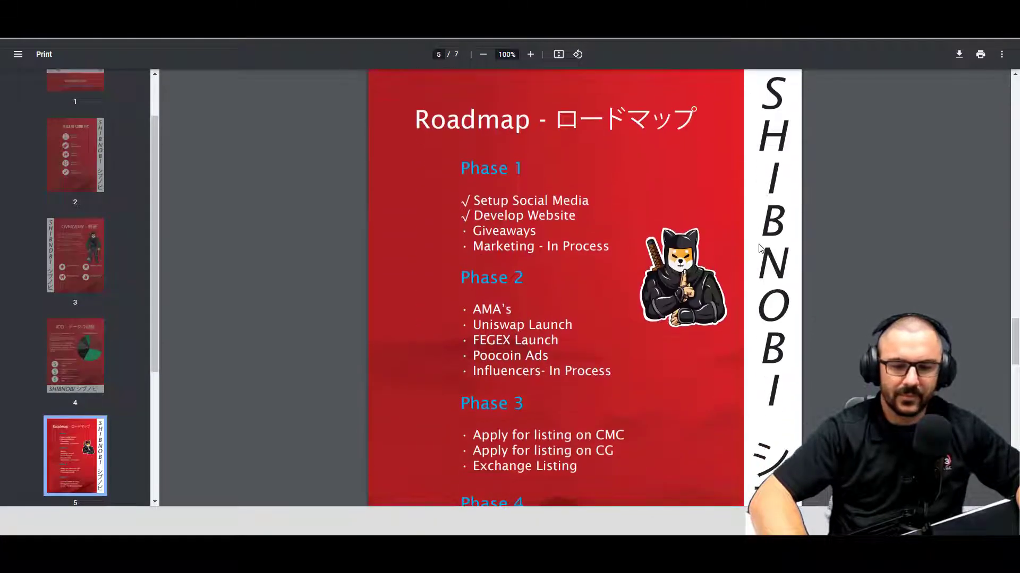
- Scroll white paper pages 5–7: roadmap, multi-chain, SHIBNOBI Swap and token details
scroll("down", 3)
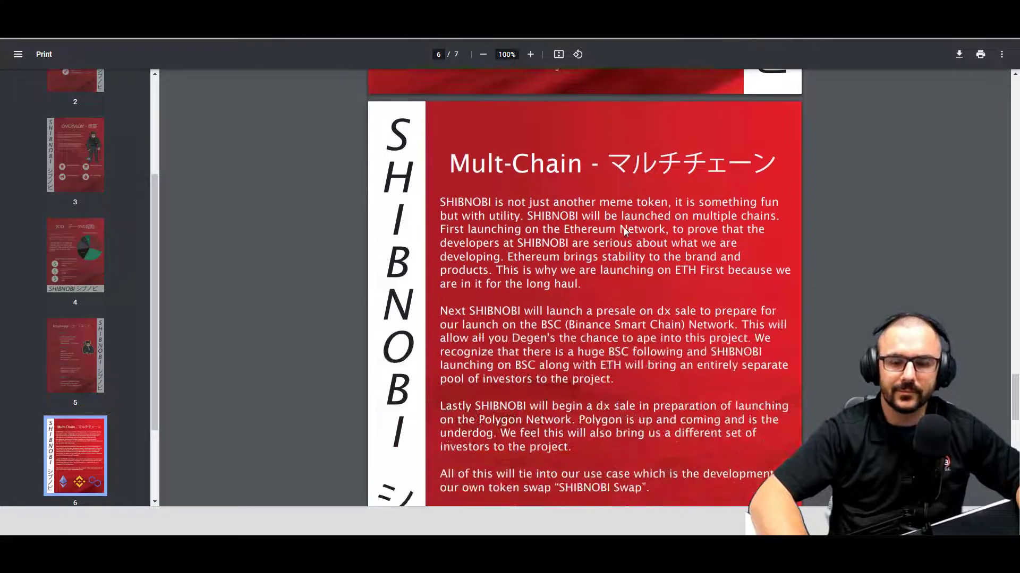
scroll("down", 3)
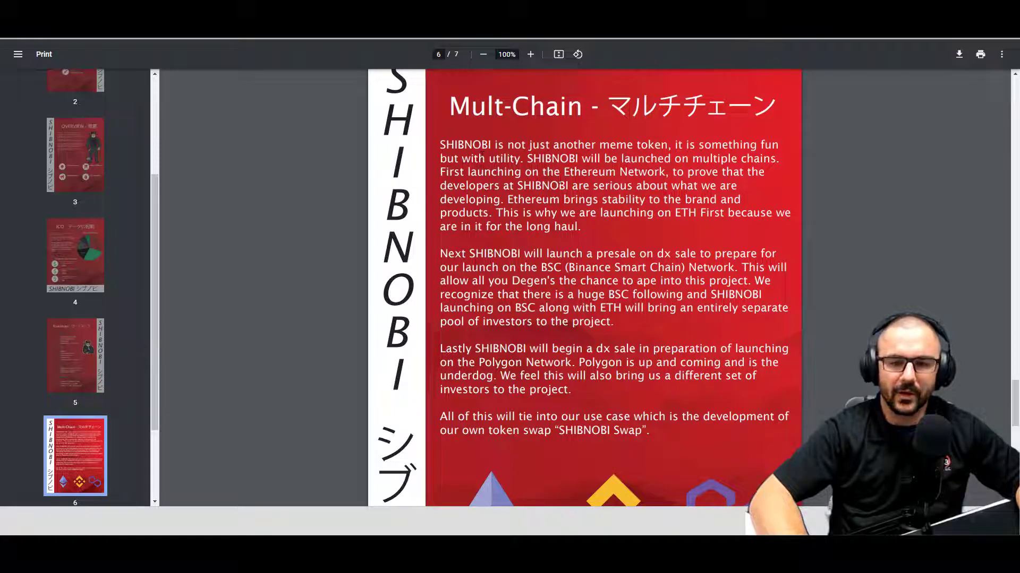
scroll("down", 3)
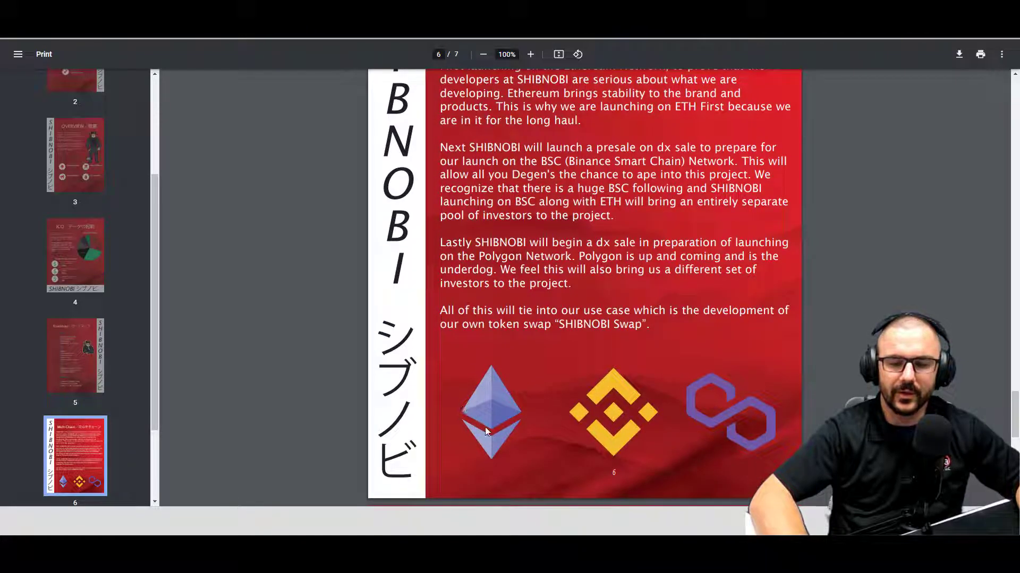
mouse_move(593, 440)
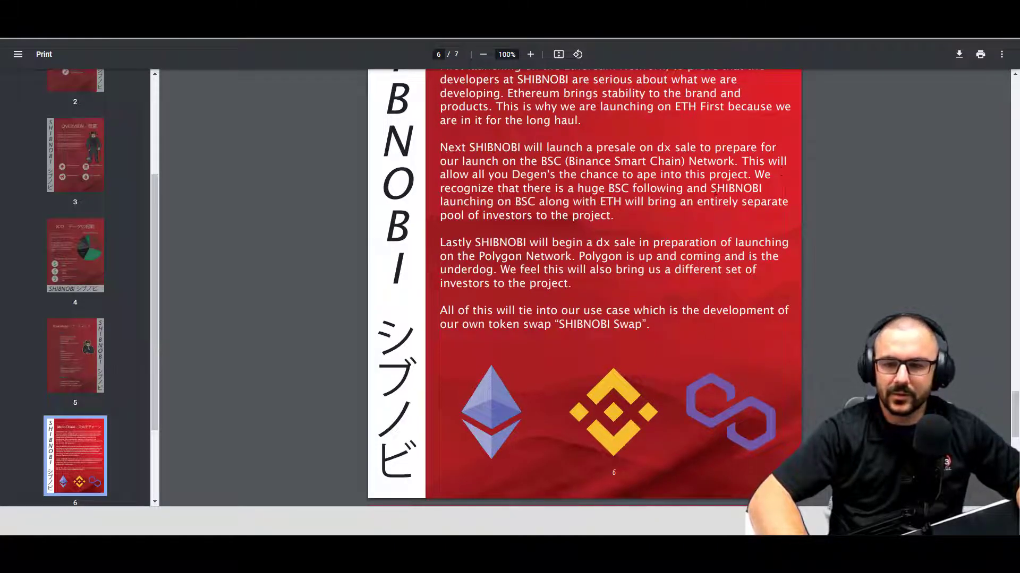
scroll("down", 3)
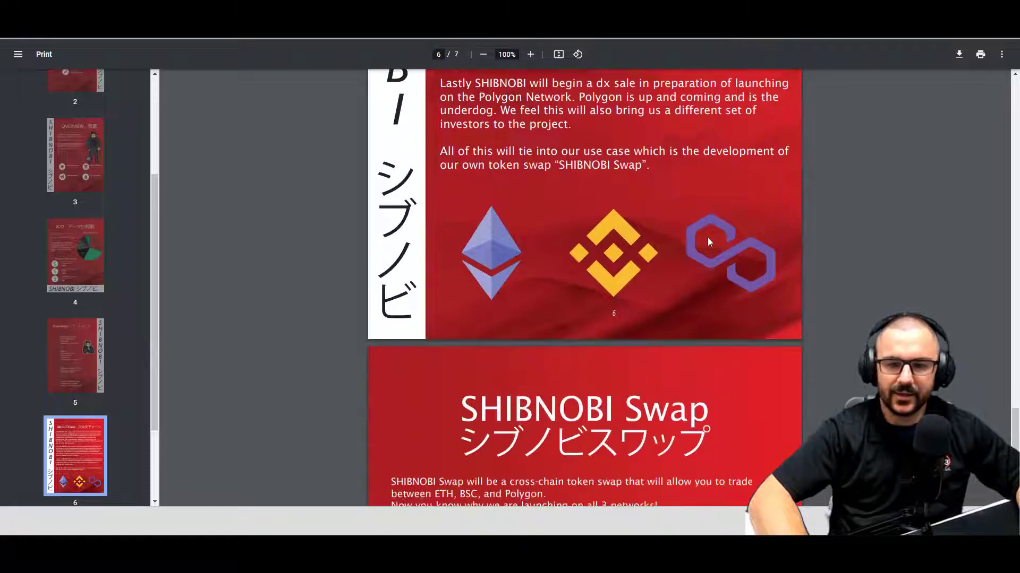
scroll("down", 3)
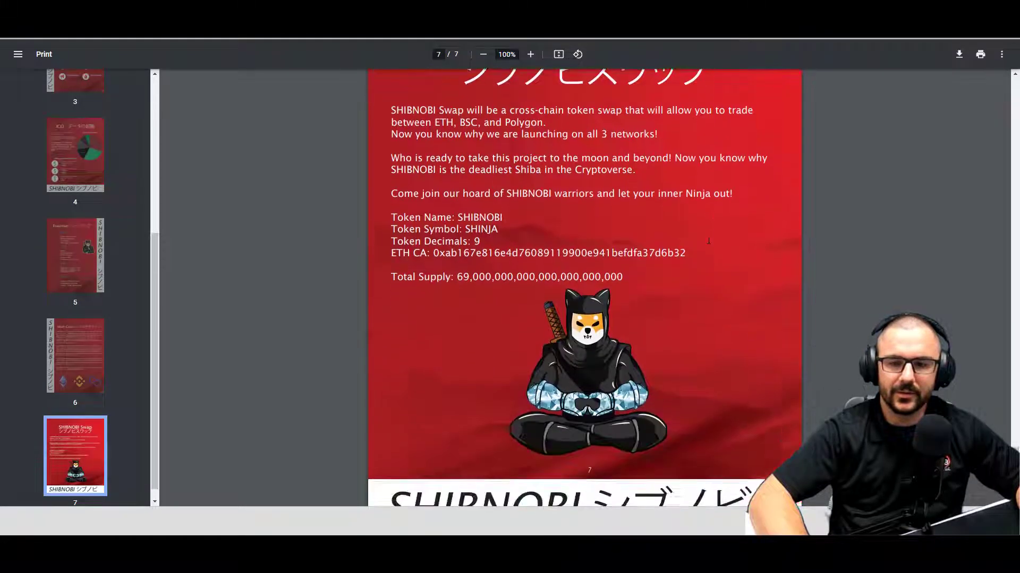
scroll("up", 3)
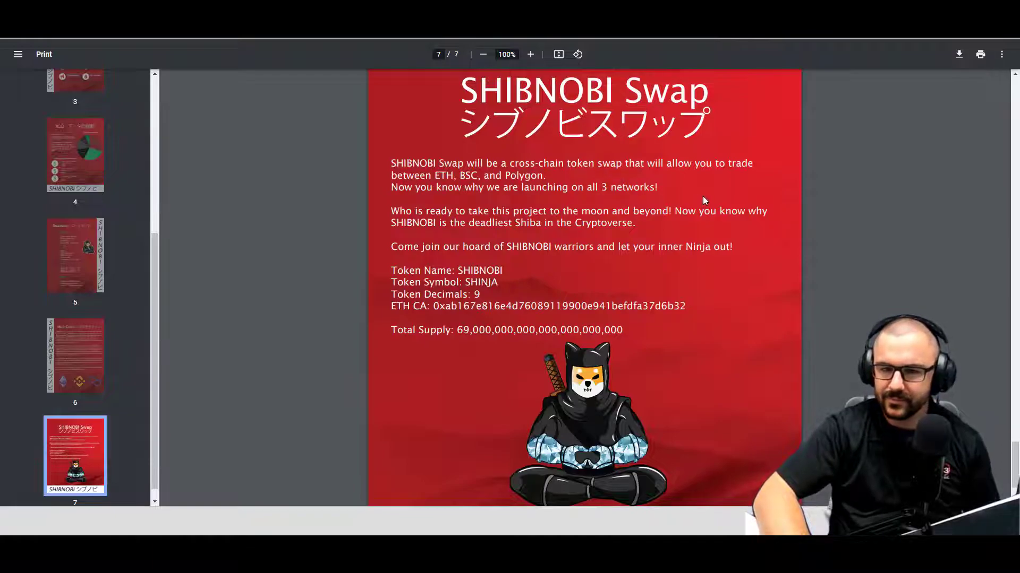
scroll("down", 3)
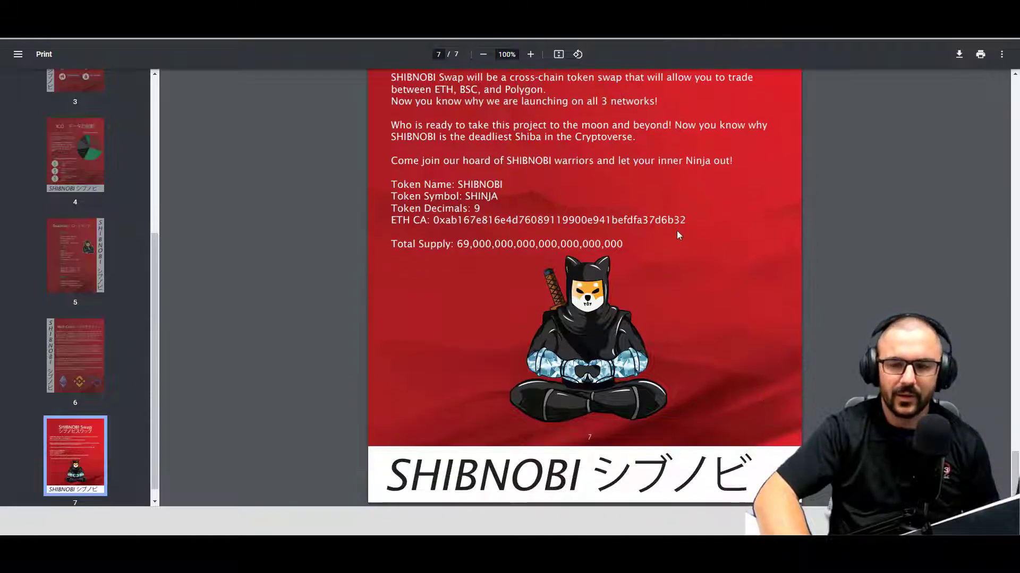
mouse_move(343, 261)
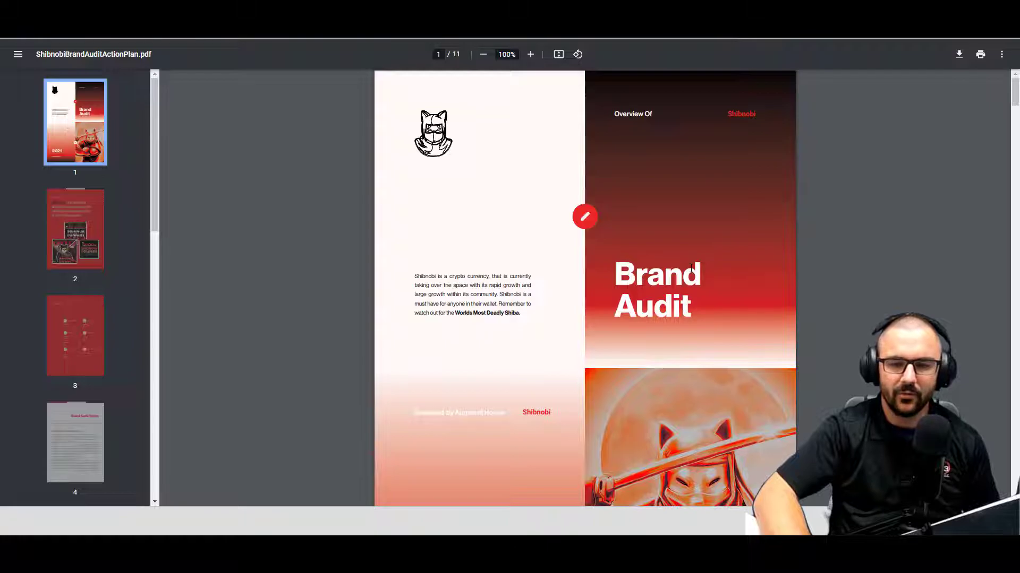
- Select the cover's author credit, then read the brand audit through tokenomics, roadmap and website advice to Public Media
double_click(478, 412)
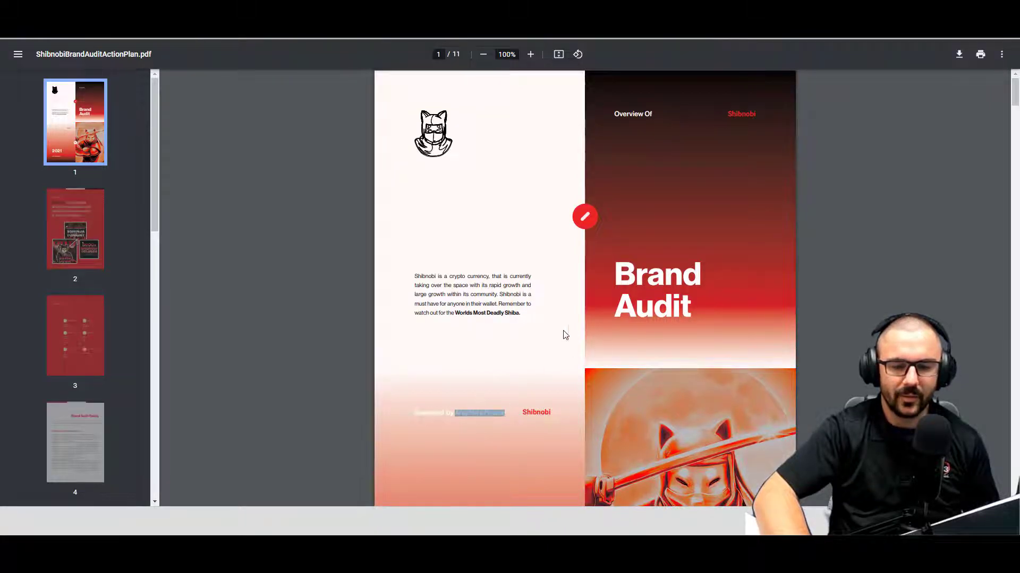
scroll("down", 3)
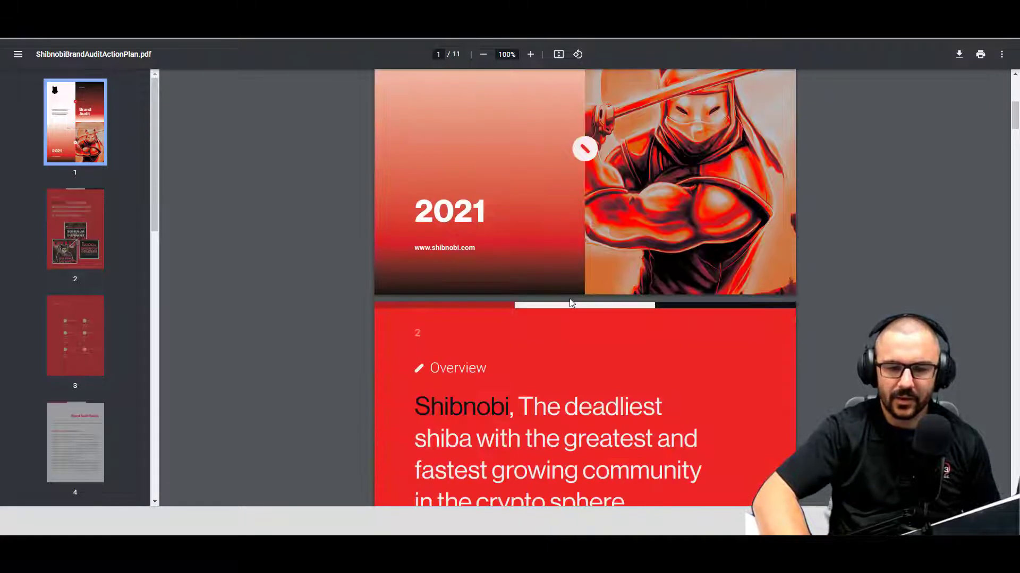
scroll("down", 3)
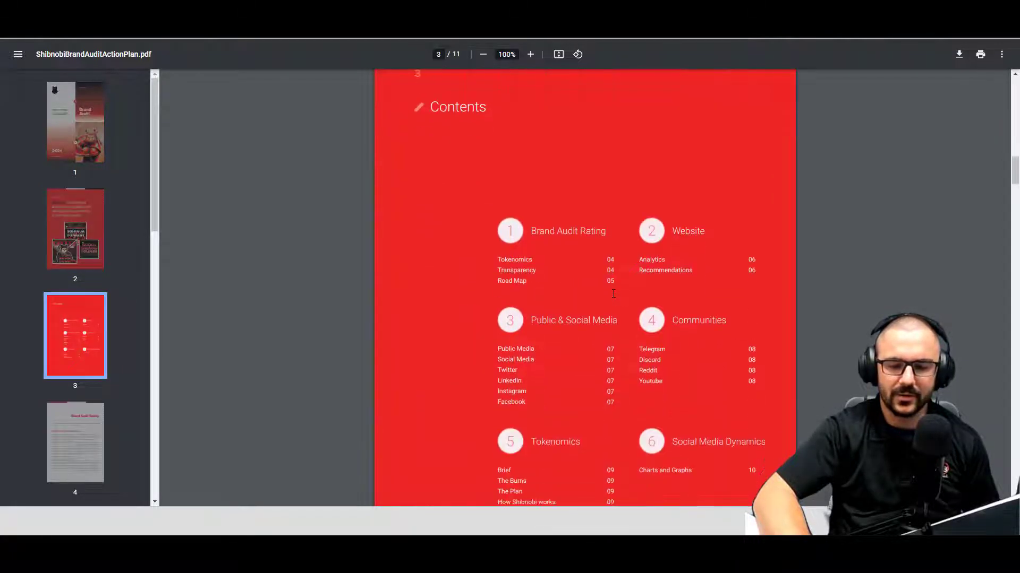
scroll("down", 3)
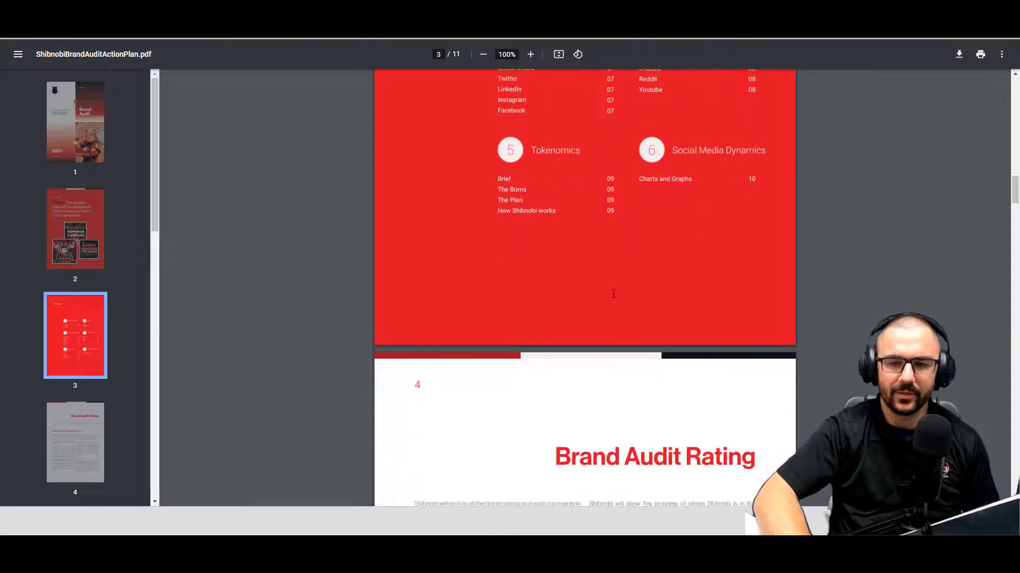
scroll("down", 3)
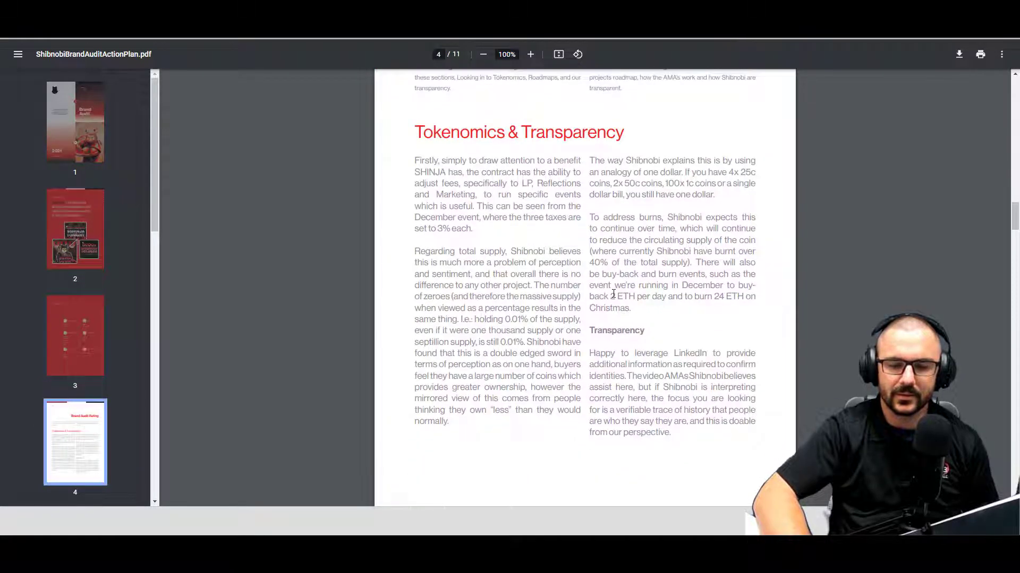
scroll("down", 3)
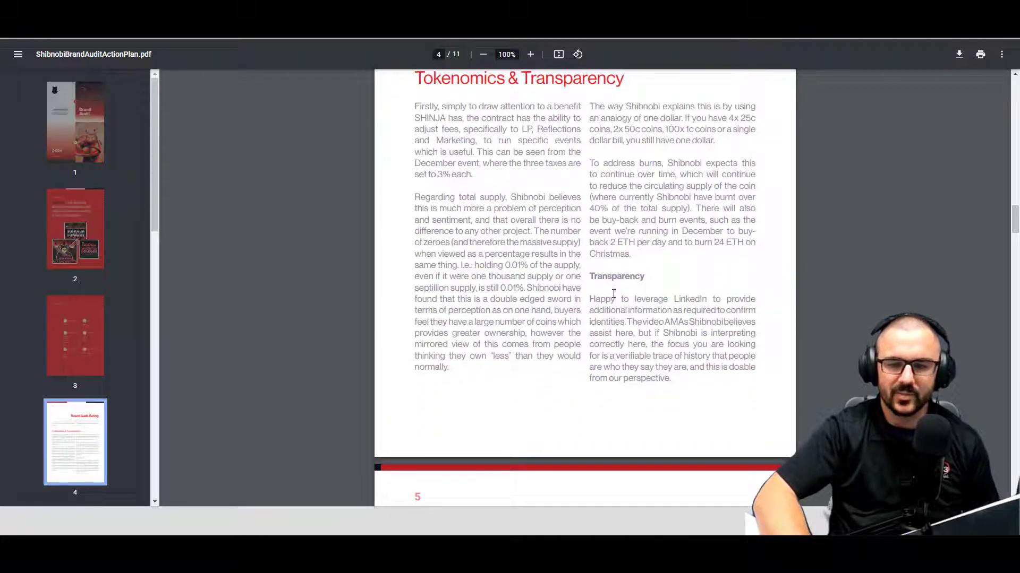
scroll("down", 3)
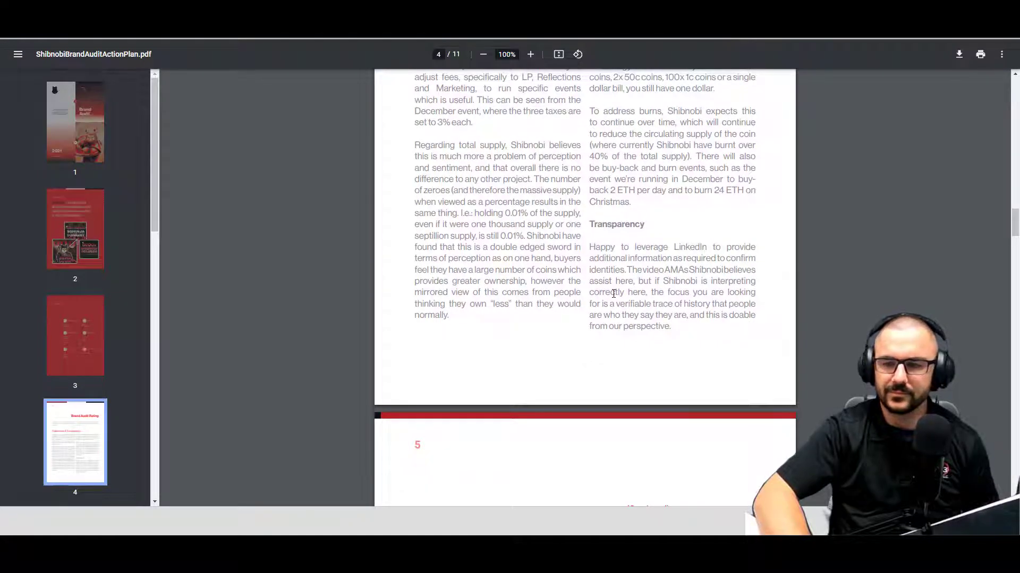
scroll("down", 3)
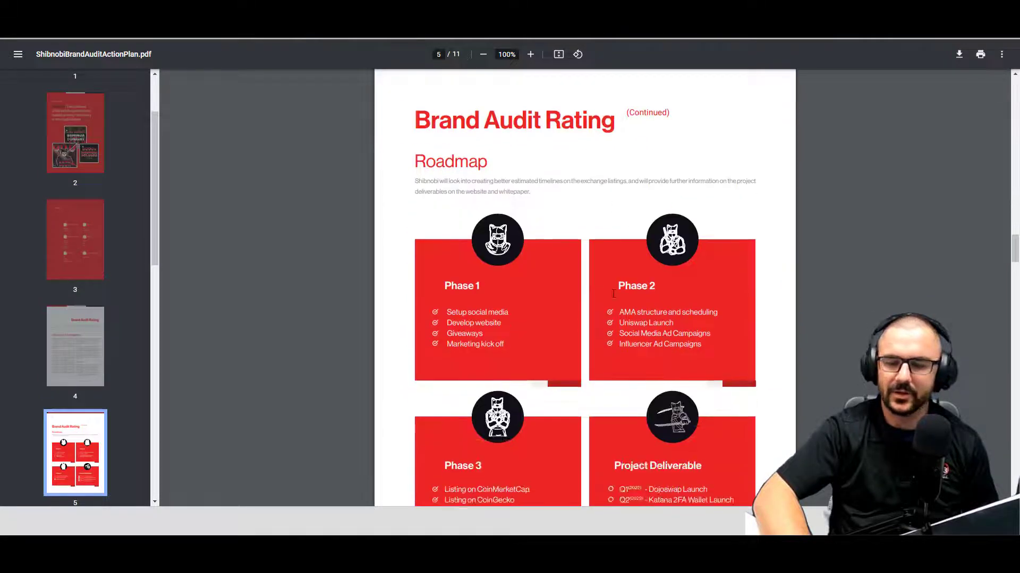
scroll("down", 3)
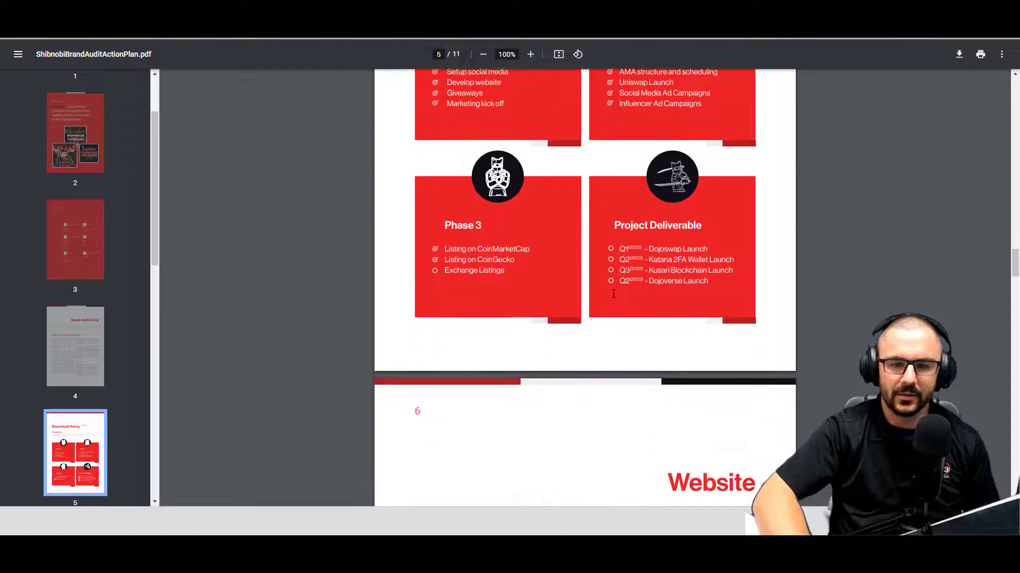
scroll("down", 3)
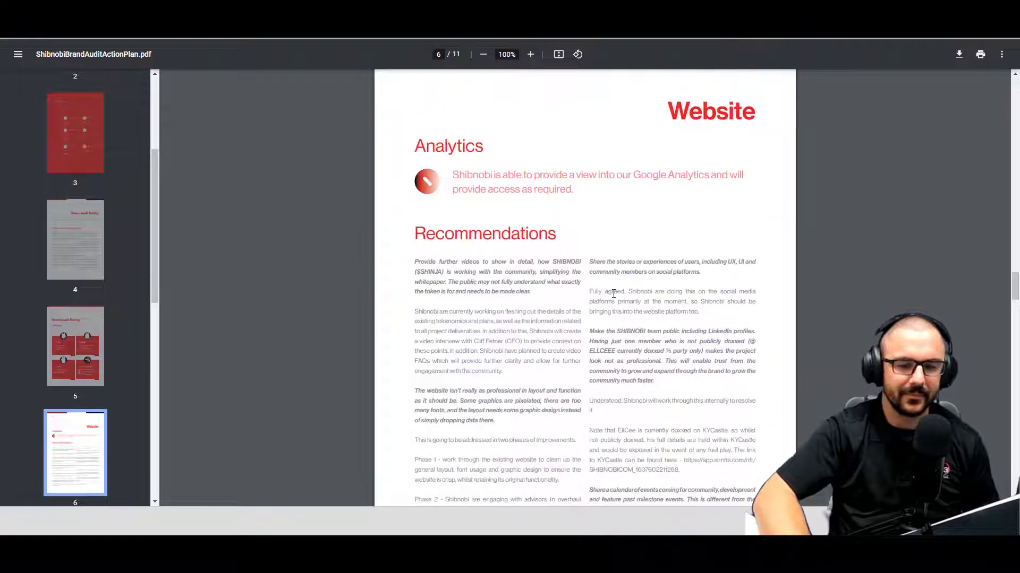
scroll("down", 3)
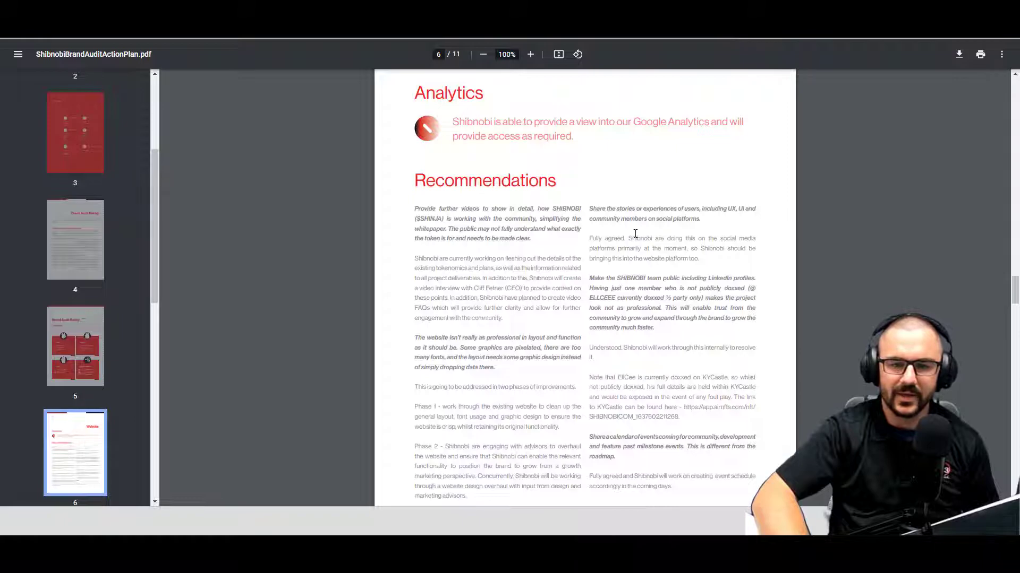
scroll("down", 3)
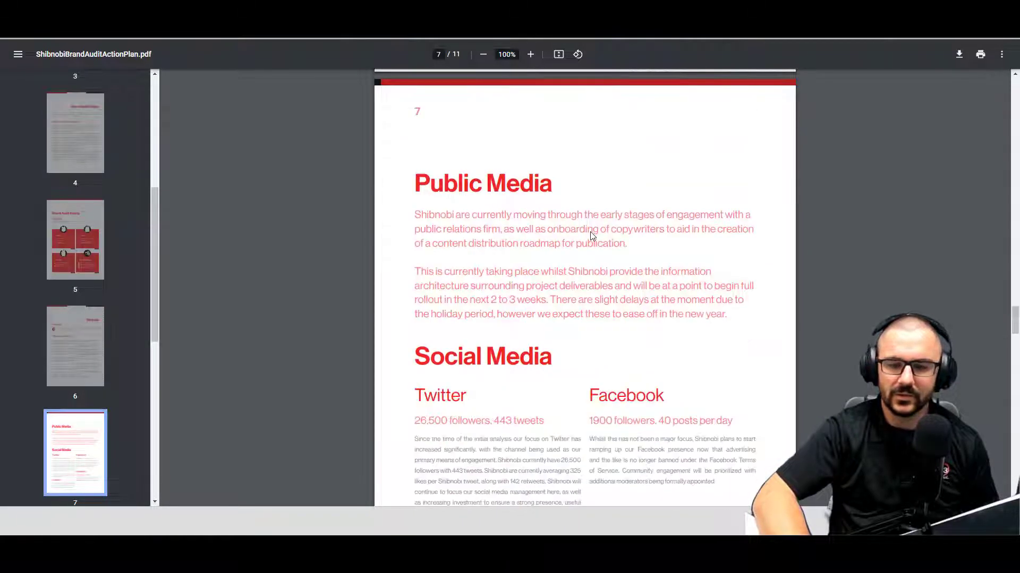
- Read brand audit pages 7–10 from social media to the Social Media Dynamics pie chart and note
scroll("down", 3)
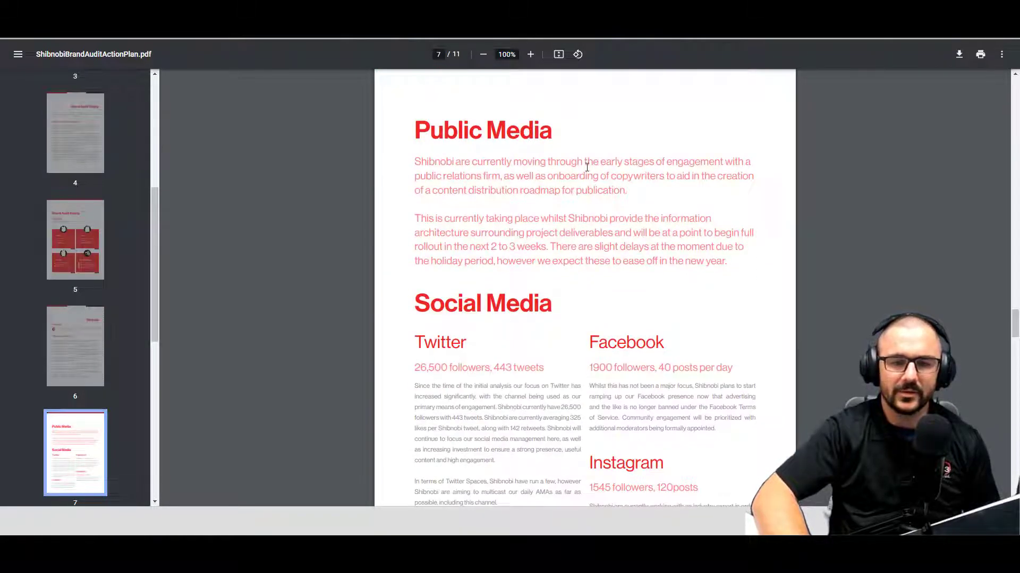
mouse_move(751, 166)
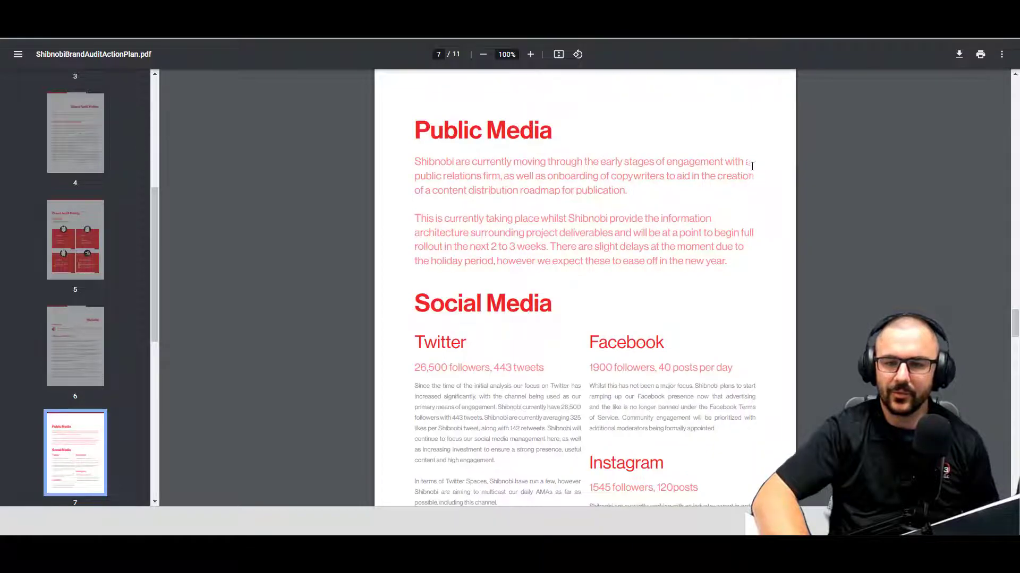
mouse_move(612, 167)
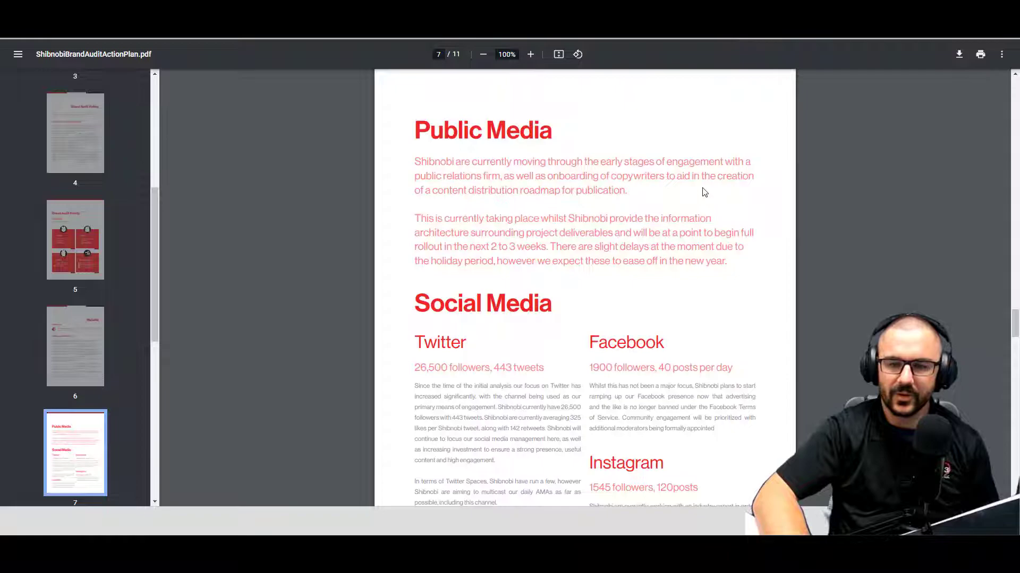
mouse_move(577, 213)
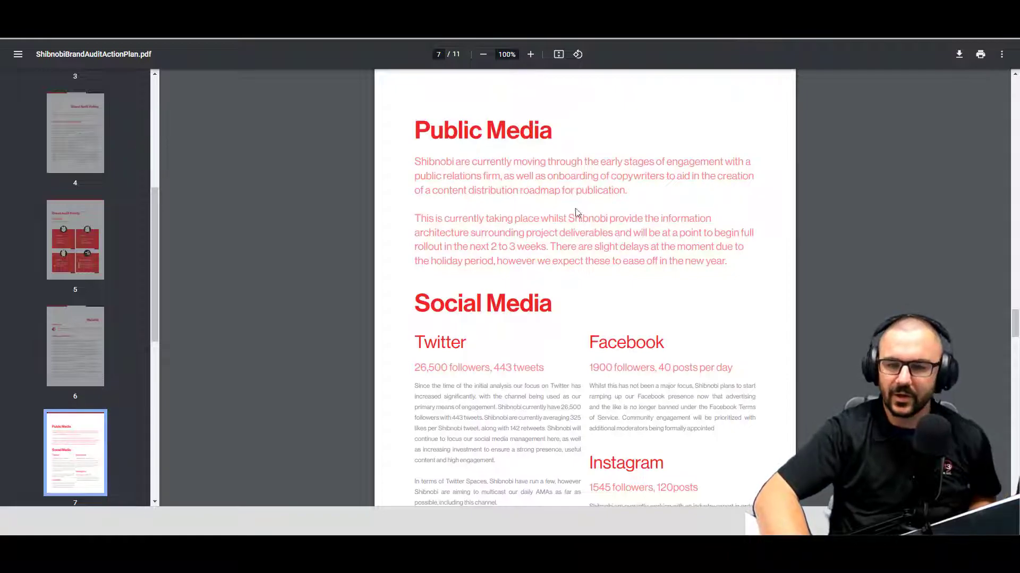
scroll("down", 3)
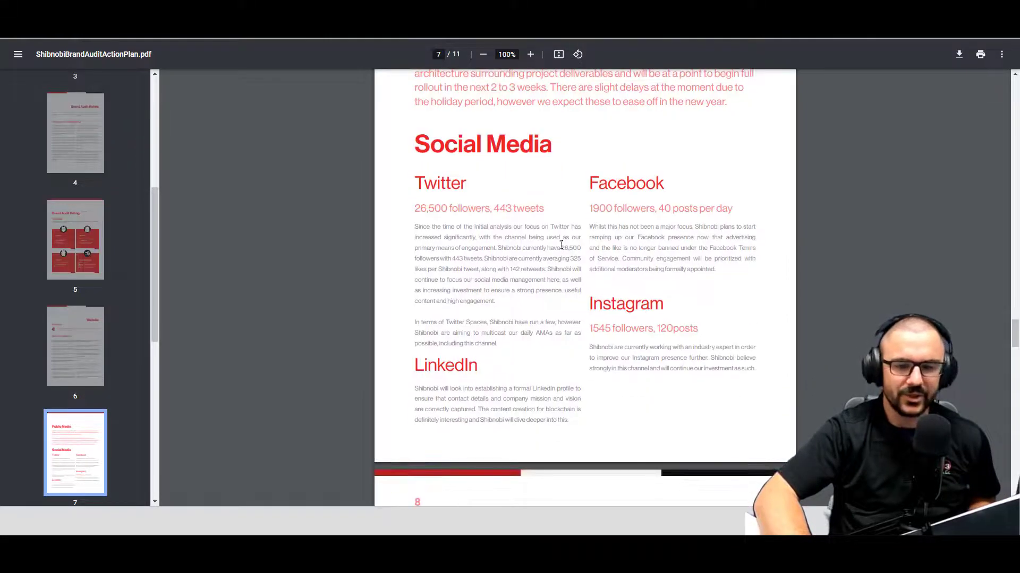
scroll("down", 3)
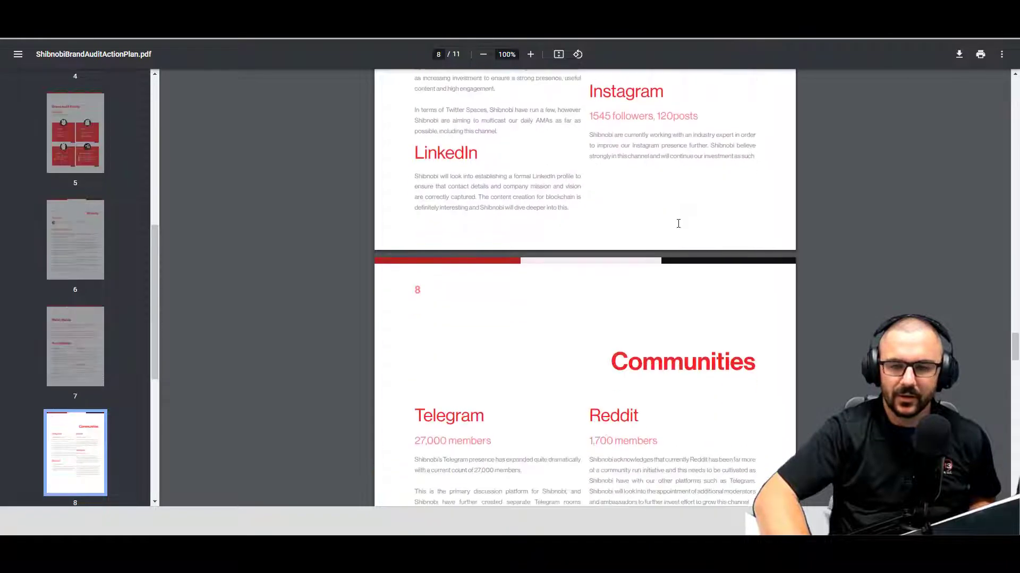
scroll("down", 3)
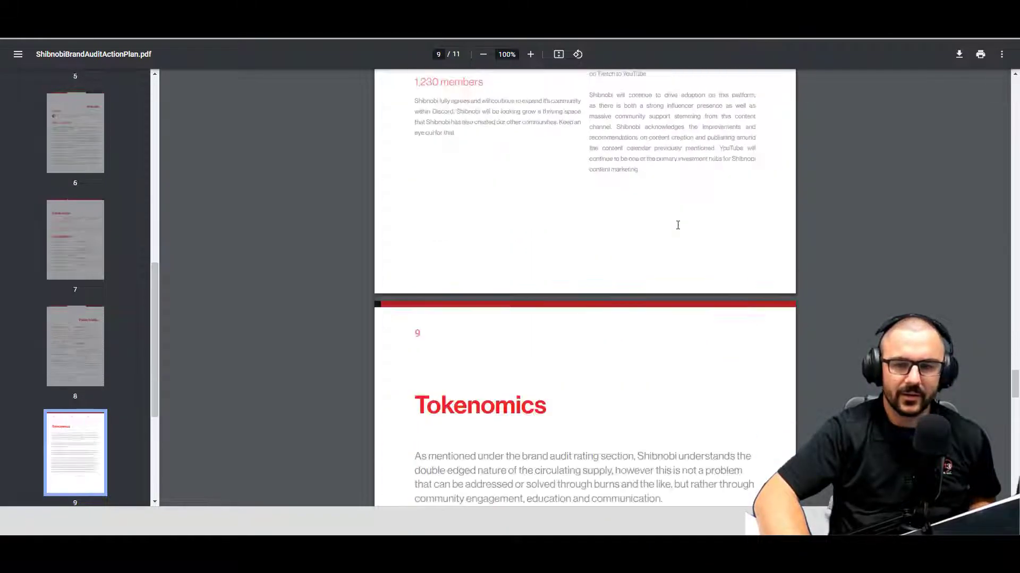
scroll("up", 3)
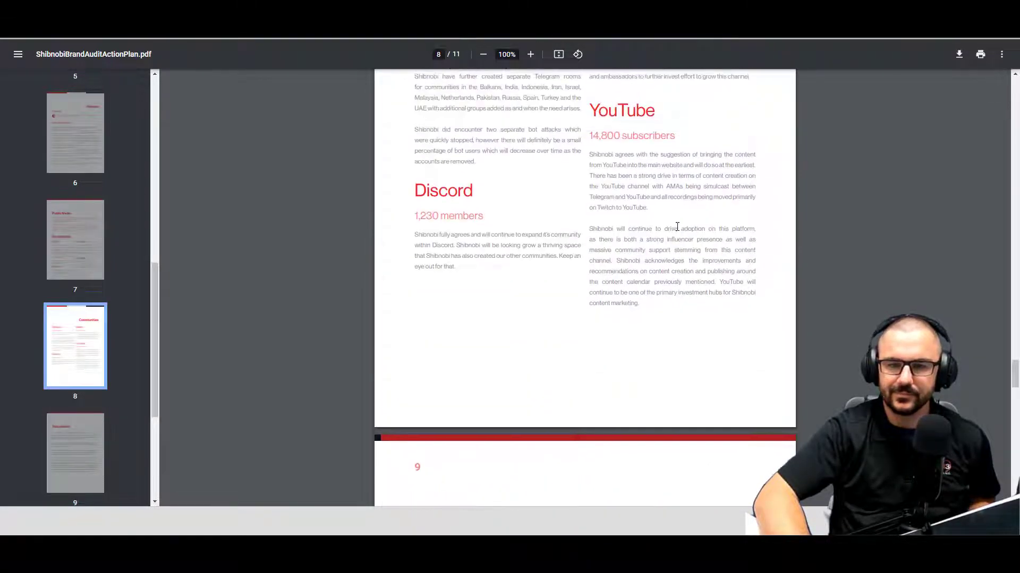
scroll("down", 3)
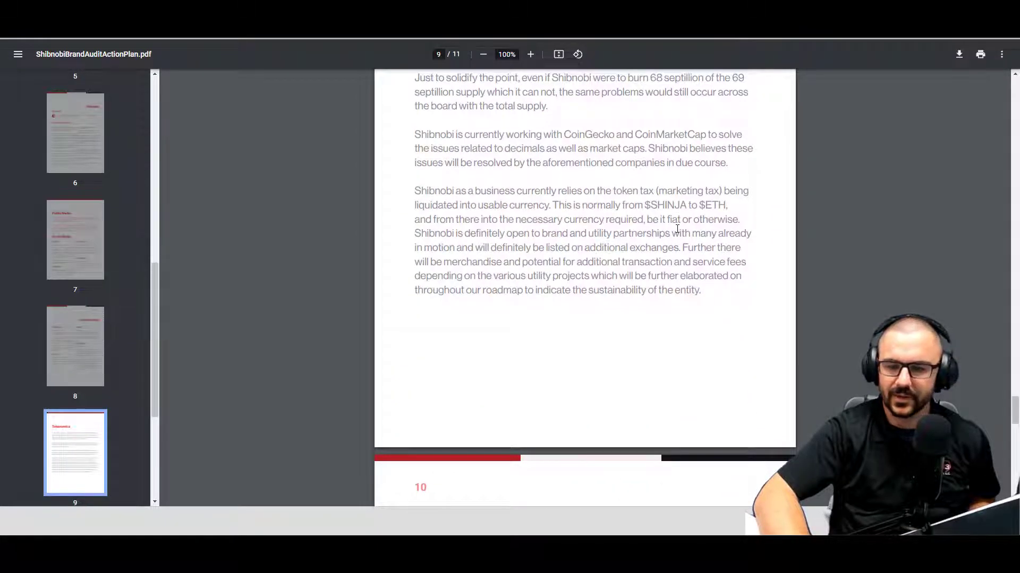
scroll("down", 3)
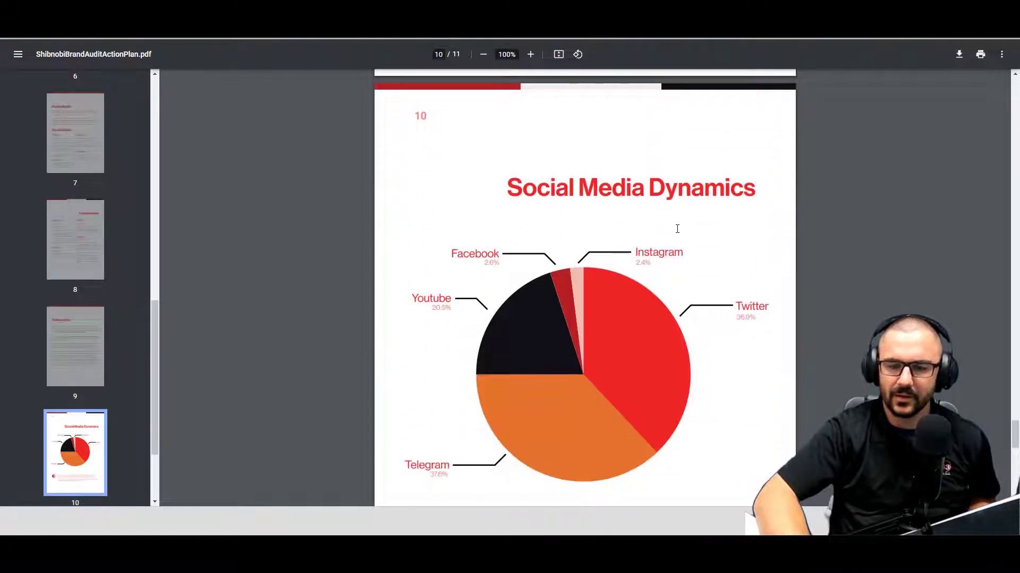
scroll("down", 3)
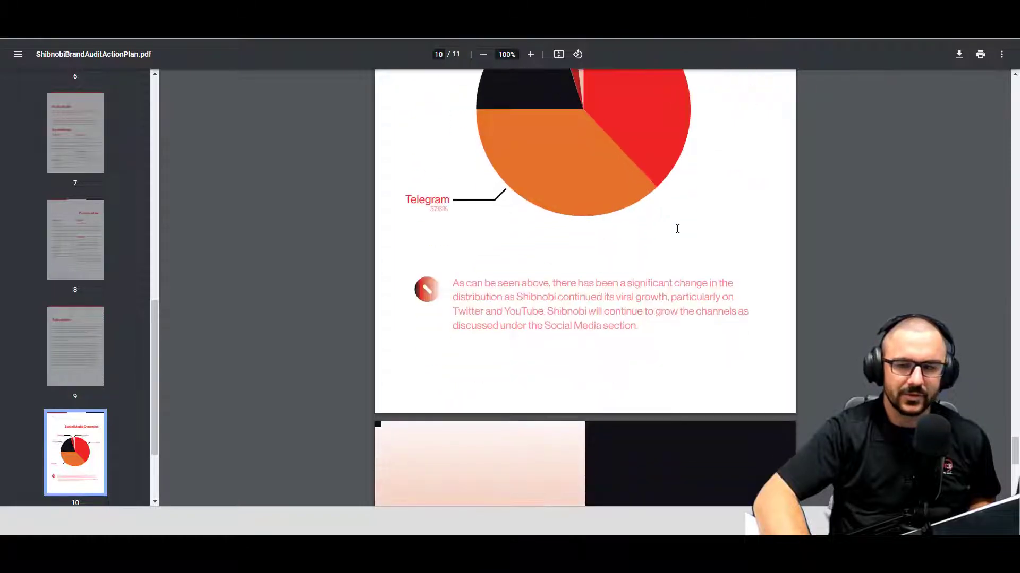
scroll("down", 3)
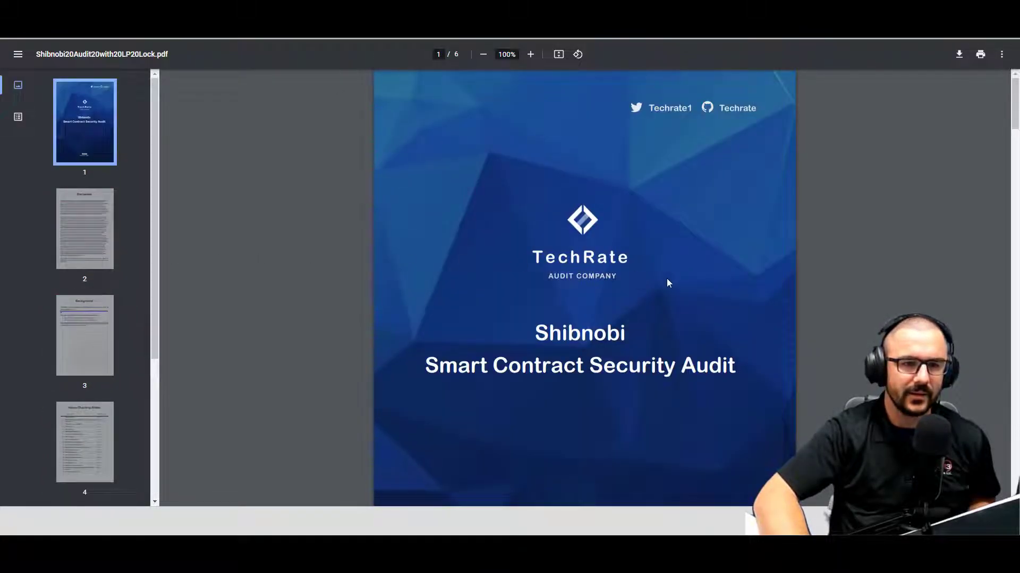
- Read the TechRate audit past the cover and Disclaimer to the Background page's audit goals, clearing the text selection
scroll("down", 3)
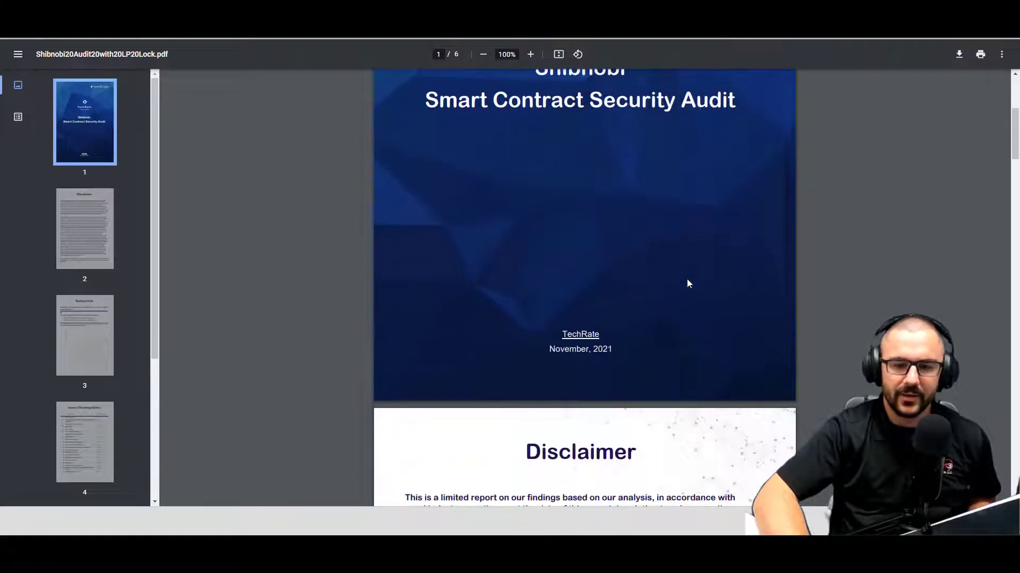
scroll("down", 3)
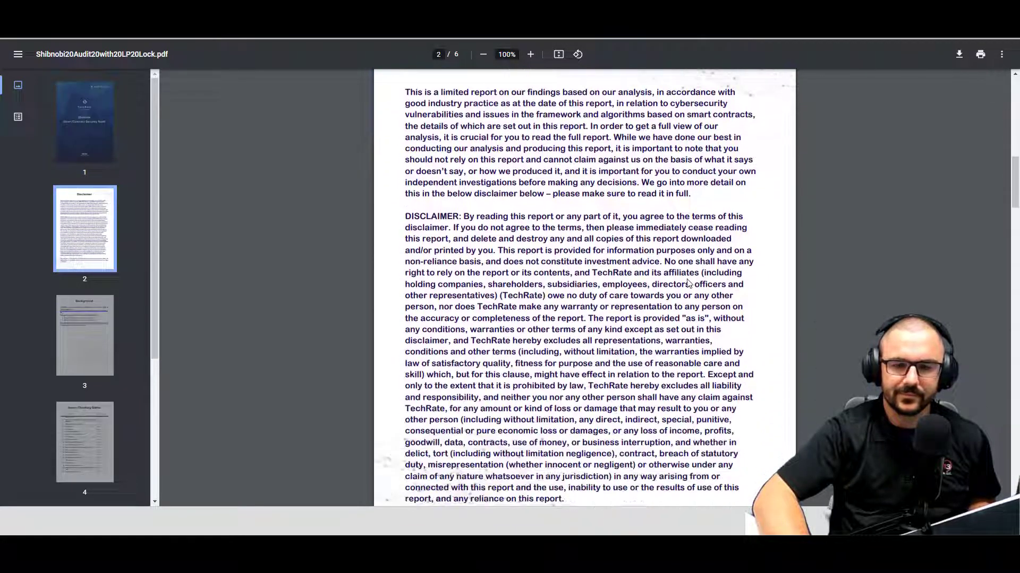
scroll("down", 3)
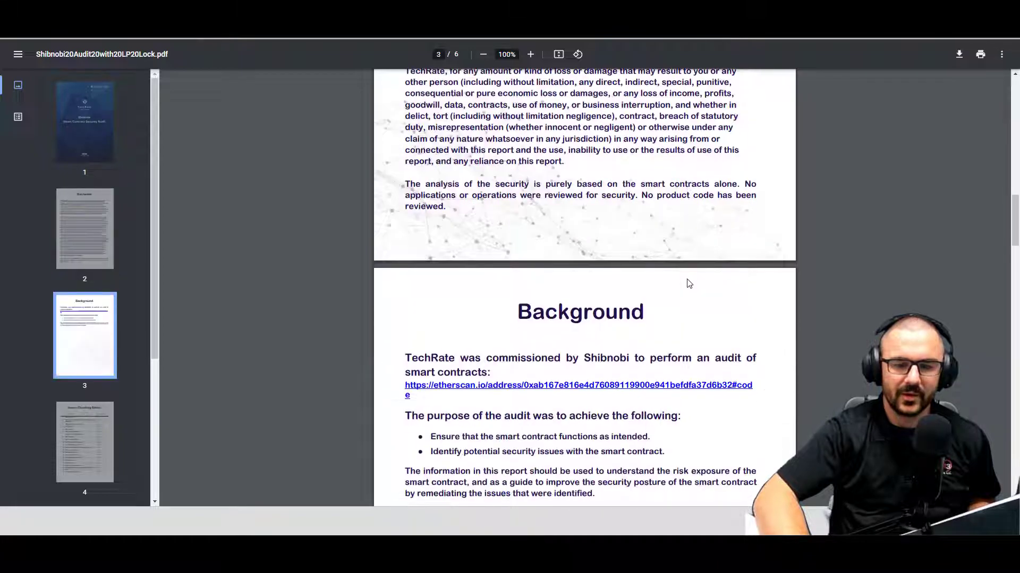
scroll("down", 3)
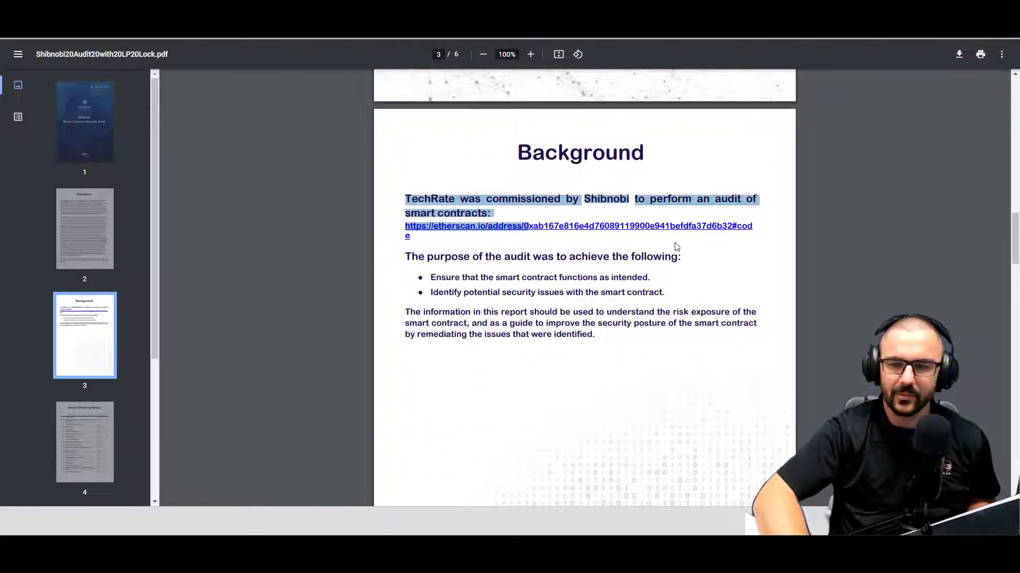
left_click(405, 256)
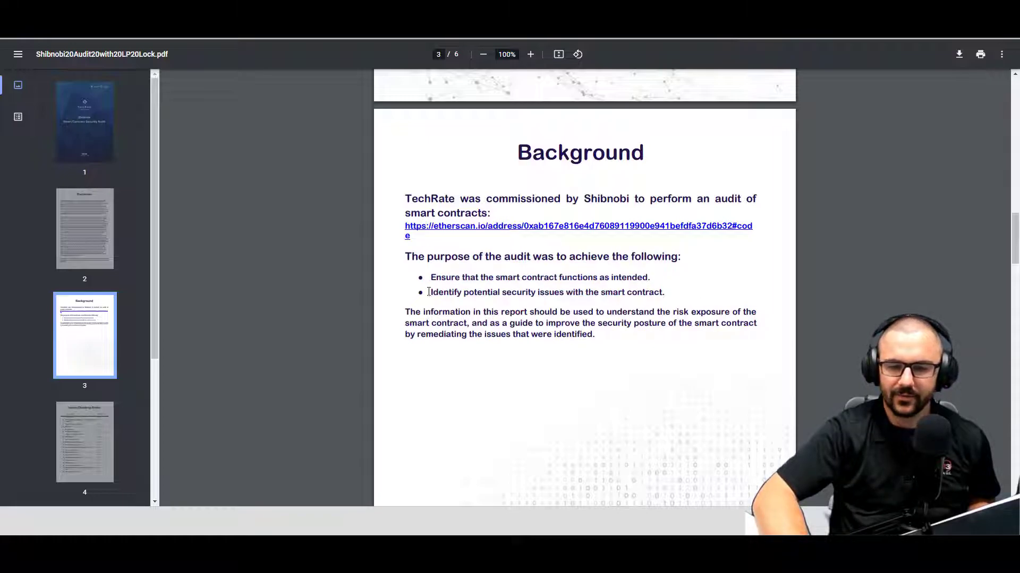
mouse_move(666, 301)
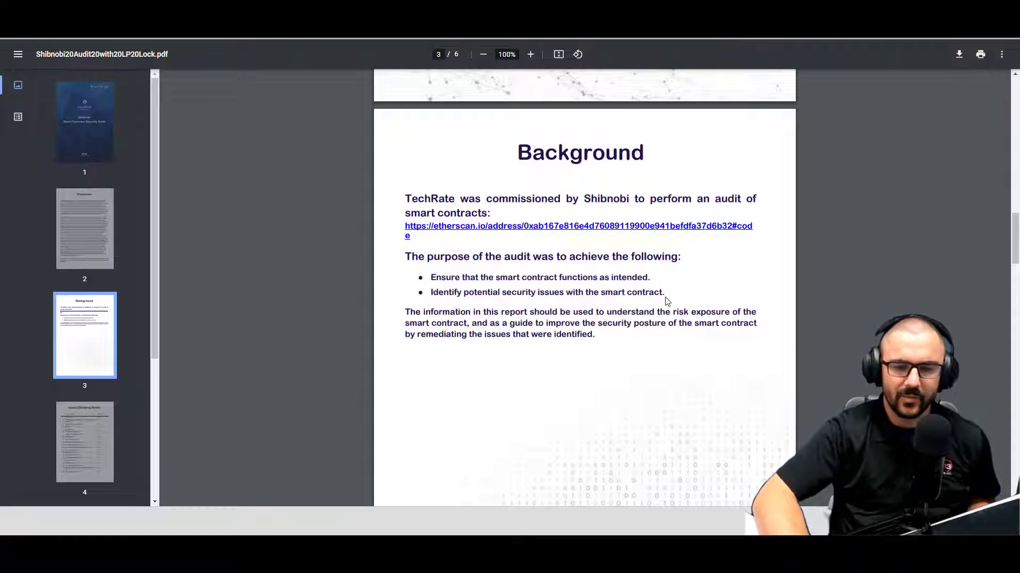
scroll("down", 3)
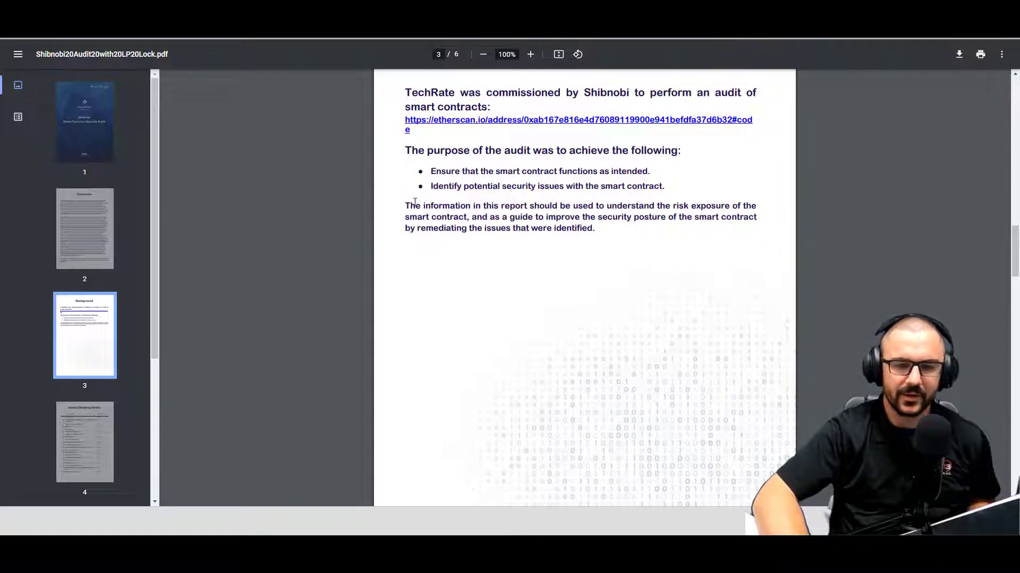
mouse_move(663, 208)
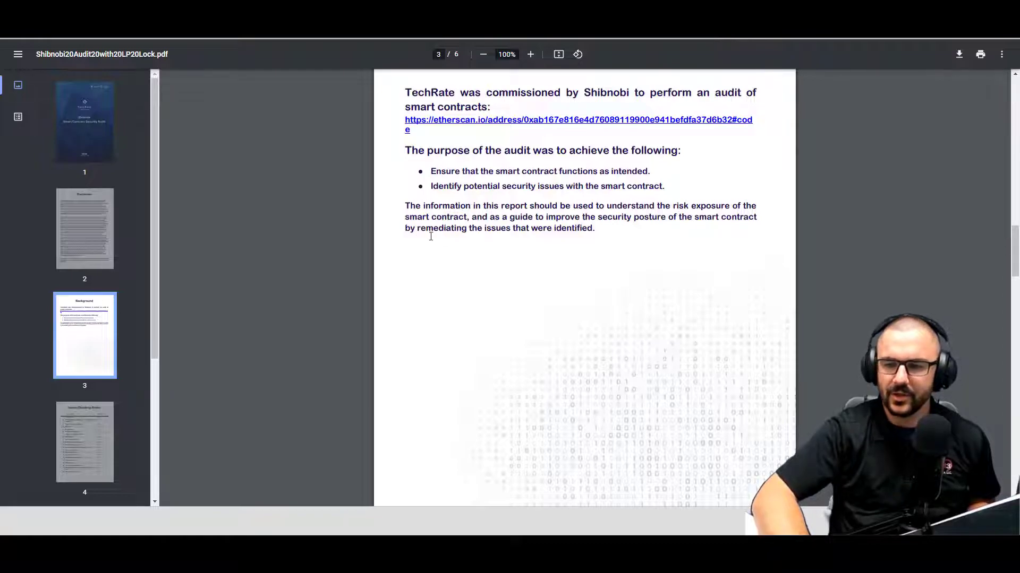
scroll("down", 3)
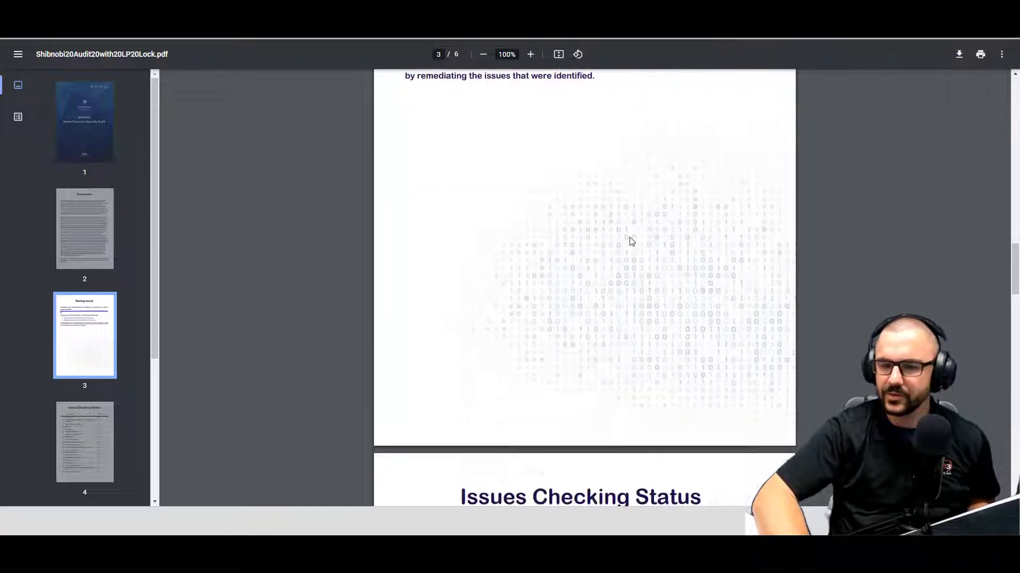
- Read the TechRate audit's page 5 Security Issues and owner privileges list
scroll("down", 3)
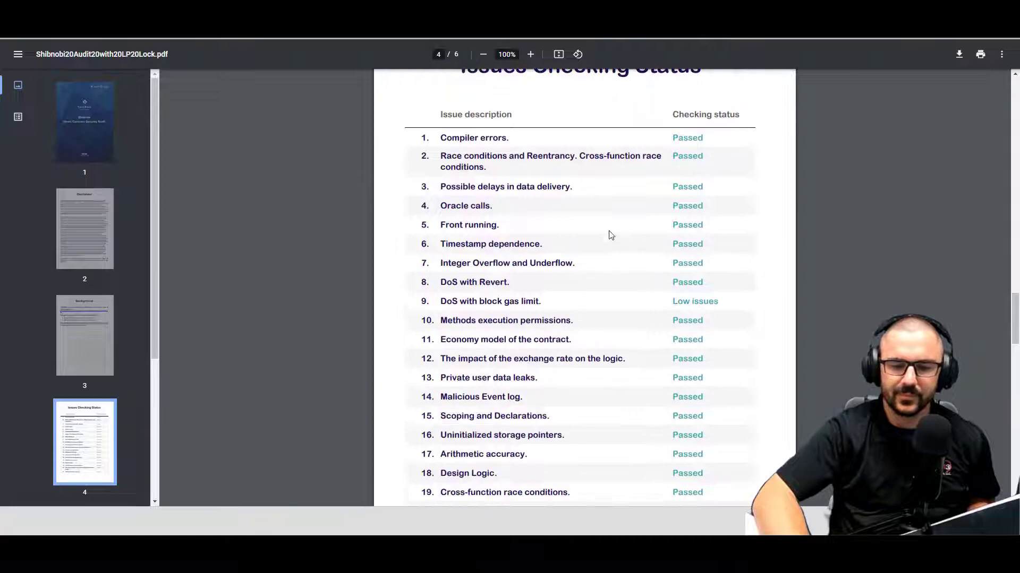
scroll("down", 3)
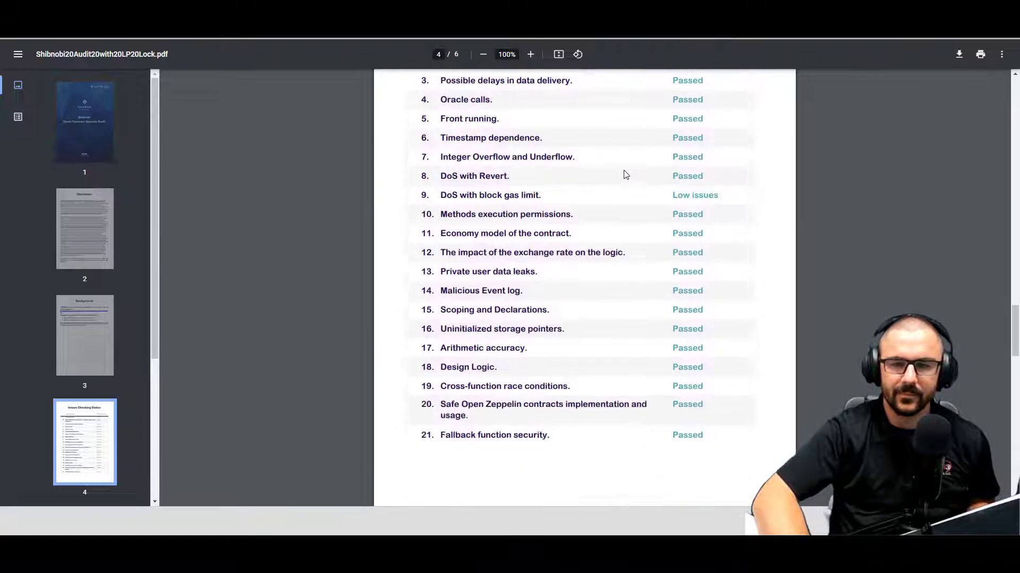
scroll("up", 3)
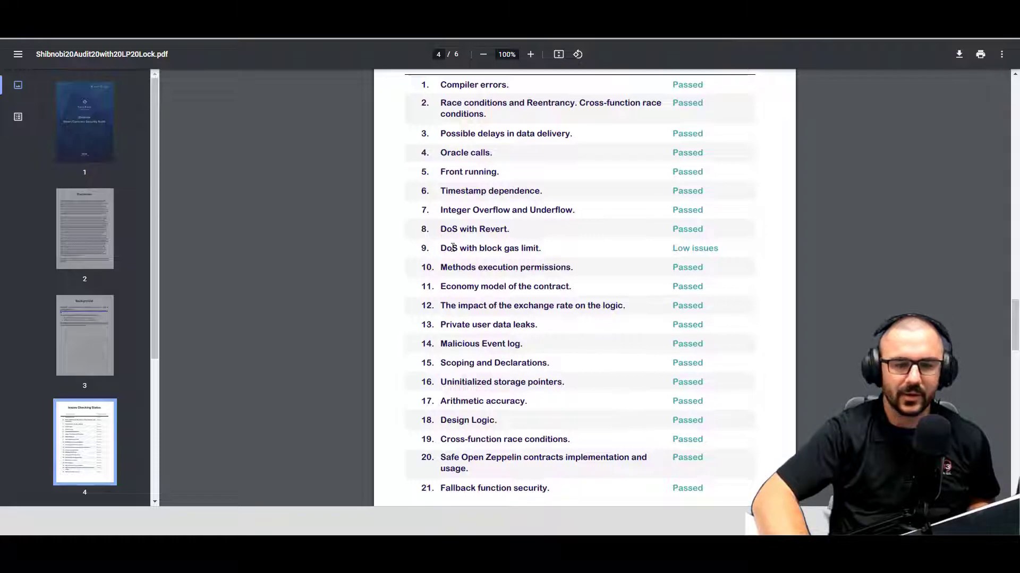
scroll("down", 3)
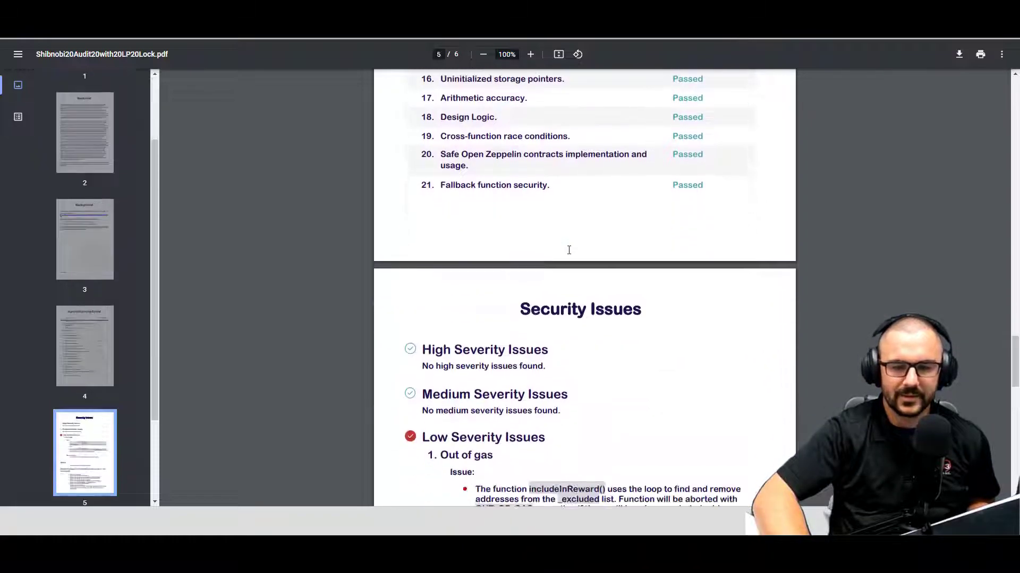
scroll("down", 3)
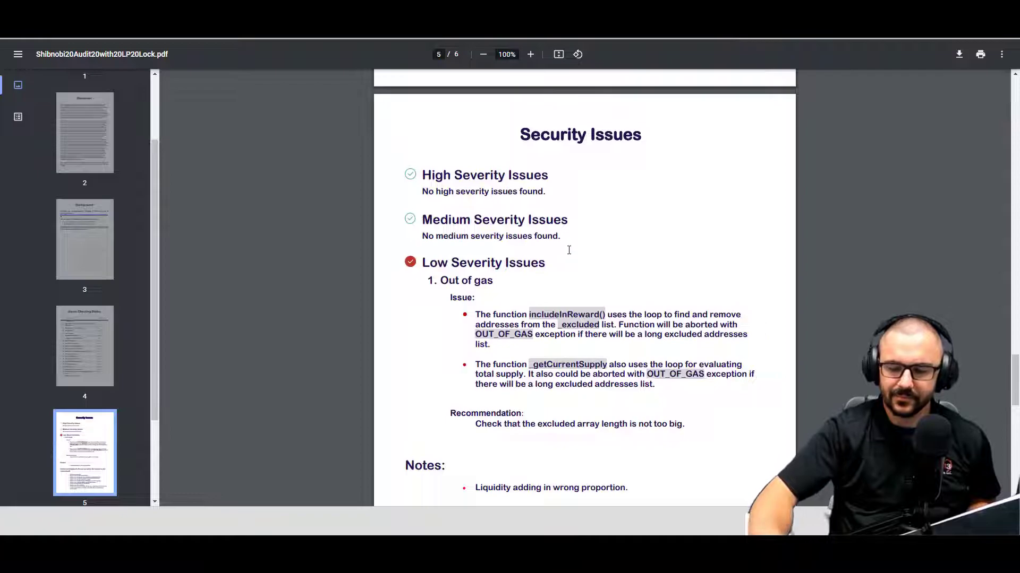
mouse_move(571, 254)
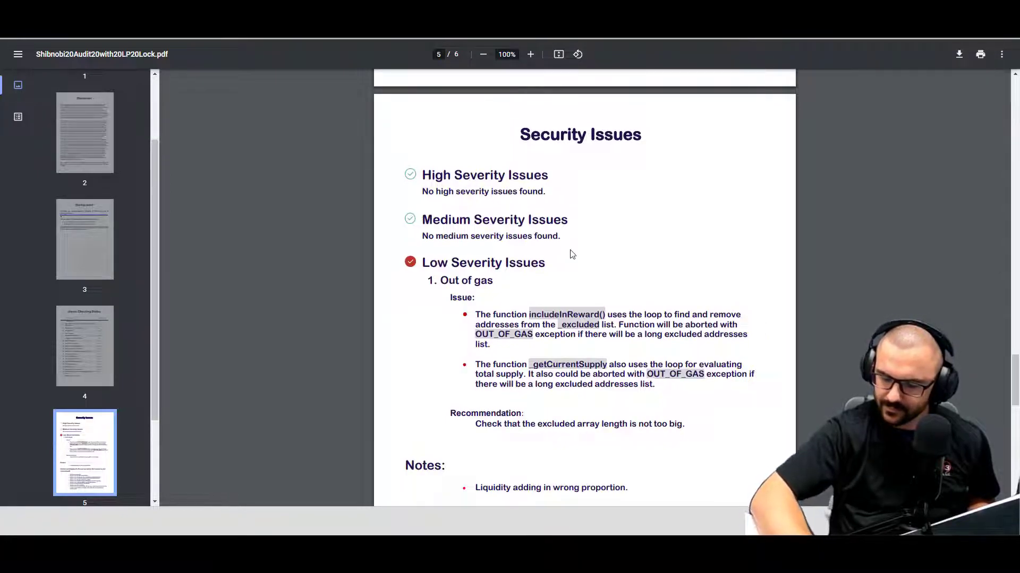
scroll("down", 3)
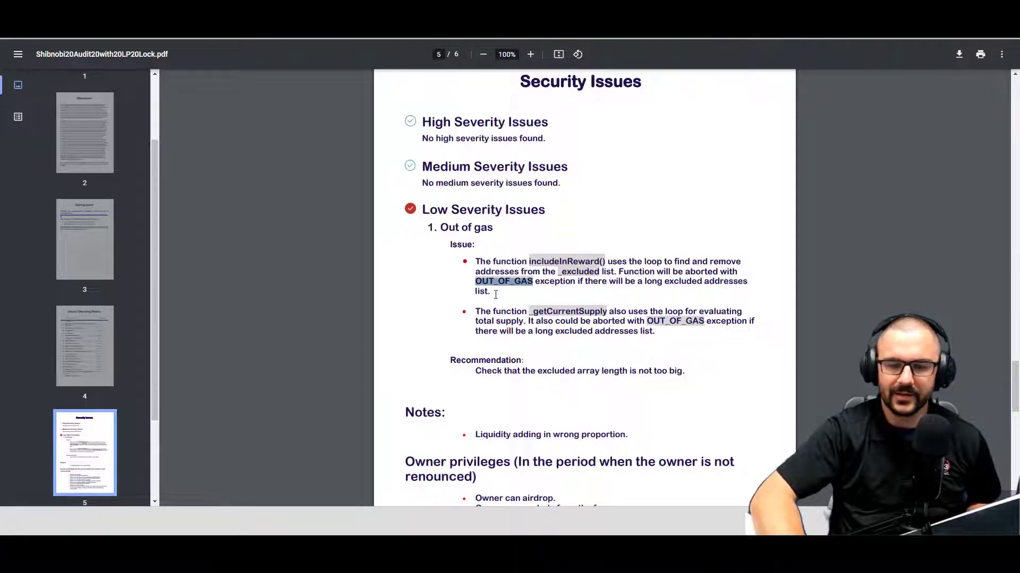
mouse_move(550, 309)
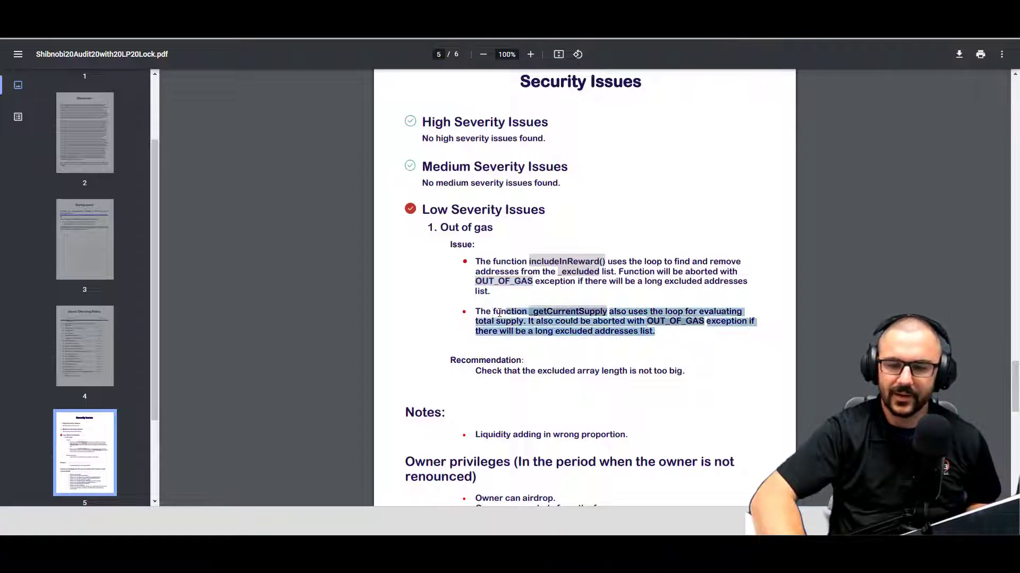
- Clear the liquidity note selection and read on to the page 6 Conclusion and TechRate note
scroll("down", 3)
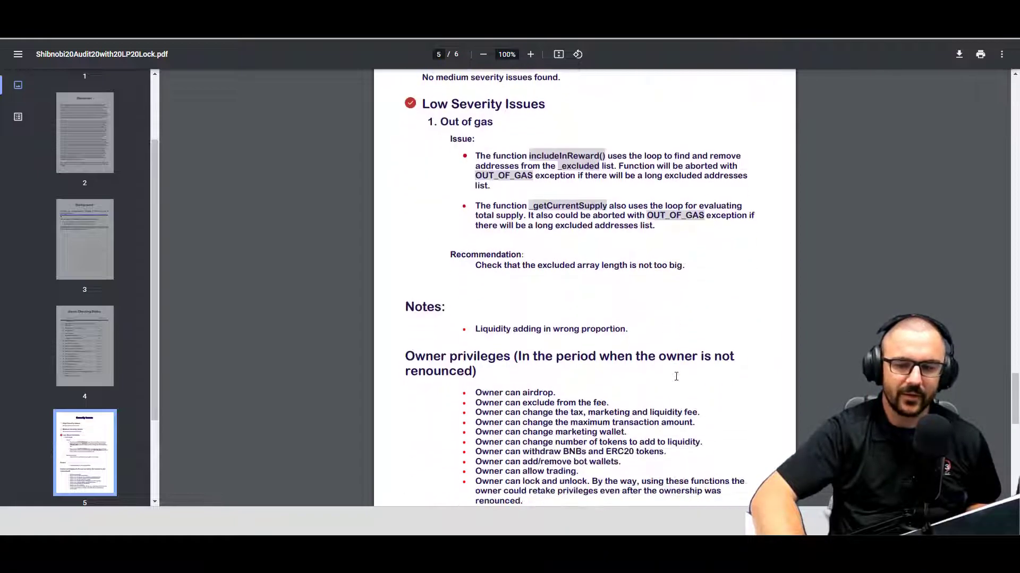
scroll("down", 3)
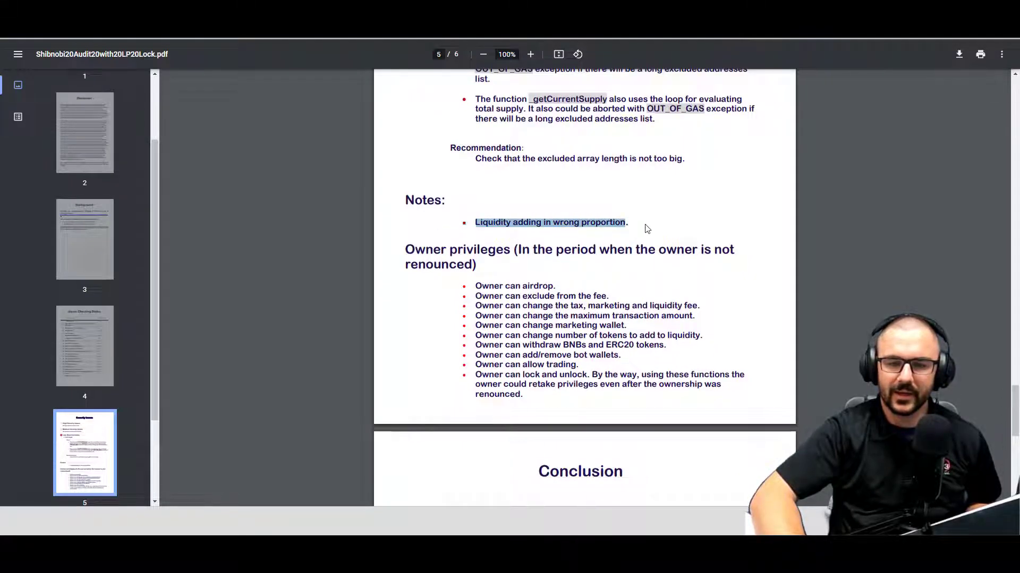
left_click(645, 227)
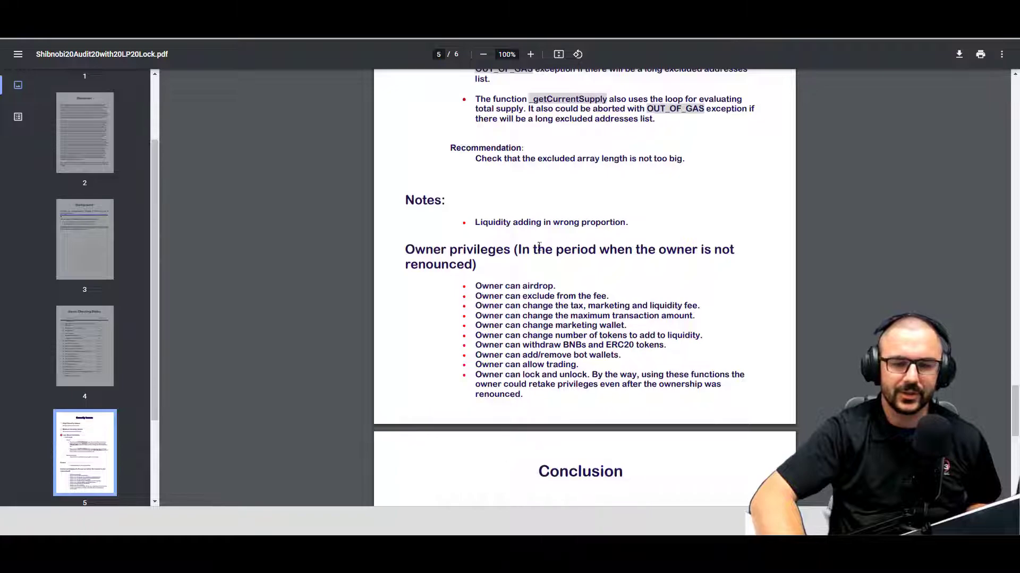
scroll("down", 3)
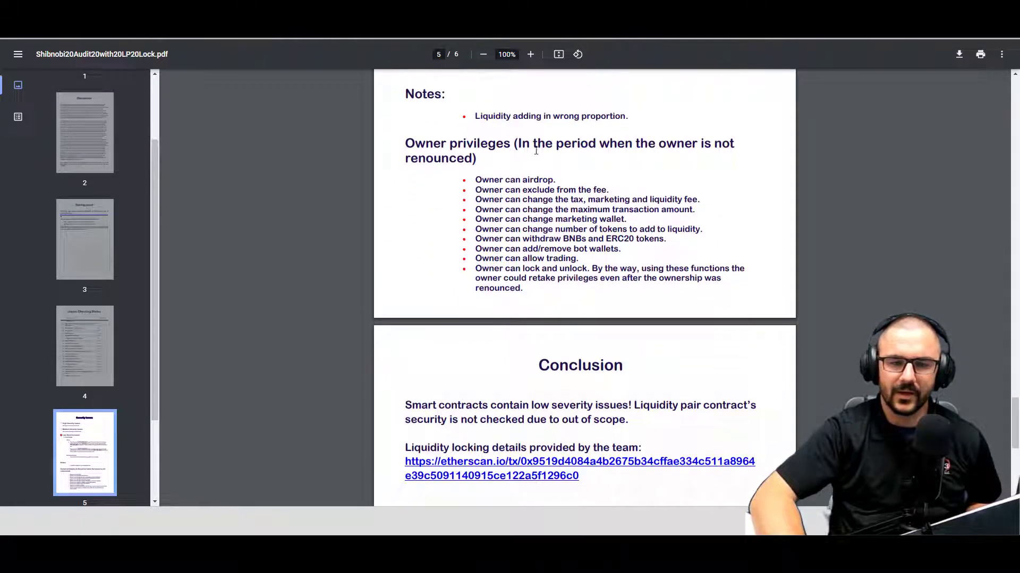
mouse_move(620, 175)
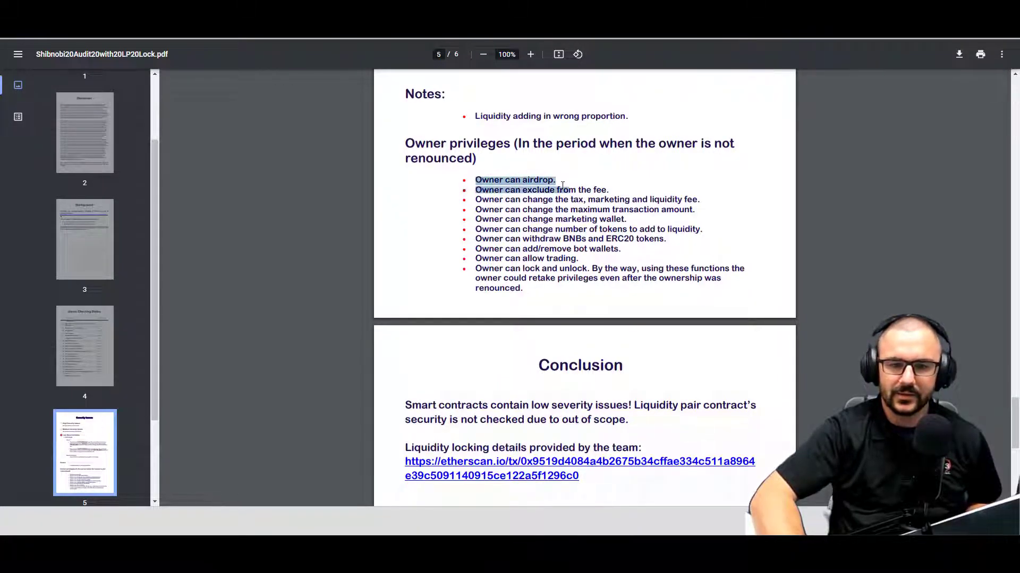
left_click(457, 202)
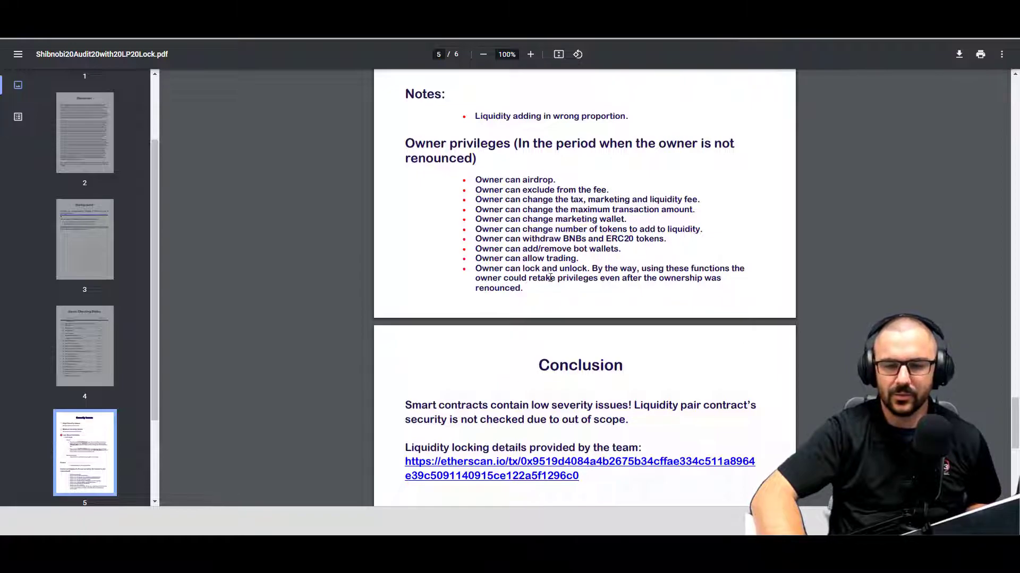
scroll("down", 3)
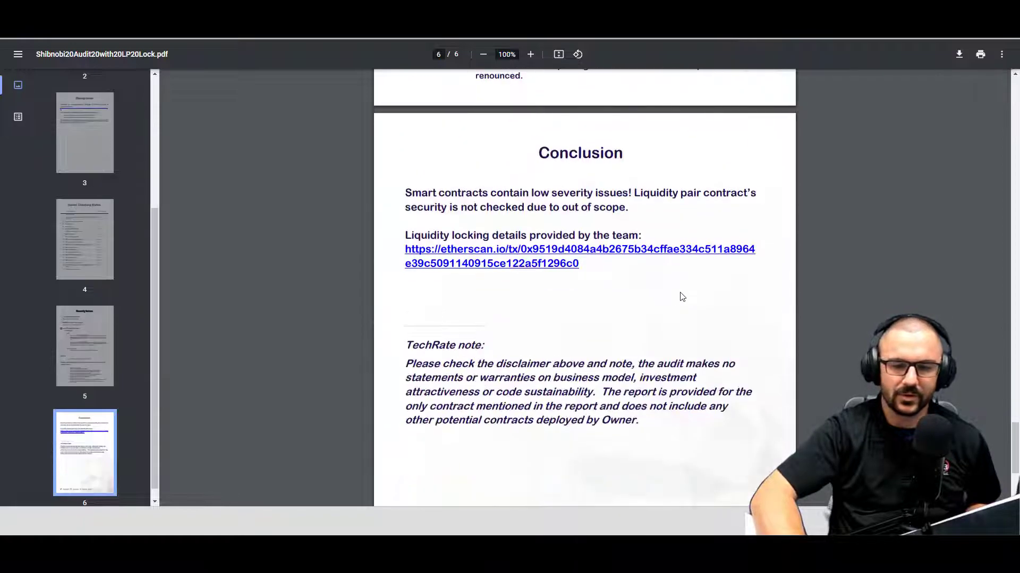
- Return to page 5's owner privileges list above the Conclusion
scroll("up", 3)
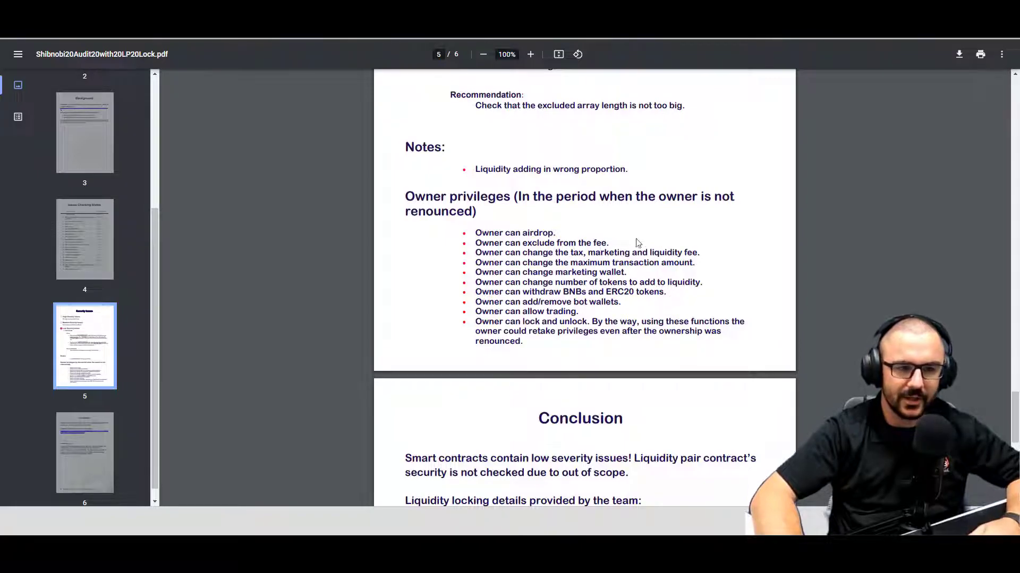
scroll("down", 3)
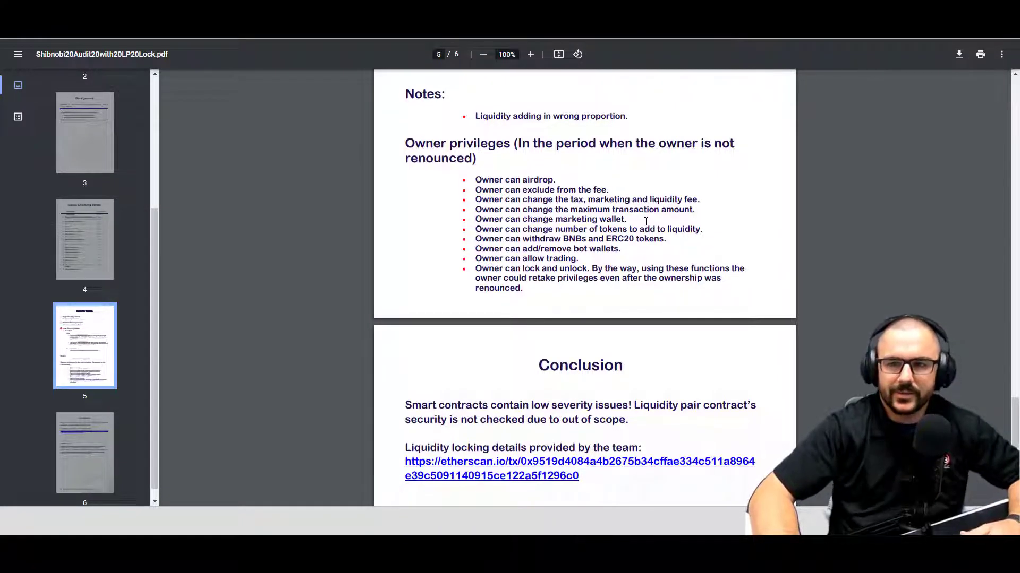
mouse_move(582, 182)
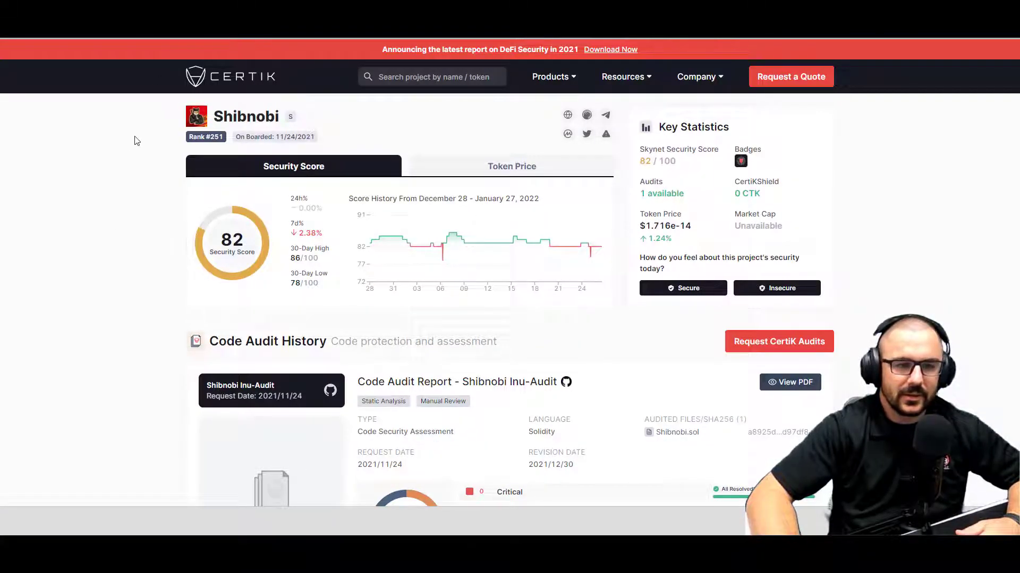
- Move down CertiK's Shibnobi page past the 82 Security Score to the 22-finding Code Audit History
scroll("down", 3)
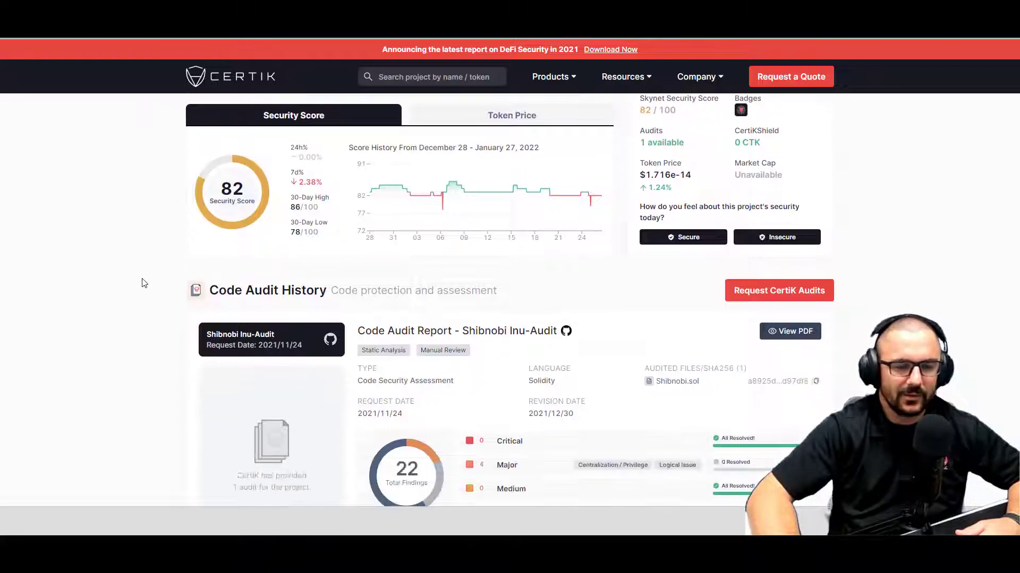
scroll("up", 3)
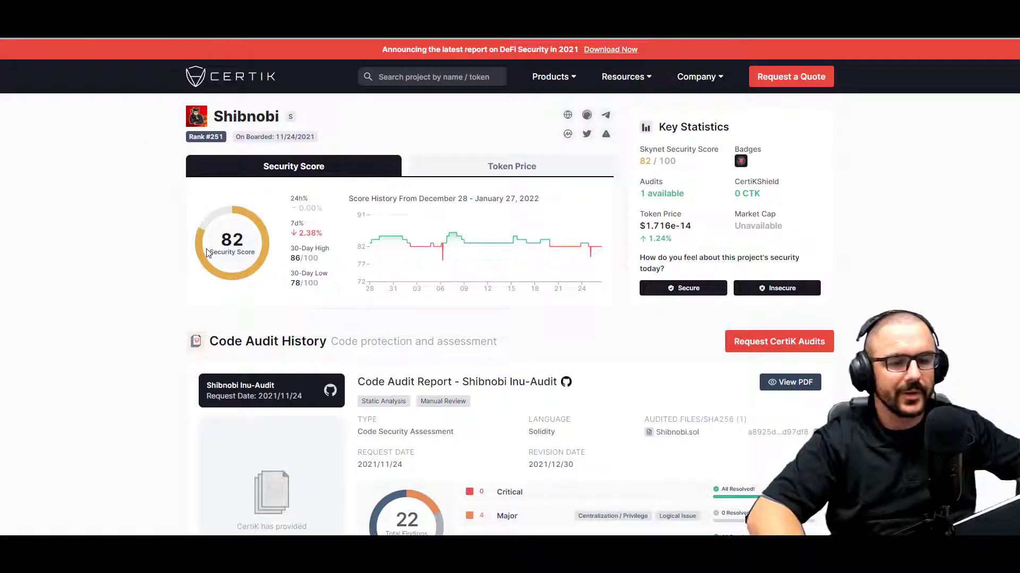
mouse_move(219, 275)
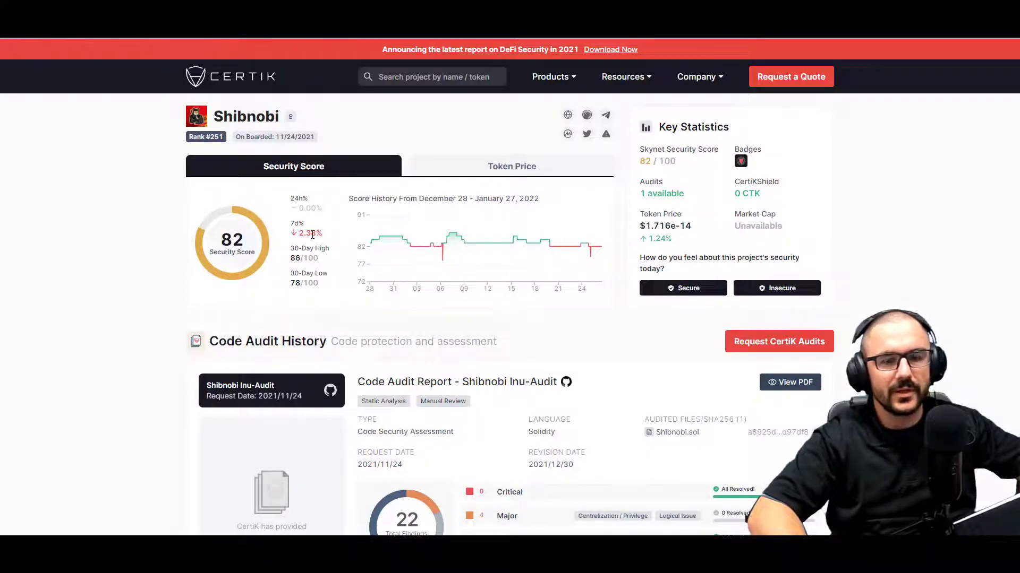
scroll("down", 3)
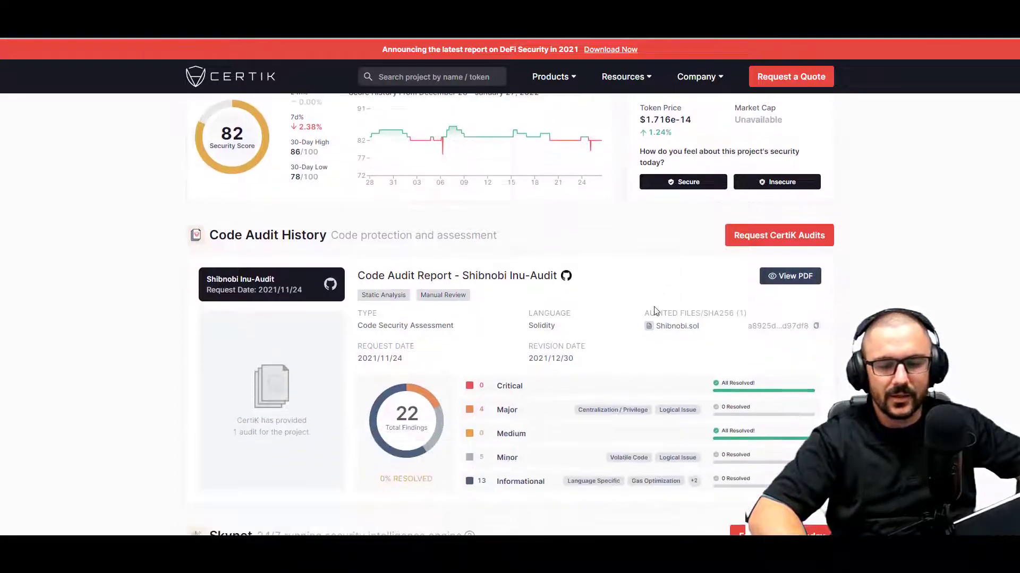
scroll("down", 3)
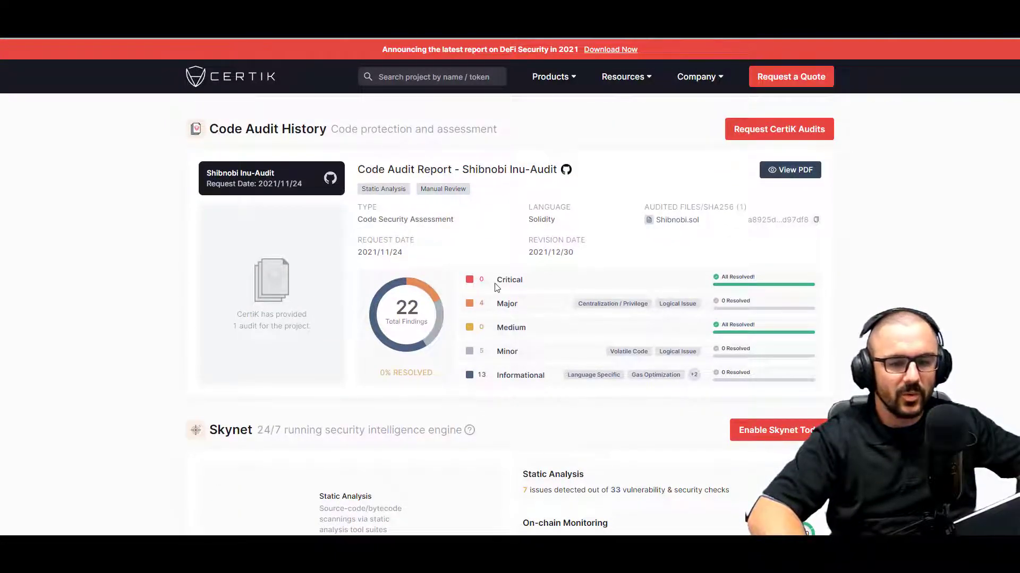
mouse_move(535, 318)
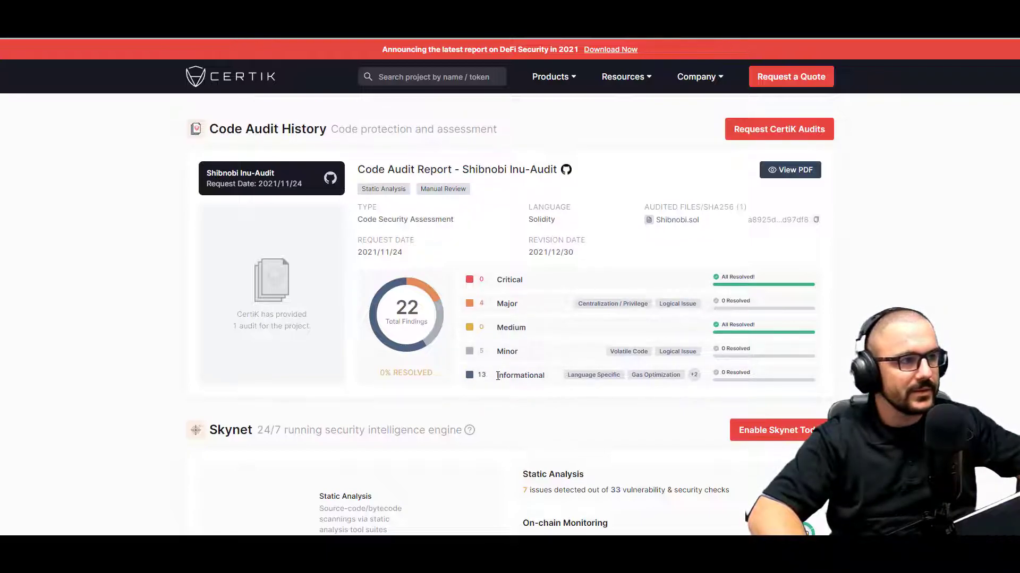
scroll("down", 3)
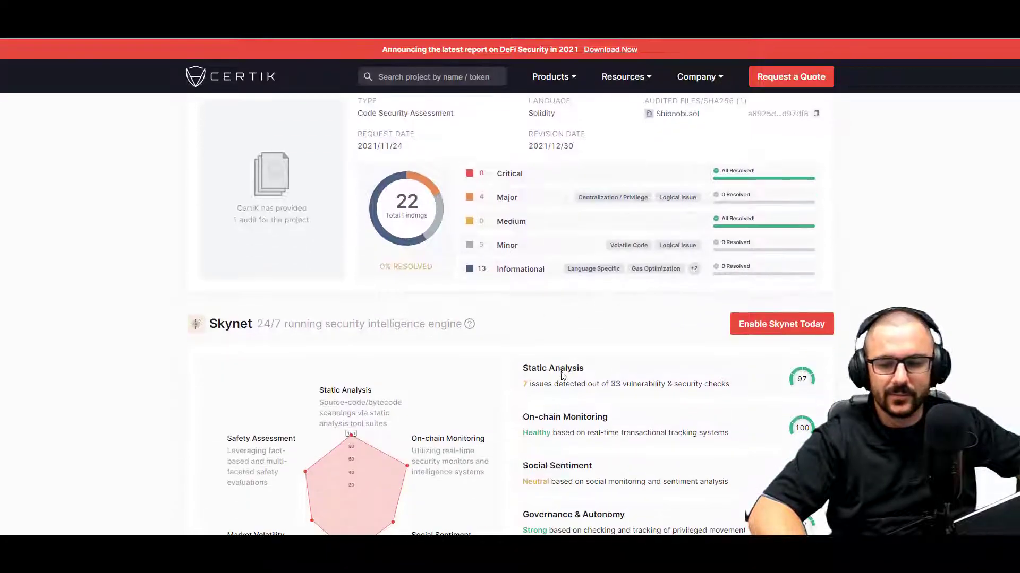
- Go through the six Skynet category scores to the Oracle feed, scored 81/100 by 8 operators
scroll("down", 3)
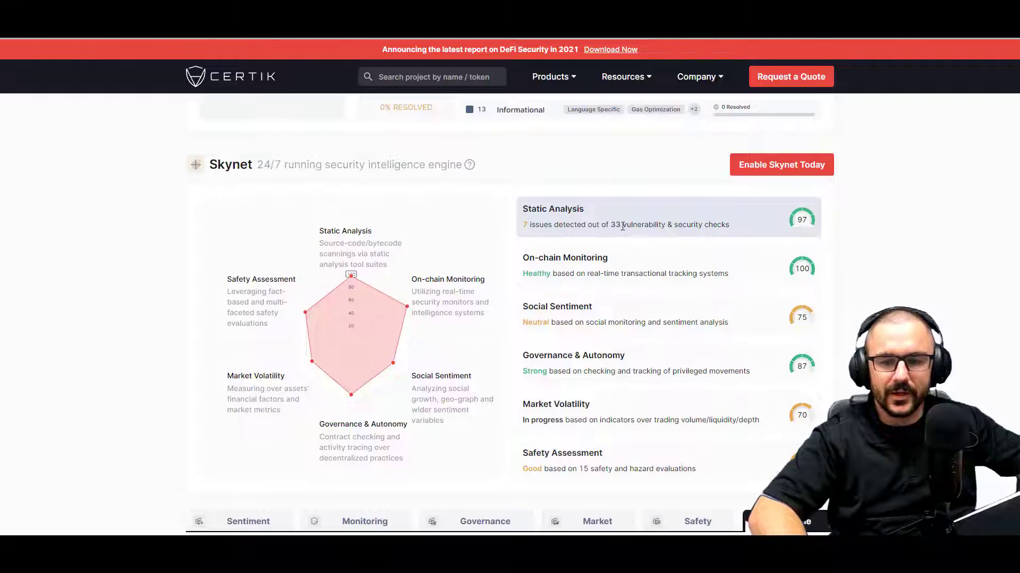
mouse_move(702, 245)
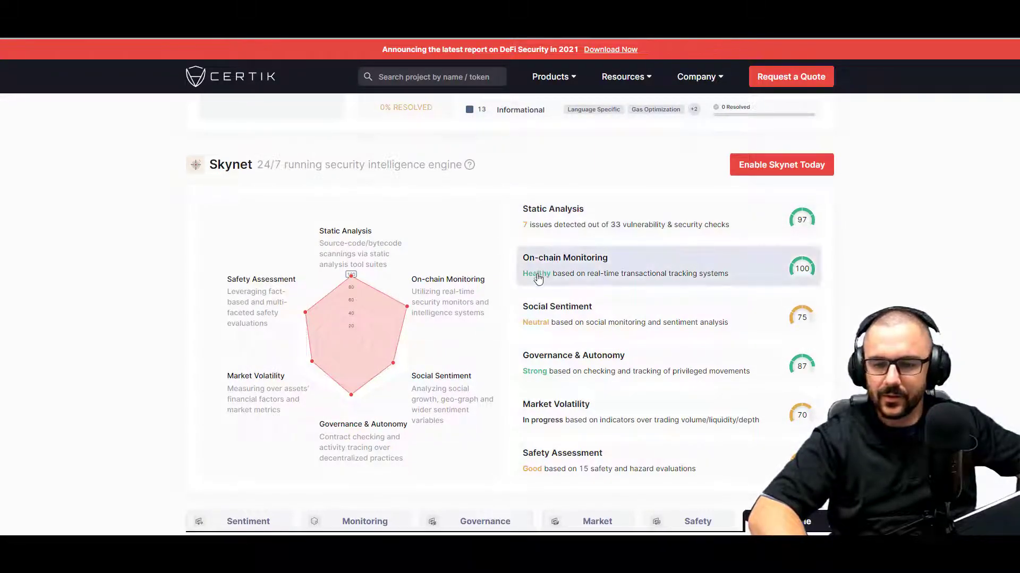
mouse_move(622, 280)
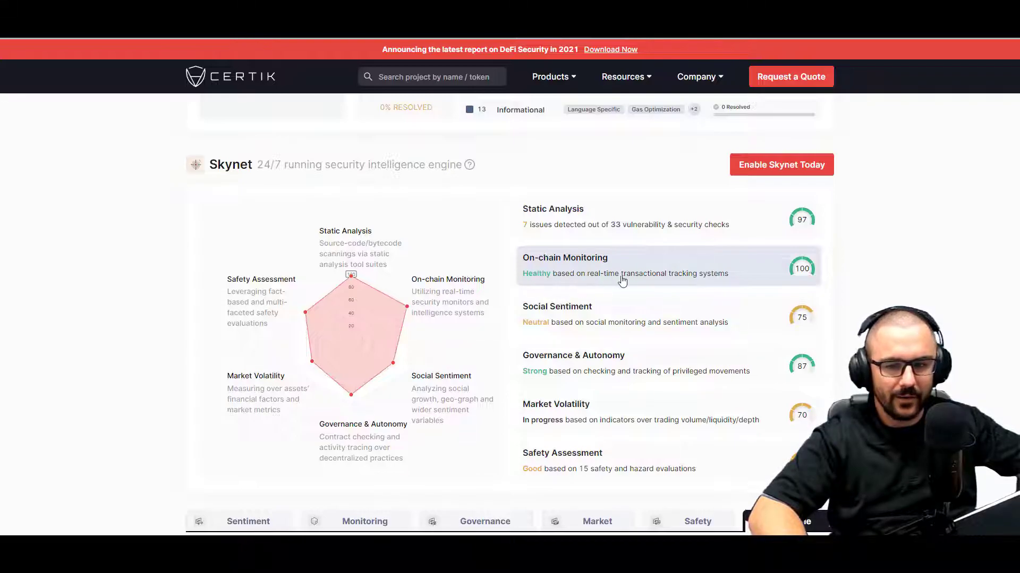
scroll("down", 3)
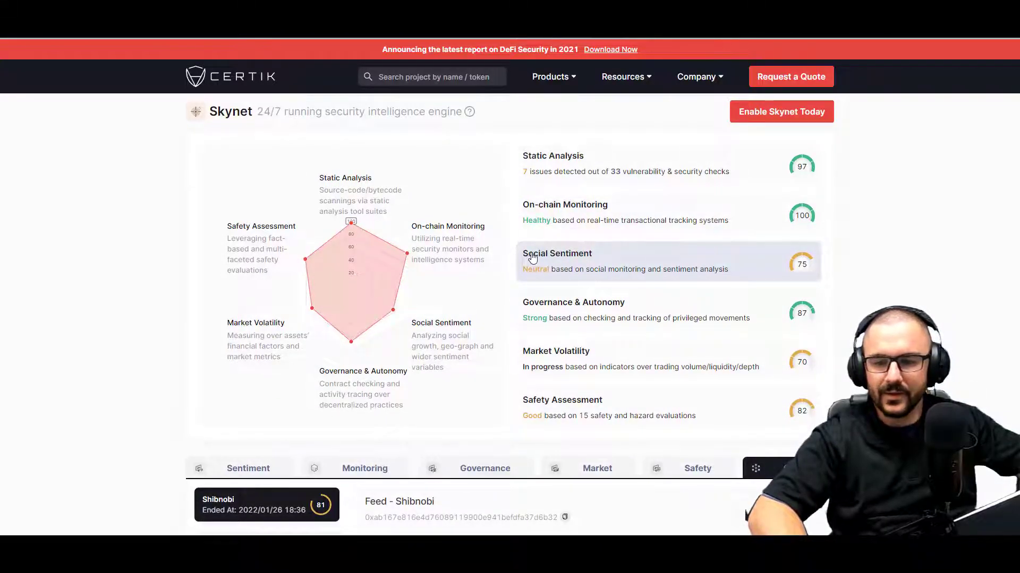
mouse_move(794, 281)
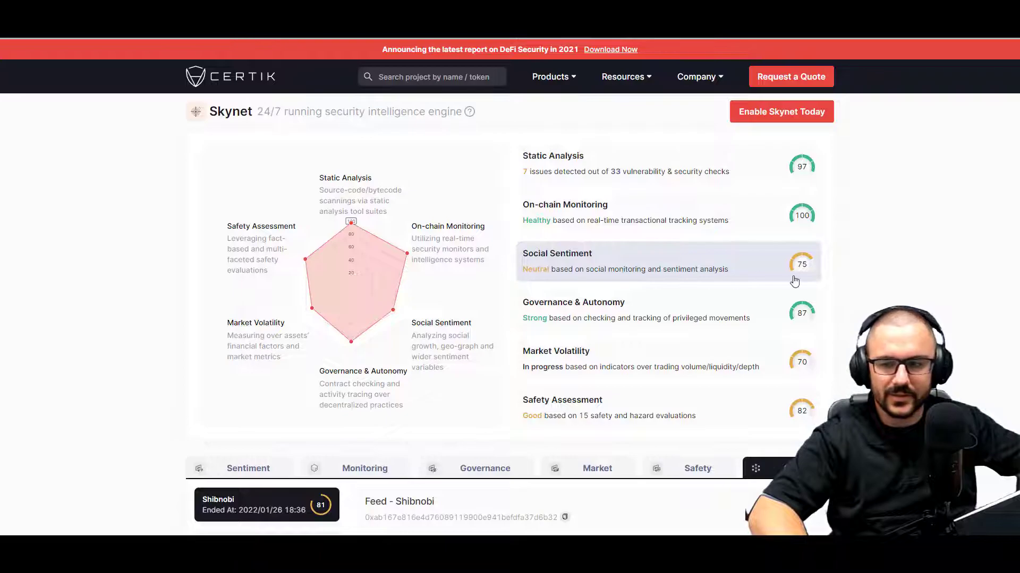
scroll("down", 3)
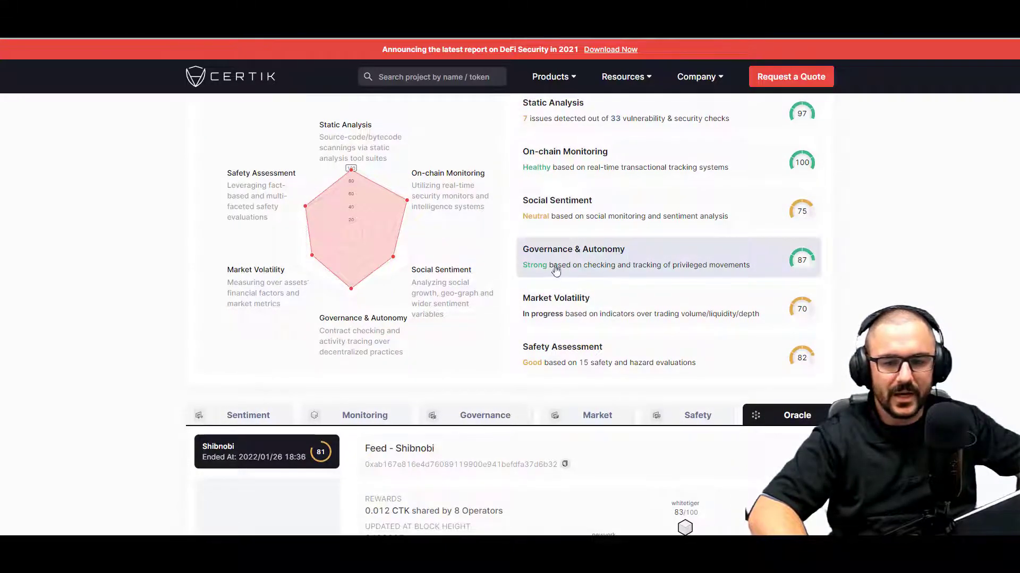
mouse_move(713, 272)
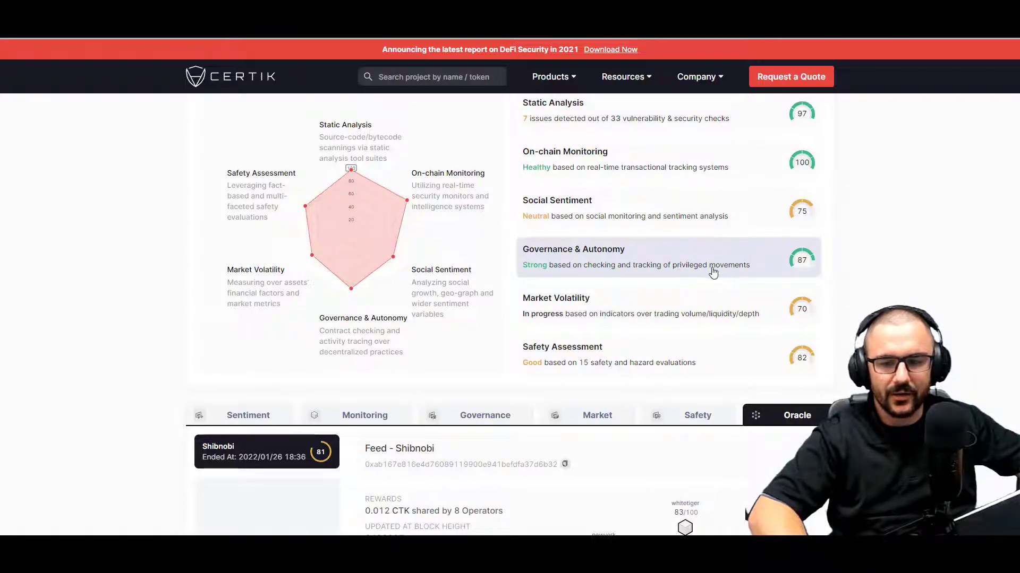
mouse_move(774, 297)
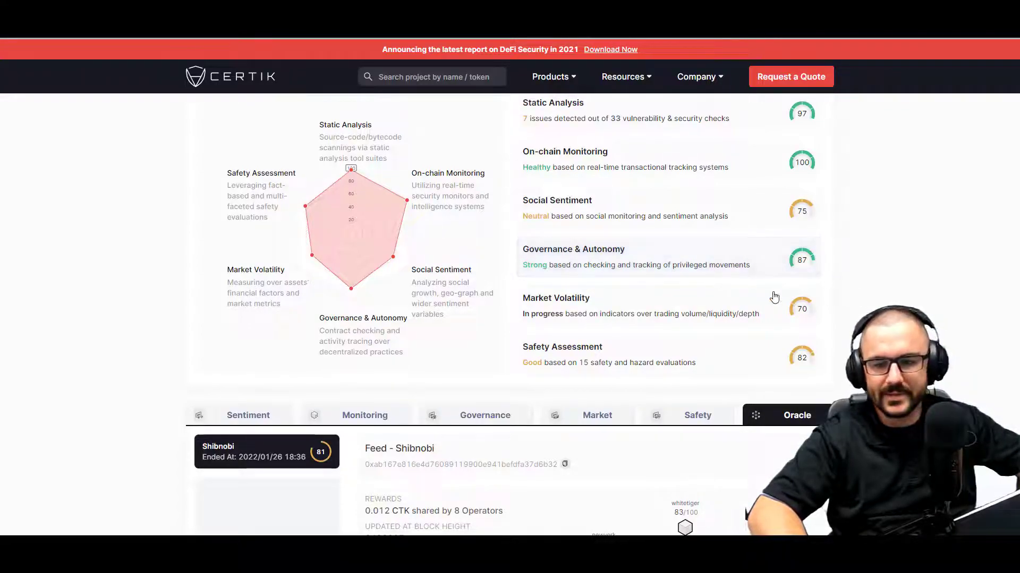
scroll("down", 3)
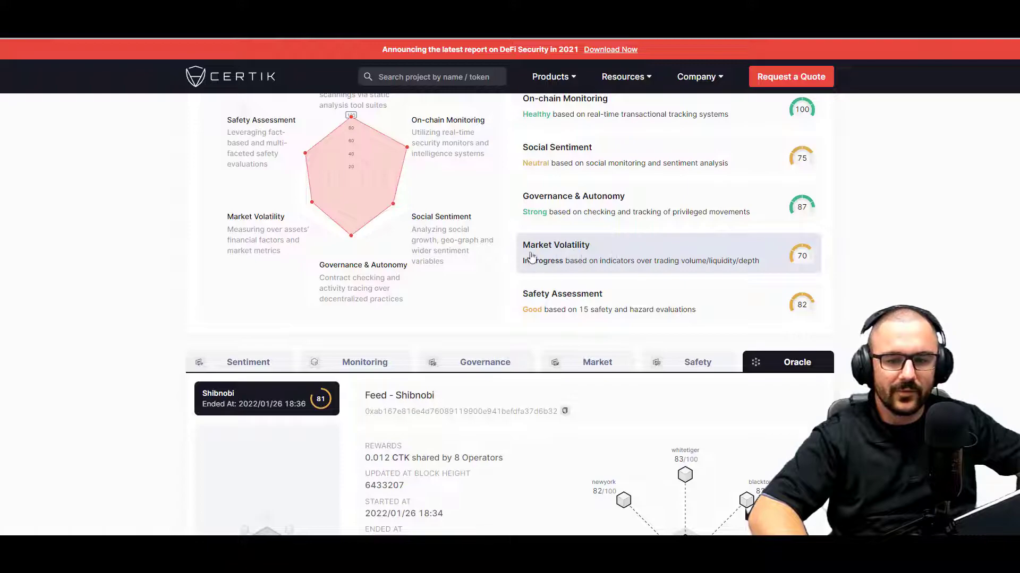
mouse_move(791, 252)
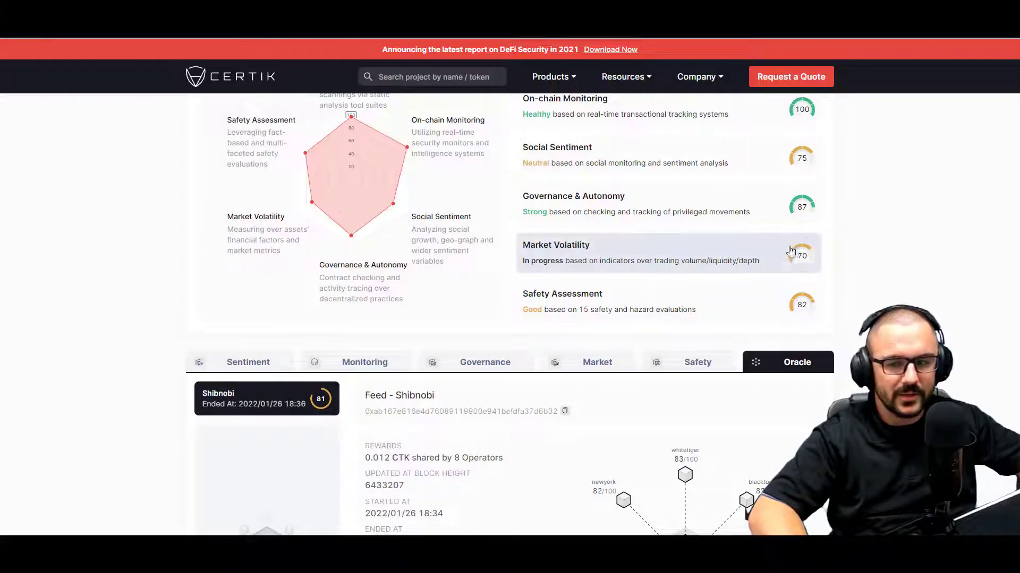
scroll("down", 3)
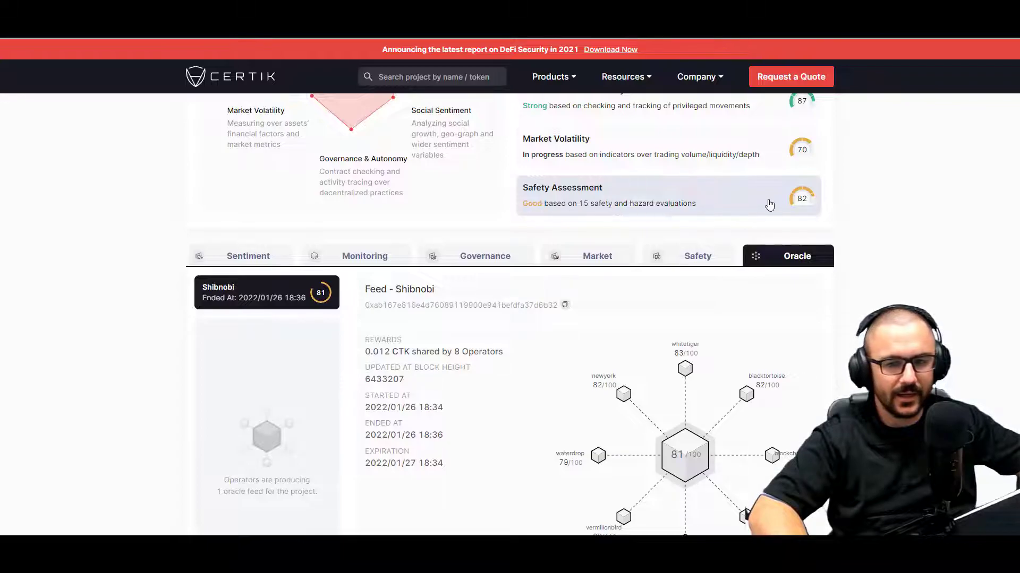
scroll("down", 3)
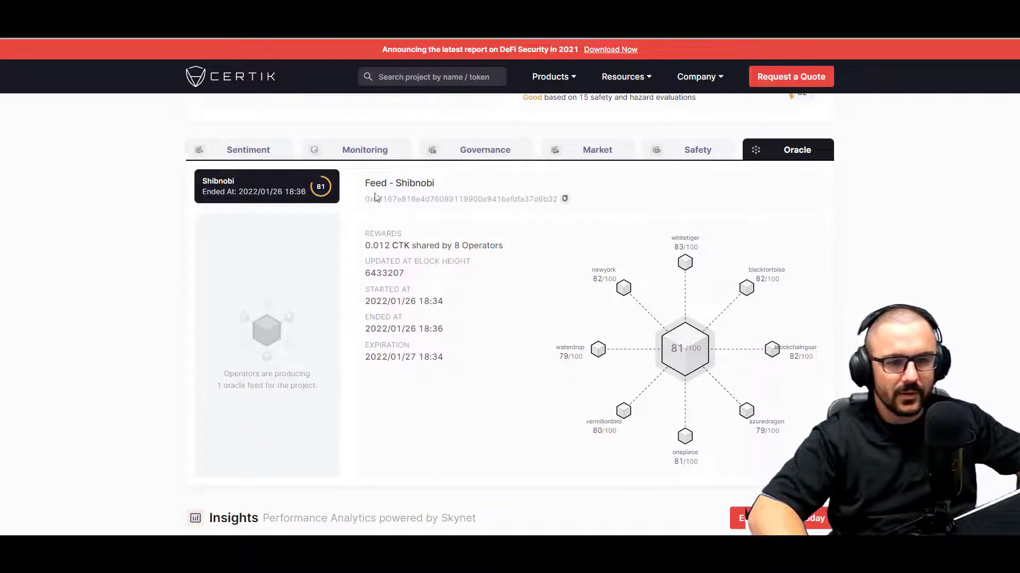
- Show the Sentiment tab with 81.7% non-negative recognition, Twitter activity charts and keyword cloud
left_click(248, 150)
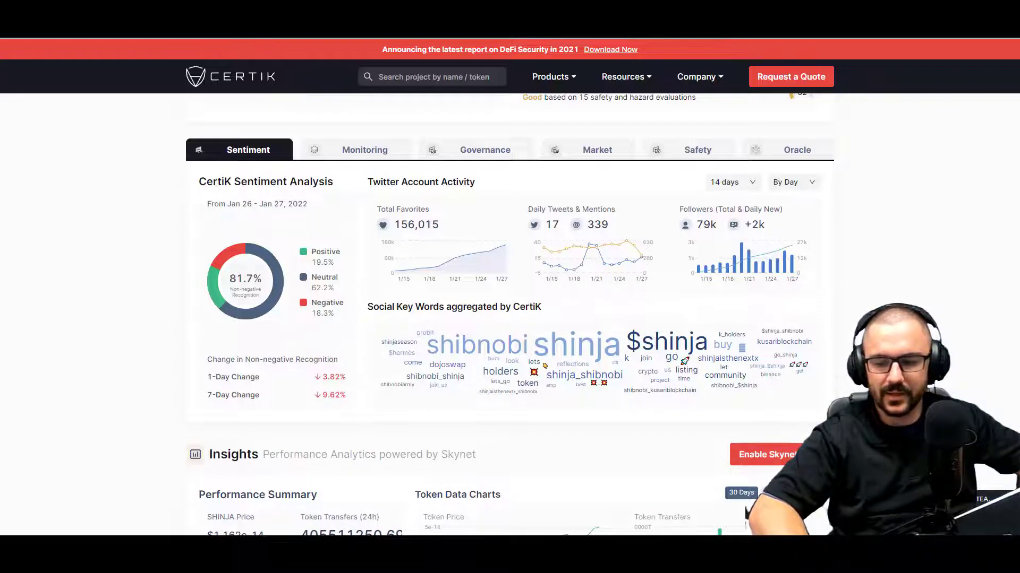
mouse_move(821, 311)
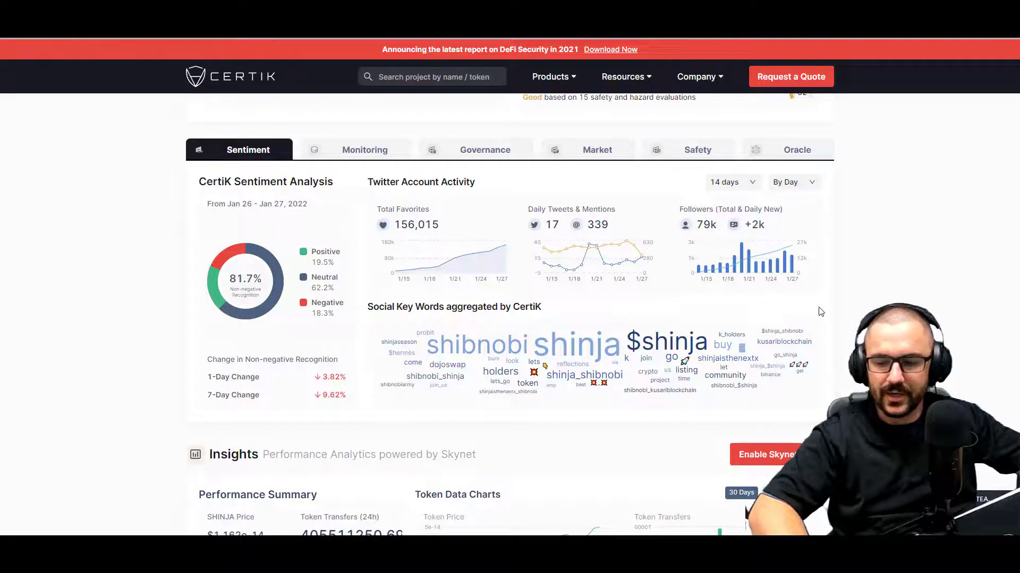
mouse_move(70, 208)
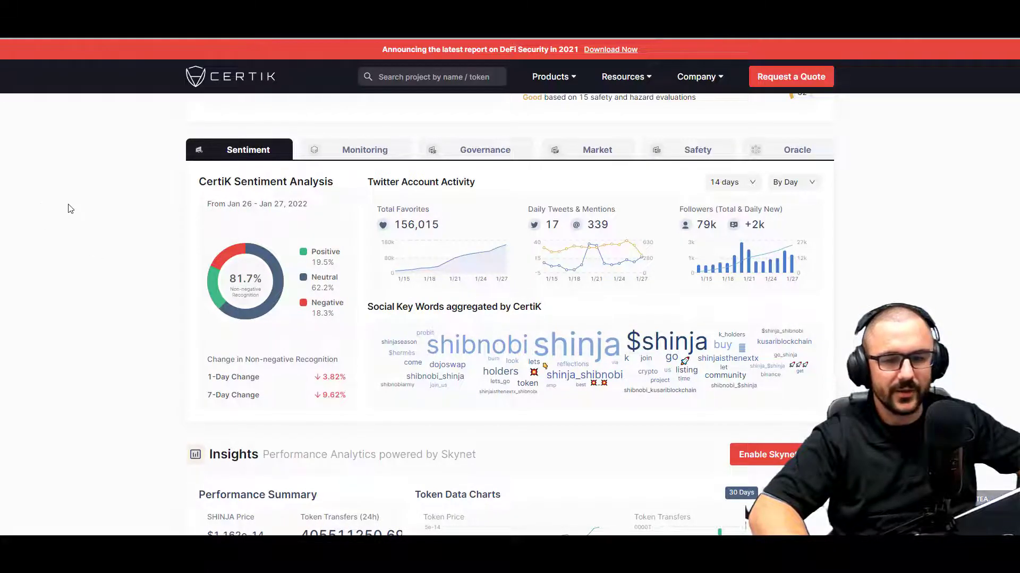
mouse_move(372, 229)
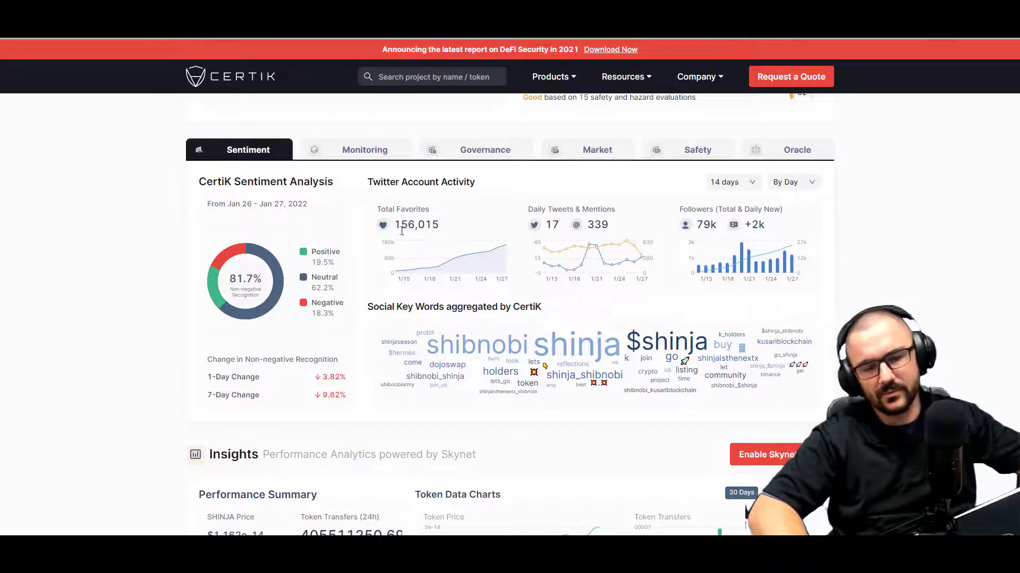
mouse_move(455, 231)
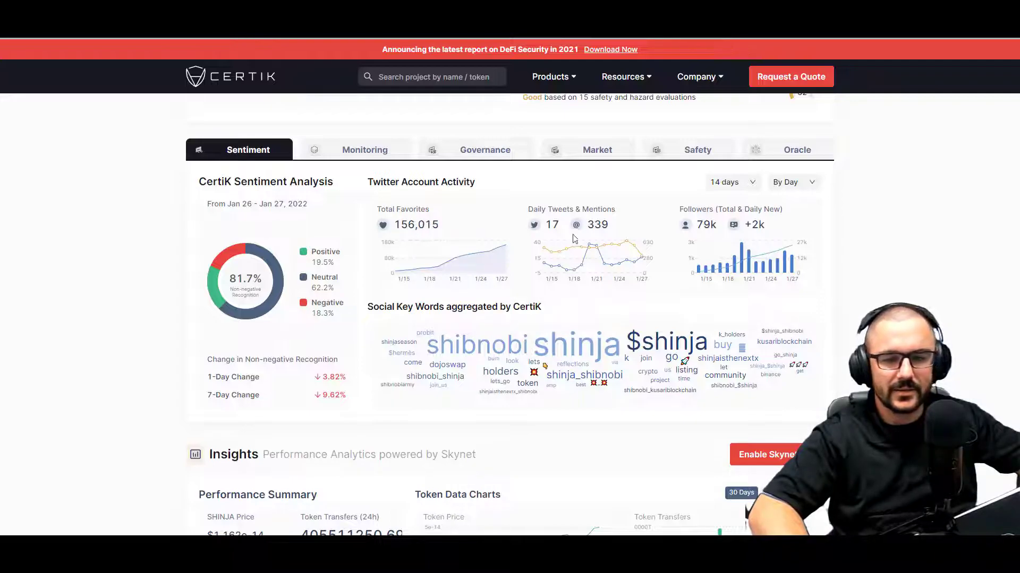
mouse_move(611, 234)
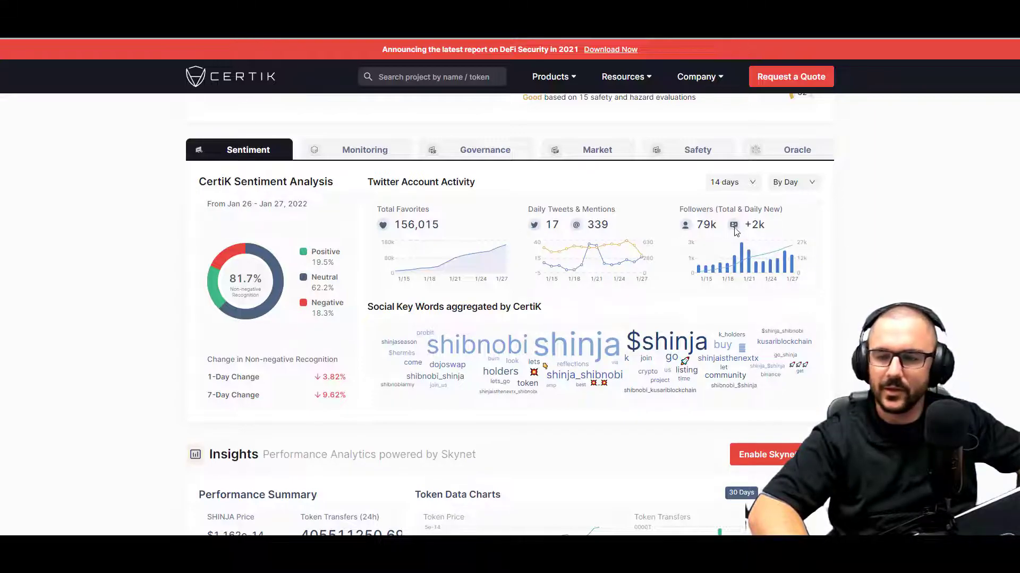
mouse_move(791, 232)
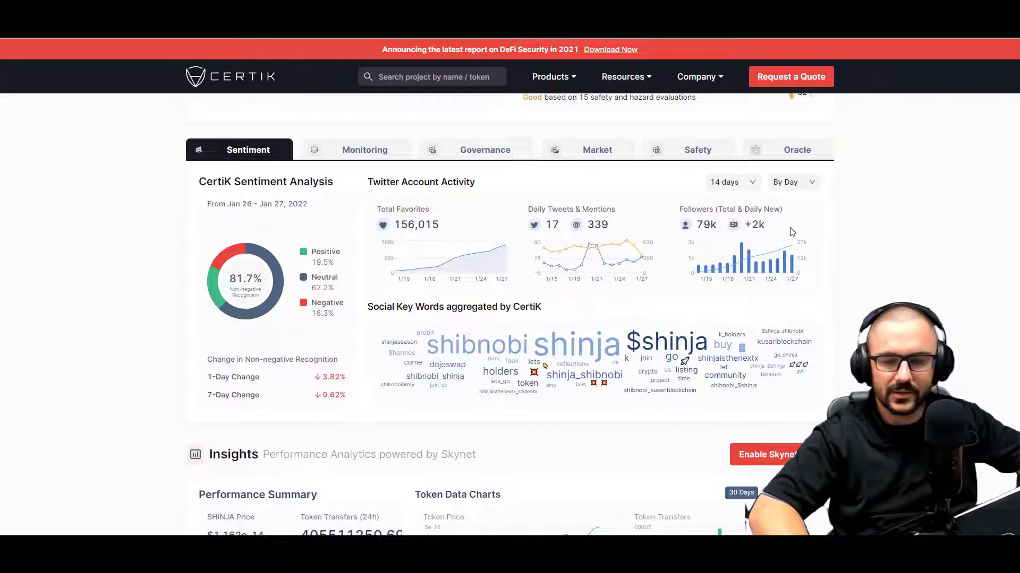
mouse_move(778, 226)
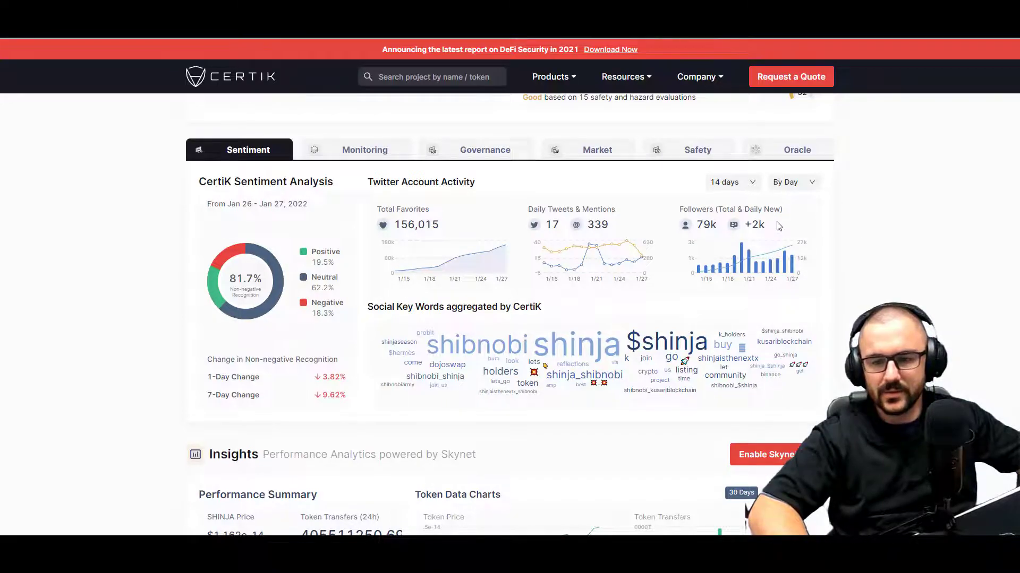
- Move past the Insights charts to $29.58M liquidity metrics, the top SHINJA/WETH pair and LP holders
scroll("down", 3)
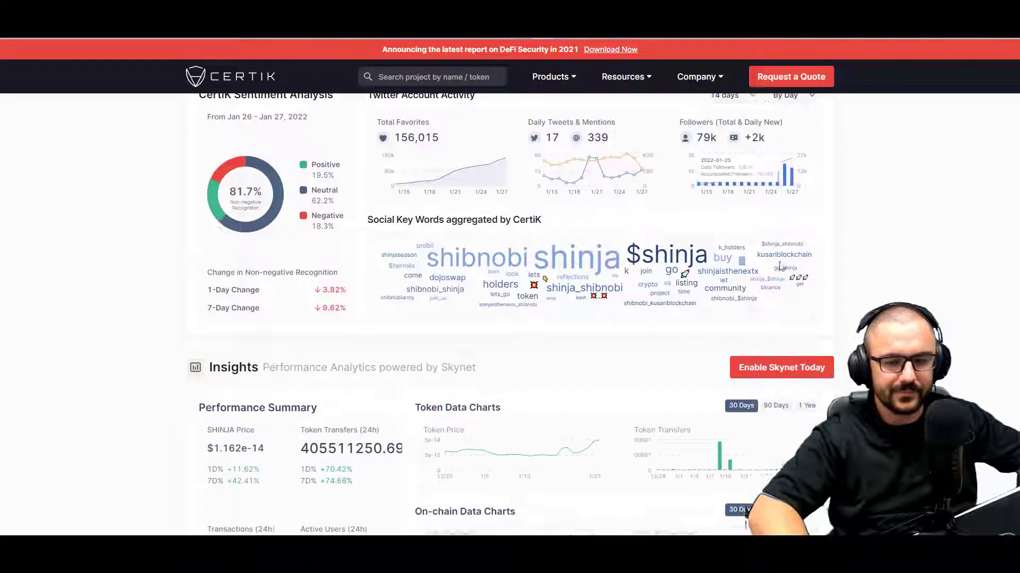
scroll("down", 3)
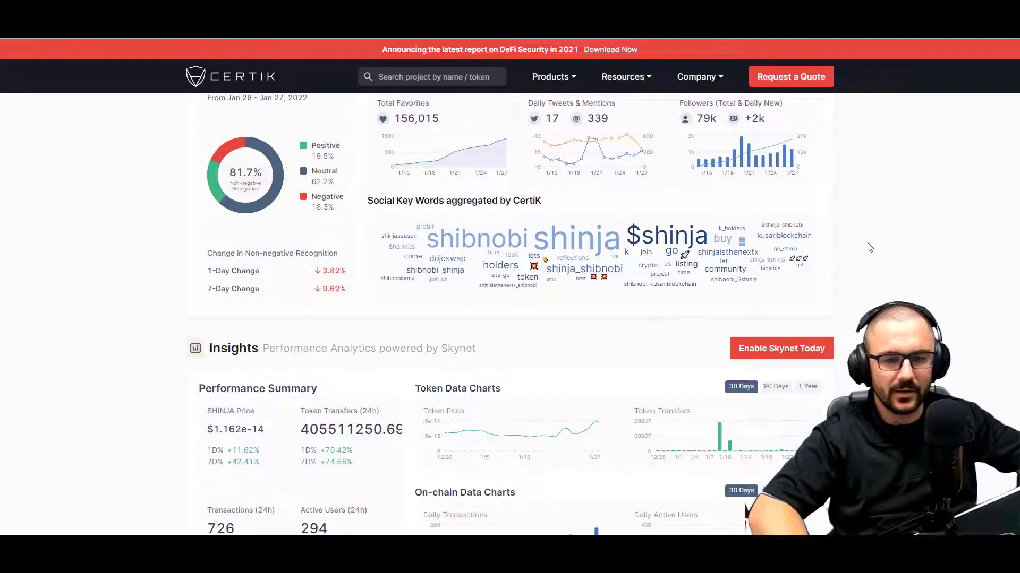
mouse_move(857, 303)
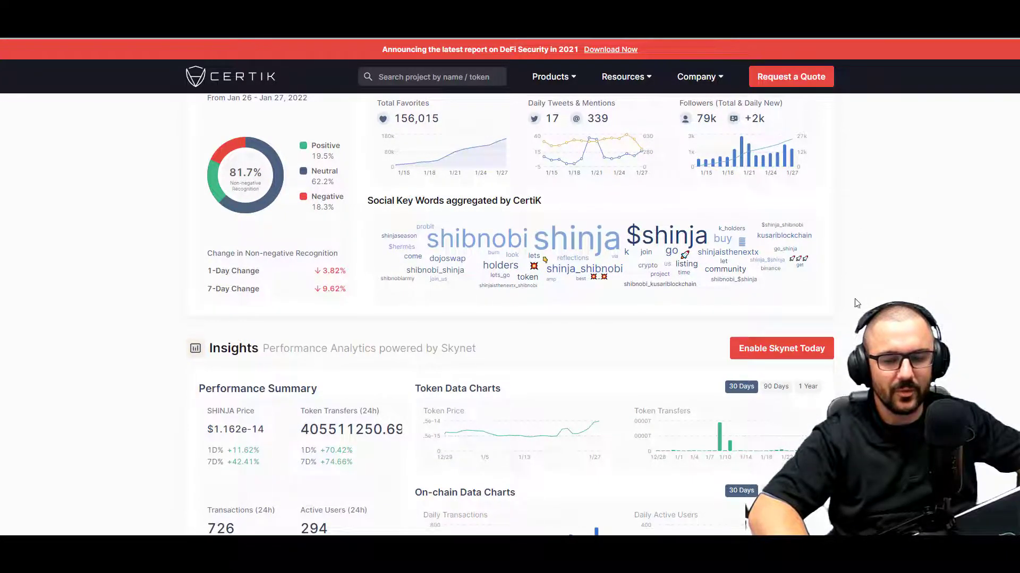
scroll("down", 3)
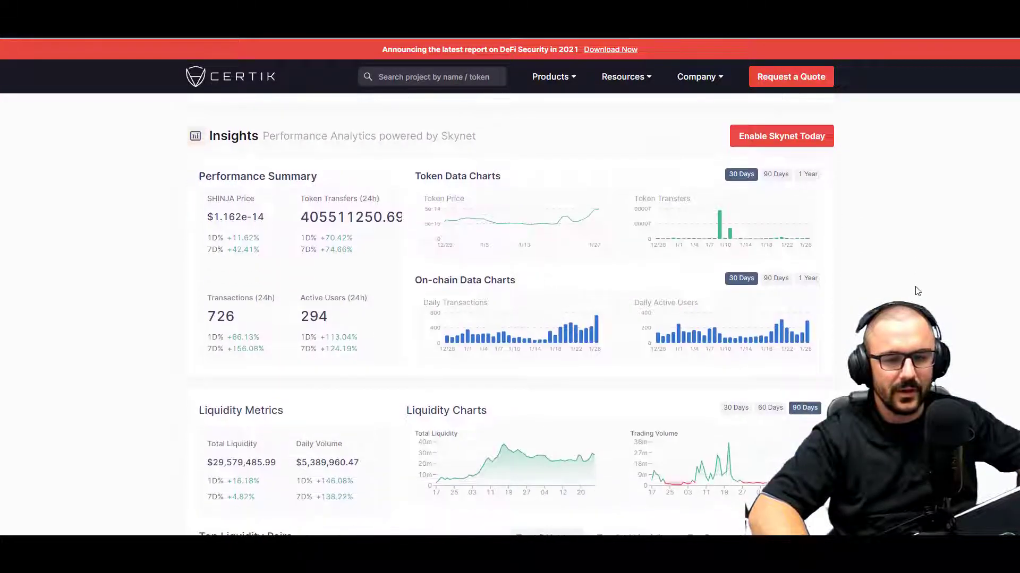
mouse_move(553, 227)
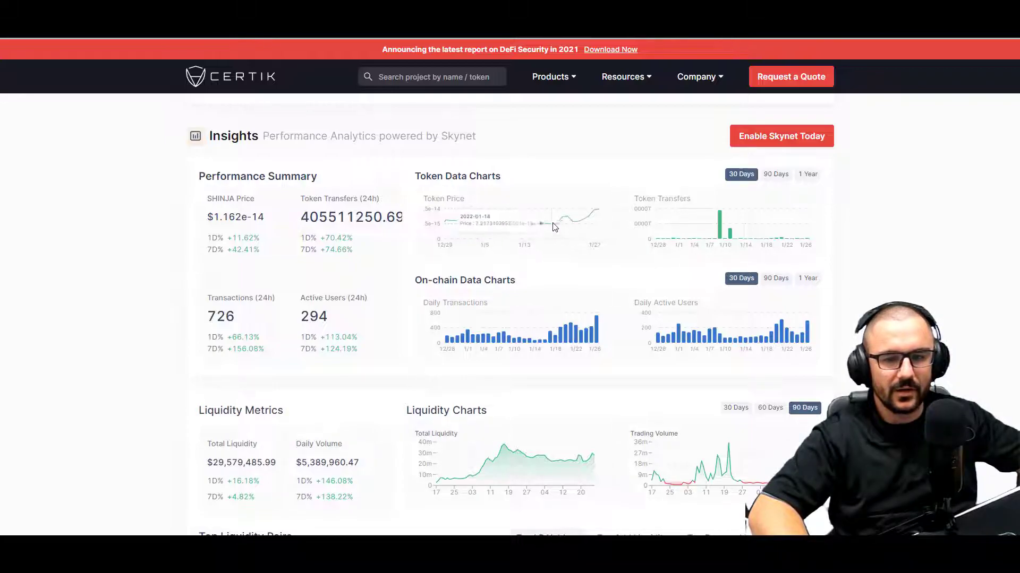
mouse_move(761, 224)
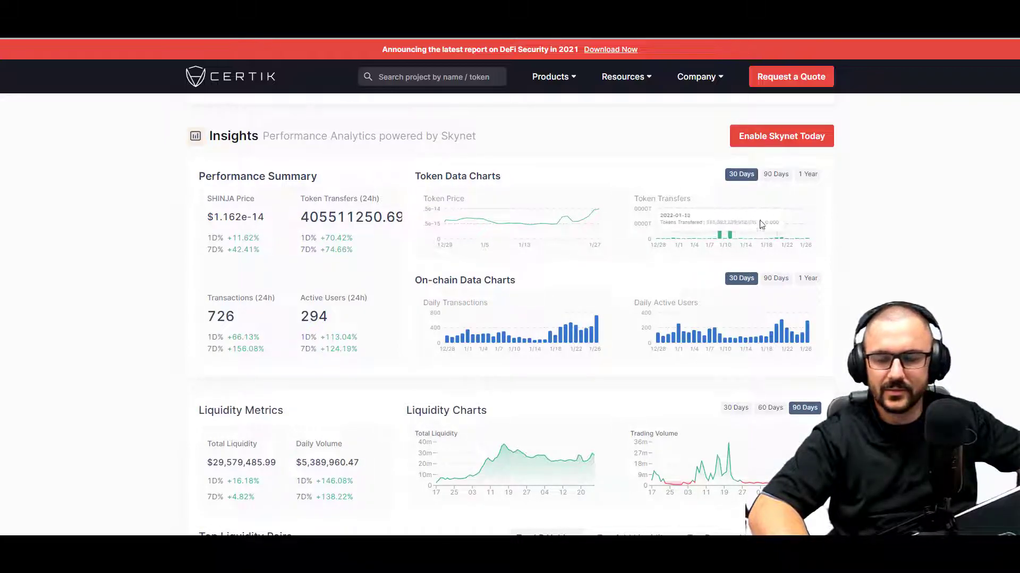
scroll("down", 3)
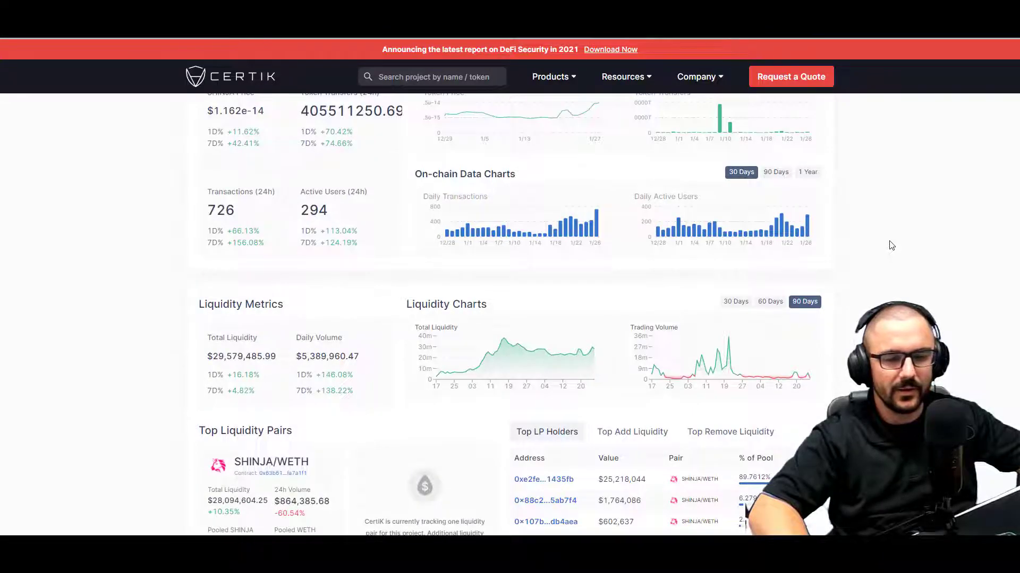
scroll("down", 3)
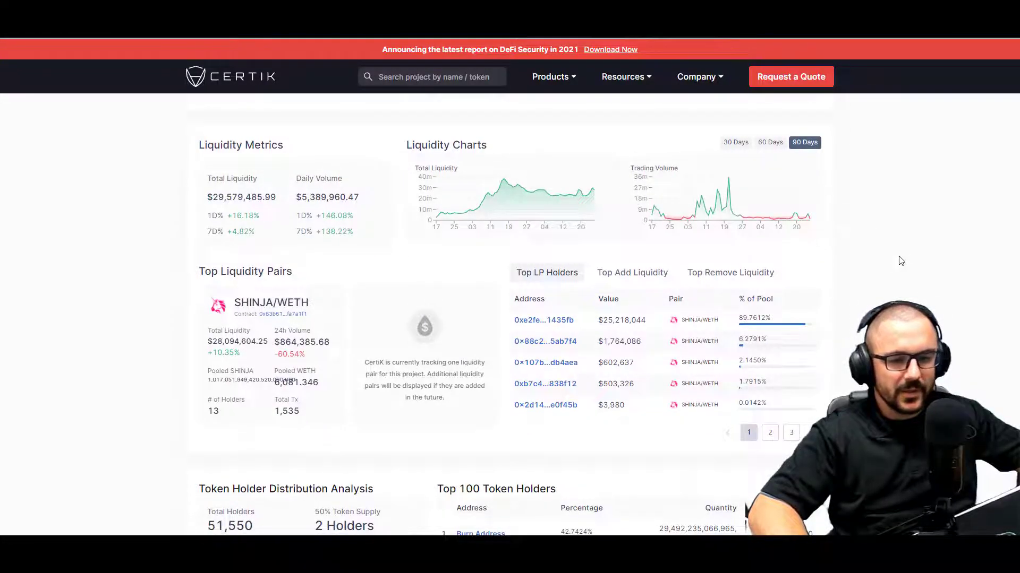
mouse_move(903, 291)
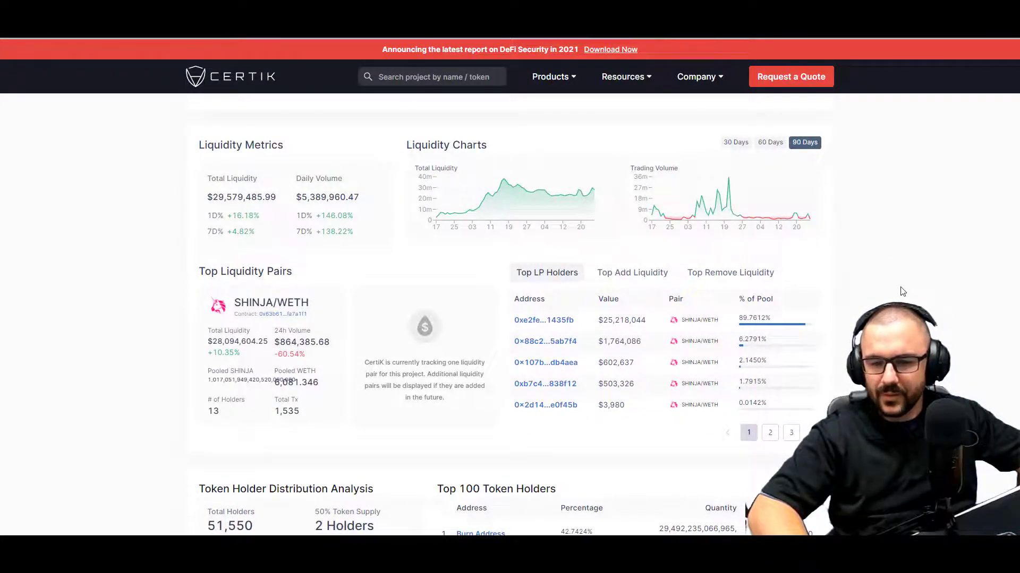
mouse_move(594, 330)
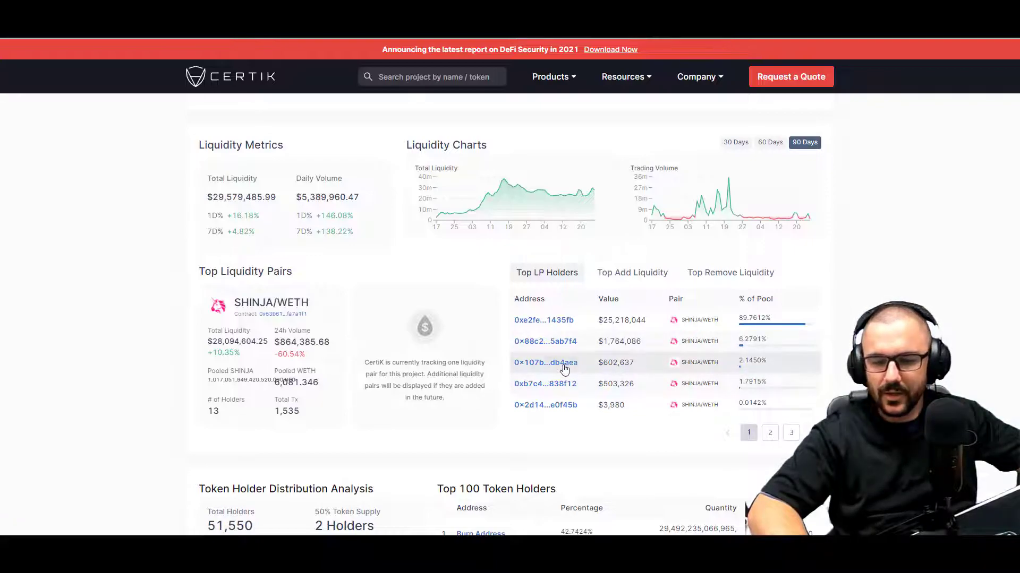
mouse_move(638, 376)
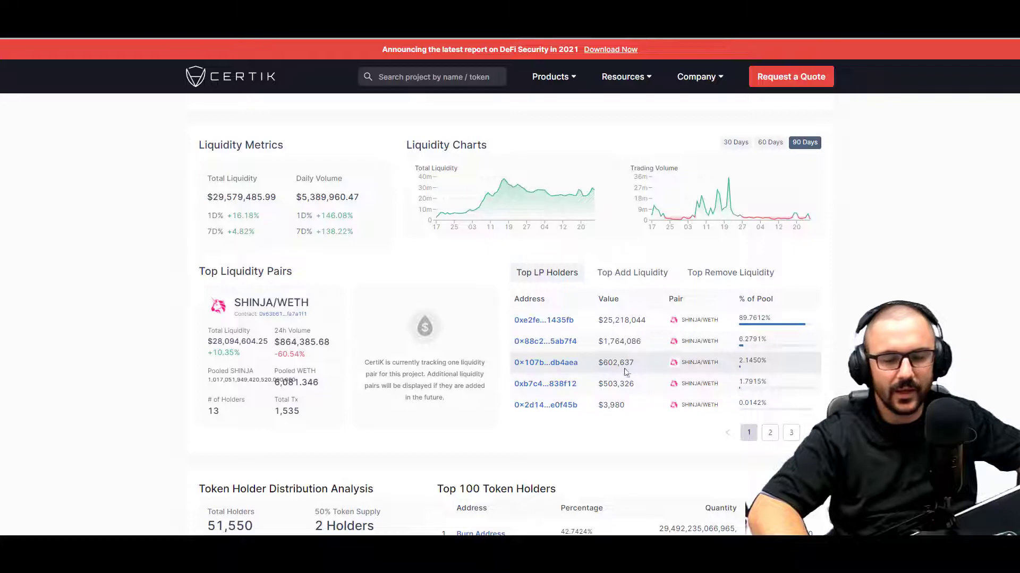
- View the Top 100 of 51,550 token holders, then return to the Skynet category scores
scroll("down", 3)
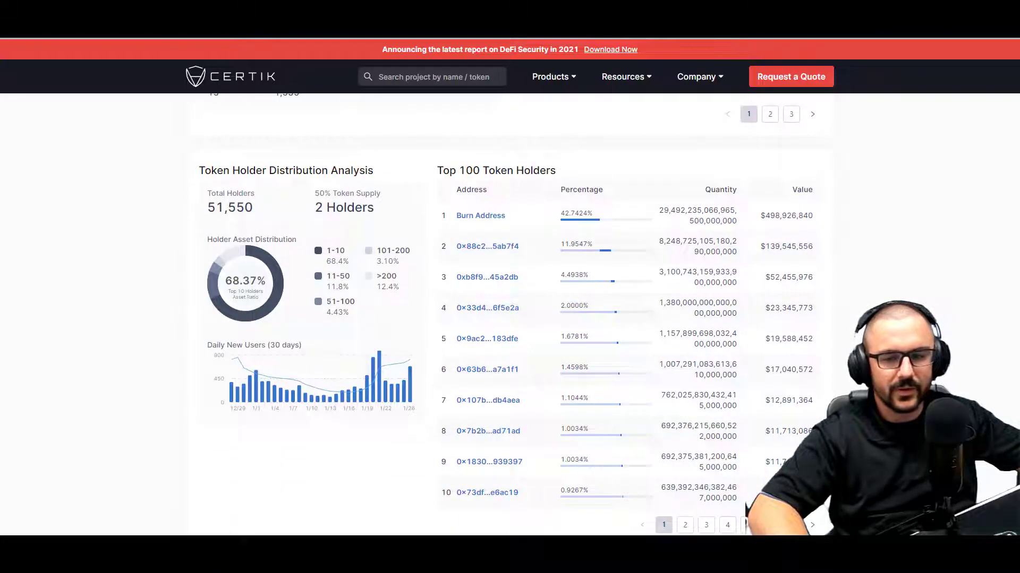
scroll("up", 3)
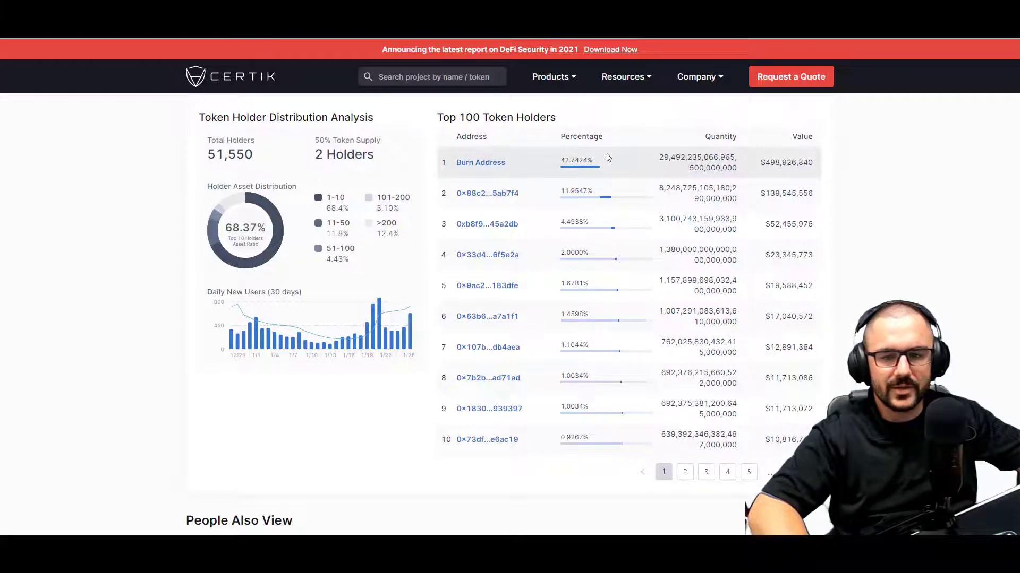
mouse_move(513, 204)
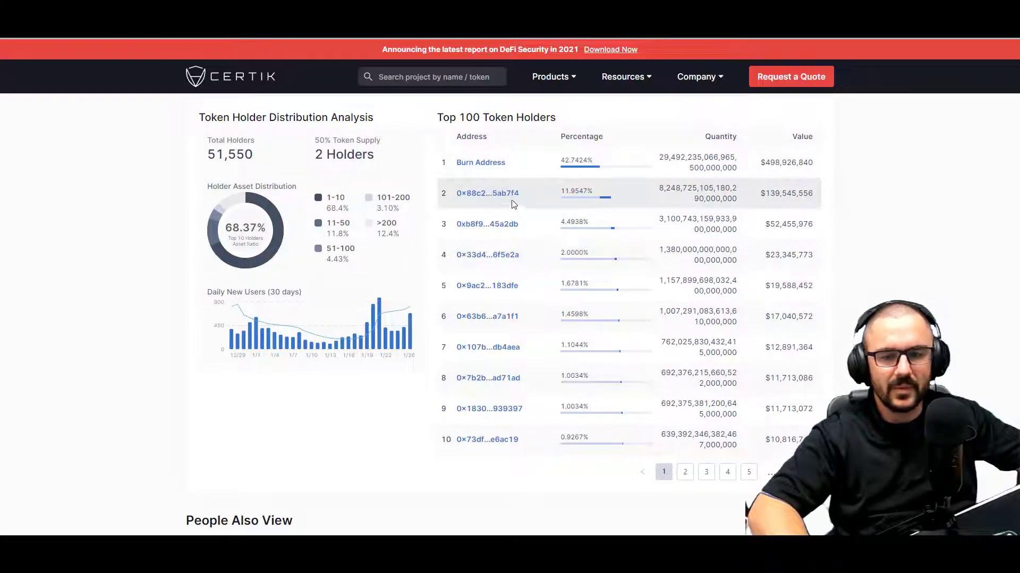
mouse_move(563, 200)
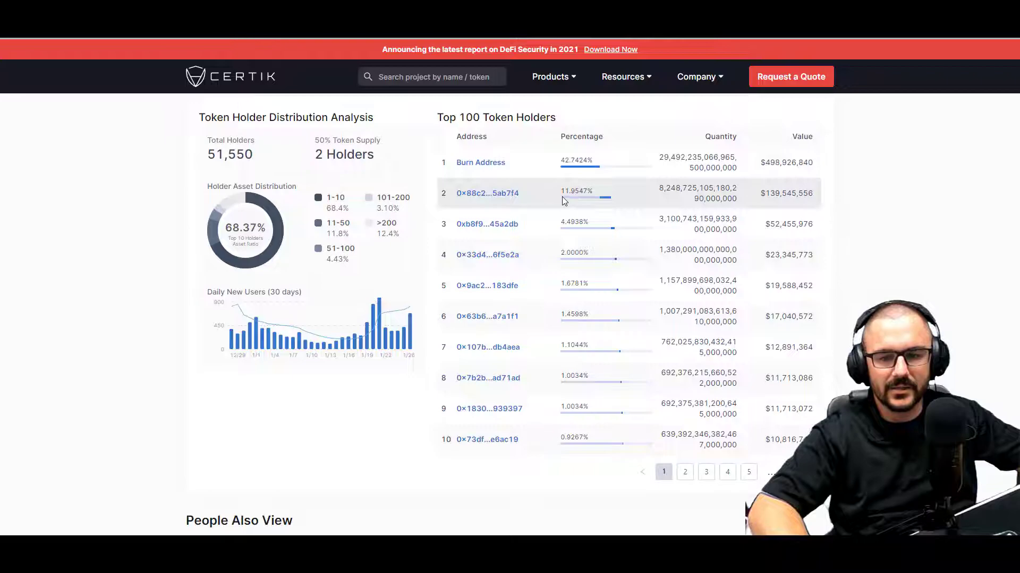
mouse_move(509, 237)
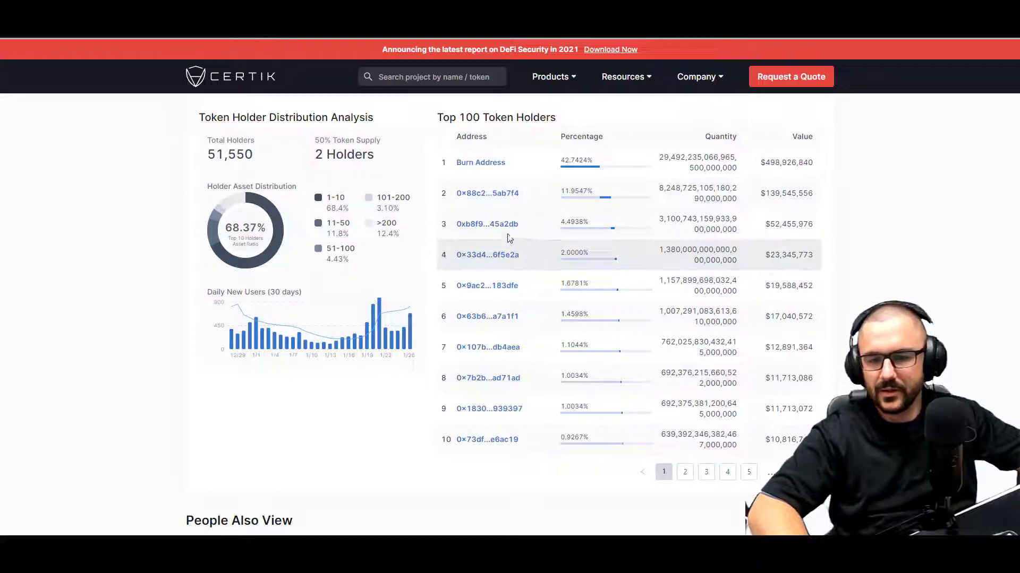
mouse_move(573, 229)
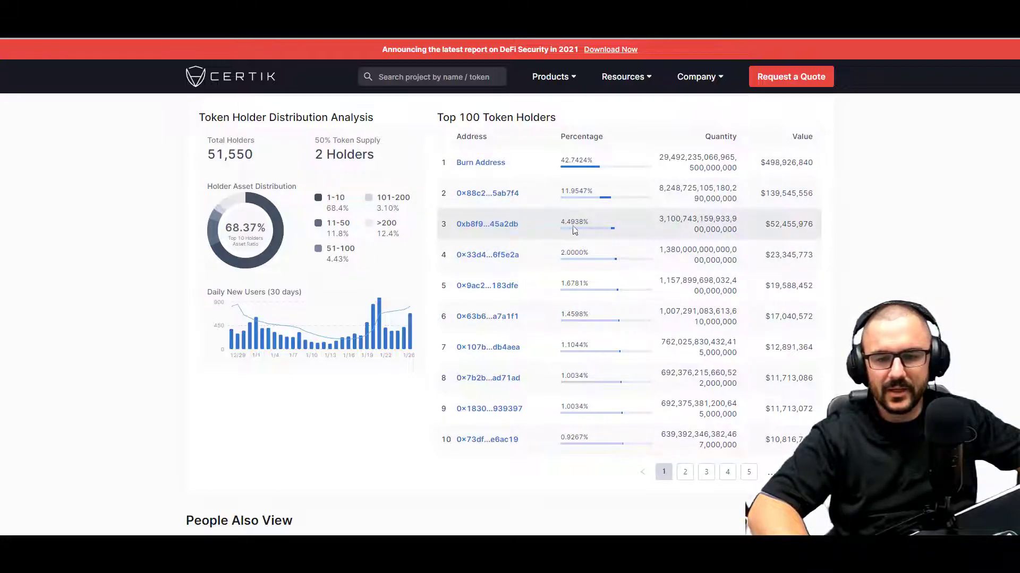
mouse_move(487, 254)
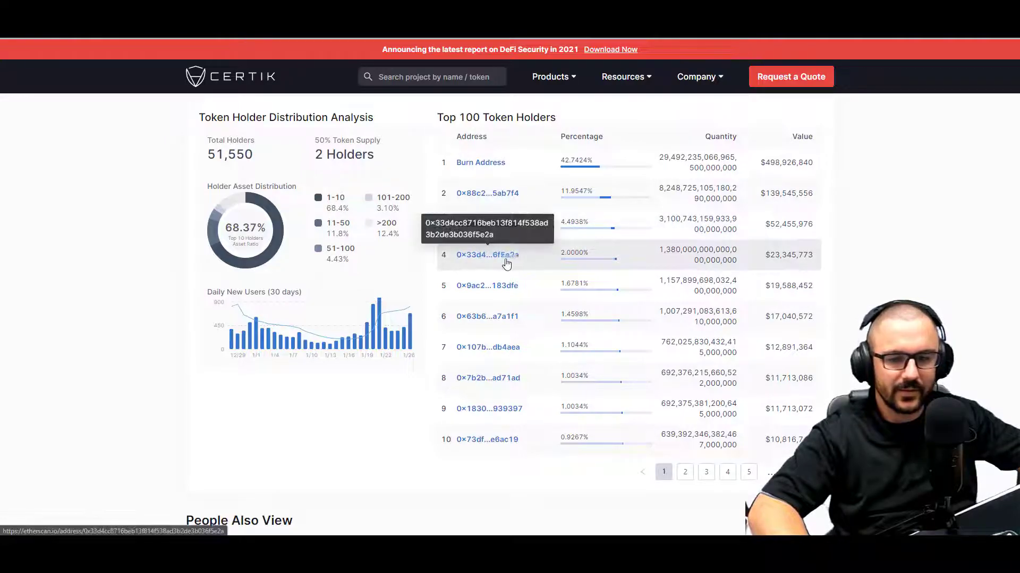
mouse_move(577, 293)
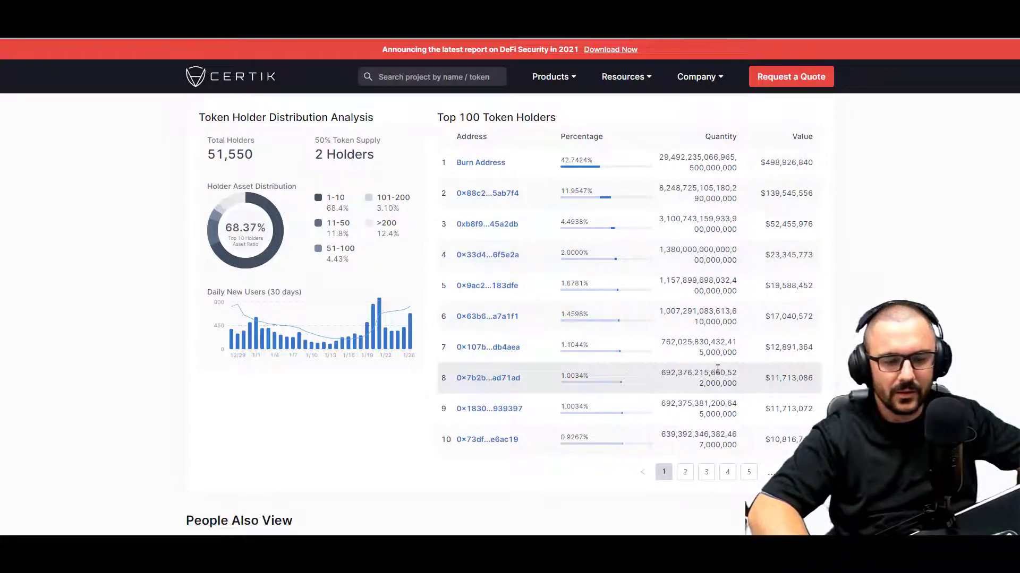
scroll("down", 3)
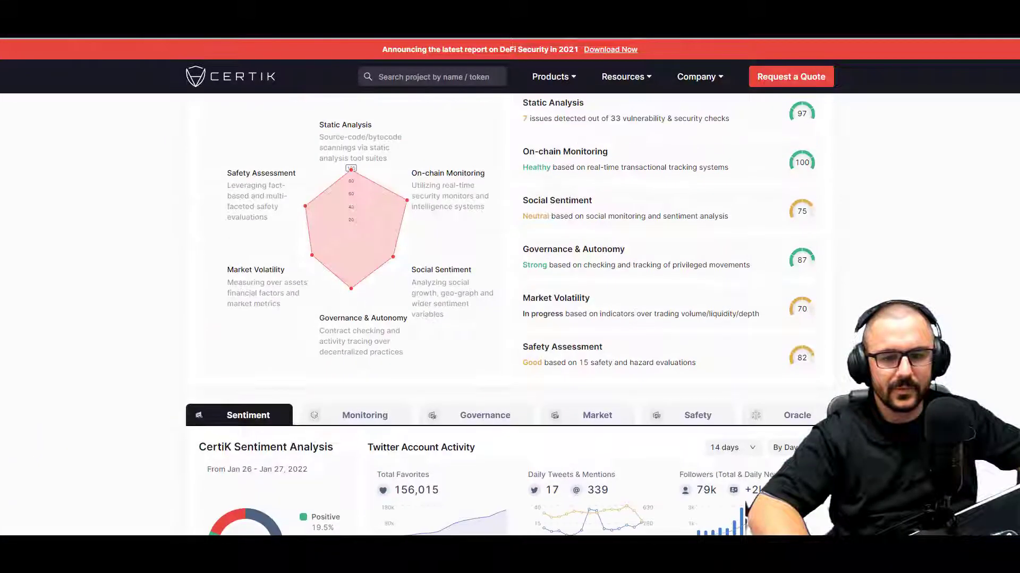
- Open the Governance tab showing the 87/100 score, privileged addresses and deployer transactions
scroll("up", 3)
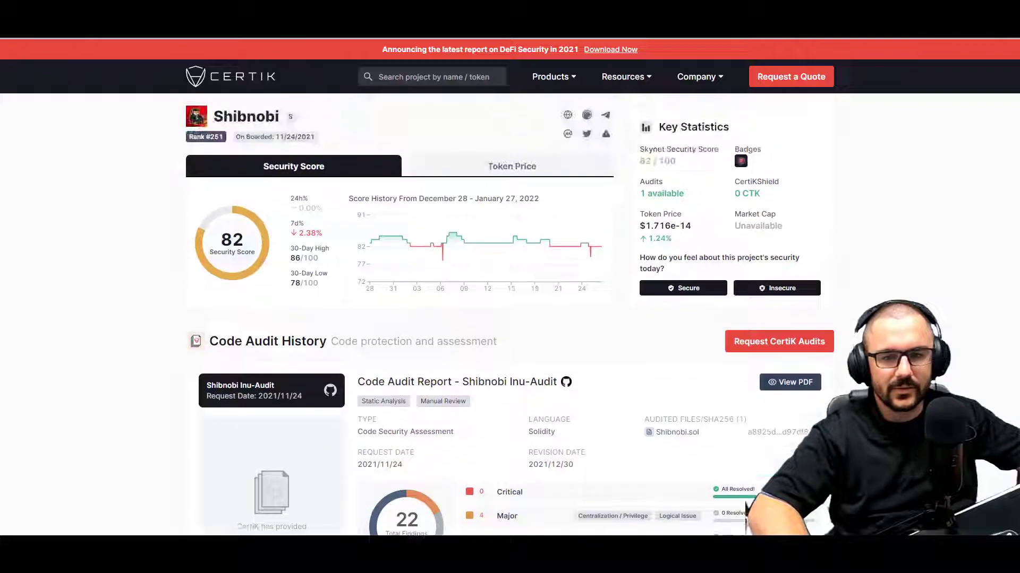
scroll("down", 3)
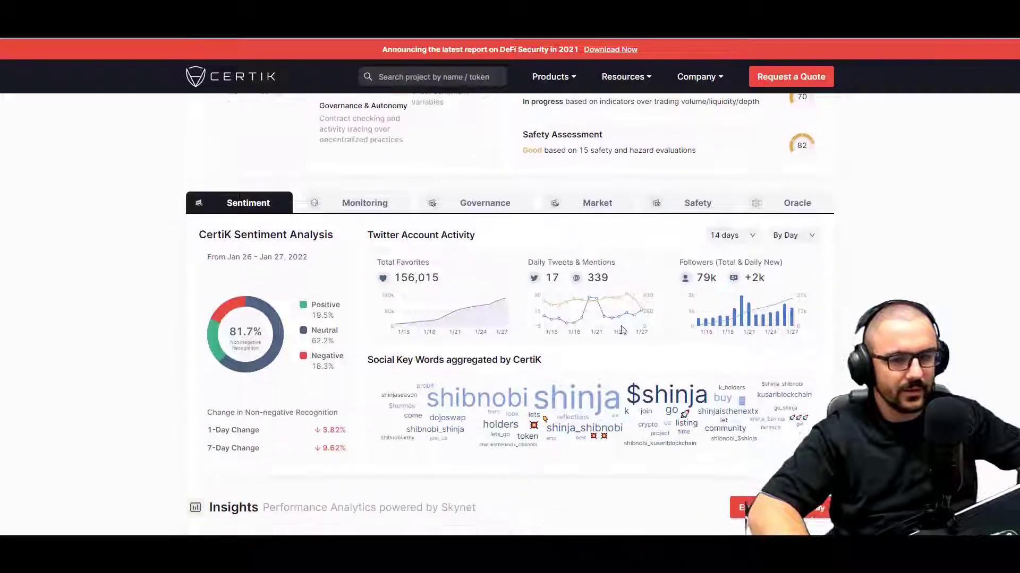
left_click(697, 202)
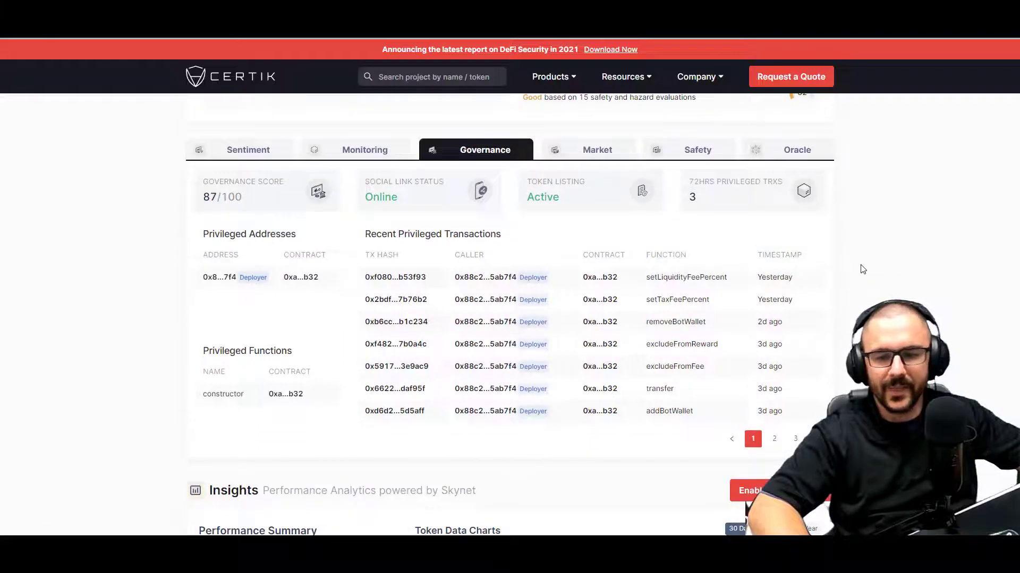
mouse_move(579, 252)
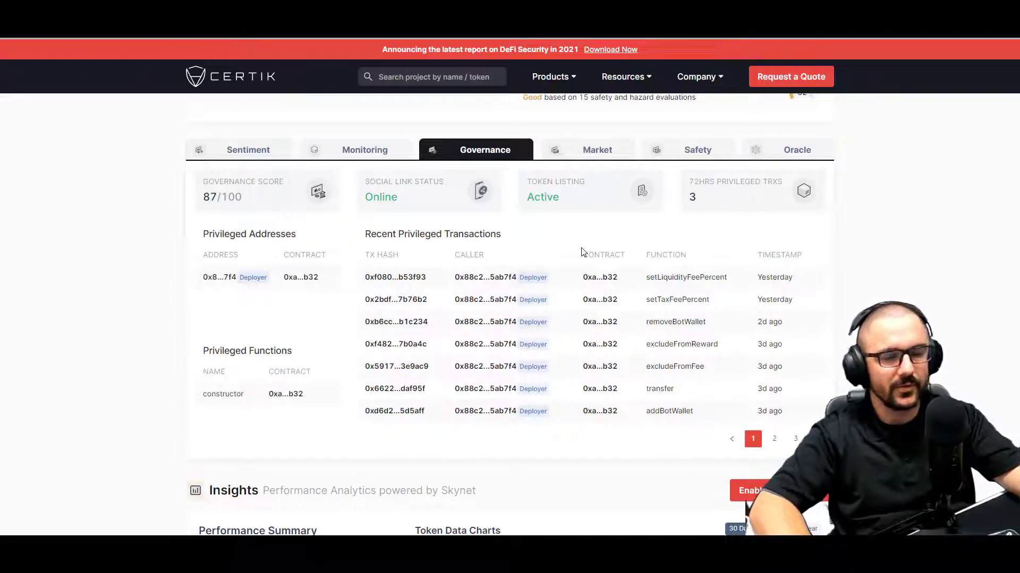
mouse_move(465, 298)
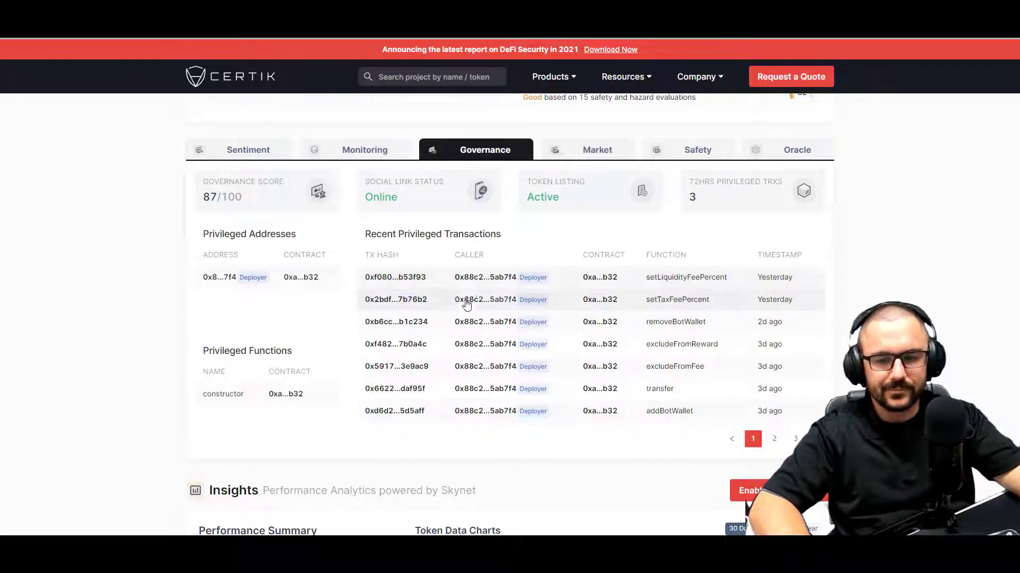
mouse_move(484, 277)
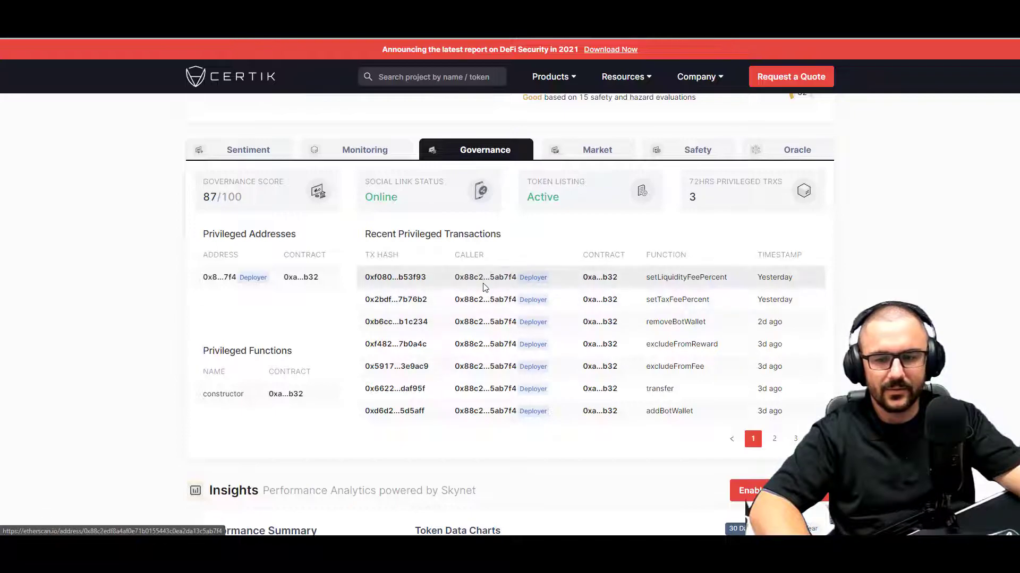
mouse_move(484, 306)
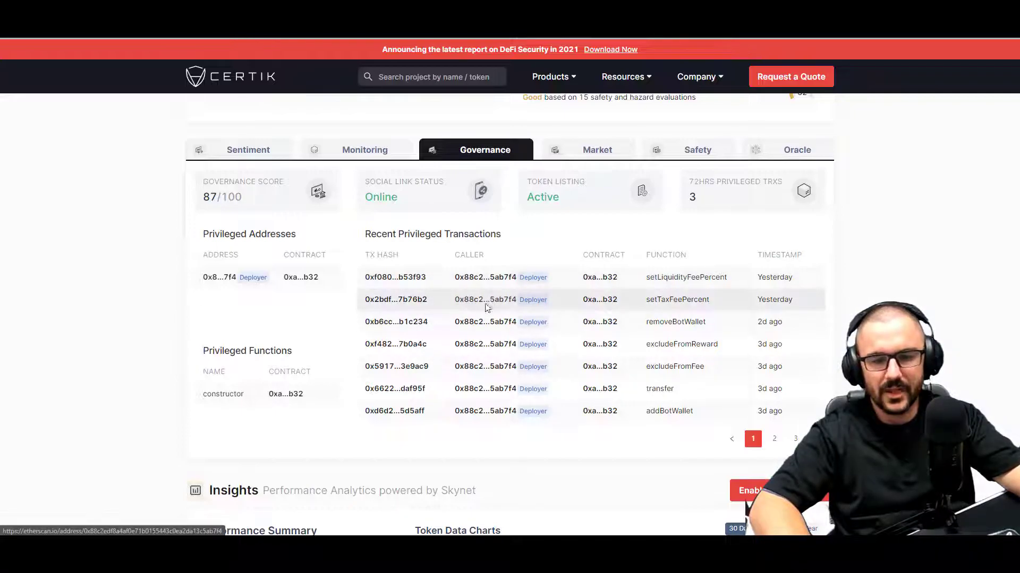
- Decode the deployer's setLiquidityFeePercent transaction input and highlight the liquidityFee value of 7
left_click(395, 299)
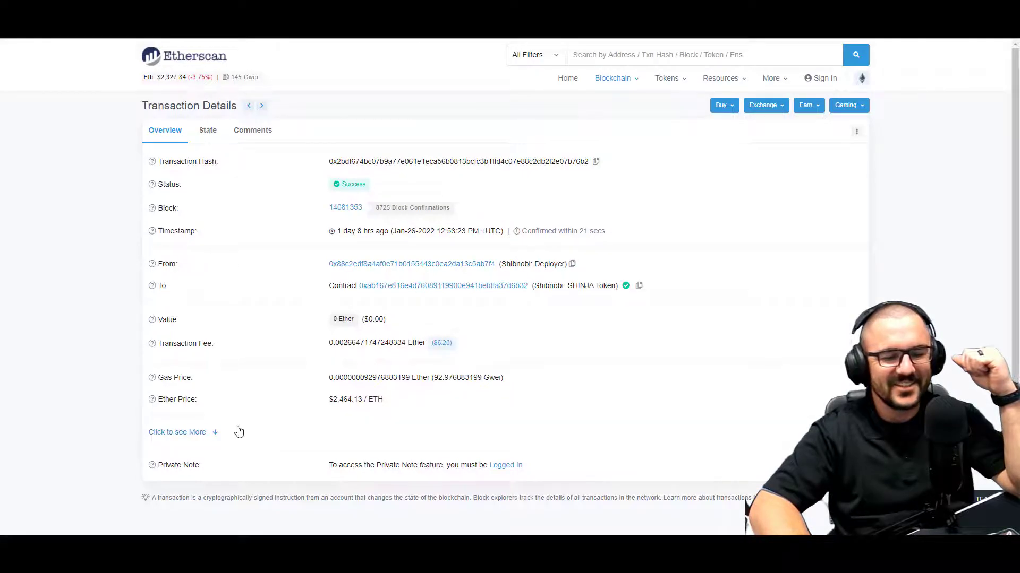
left_click(176, 432)
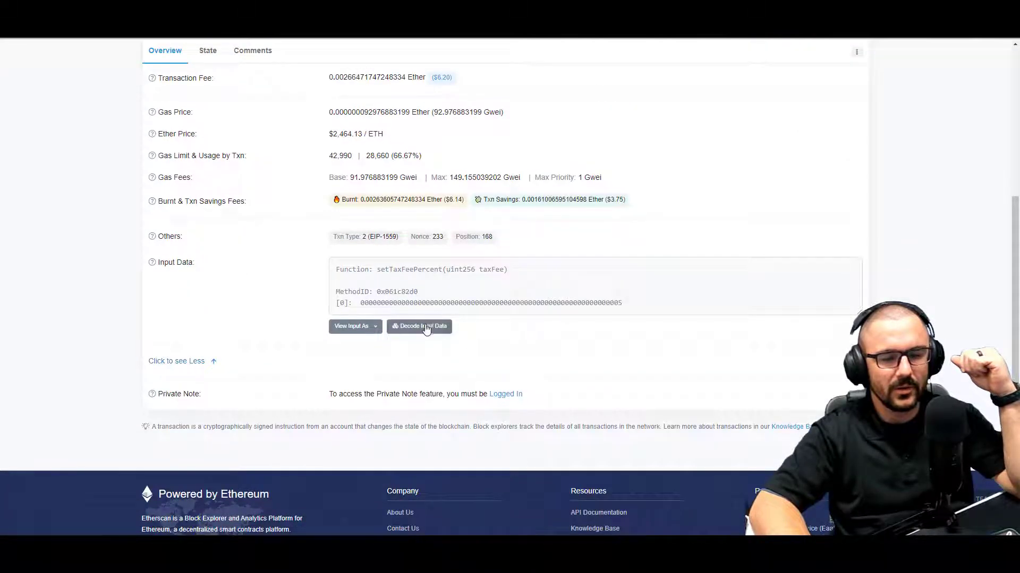
left_click(419, 325)
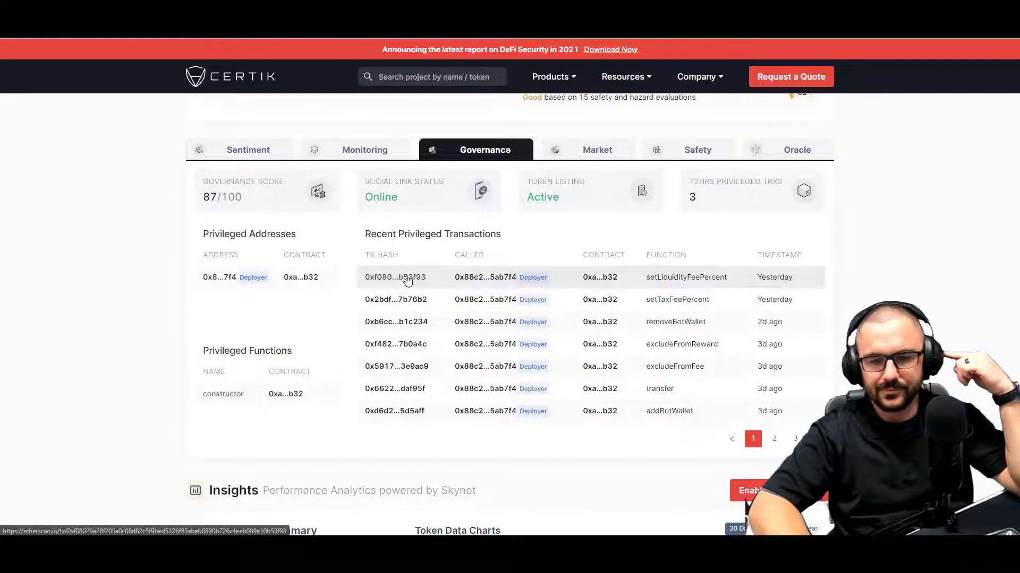
left_click(394, 277)
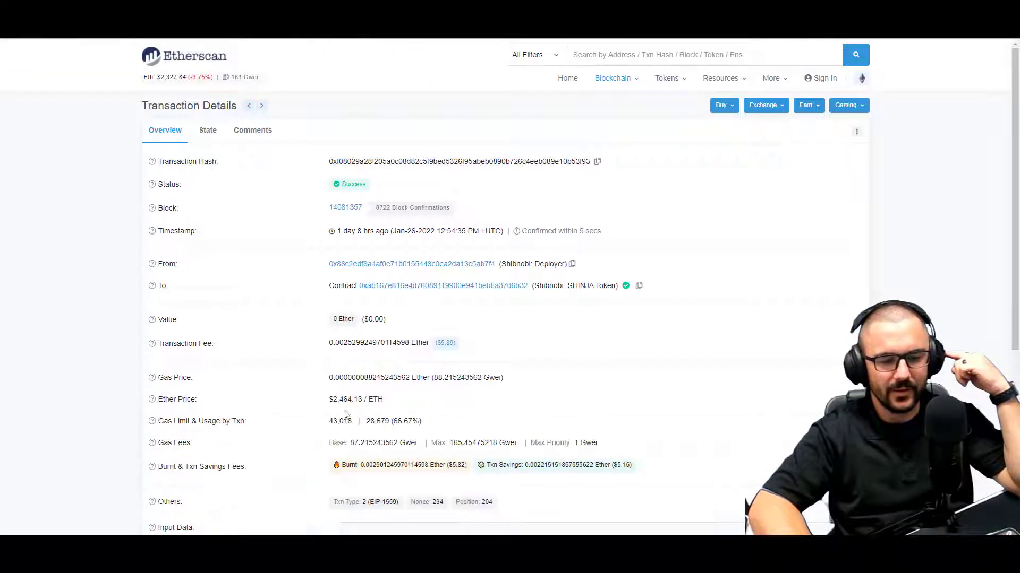
scroll("down", 3)
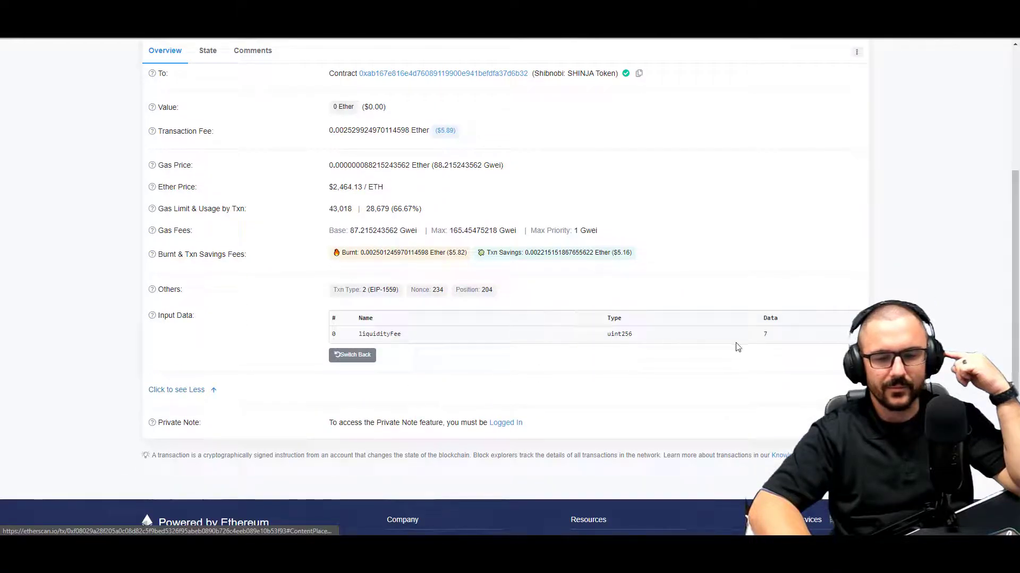
double_click(764, 333)
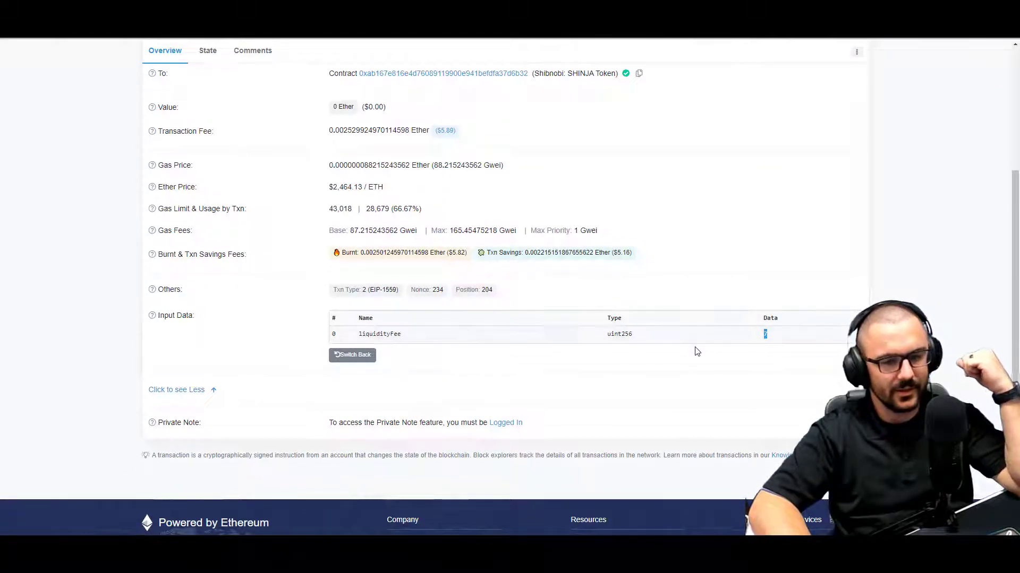
mouse_move(713, 349)
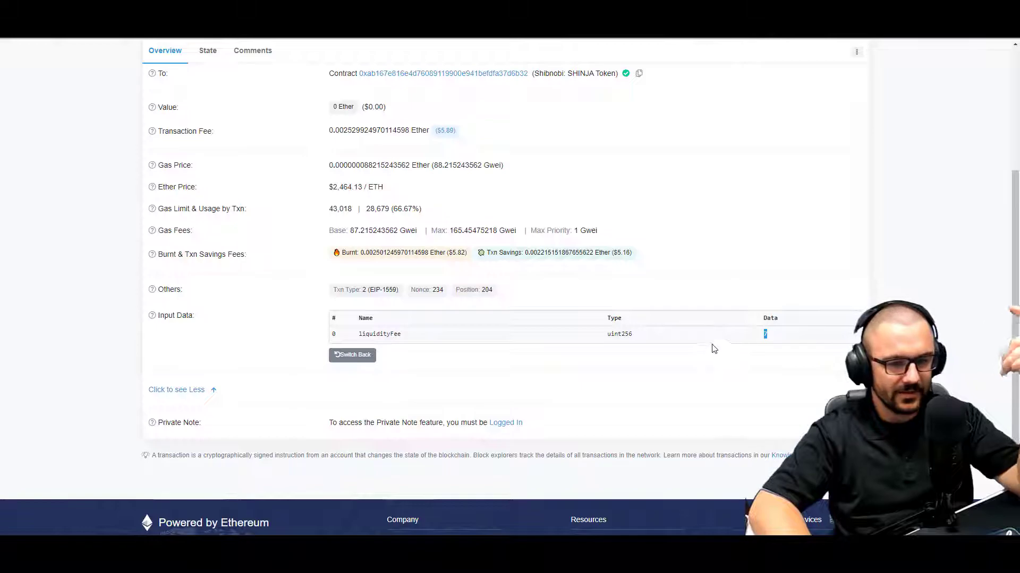
mouse_move(710, 347)
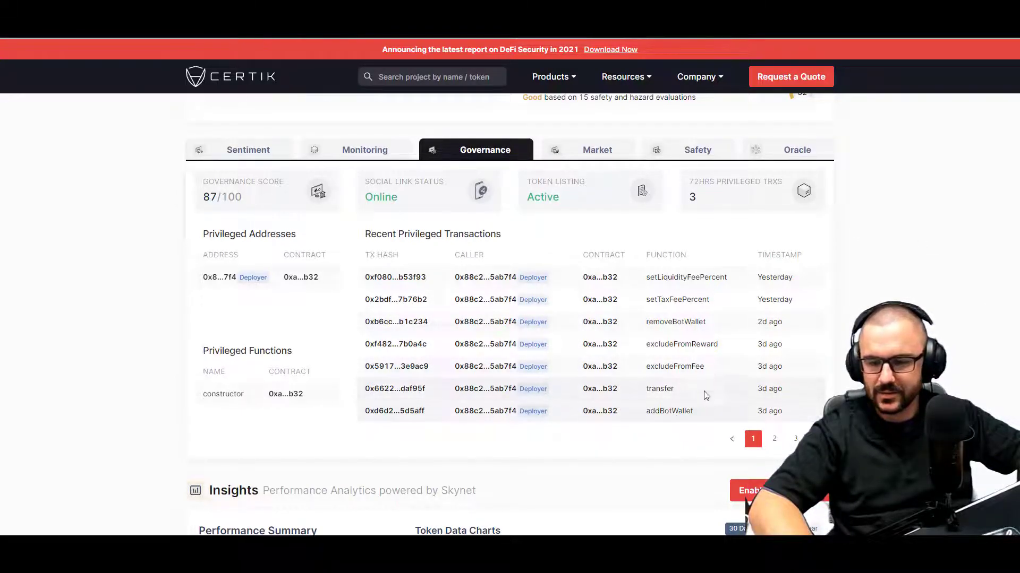
mouse_move(721, 363)
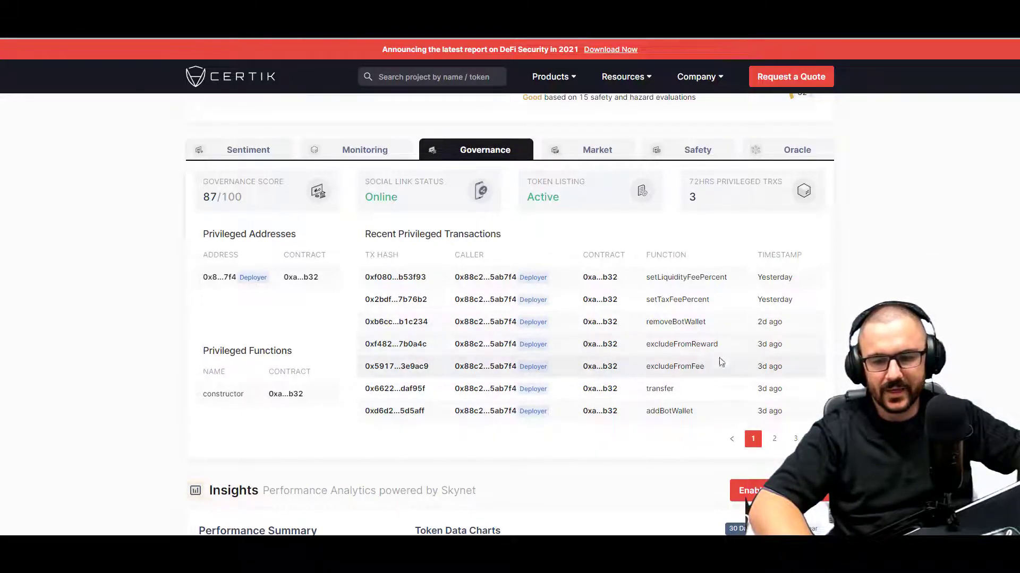
mouse_move(694, 429)
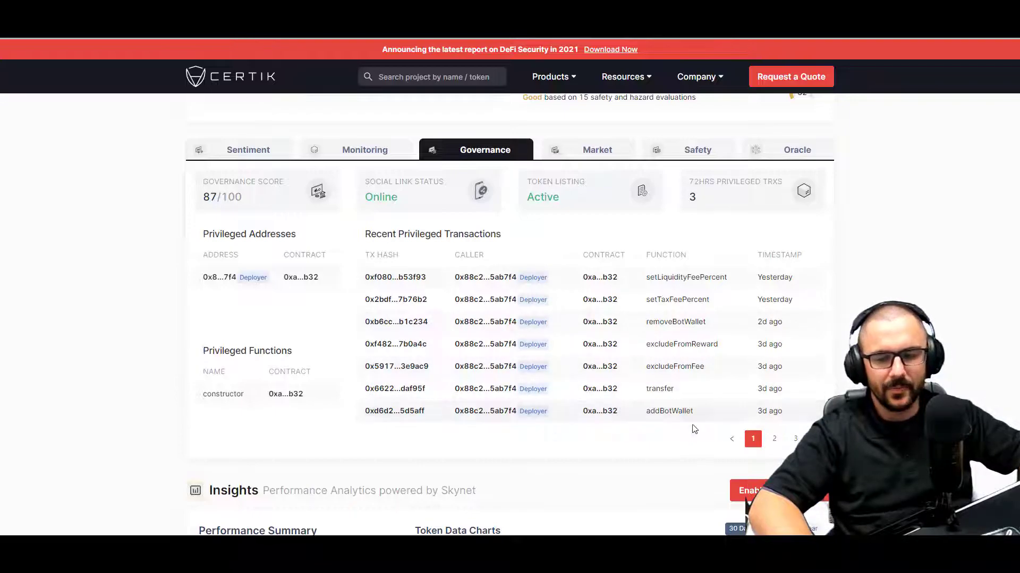
mouse_move(686, 344)
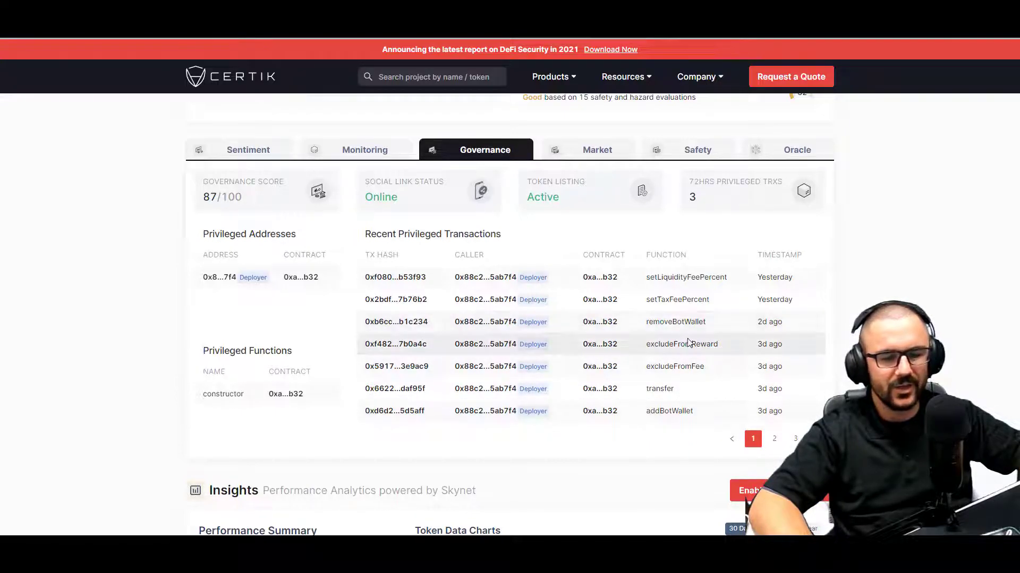
mouse_move(328, 325)
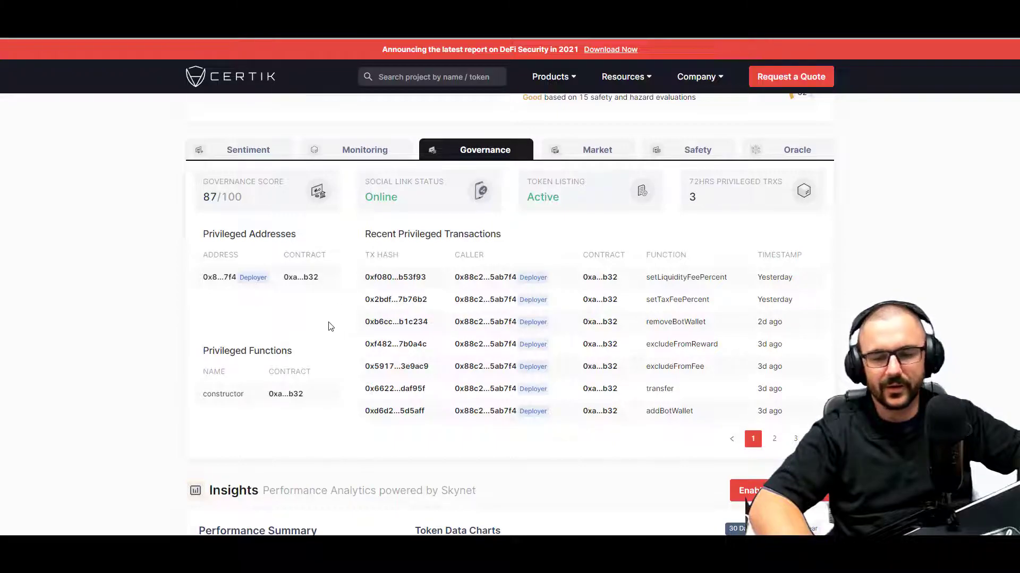
mouse_move(553, 324)
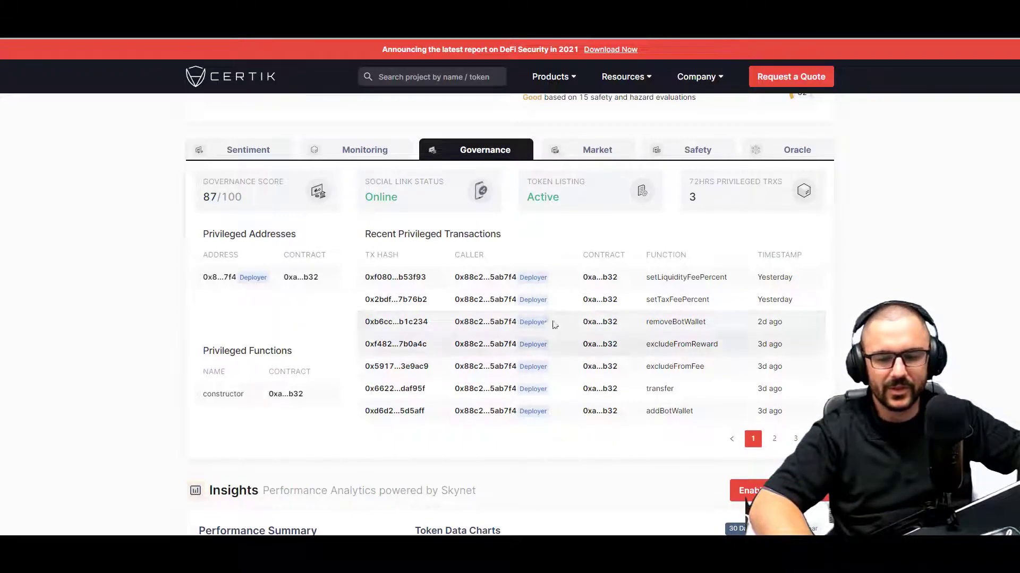
- Scroll through the Governance tab's Recent Privileged Transactions table below the category scores
scroll("down", 3)
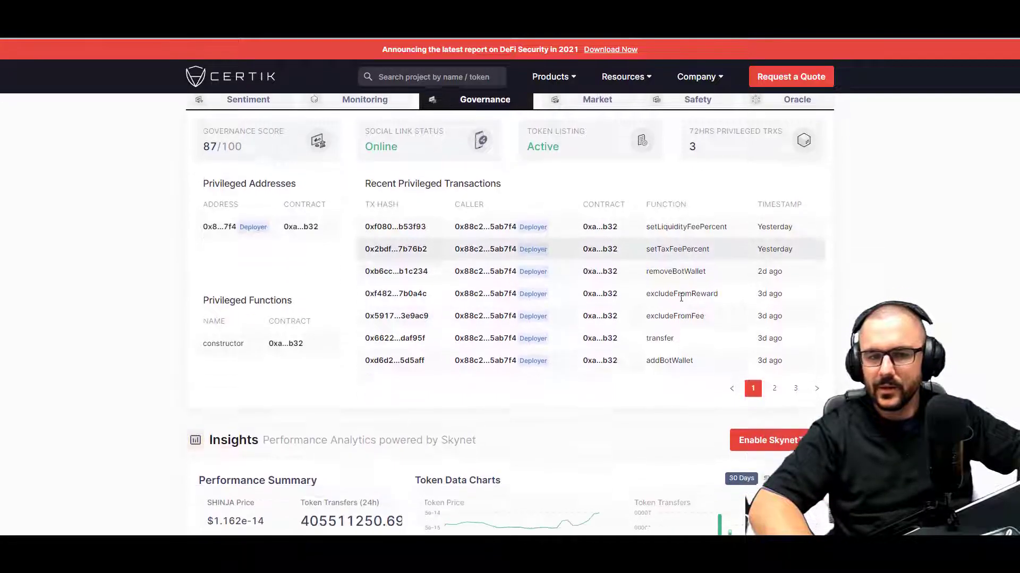
scroll("down", 3)
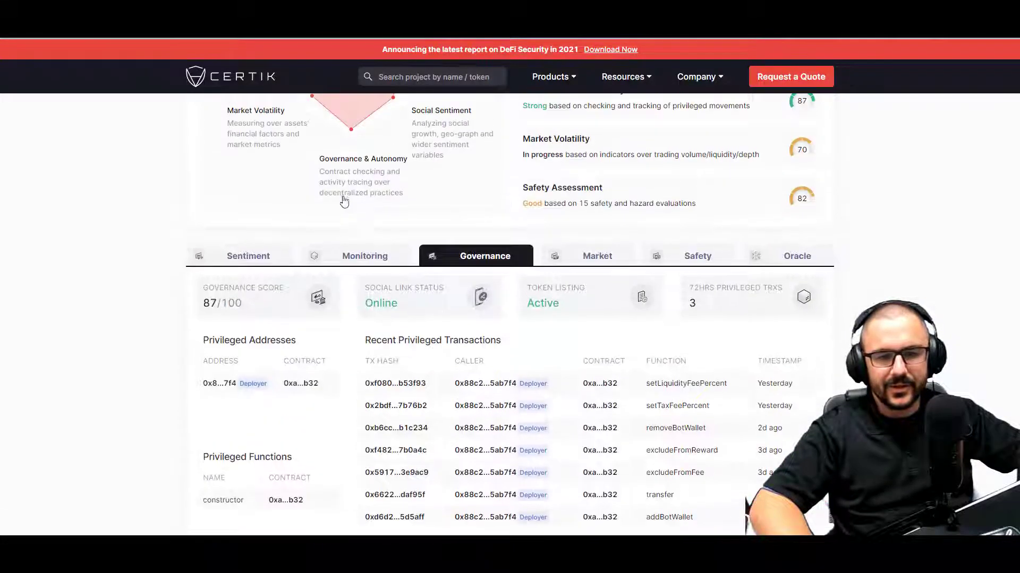
- View the Monitoring tab's transaction, user and event charts and its Top Callers list
left_click(364, 255)
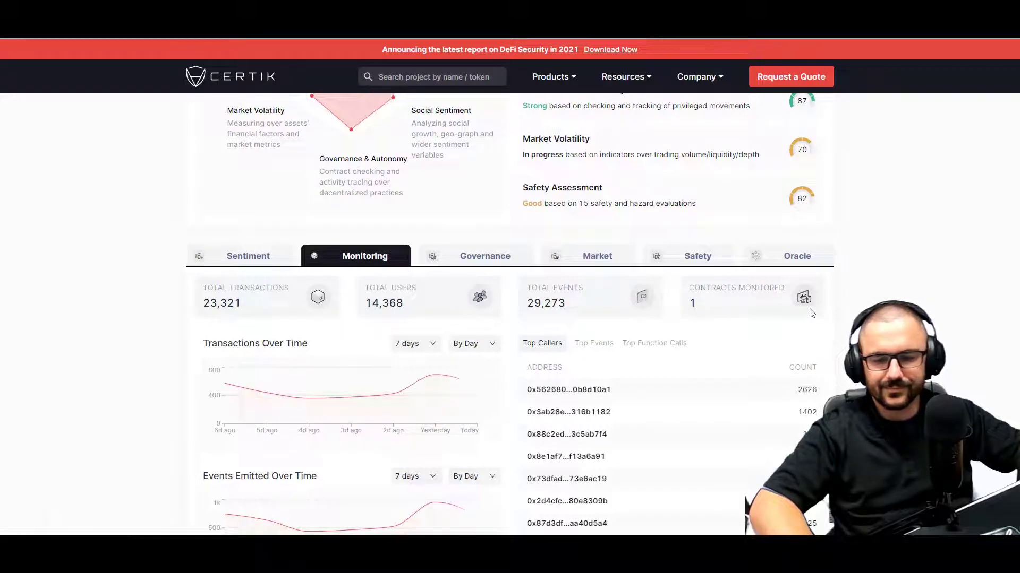
scroll("down", 3)
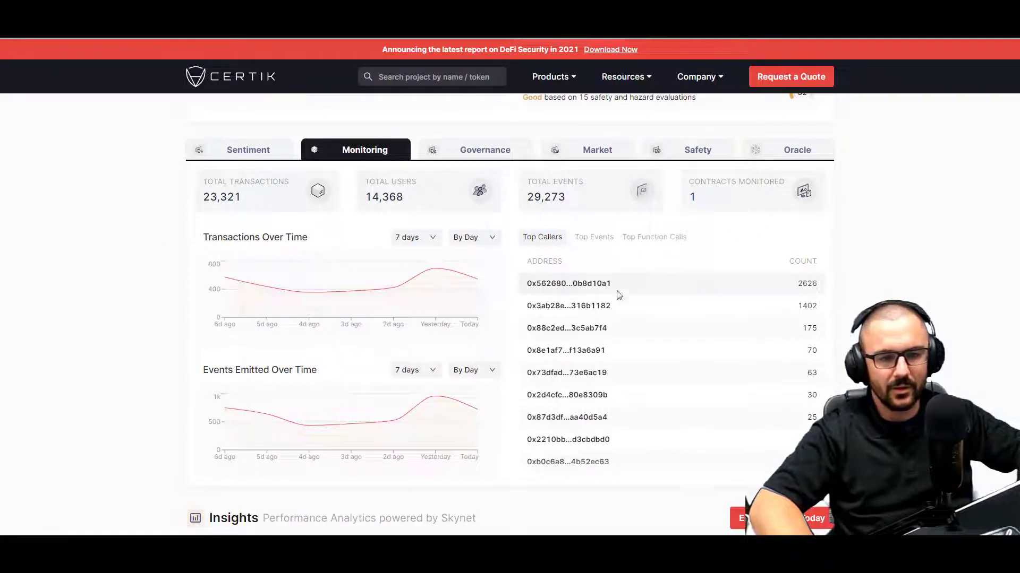
mouse_move(704, 371)
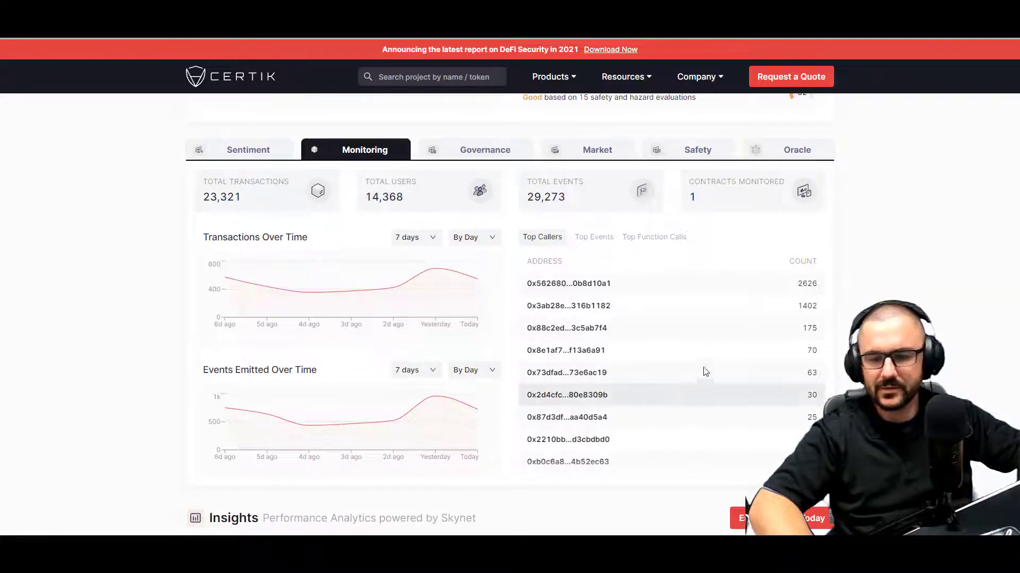
scroll("down", 3)
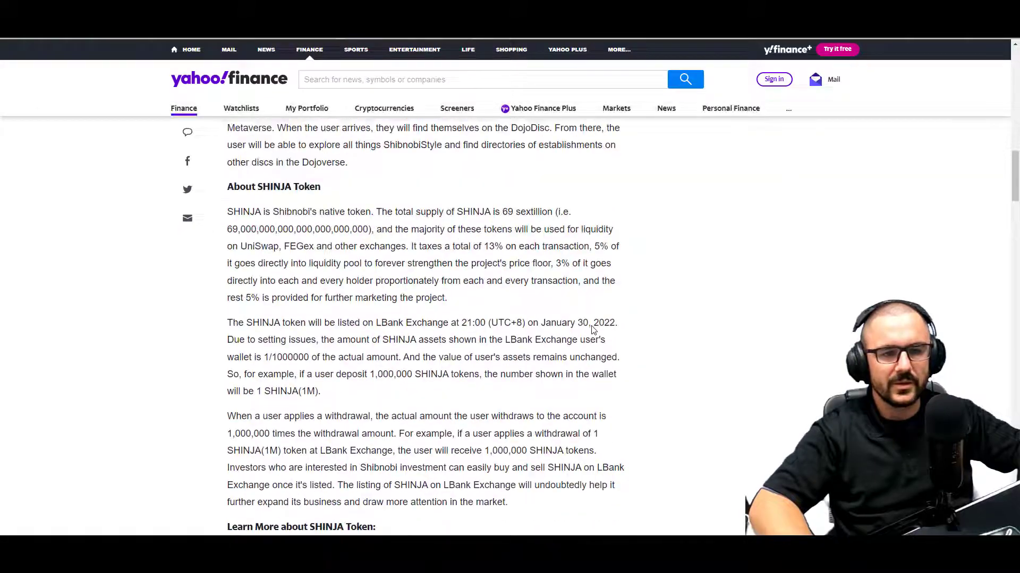
- Read the Yahoo Finance LBank listing article and the InvestorPlace ProBit listing and burn article
scroll("up", 3)
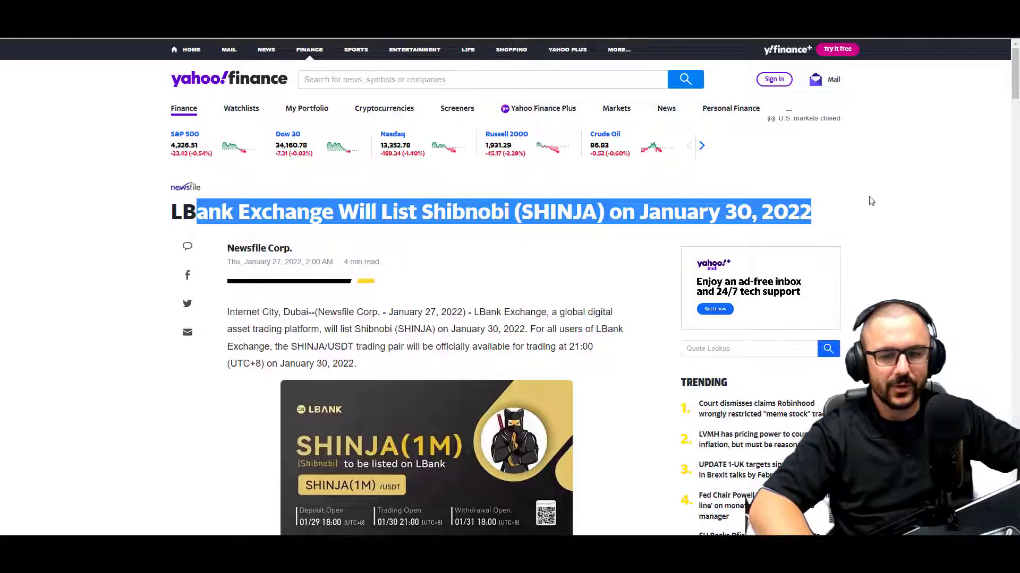
scroll("down", 3)
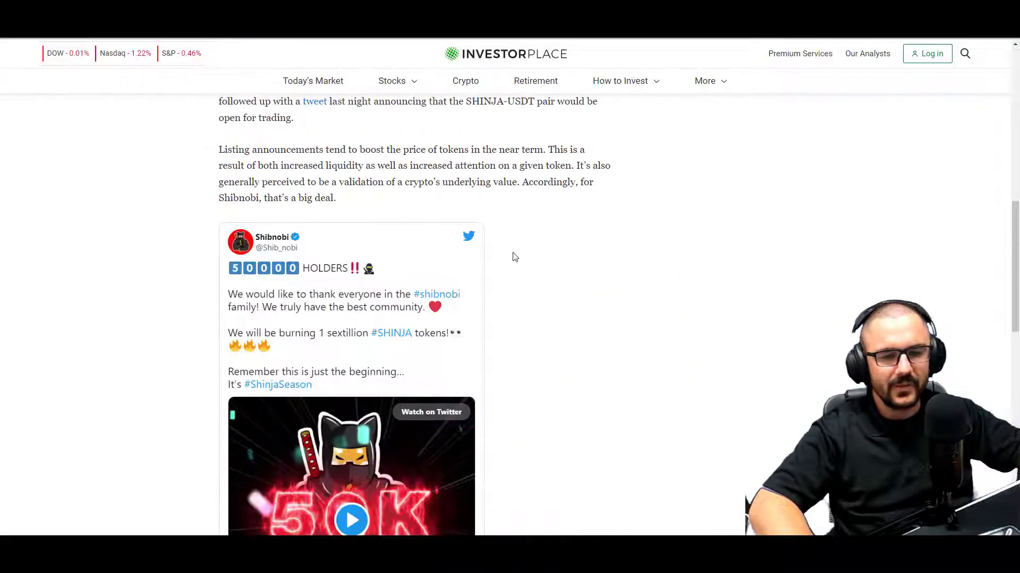
scroll("up", 3)
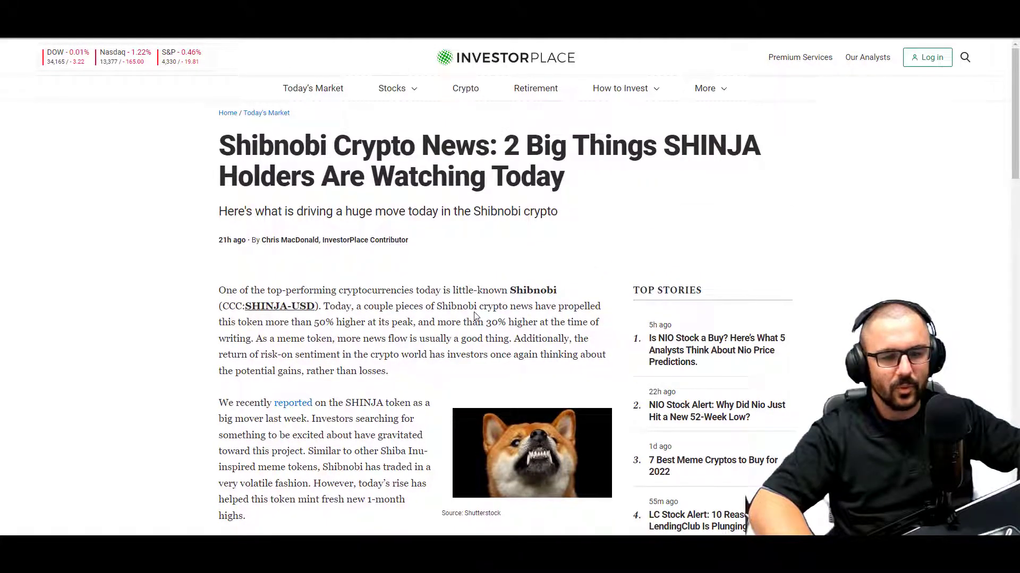
scroll("down", 3)
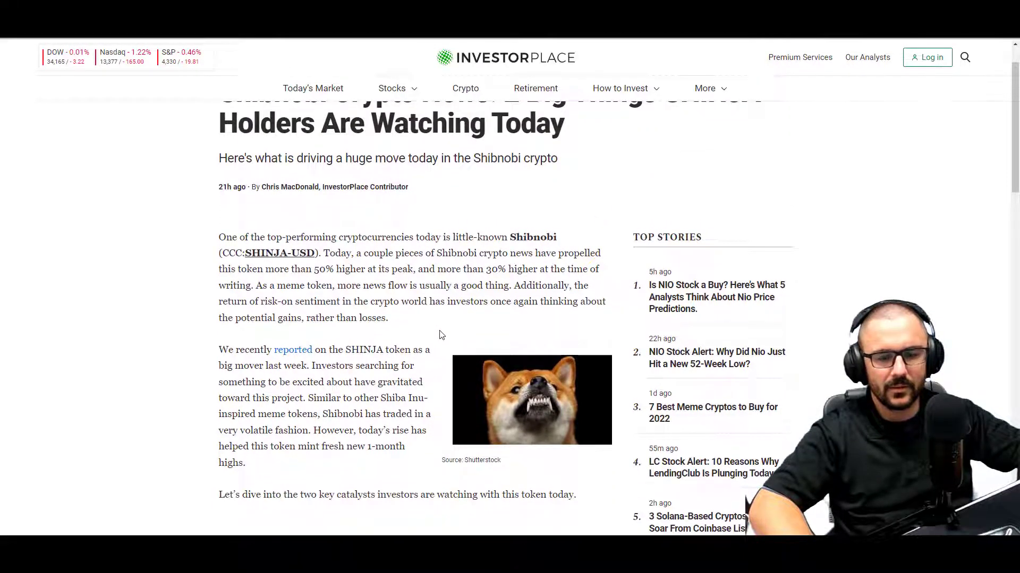
scroll("down", 3)
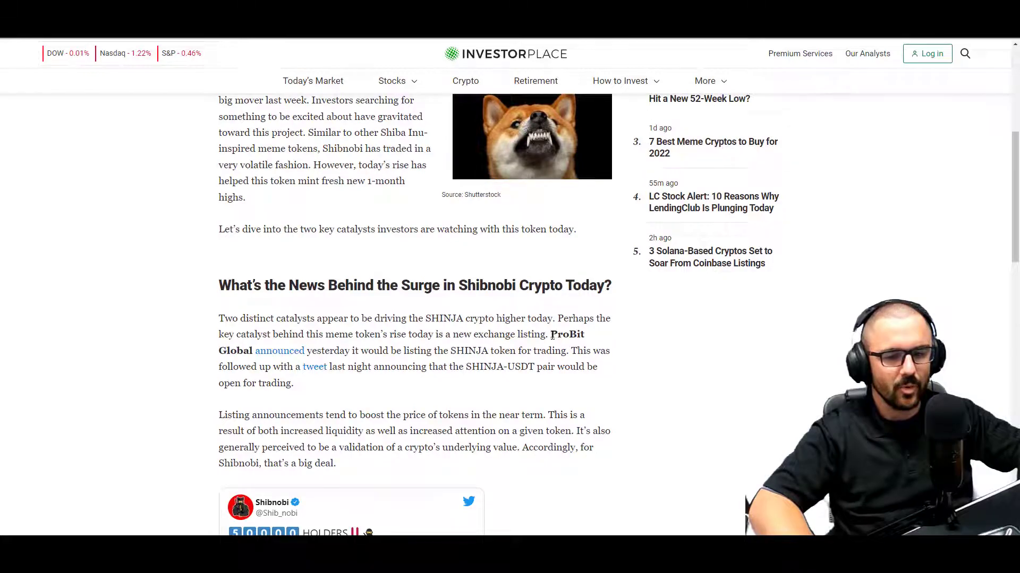
mouse_move(644, 400)
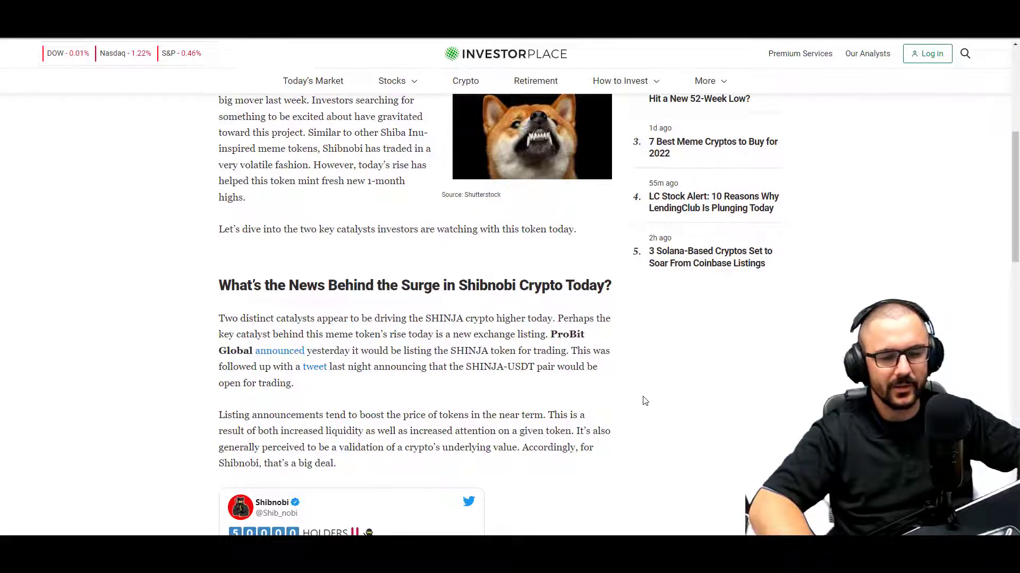
scroll("down", 3)
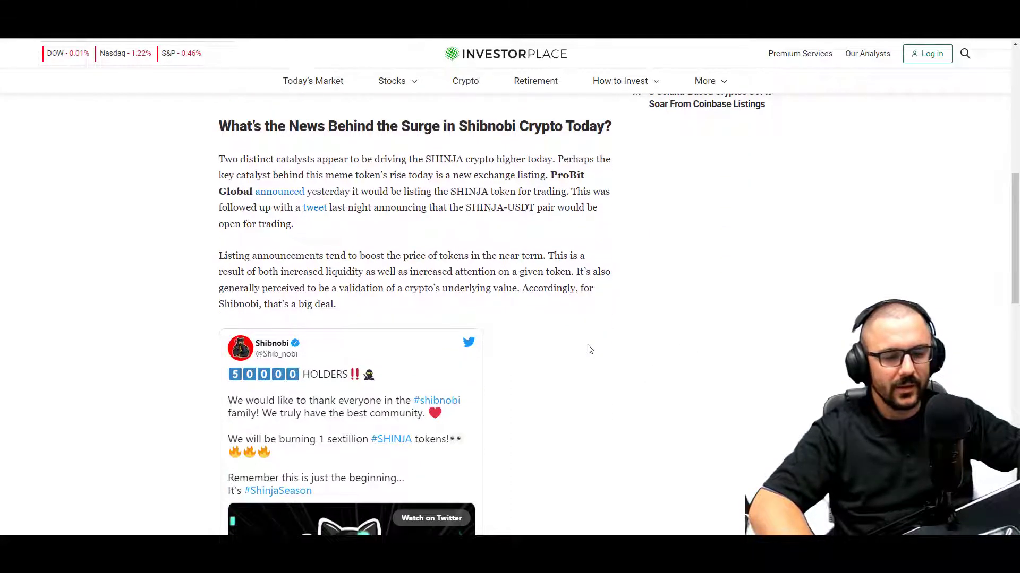
scroll("down", 3)
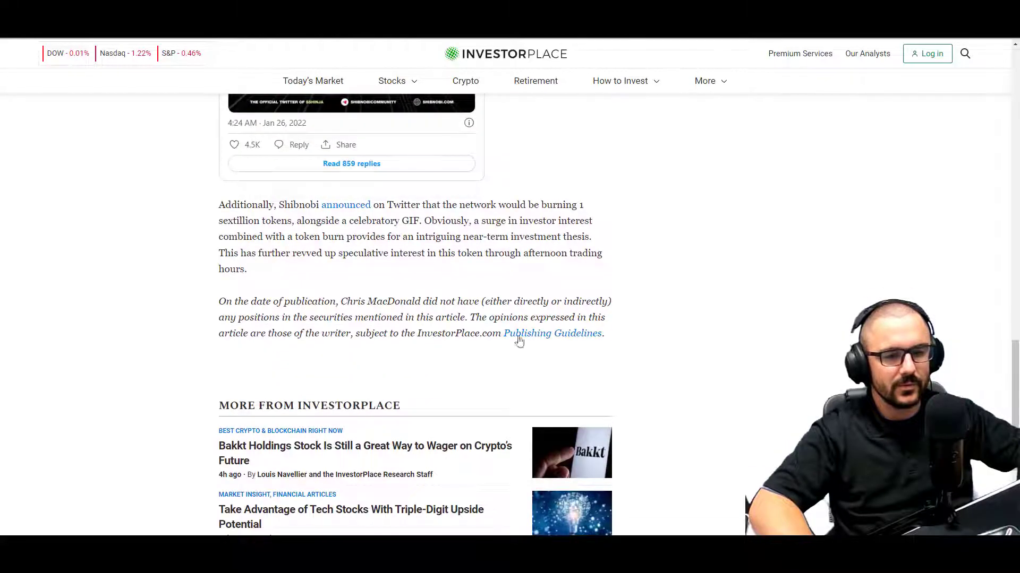
mouse_move(587, 209)
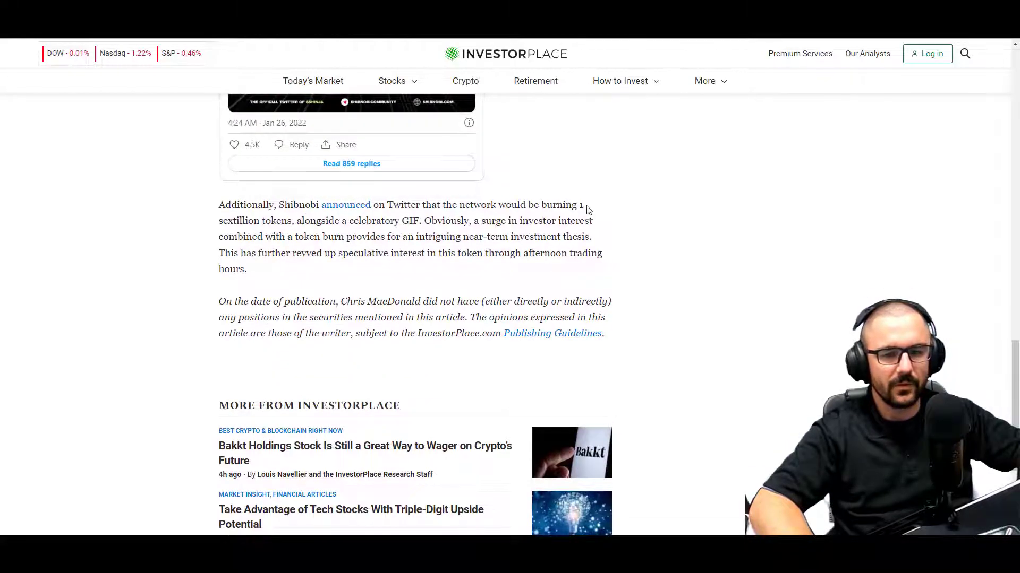
mouse_move(544, 250)
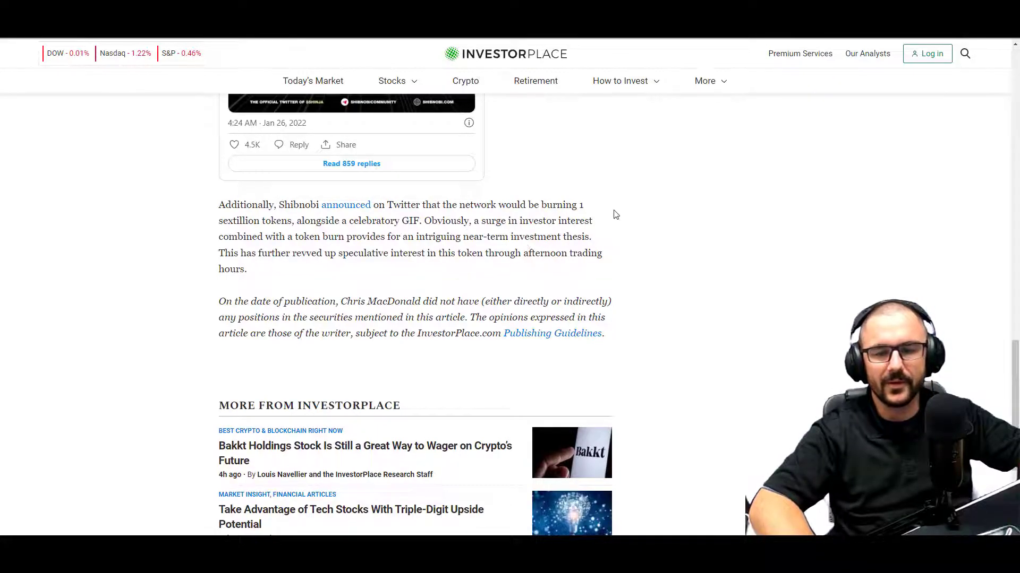
mouse_move(847, 292)
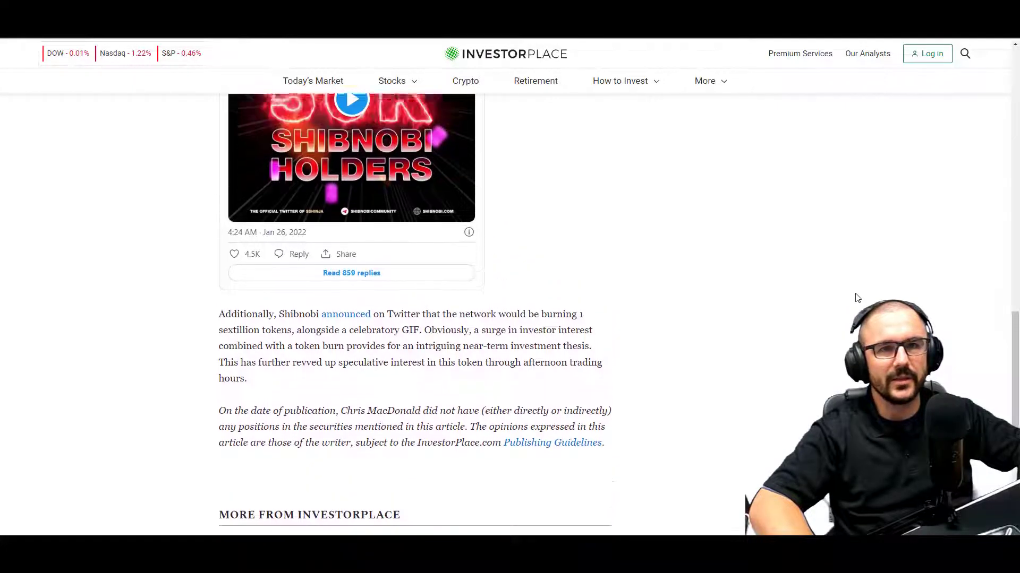
scroll("up", 3)
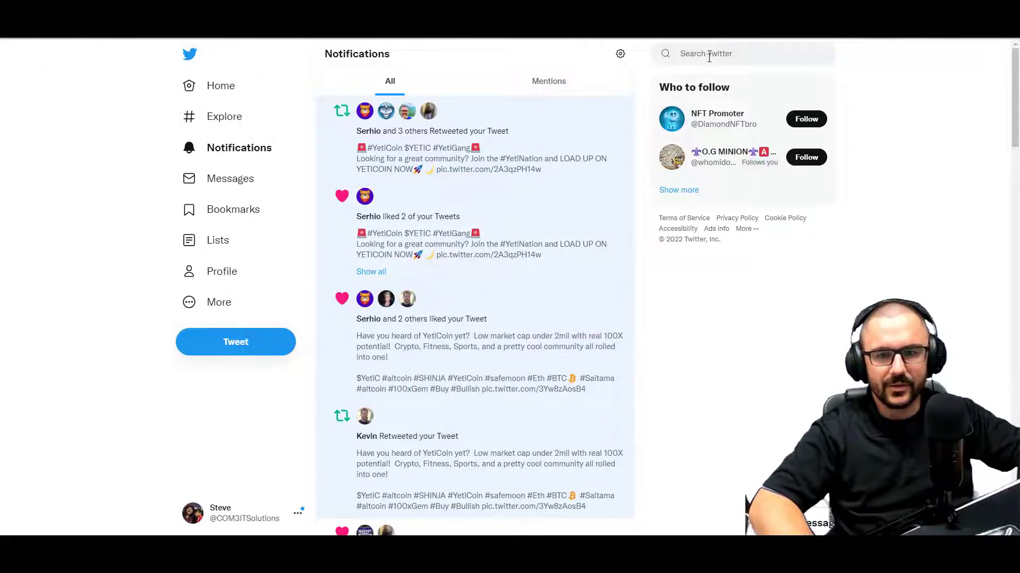
- Search Twitter for '#SHINJA', bringing up Shibnobi's 'SHINJA IS MOVING' post
type("#")
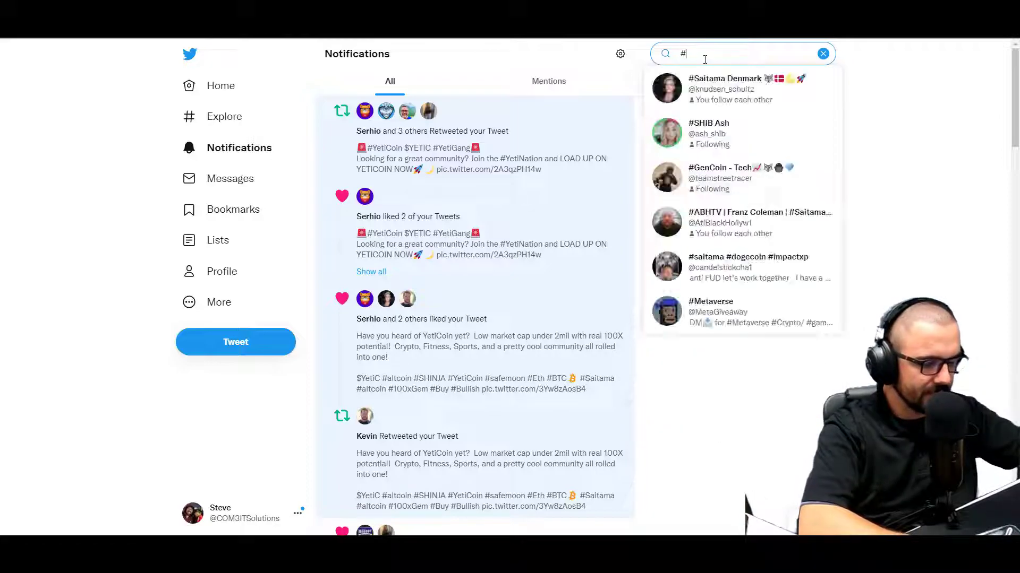
type("SHINJA")
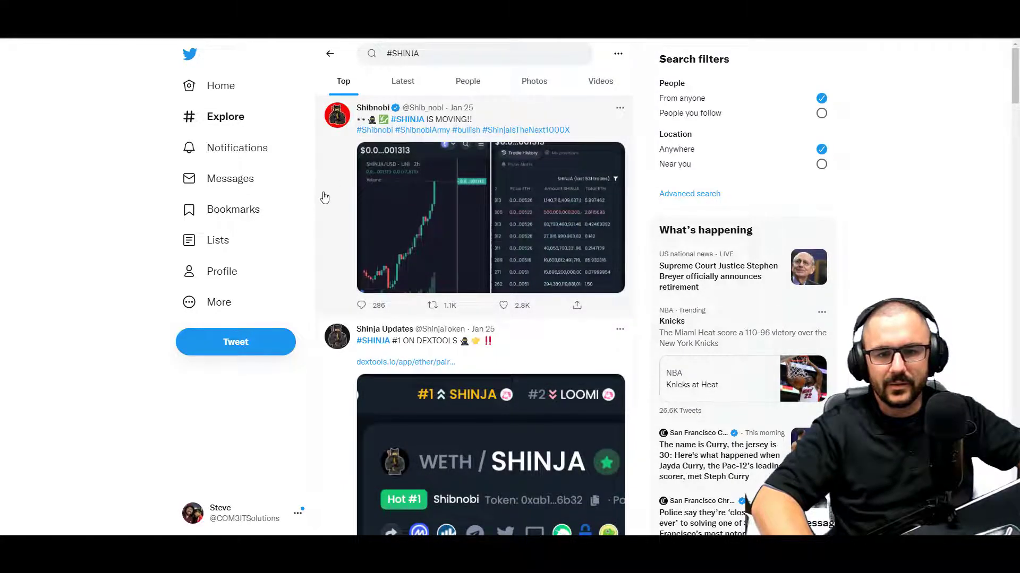
scroll("down", 3)
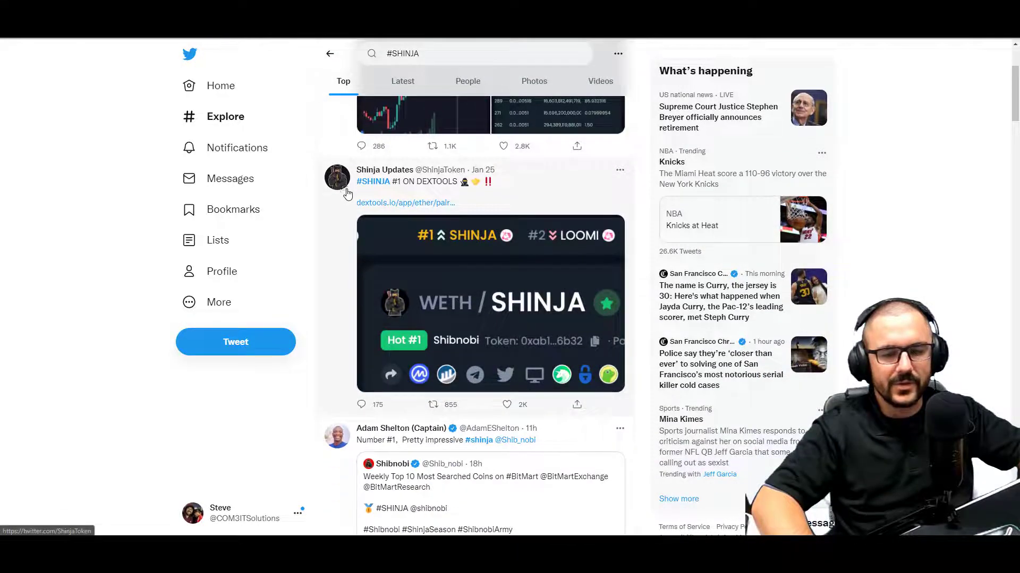
mouse_move(324, 389)
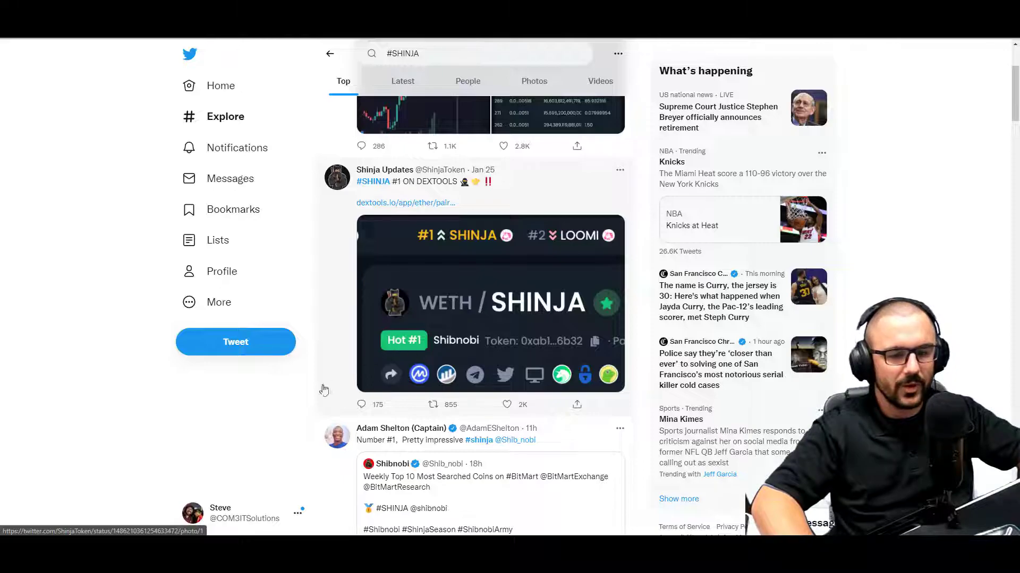
scroll("down", 3)
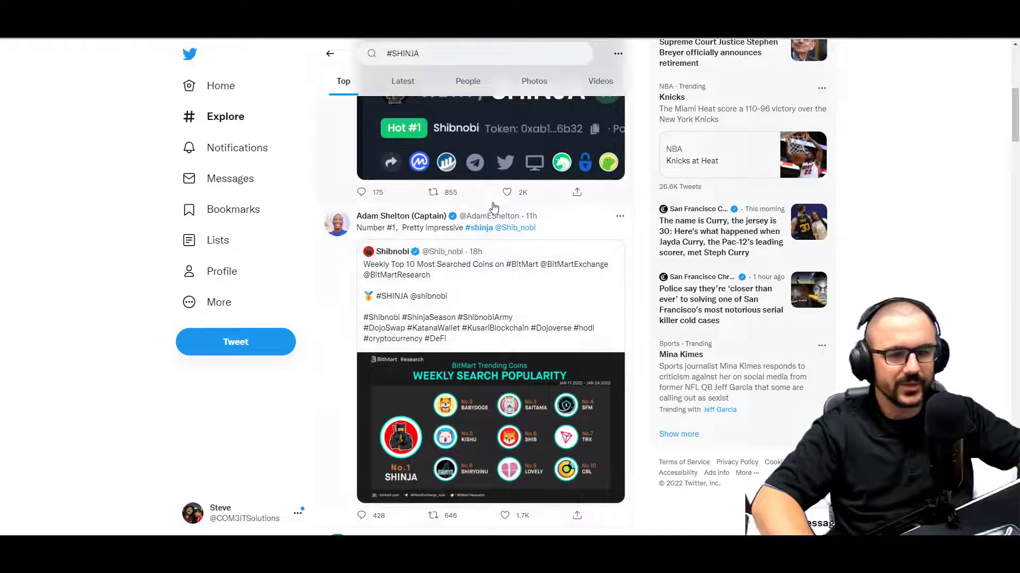
mouse_move(544, 236)
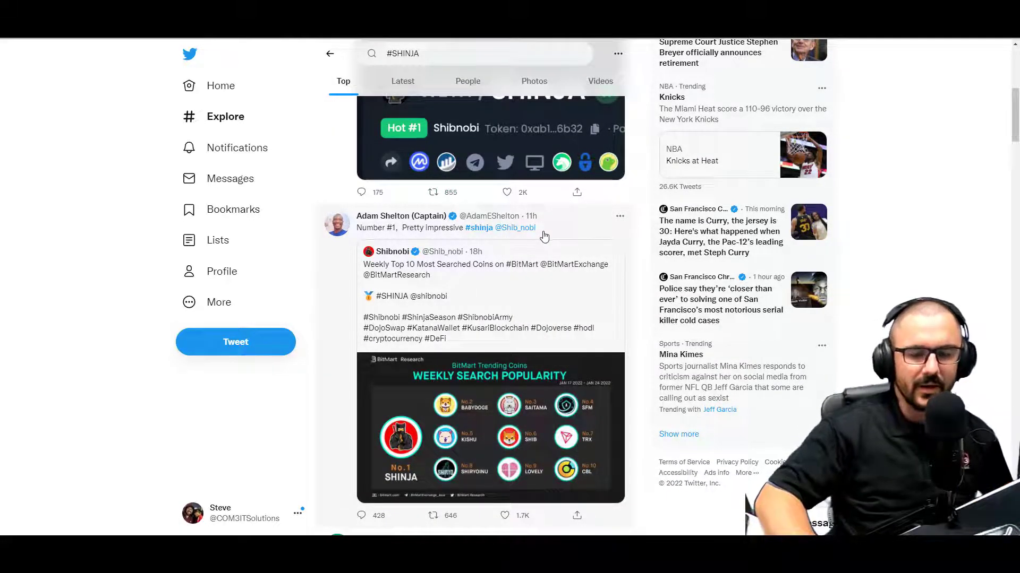
mouse_move(523, 276)
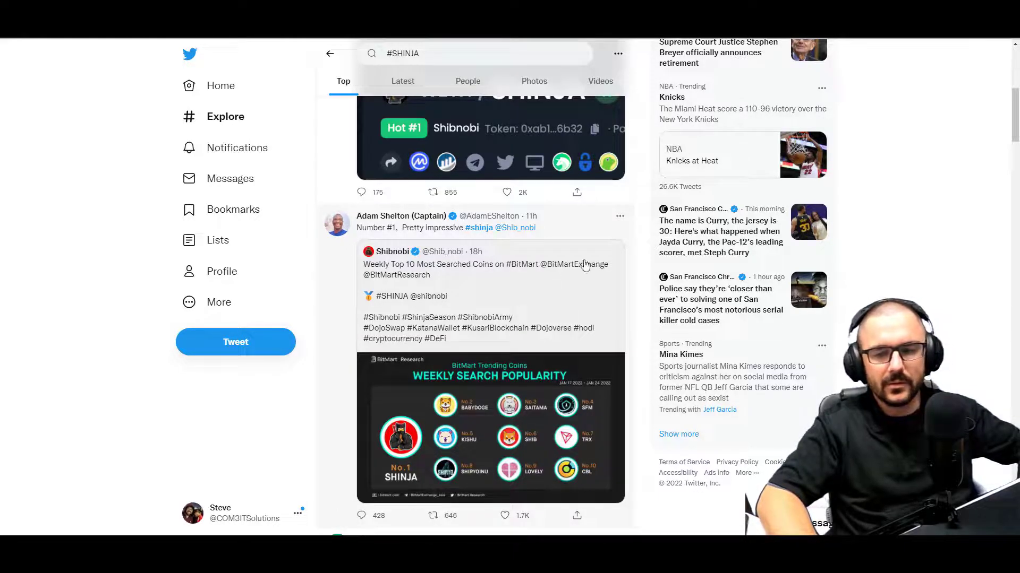
scroll("down", 3)
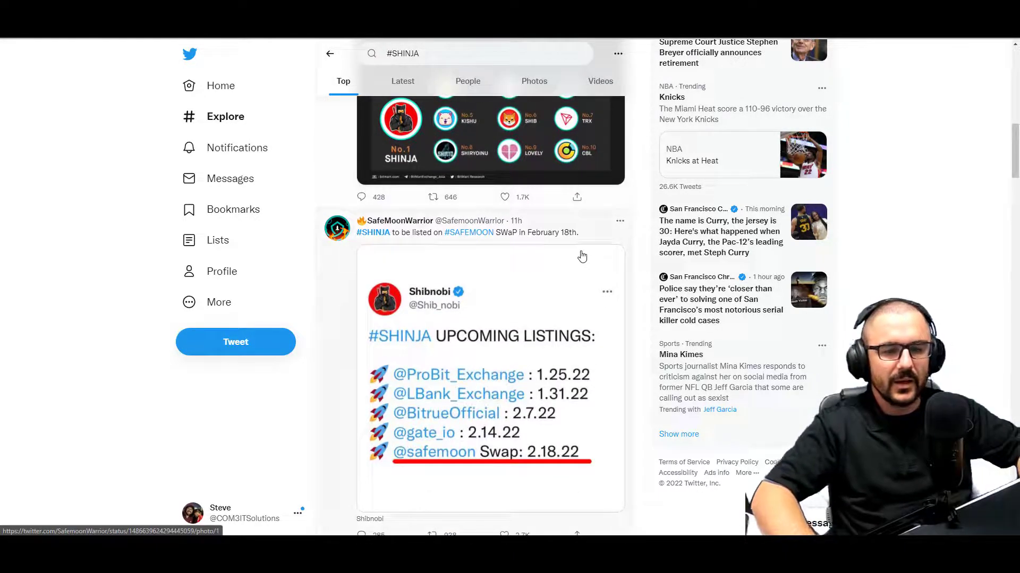
scroll("down", 3)
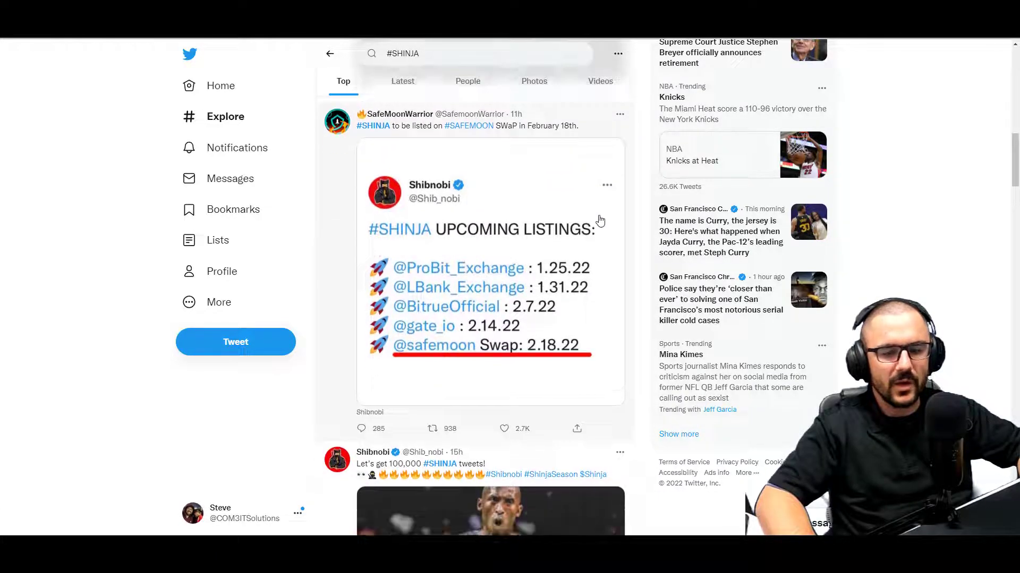
scroll("down", 3)
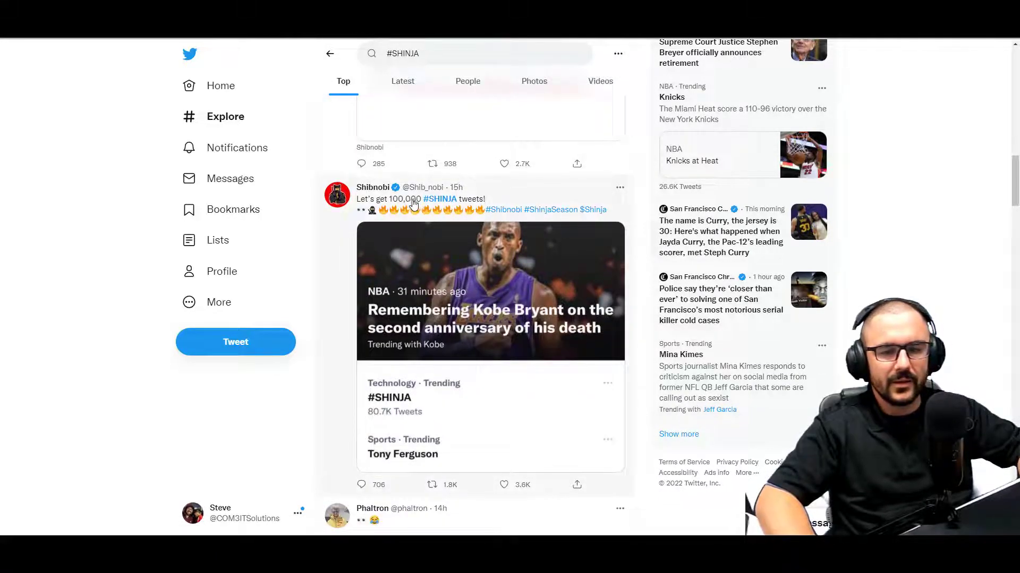
mouse_move(533, 201)
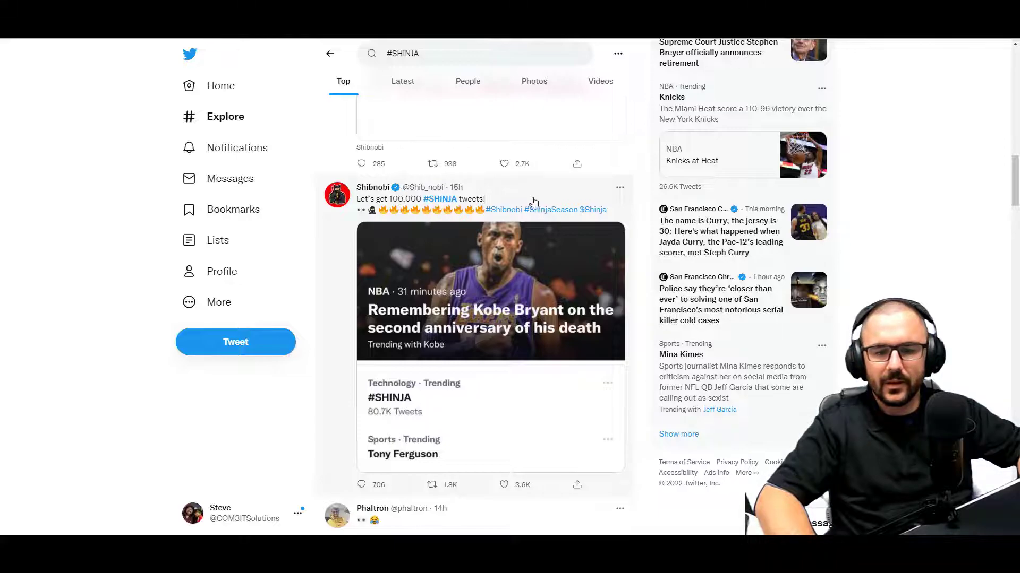
scroll("down", 3)
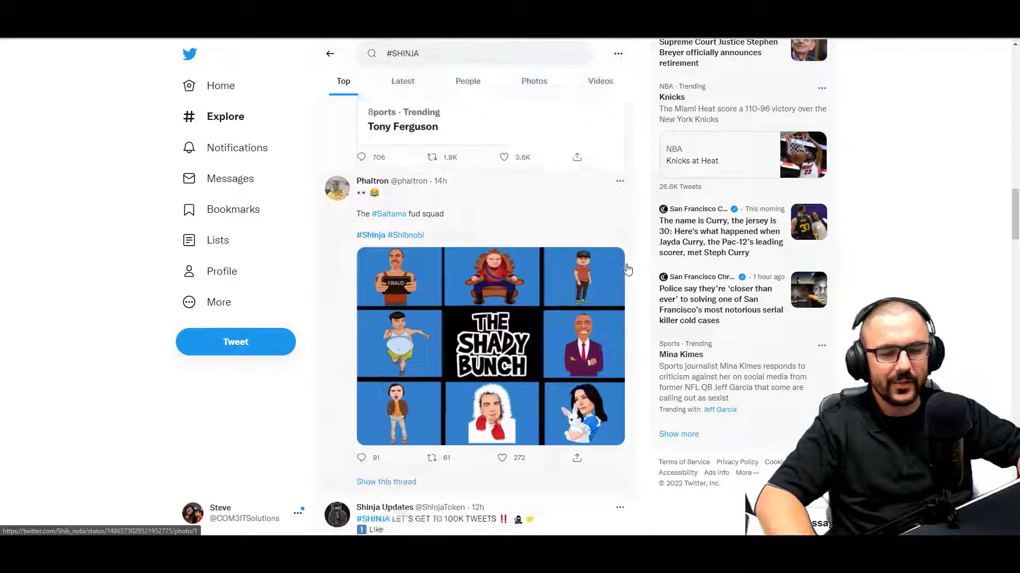
scroll("down", 3)
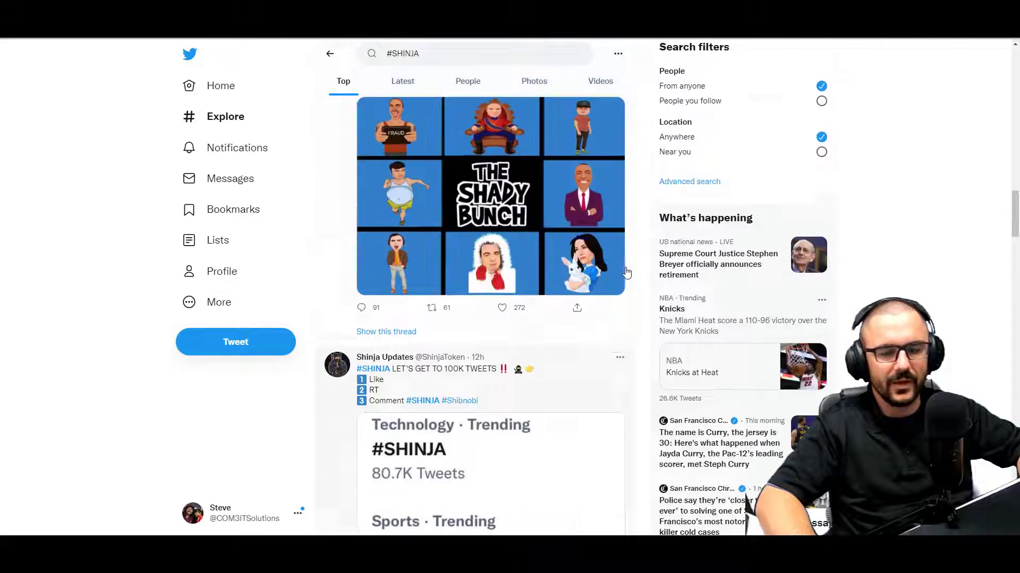
scroll("up", 3)
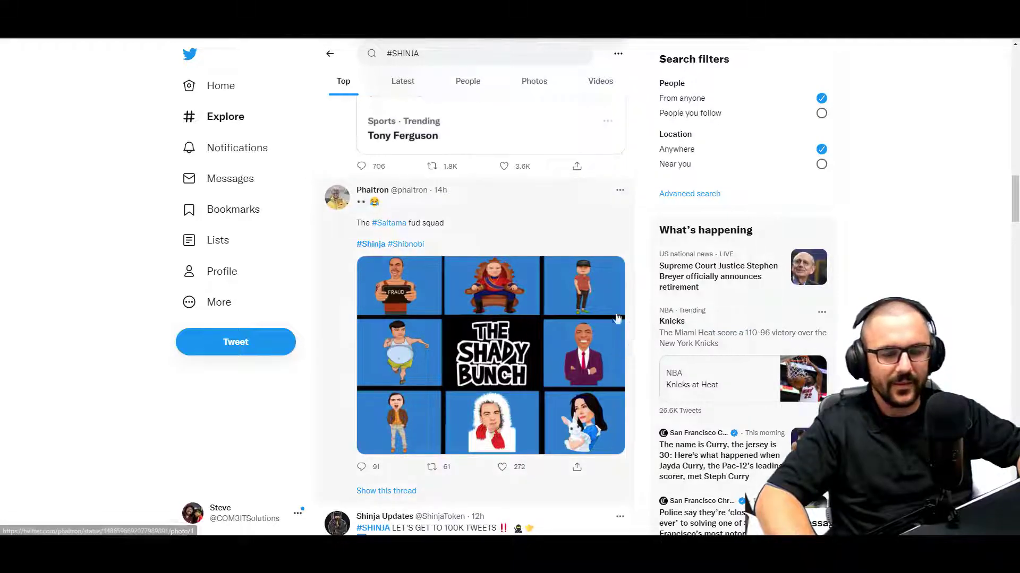
scroll("down", 3)
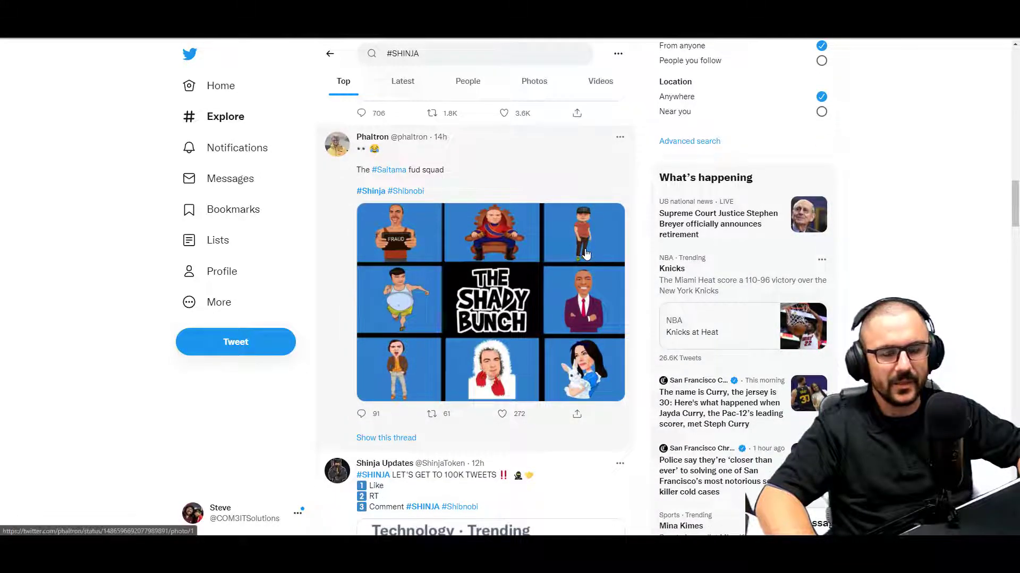
scroll("down", 3)
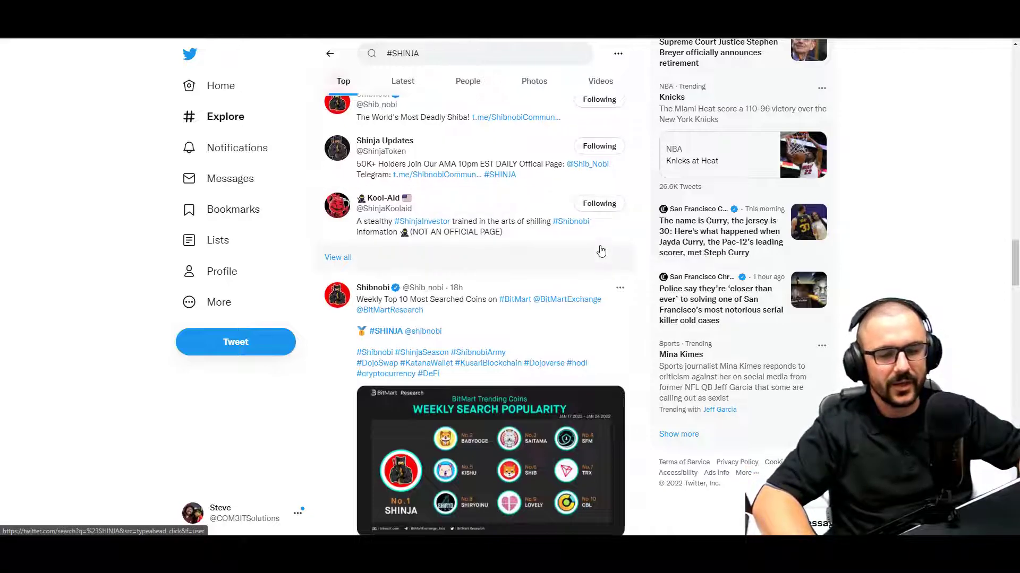
scroll("down", 3)
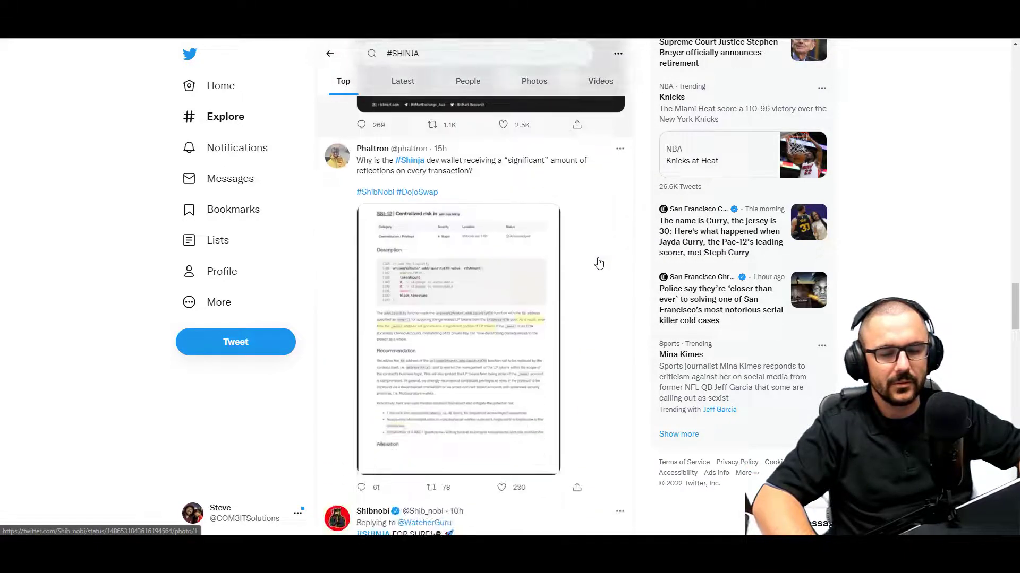
scroll("down", 3)
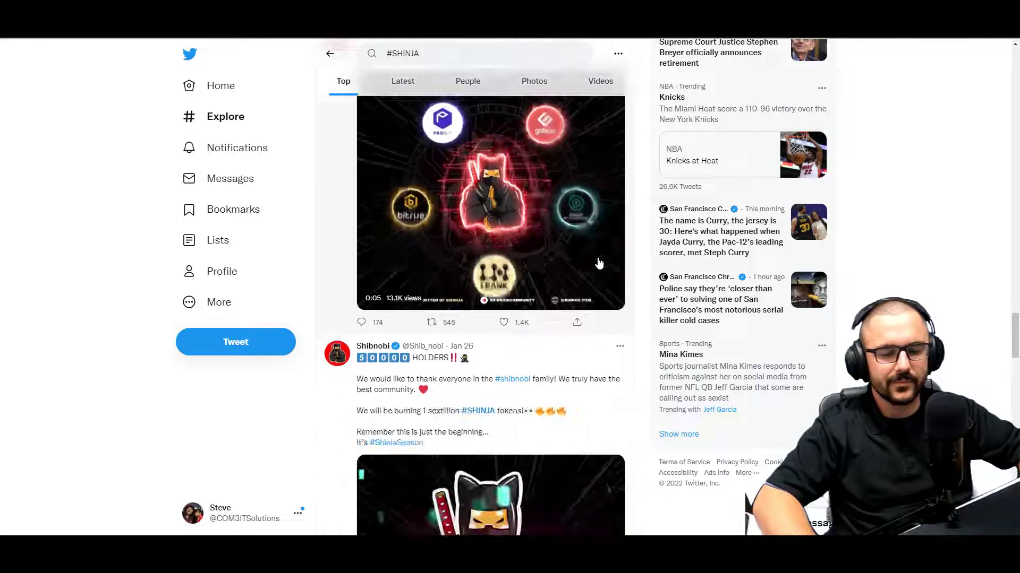
scroll("down", 3)
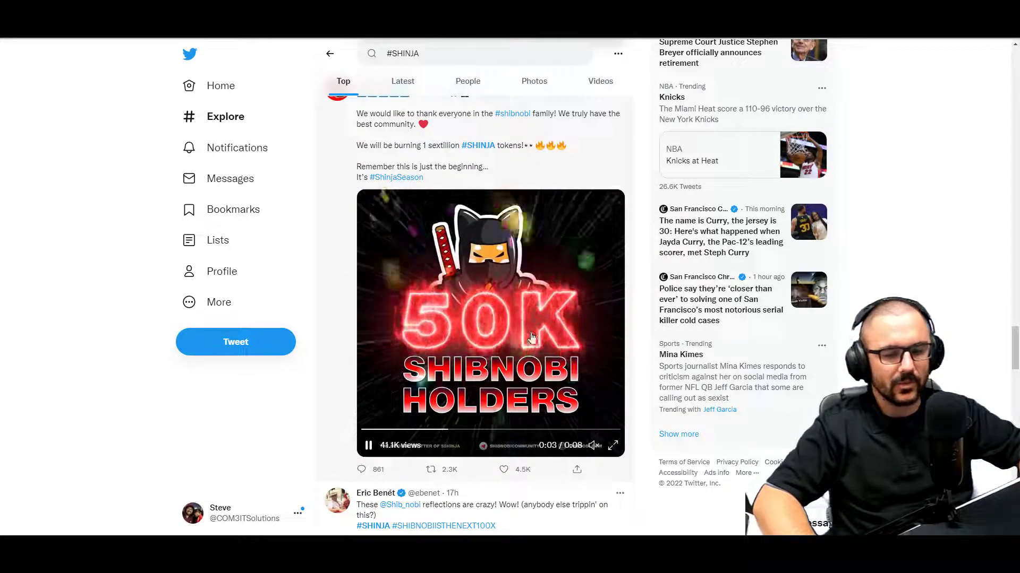
scroll("down", 3)
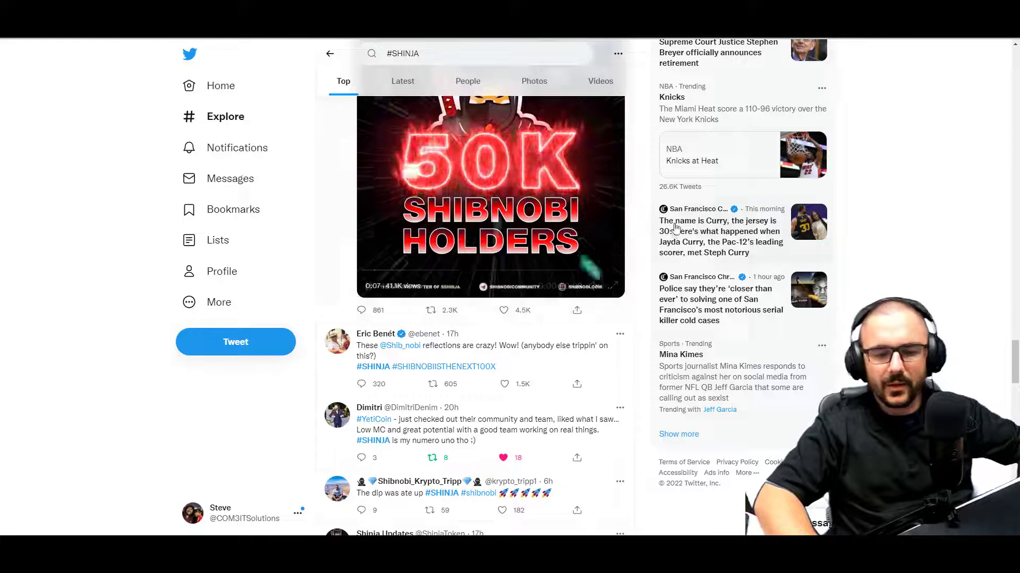
scroll("down", 3)
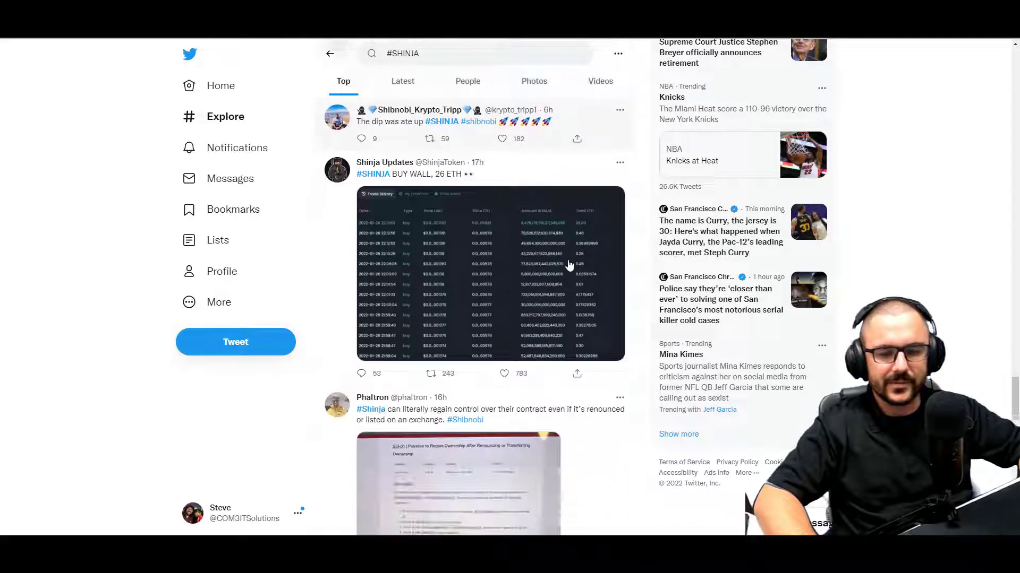
scroll("down", 3)
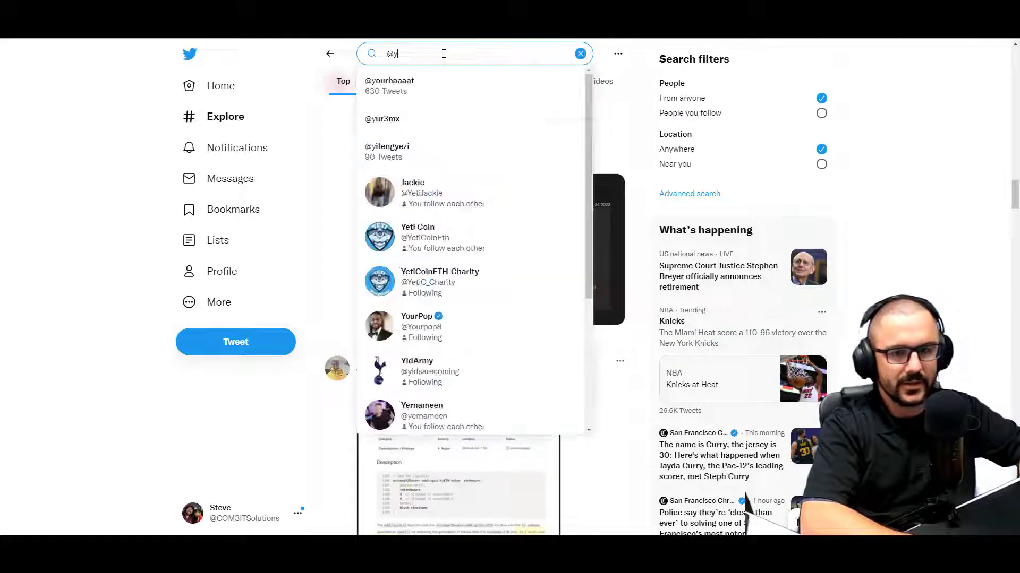
- Open the Yeti Coin profile, scroll its tweets and enlarge the katana image post
left_click(417, 238)
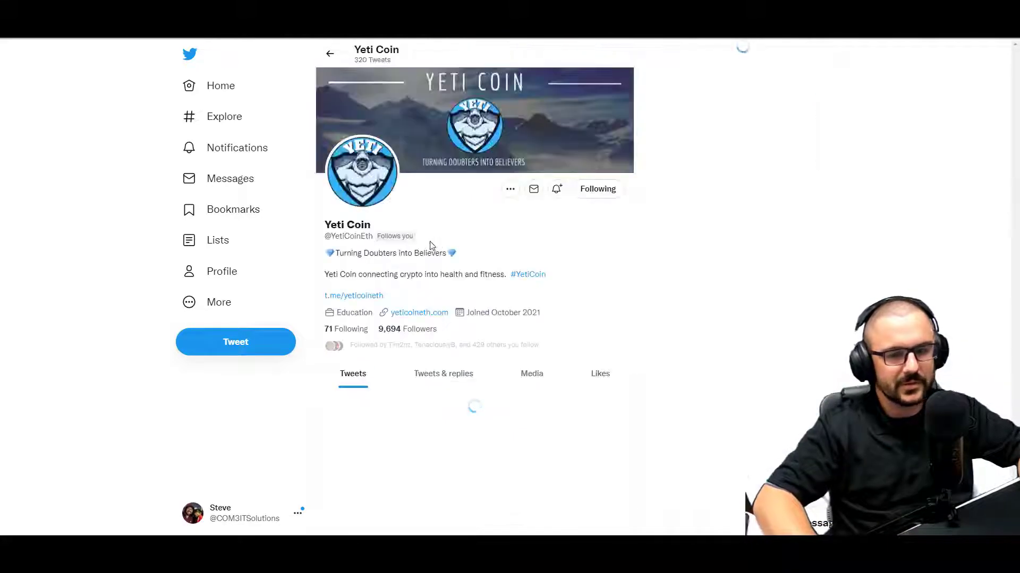
scroll("down", 3)
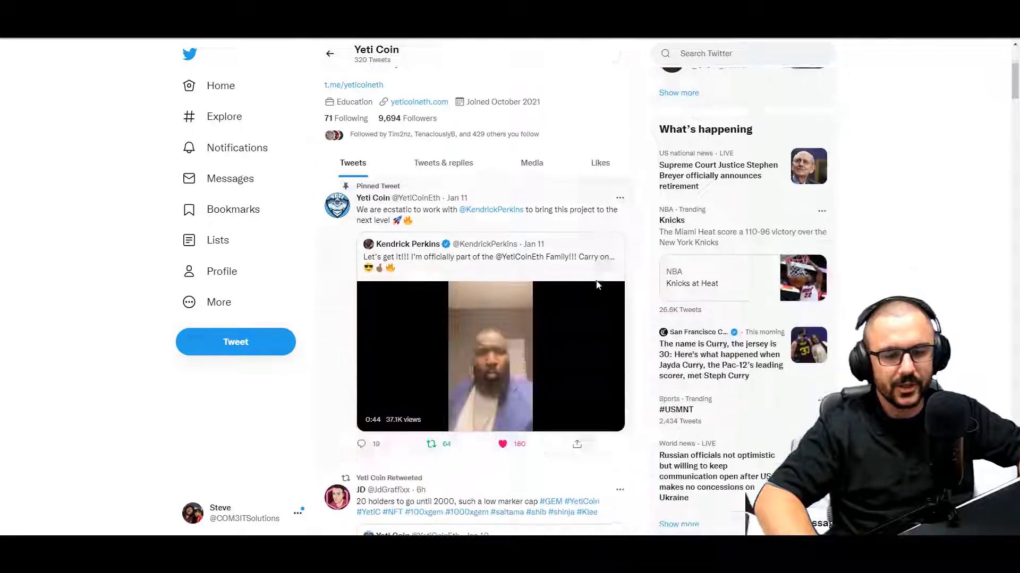
left_click(531, 163)
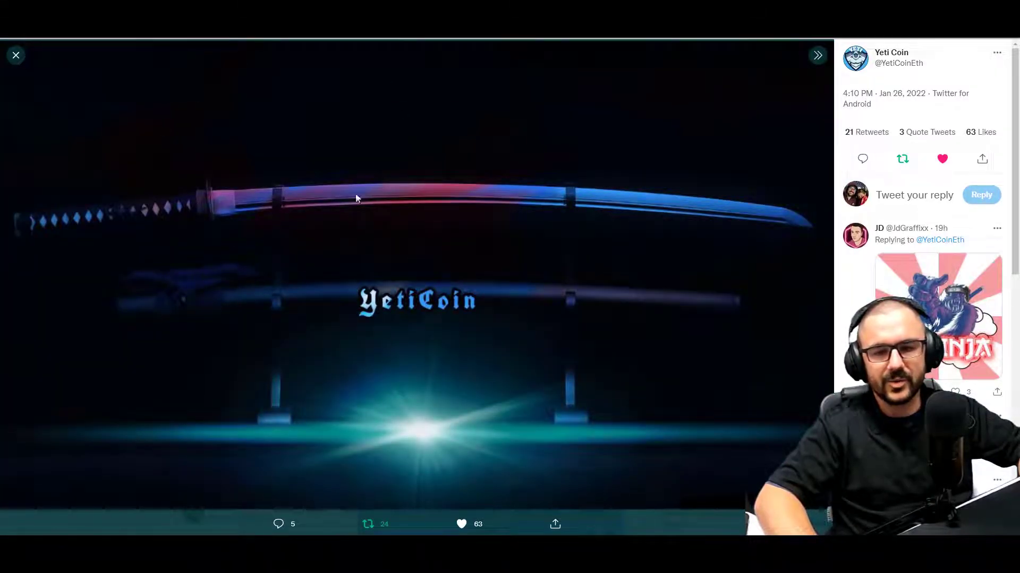
mouse_move(423, 237)
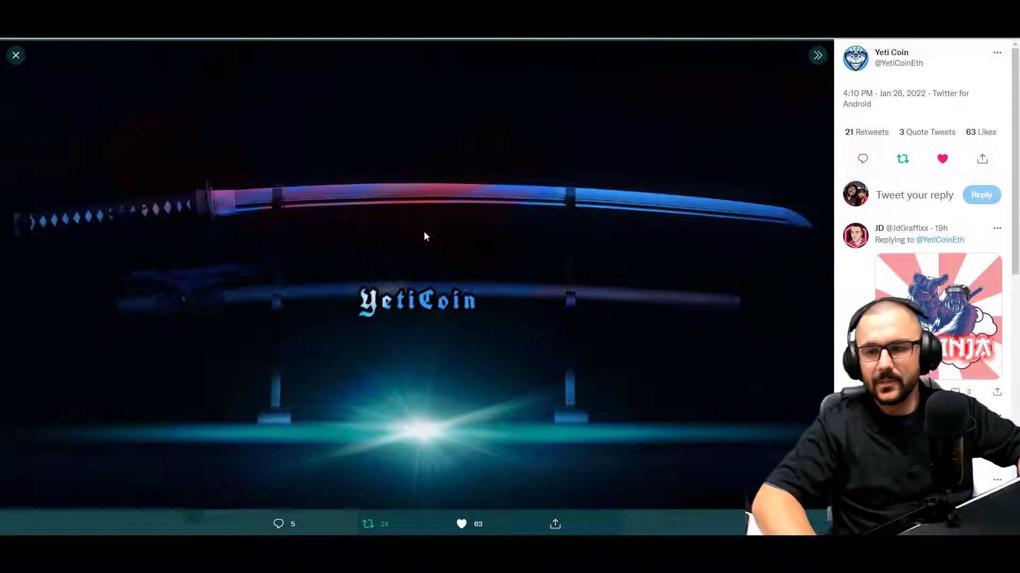
mouse_move(647, 172)
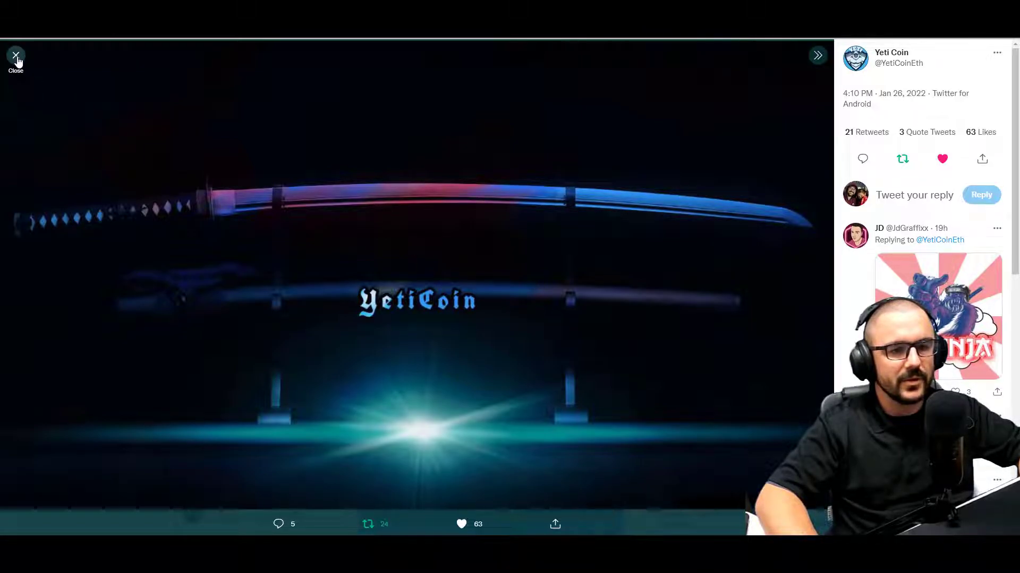
- Close the image viewer to return to Yeti Coin's Media posts
left_click(14, 59)
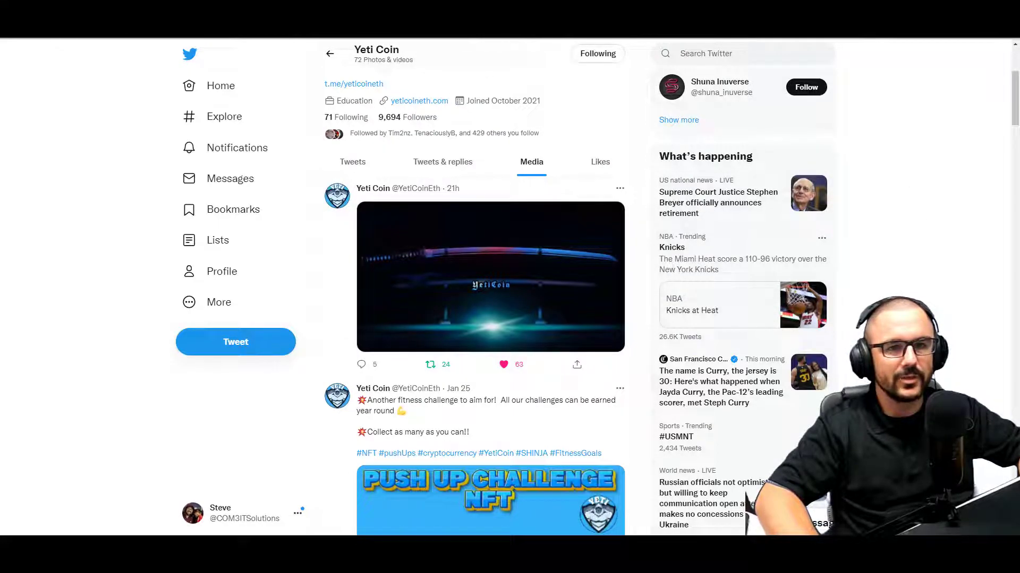
mouse_move(272, 58)
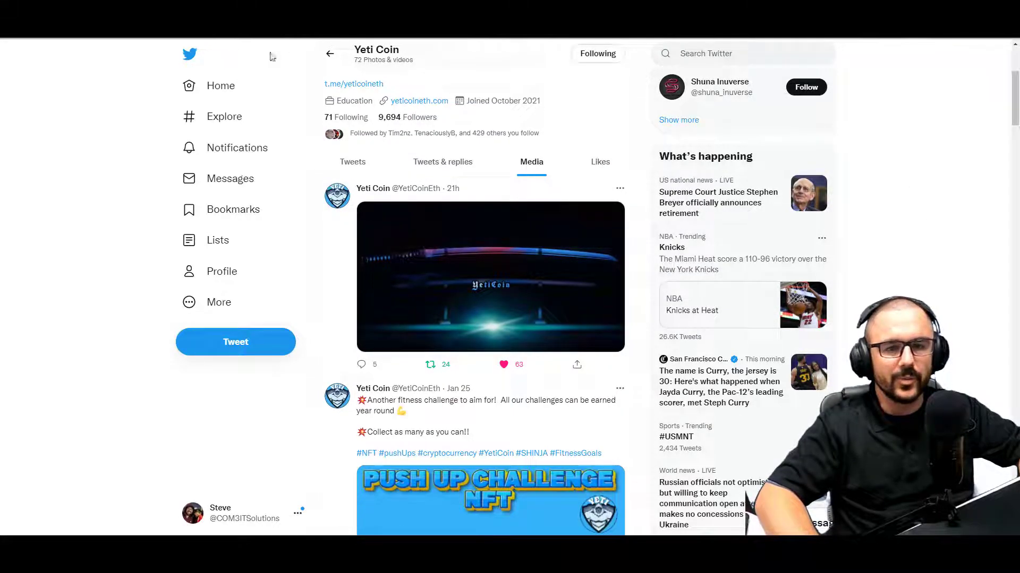